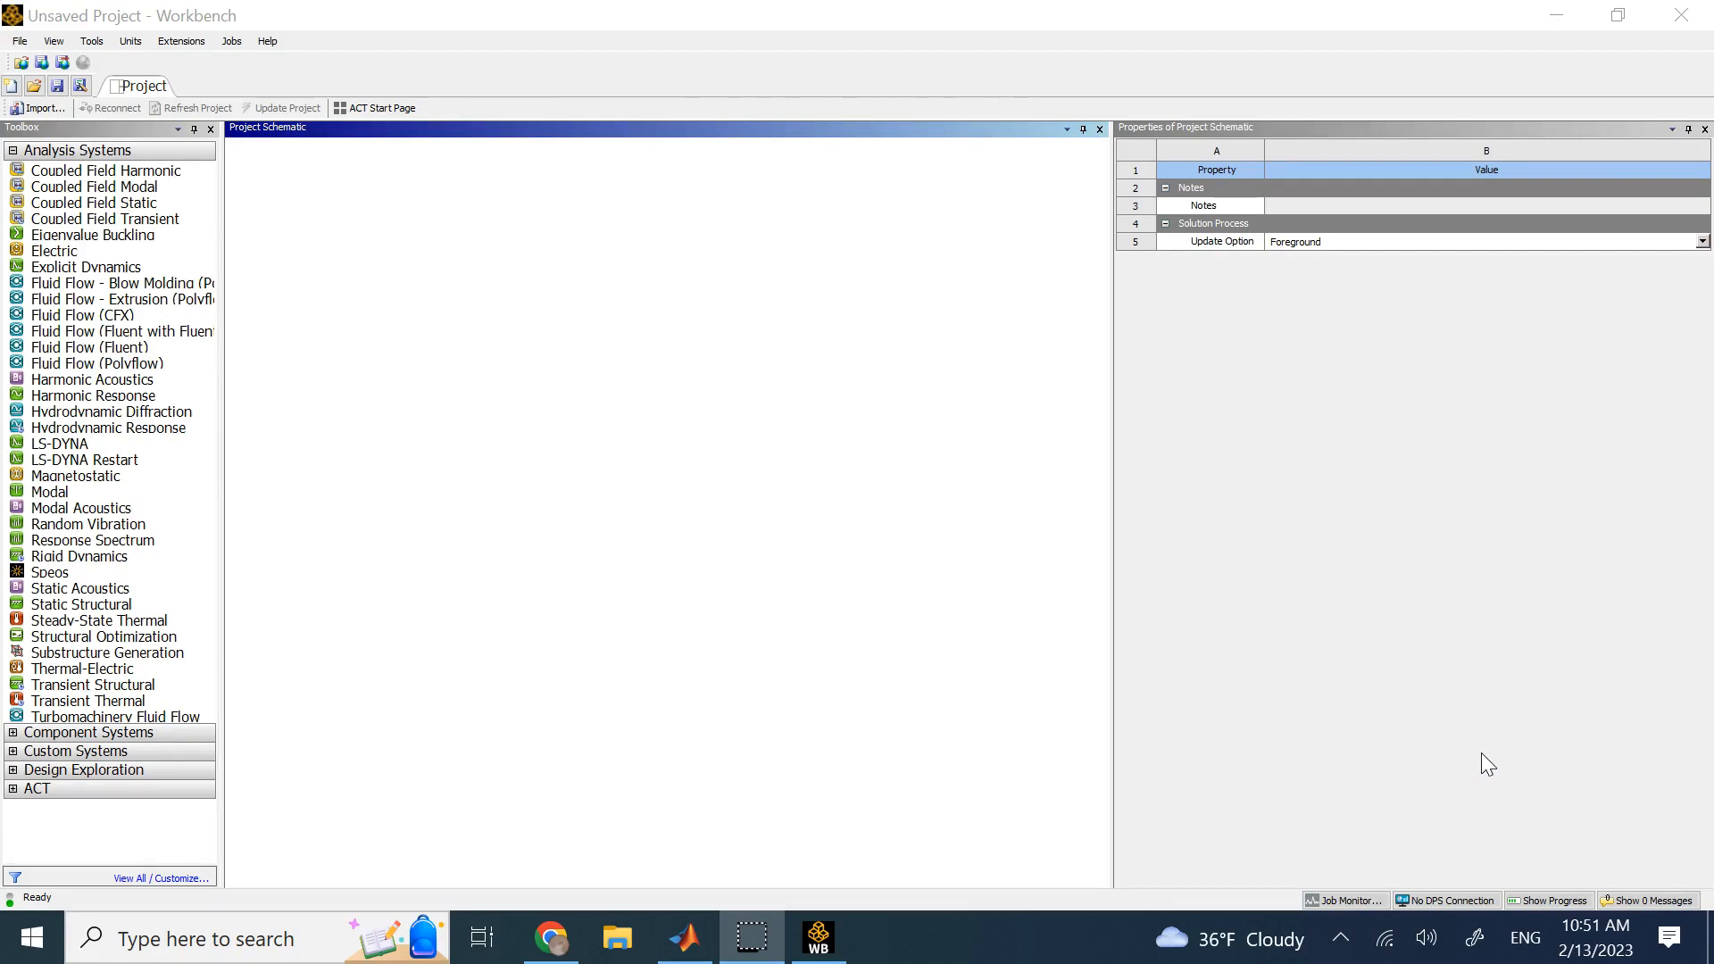
# Add a Static Structural analysis system to the project schematic
pyautogui.click(93, 234)
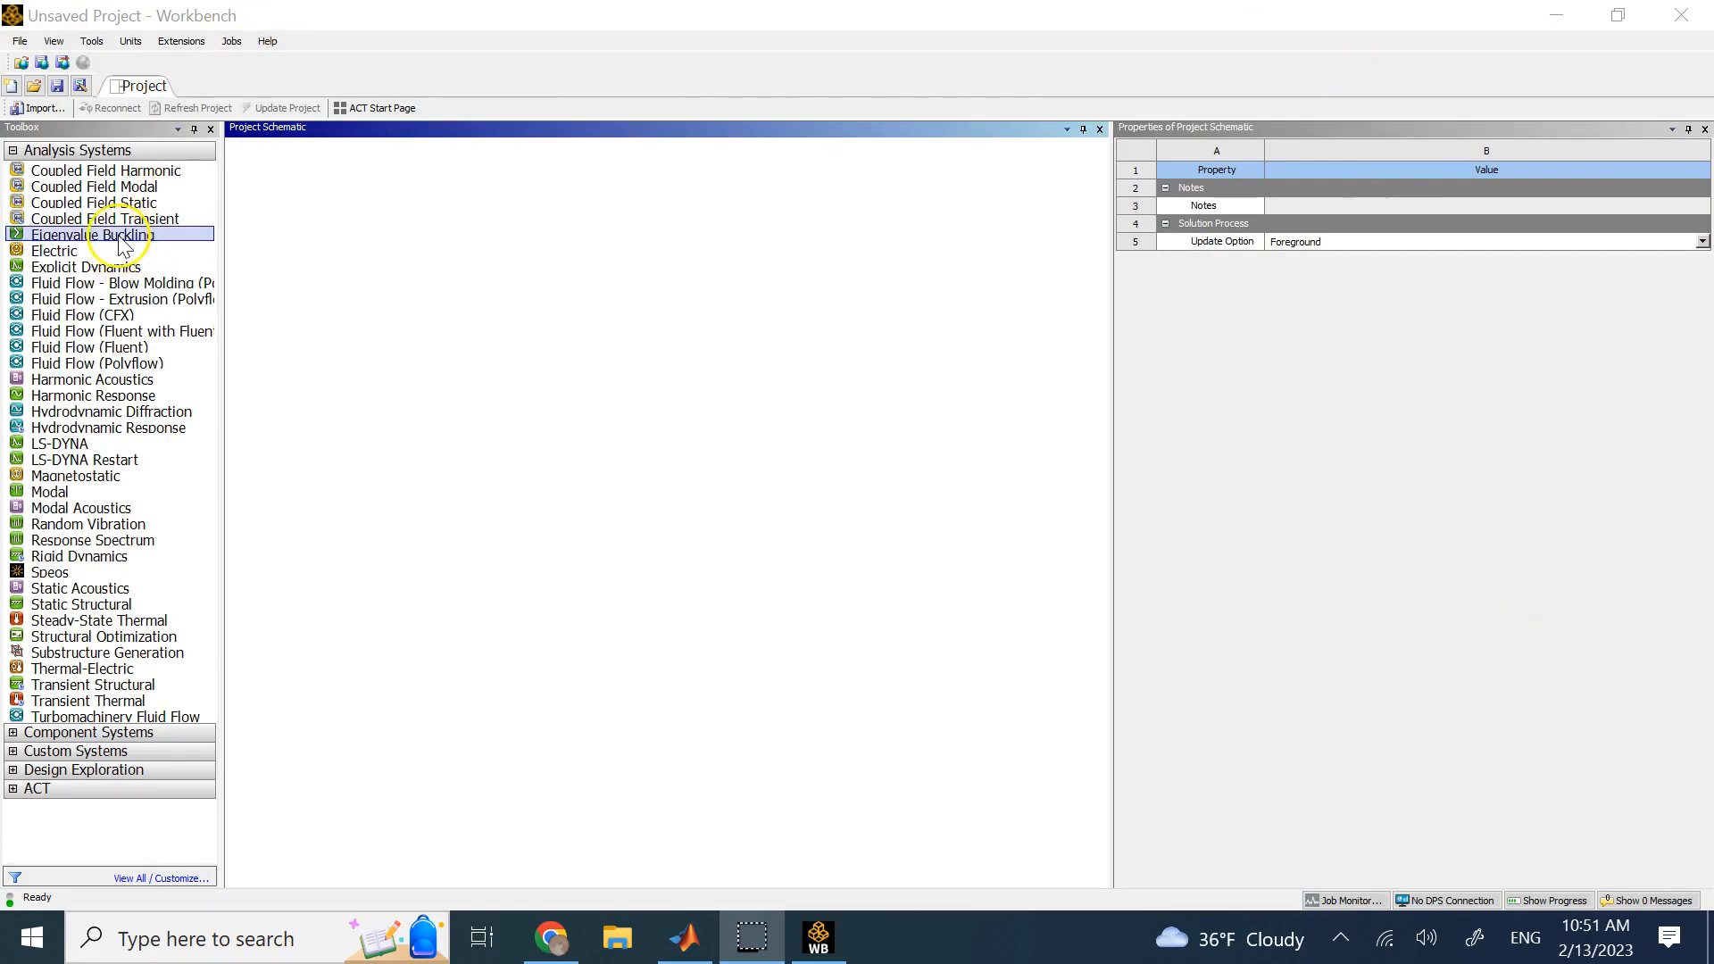
pyautogui.moveTo(119, 242)
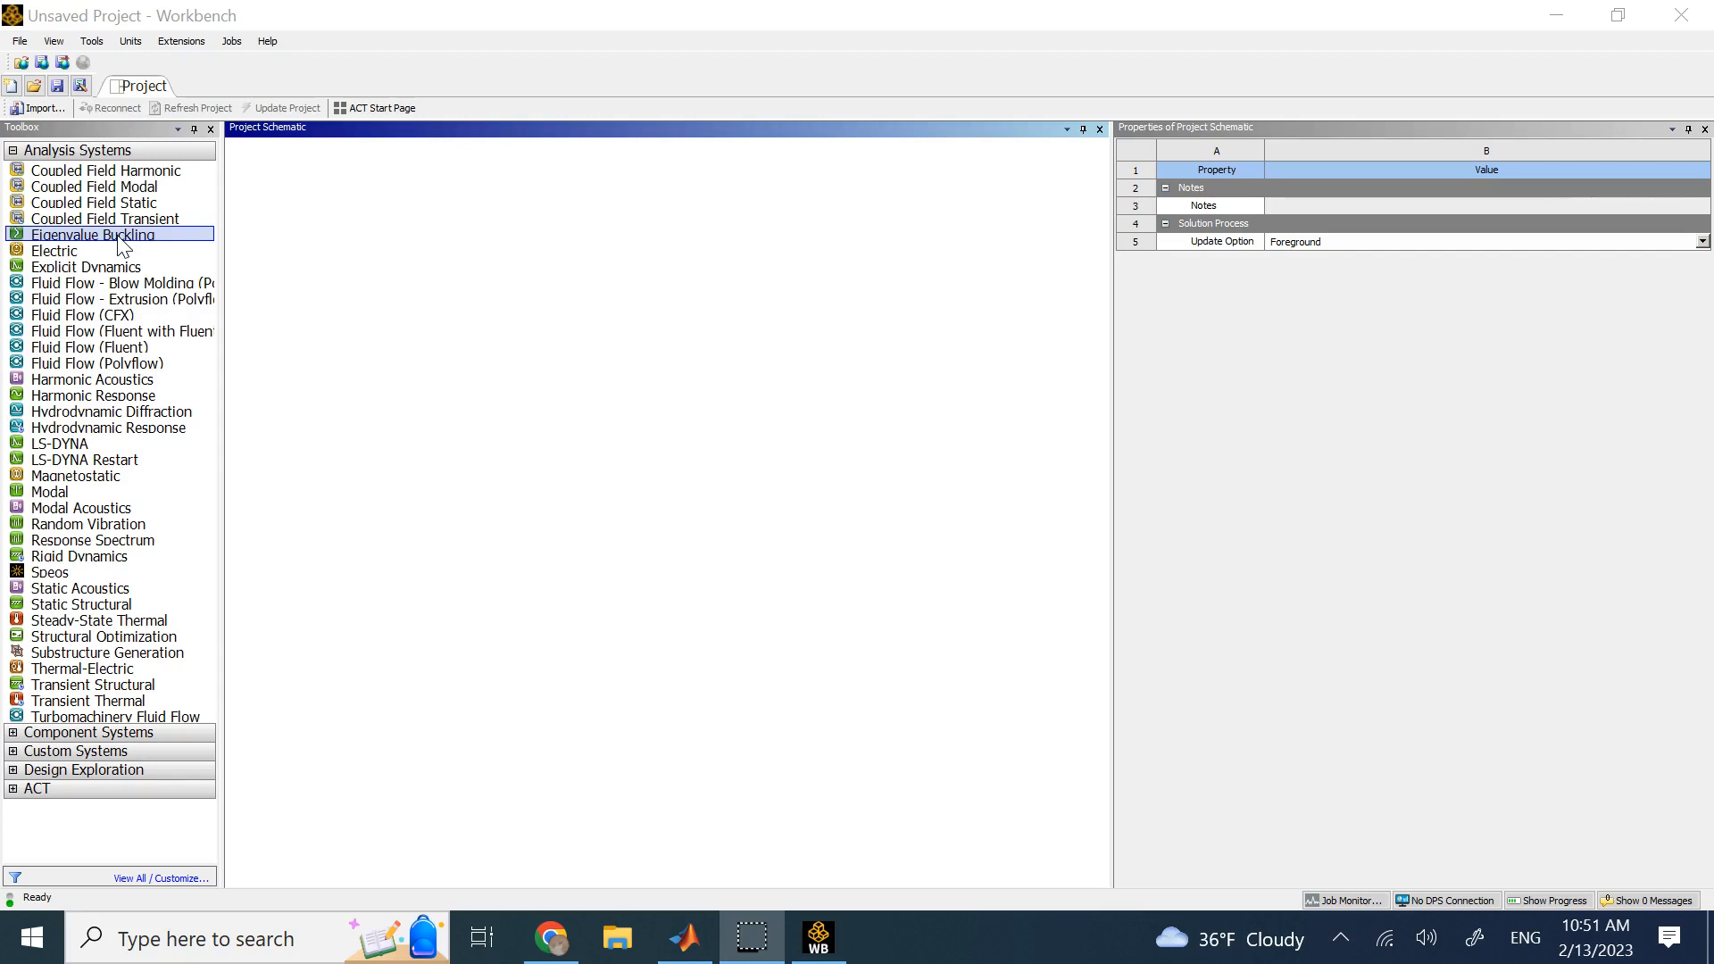
pyautogui.click(83, 604)
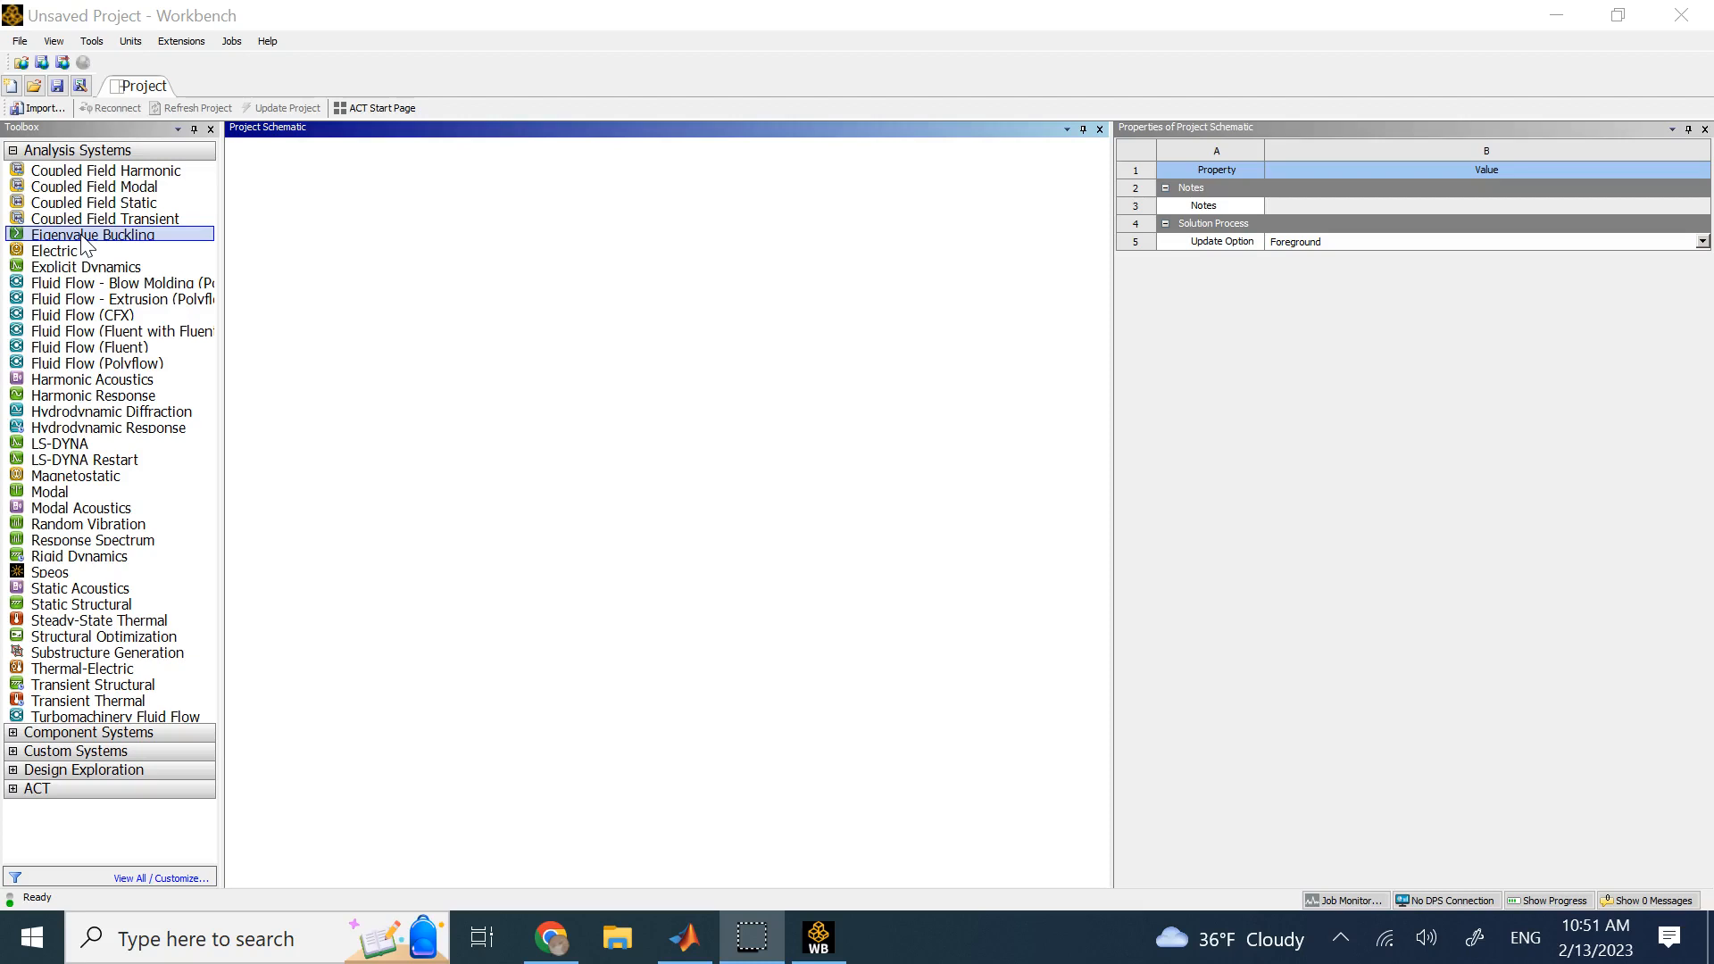
pyautogui.moveTo(676, 323)
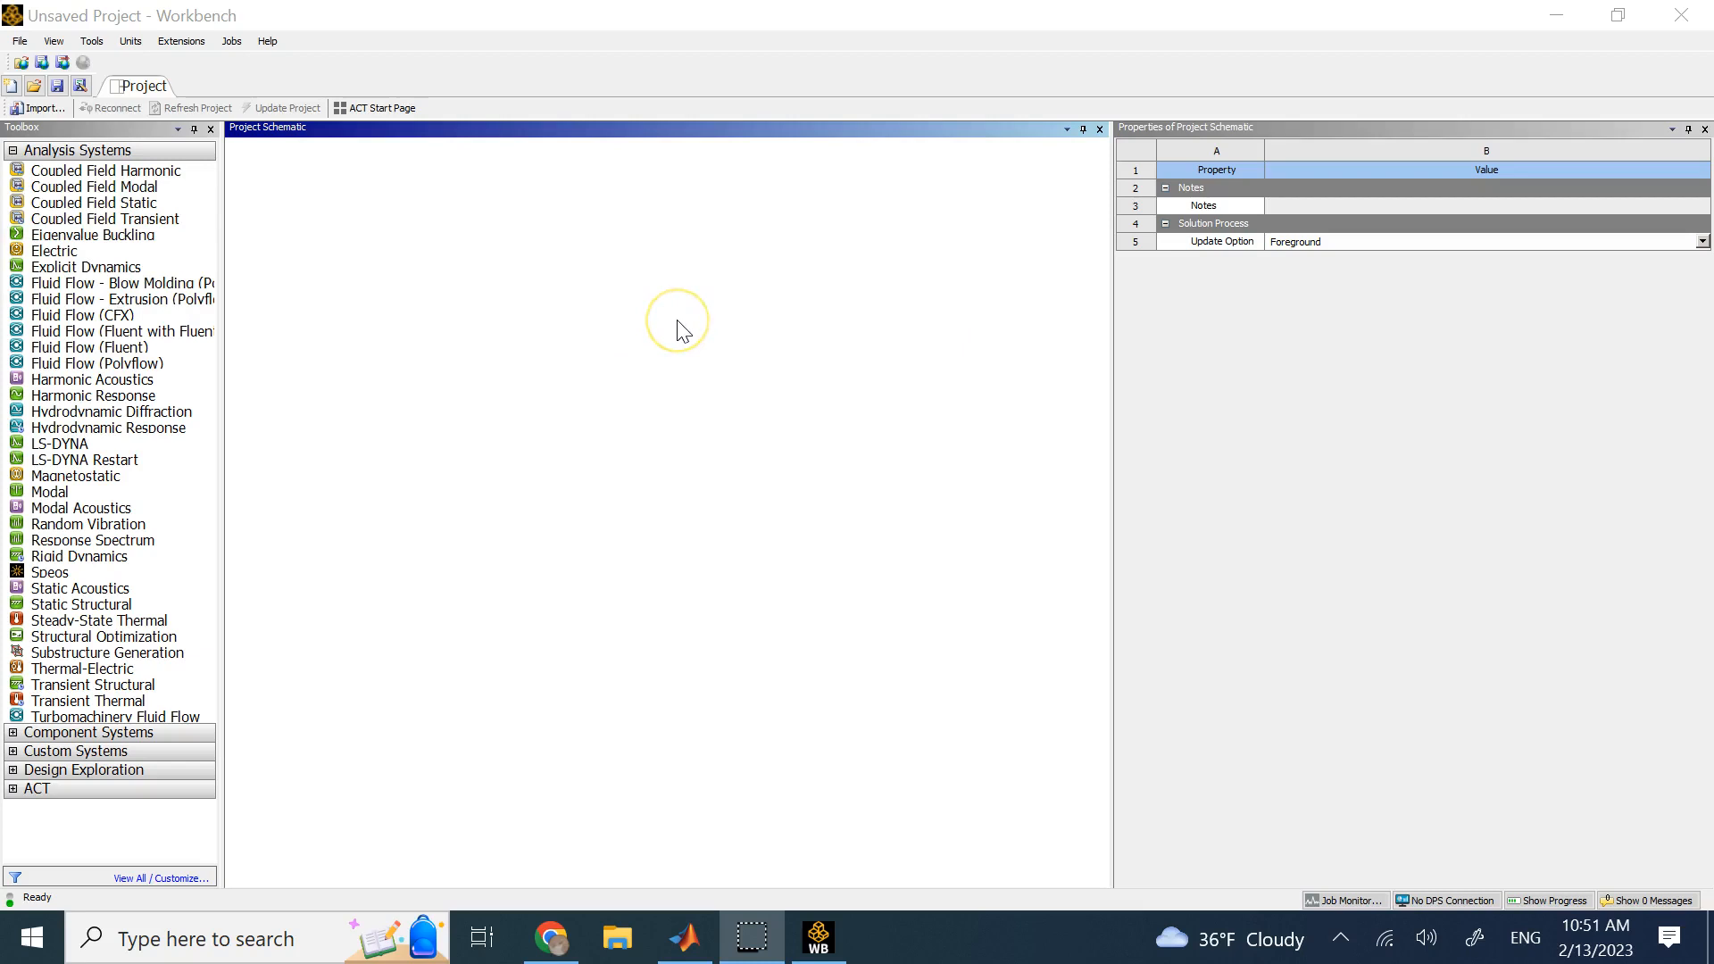
pyautogui.moveTo(850, 248)
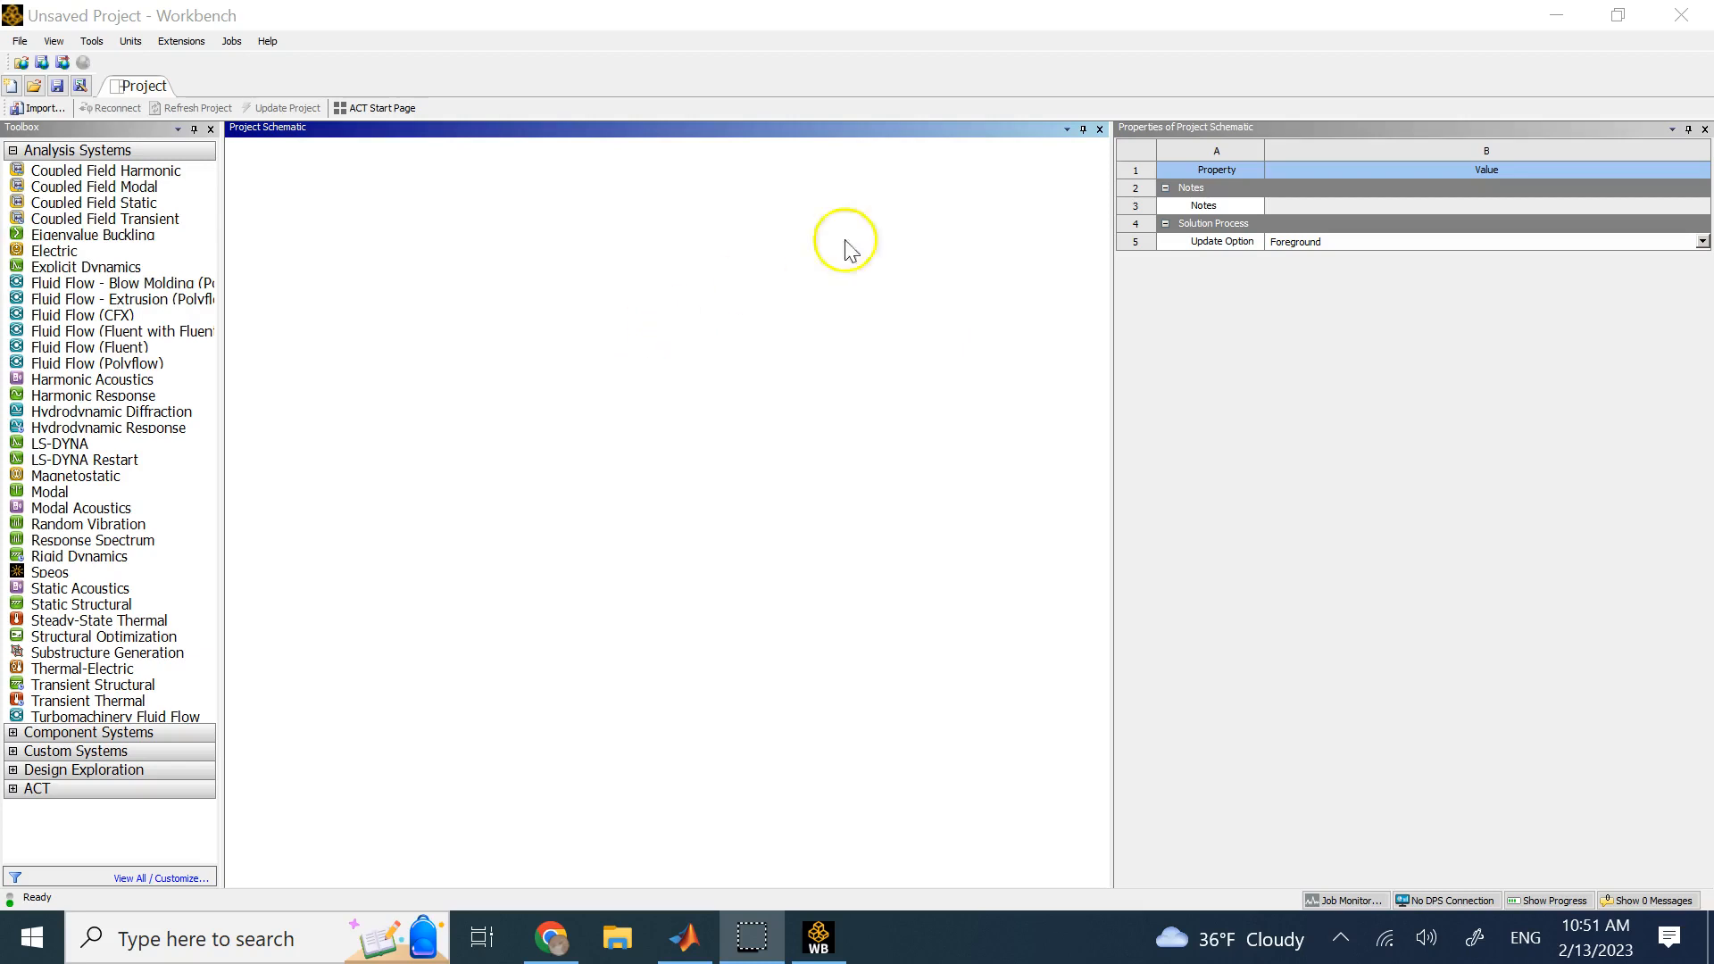
pyautogui.click(81, 603)
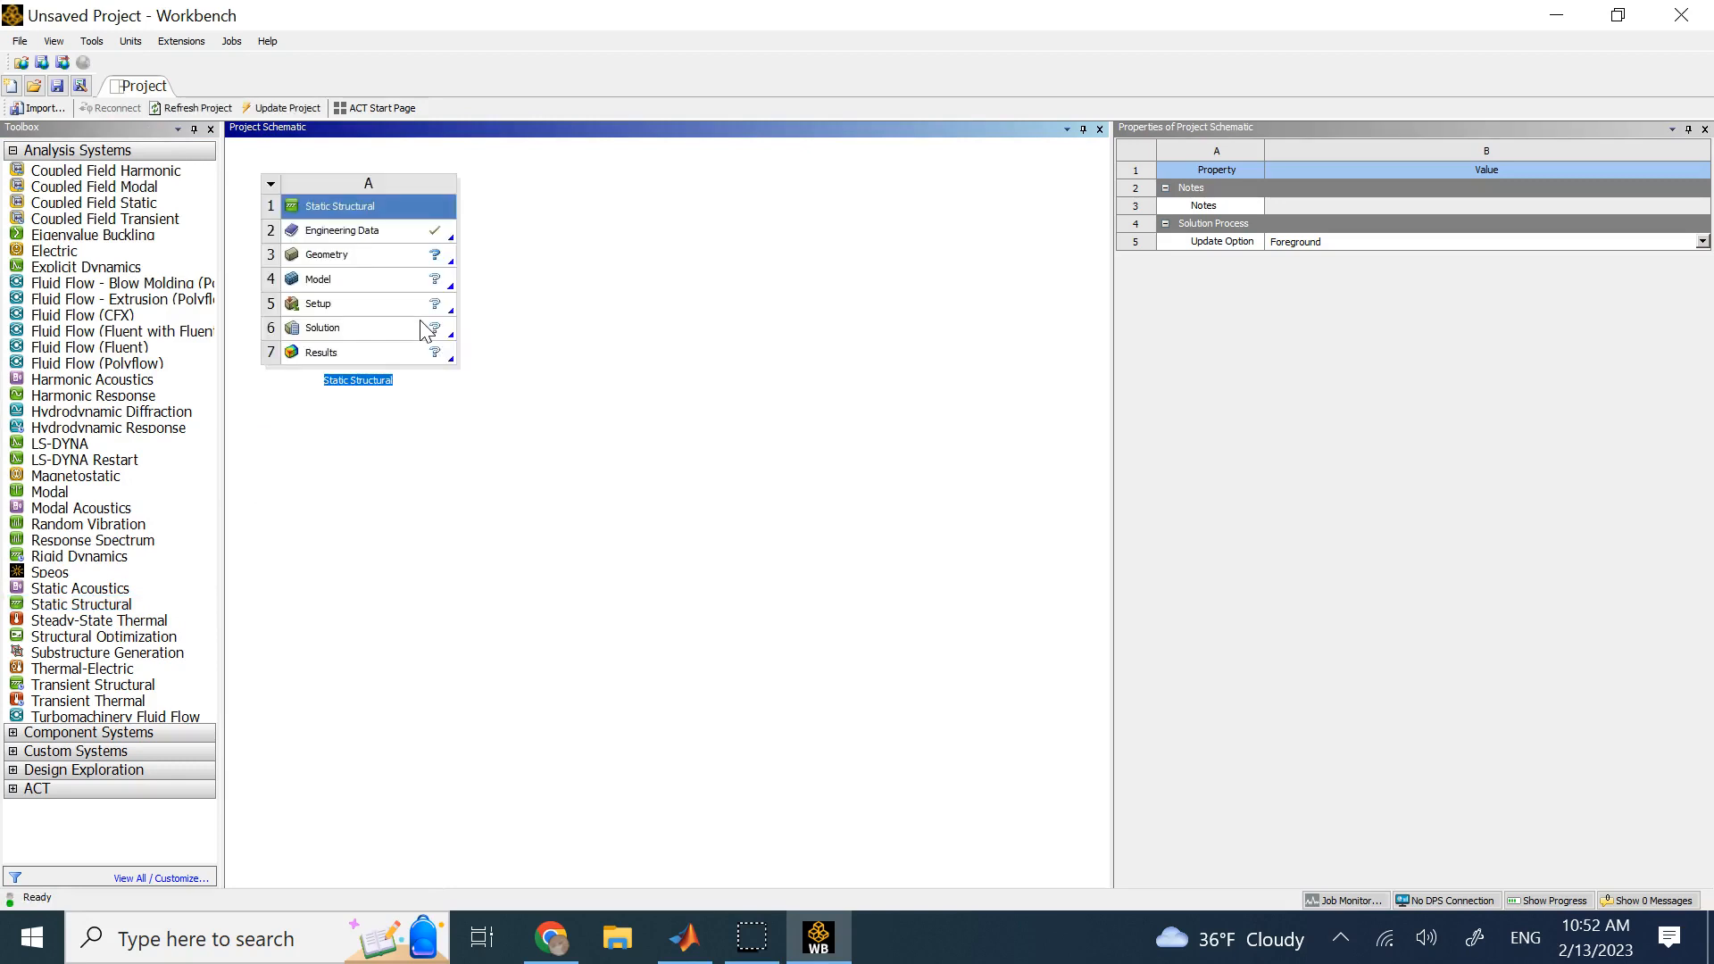
# Check the Geometry cell's properties and start a new DesignModeler geometry
pyautogui.click(328, 253)
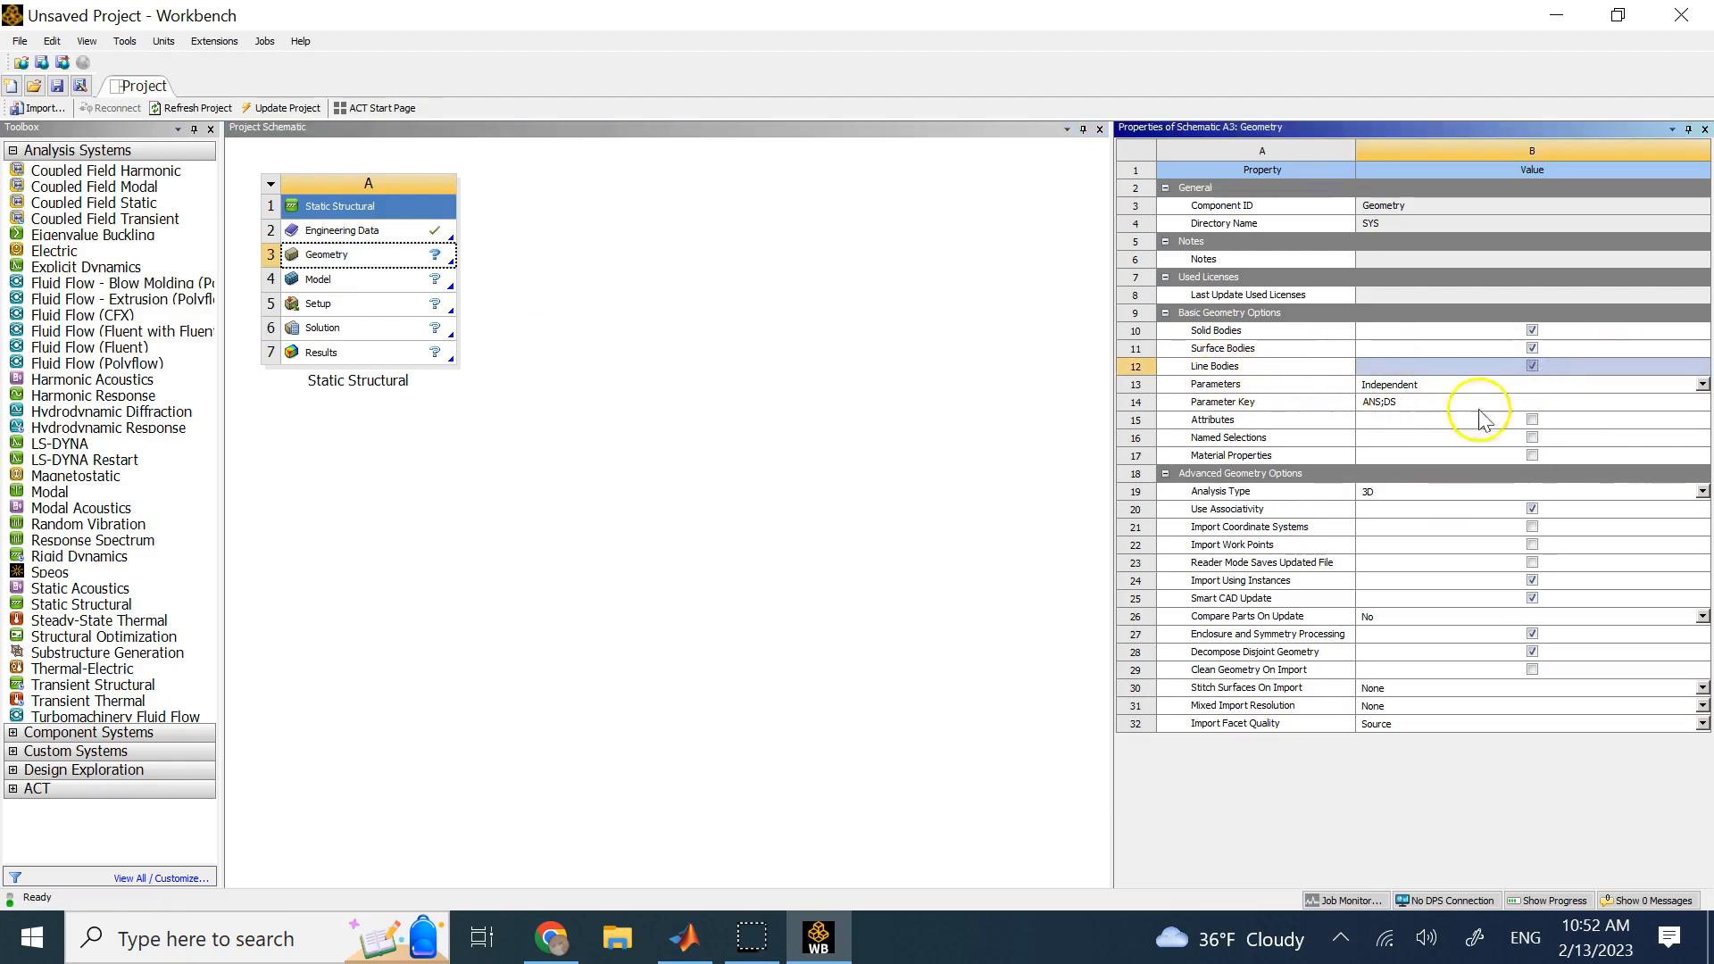
pyautogui.moveTo(1591, 506)
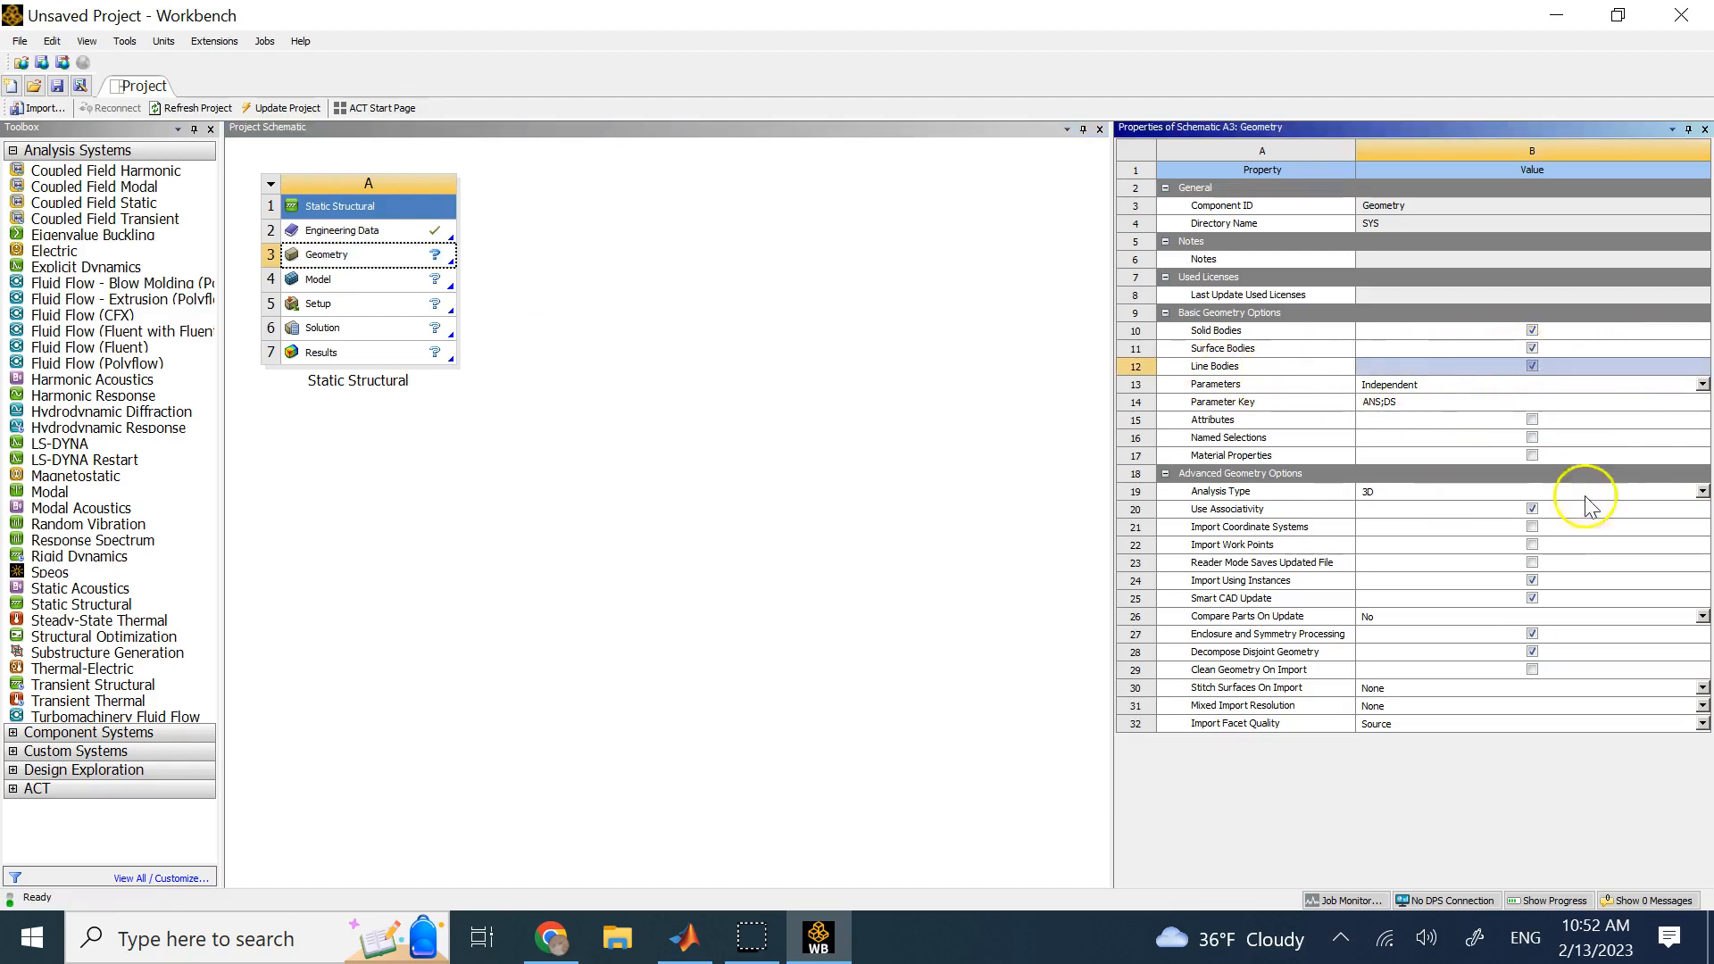
pyautogui.click(326, 253)
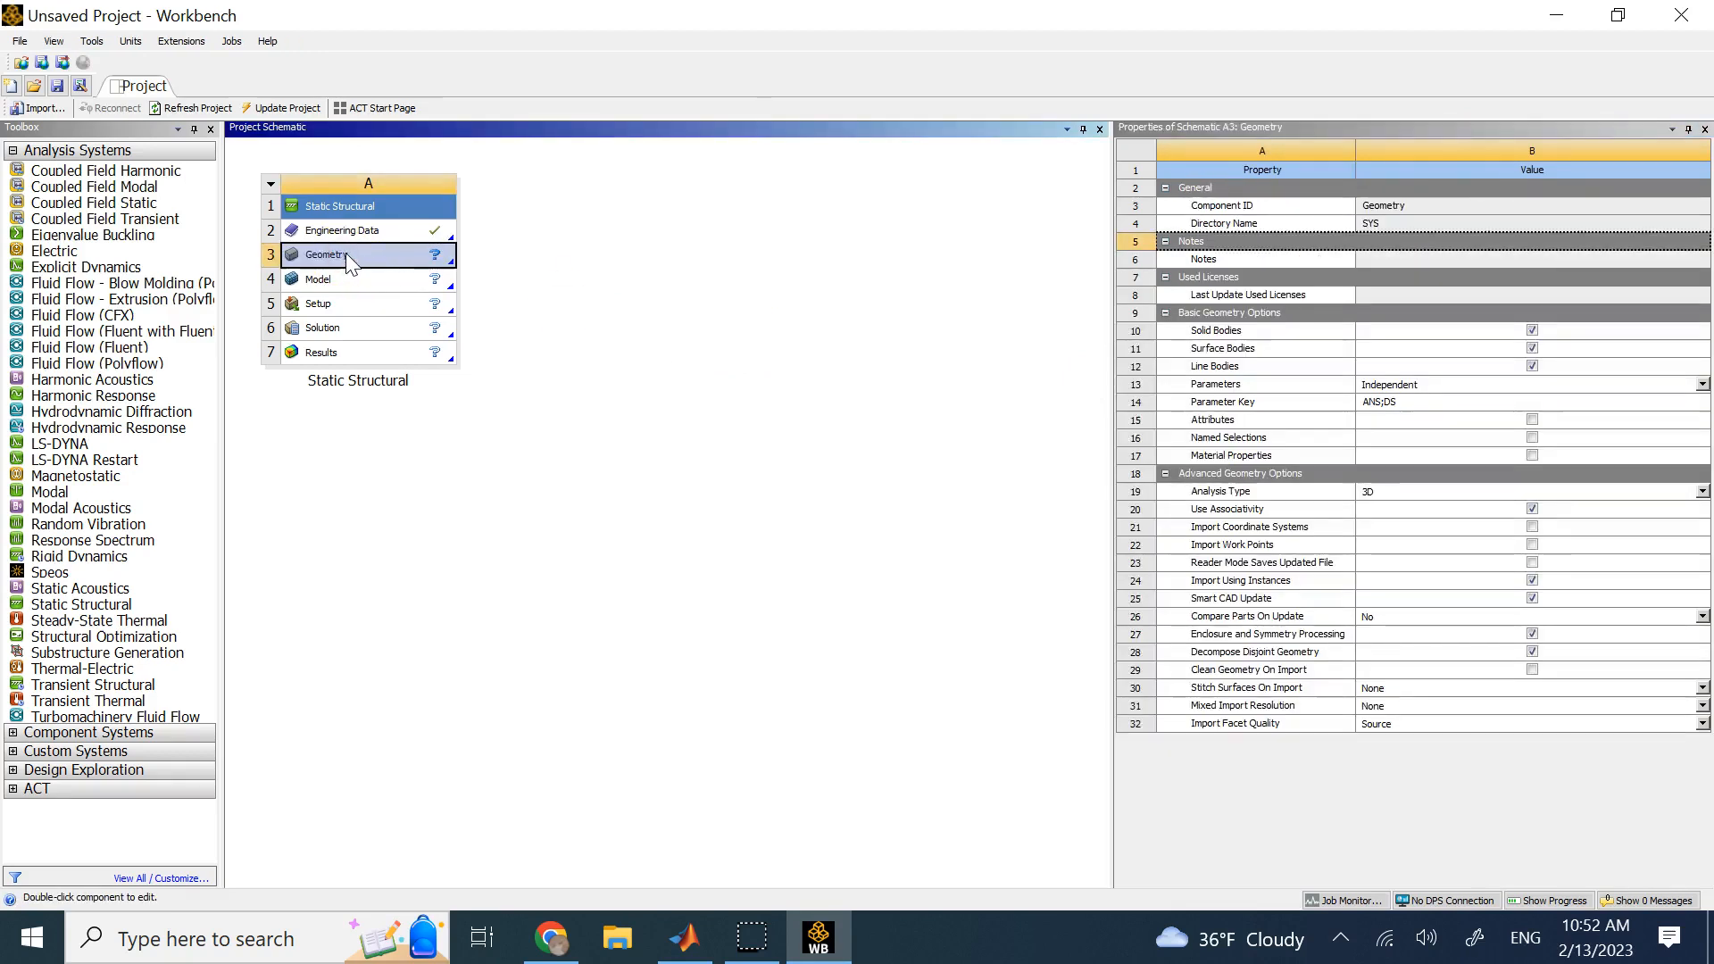
pyautogui.rightClick(350, 254)
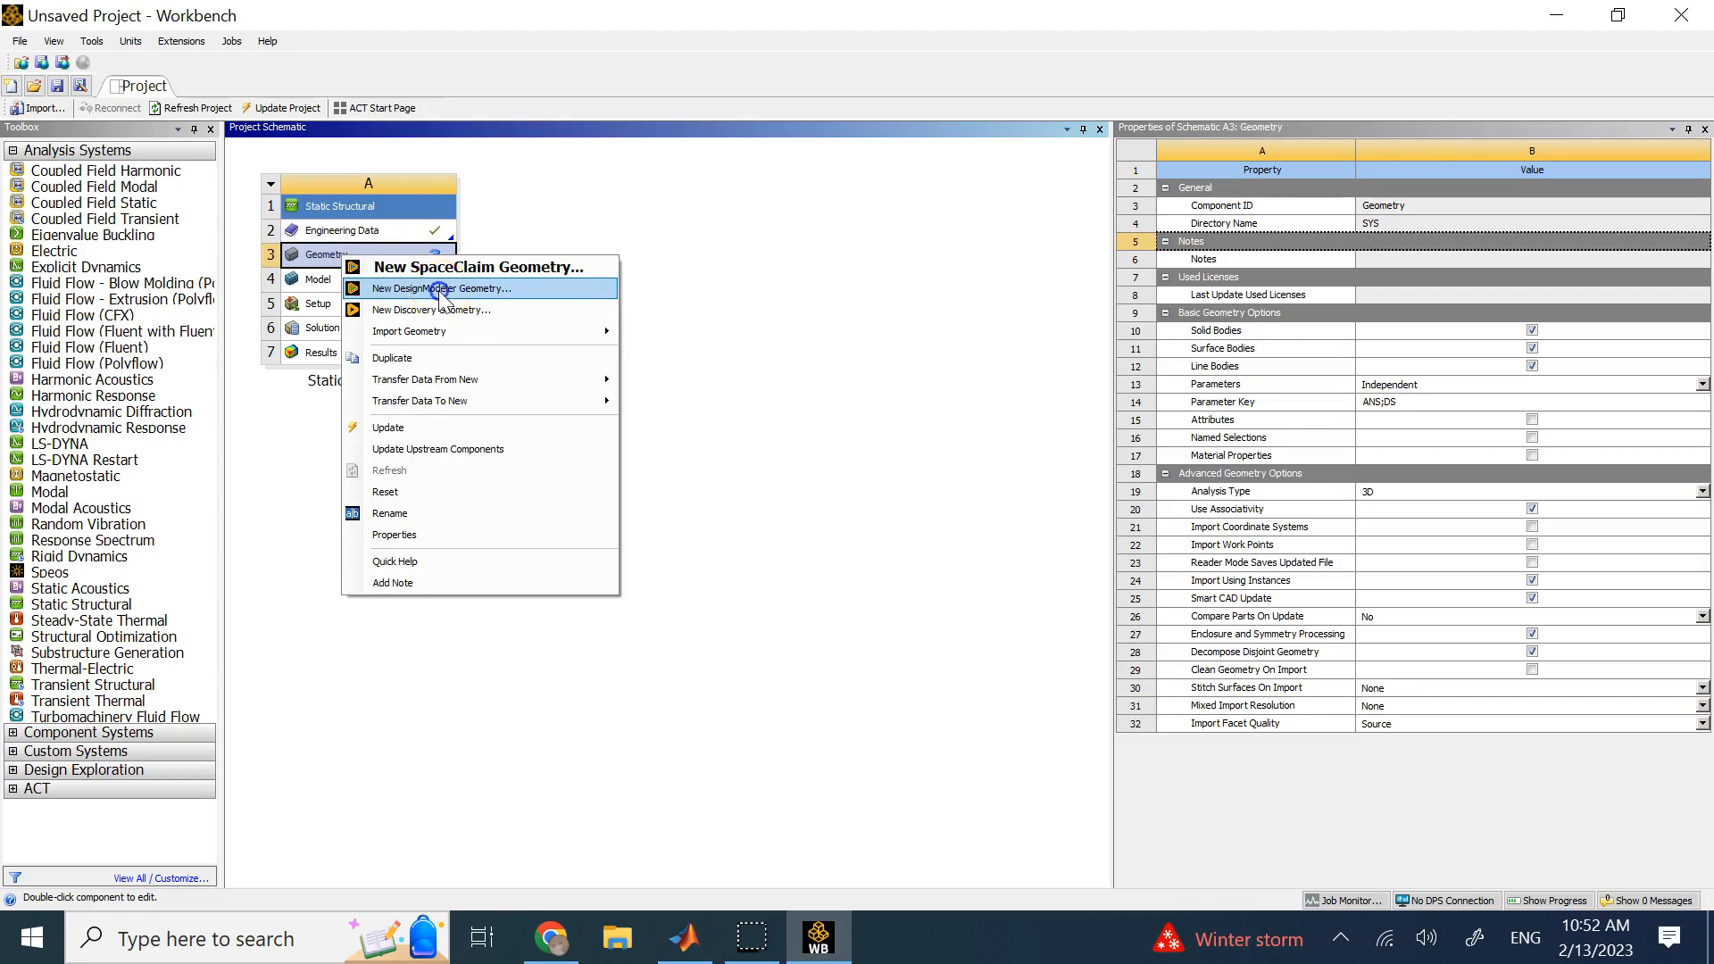
pyautogui.click(440, 288)
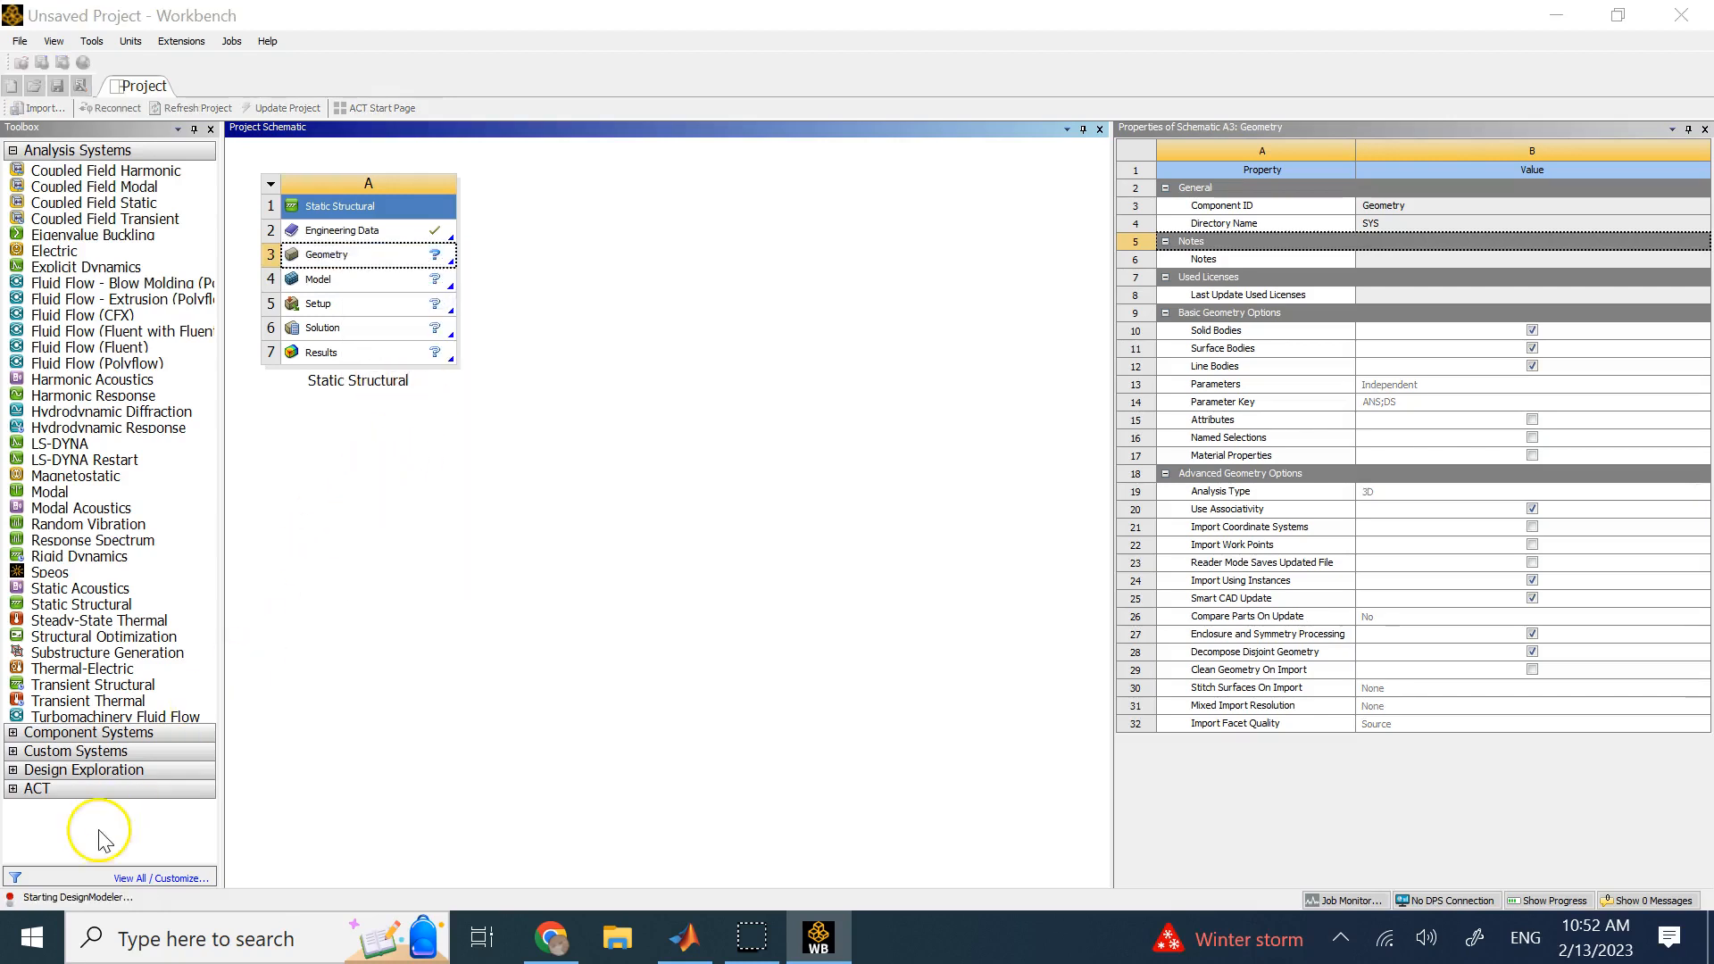
# Create a new sketch on the XY plane in sketching mode
pyautogui.doubleClick(326, 253)
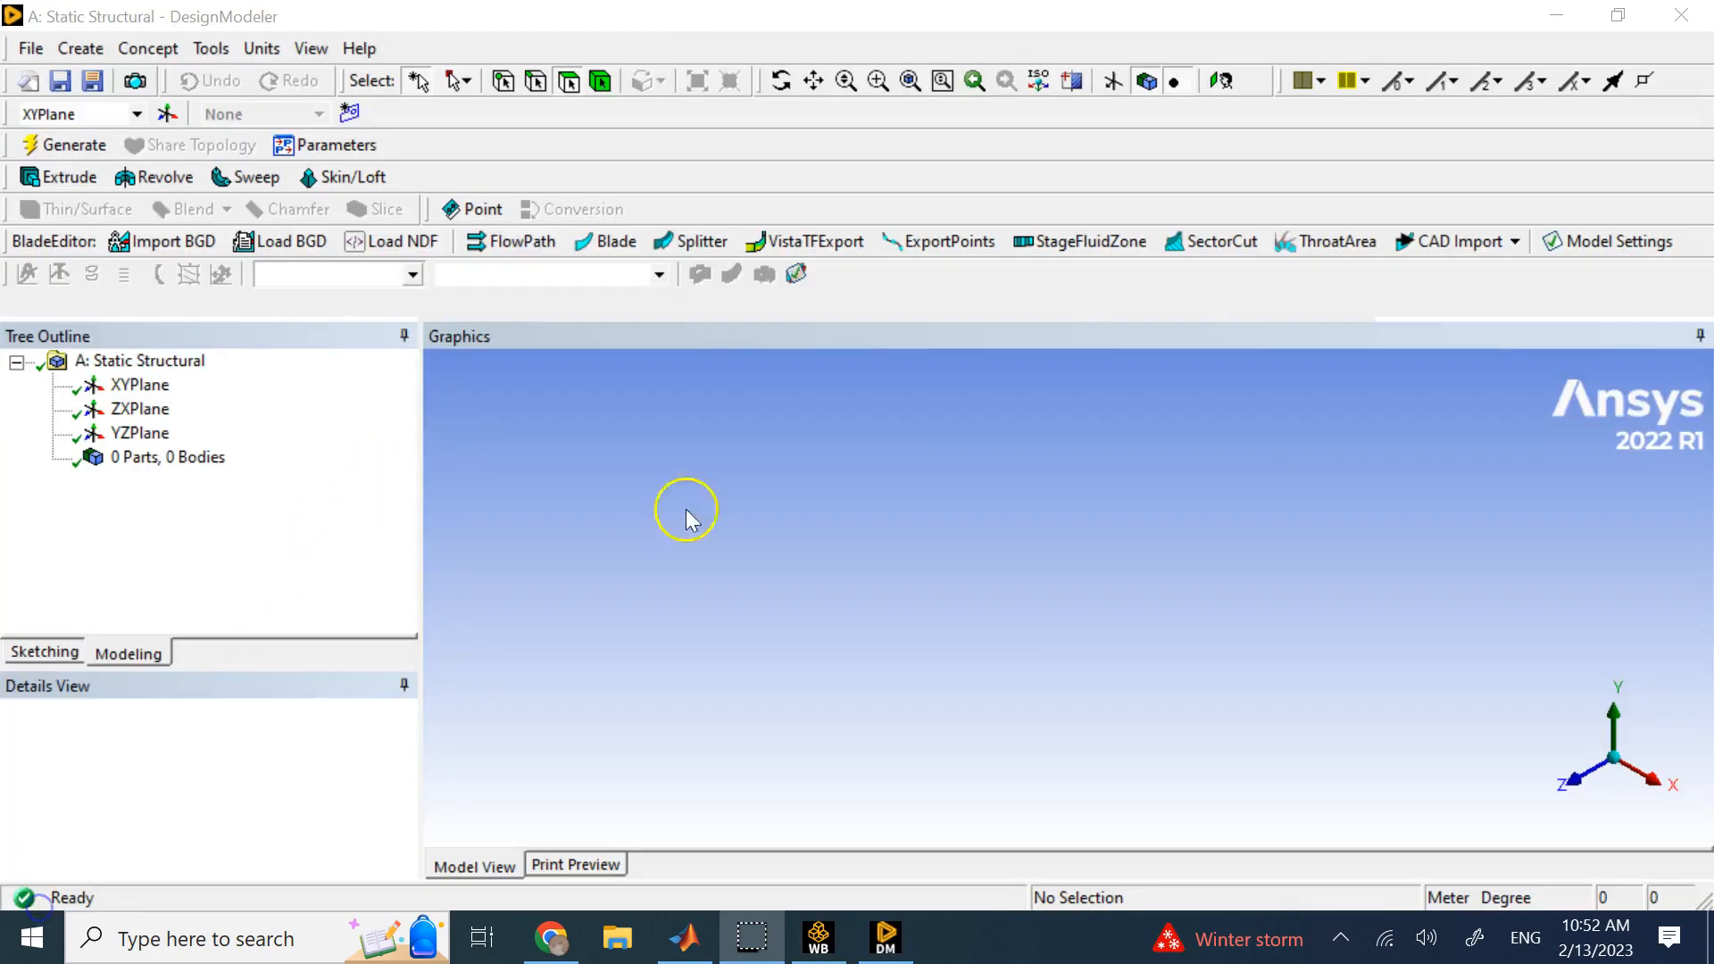
pyautogui.moveTo(215, 340)
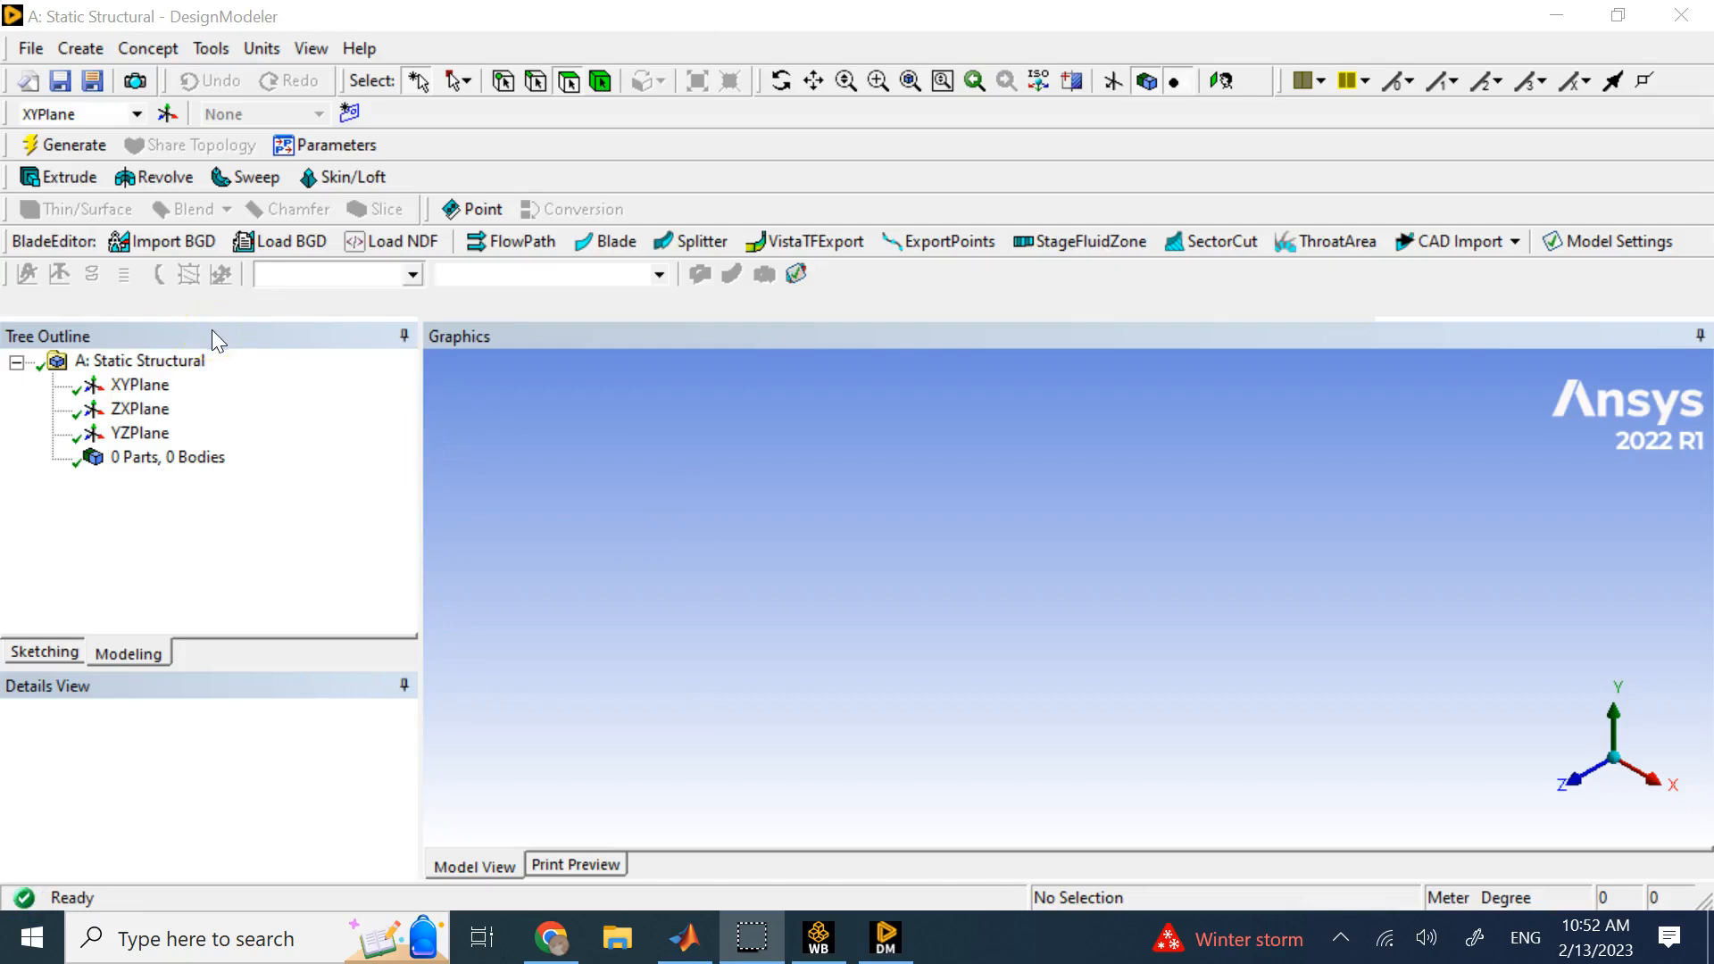
pyautogui.click(140, 384)
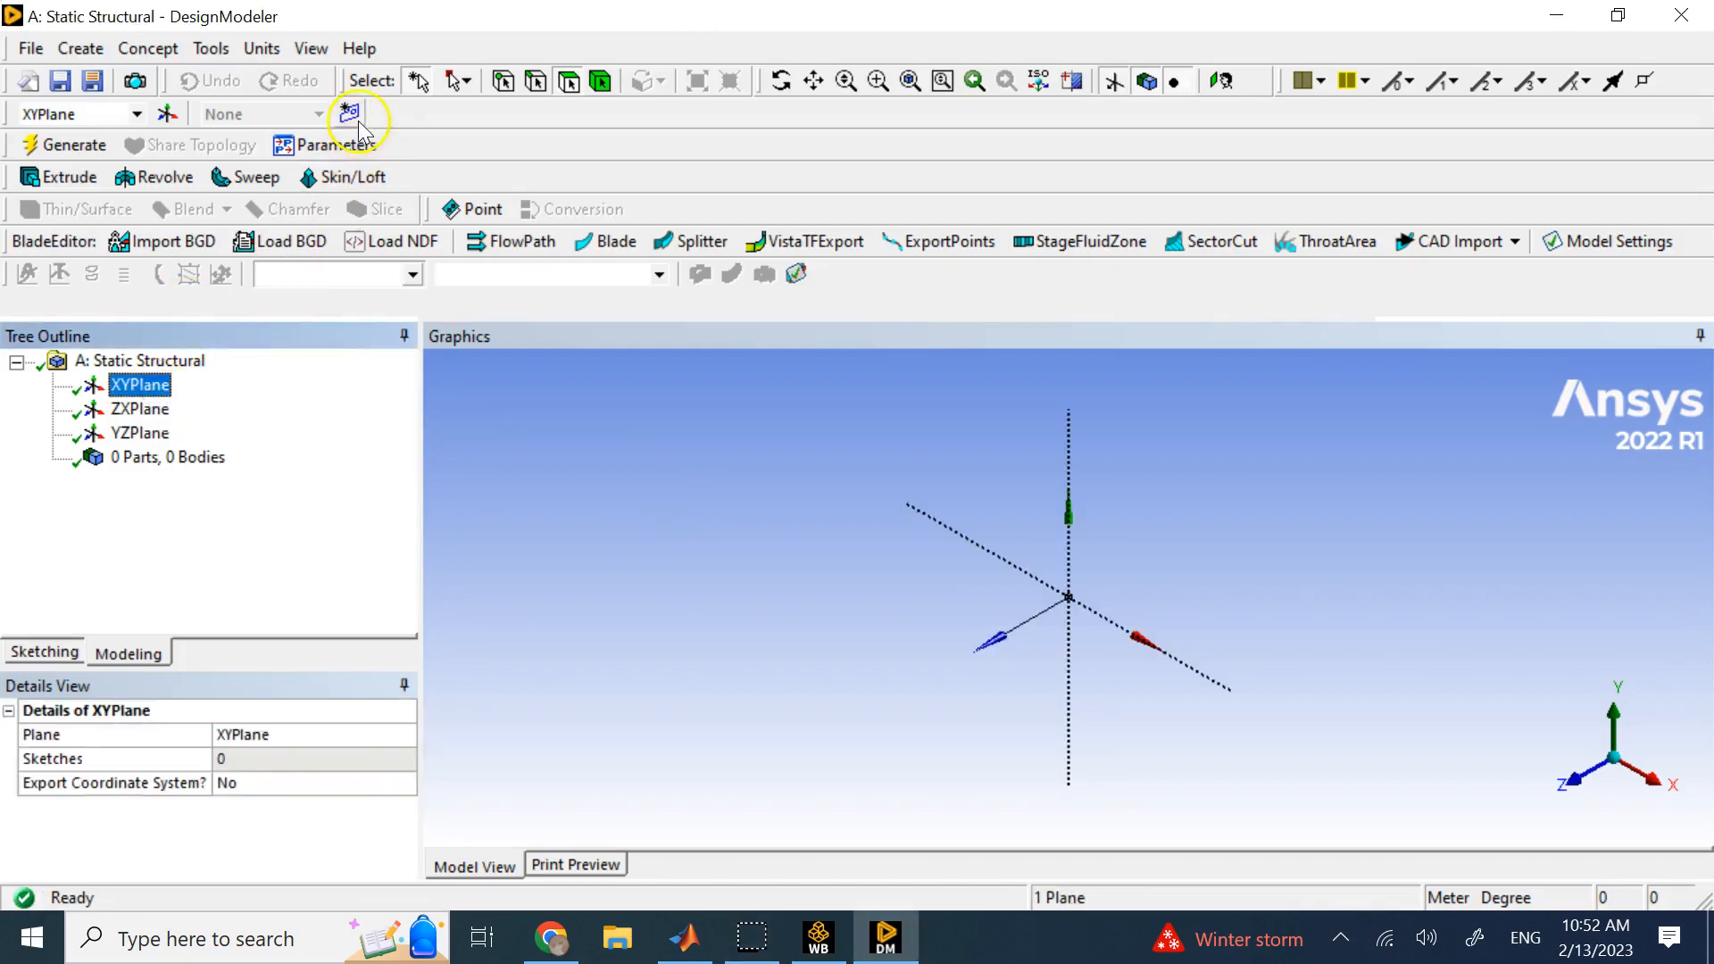
pyautogui.click(348, 112)
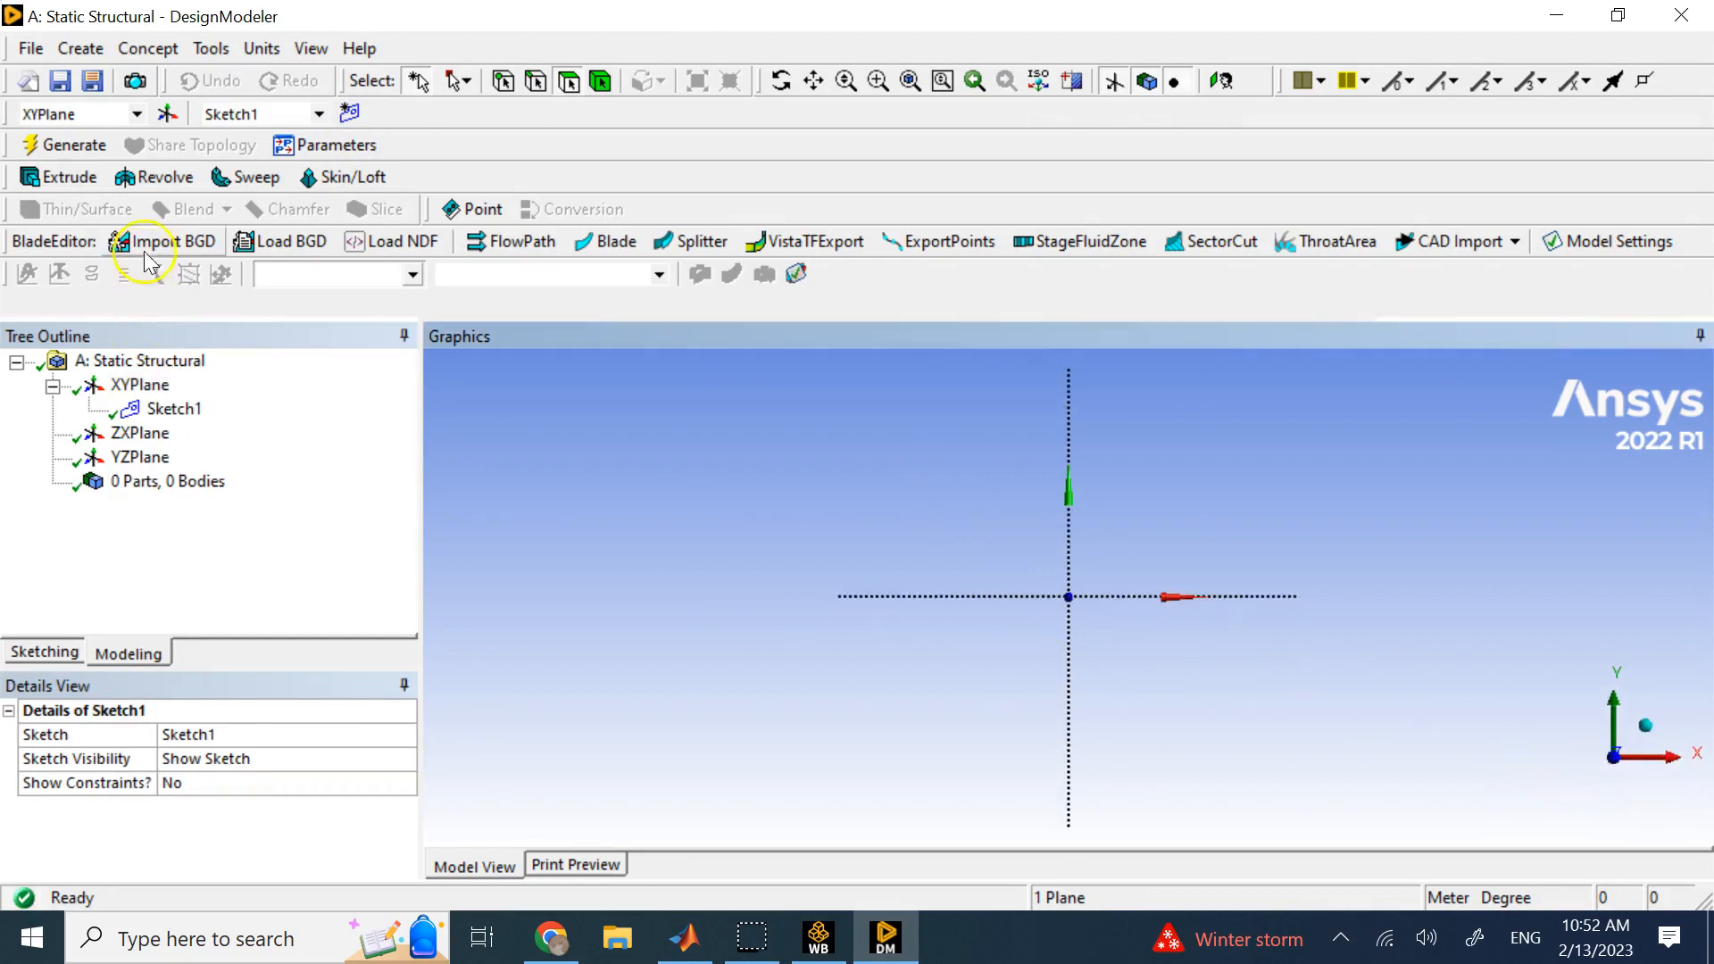
pyautogui.click(44, 651)
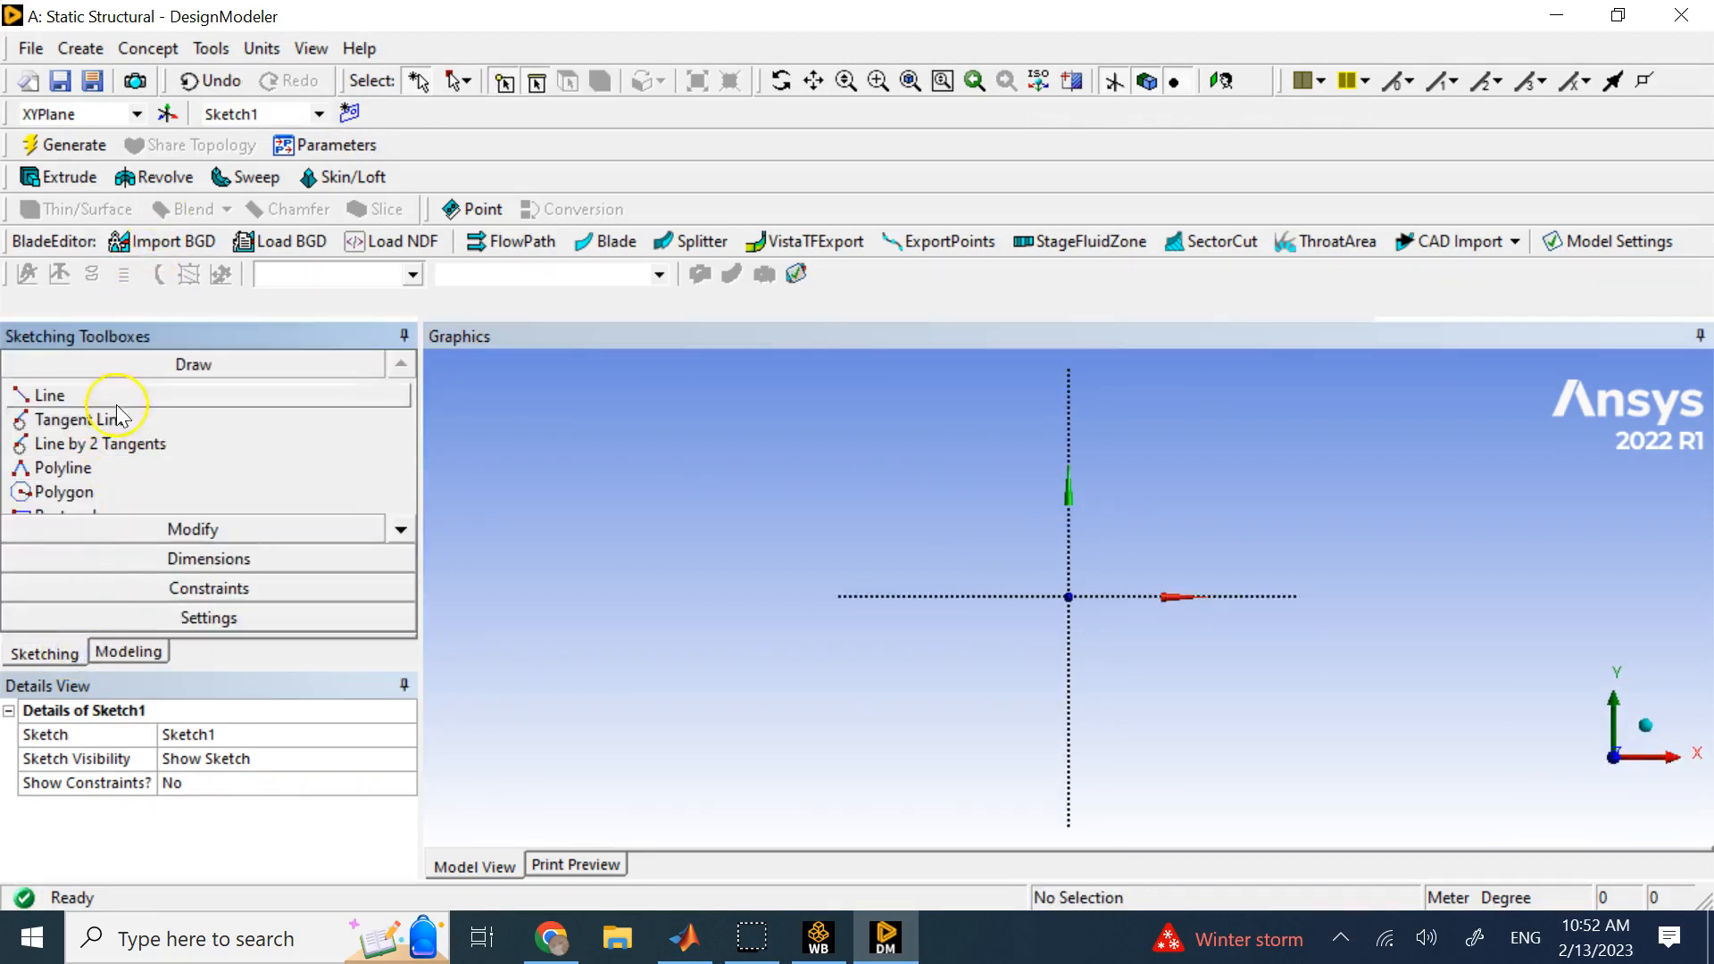
# Draw a 1 m vertical line upward from the origin and dimension it
pyautogui.click(49, 394)
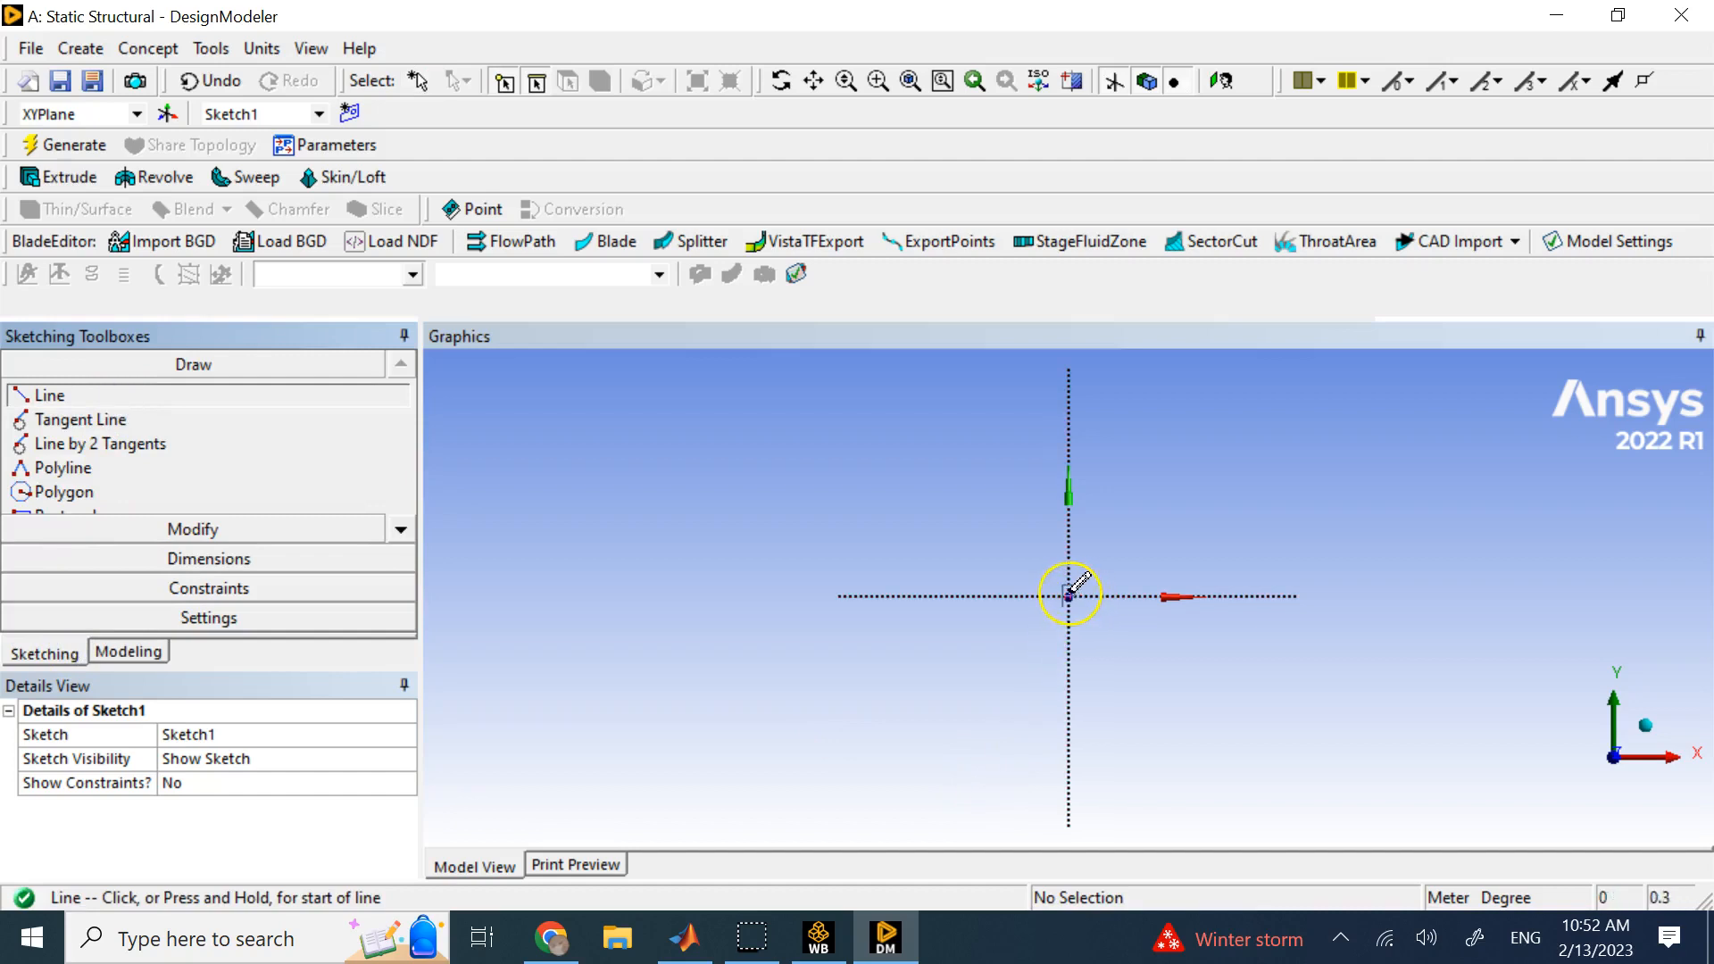
pyautogui.click(1070, 596)
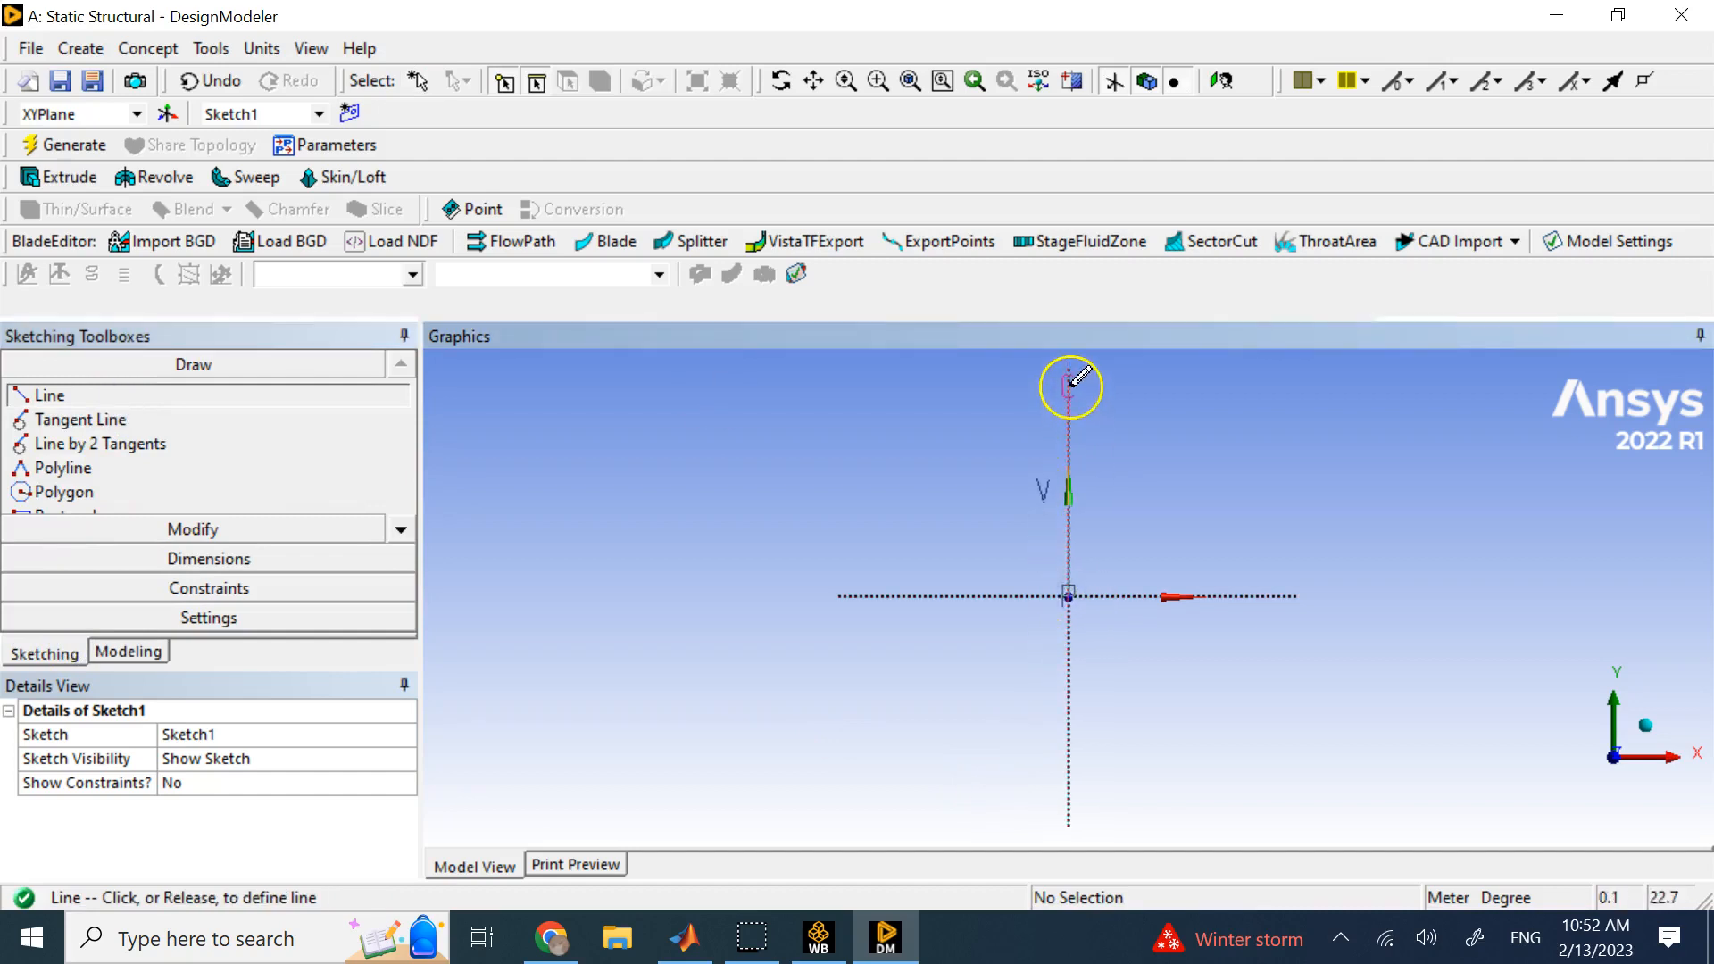
pyautogui.click(1067, 385)
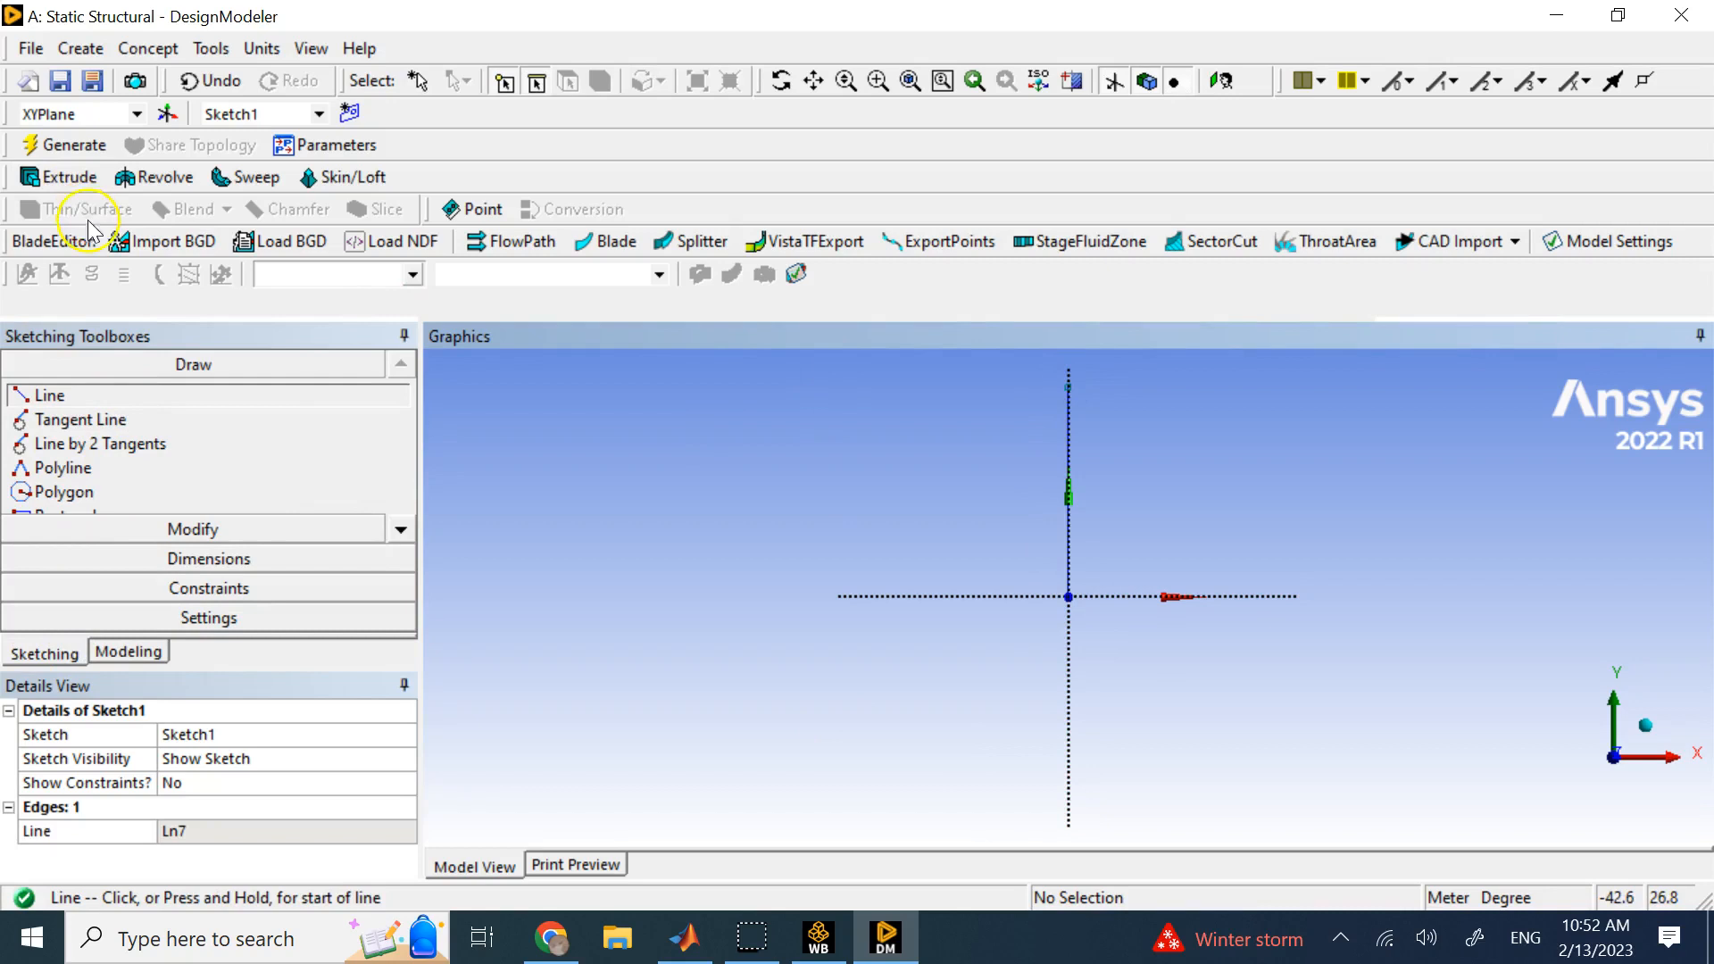
pyautogui.click(208, 557)
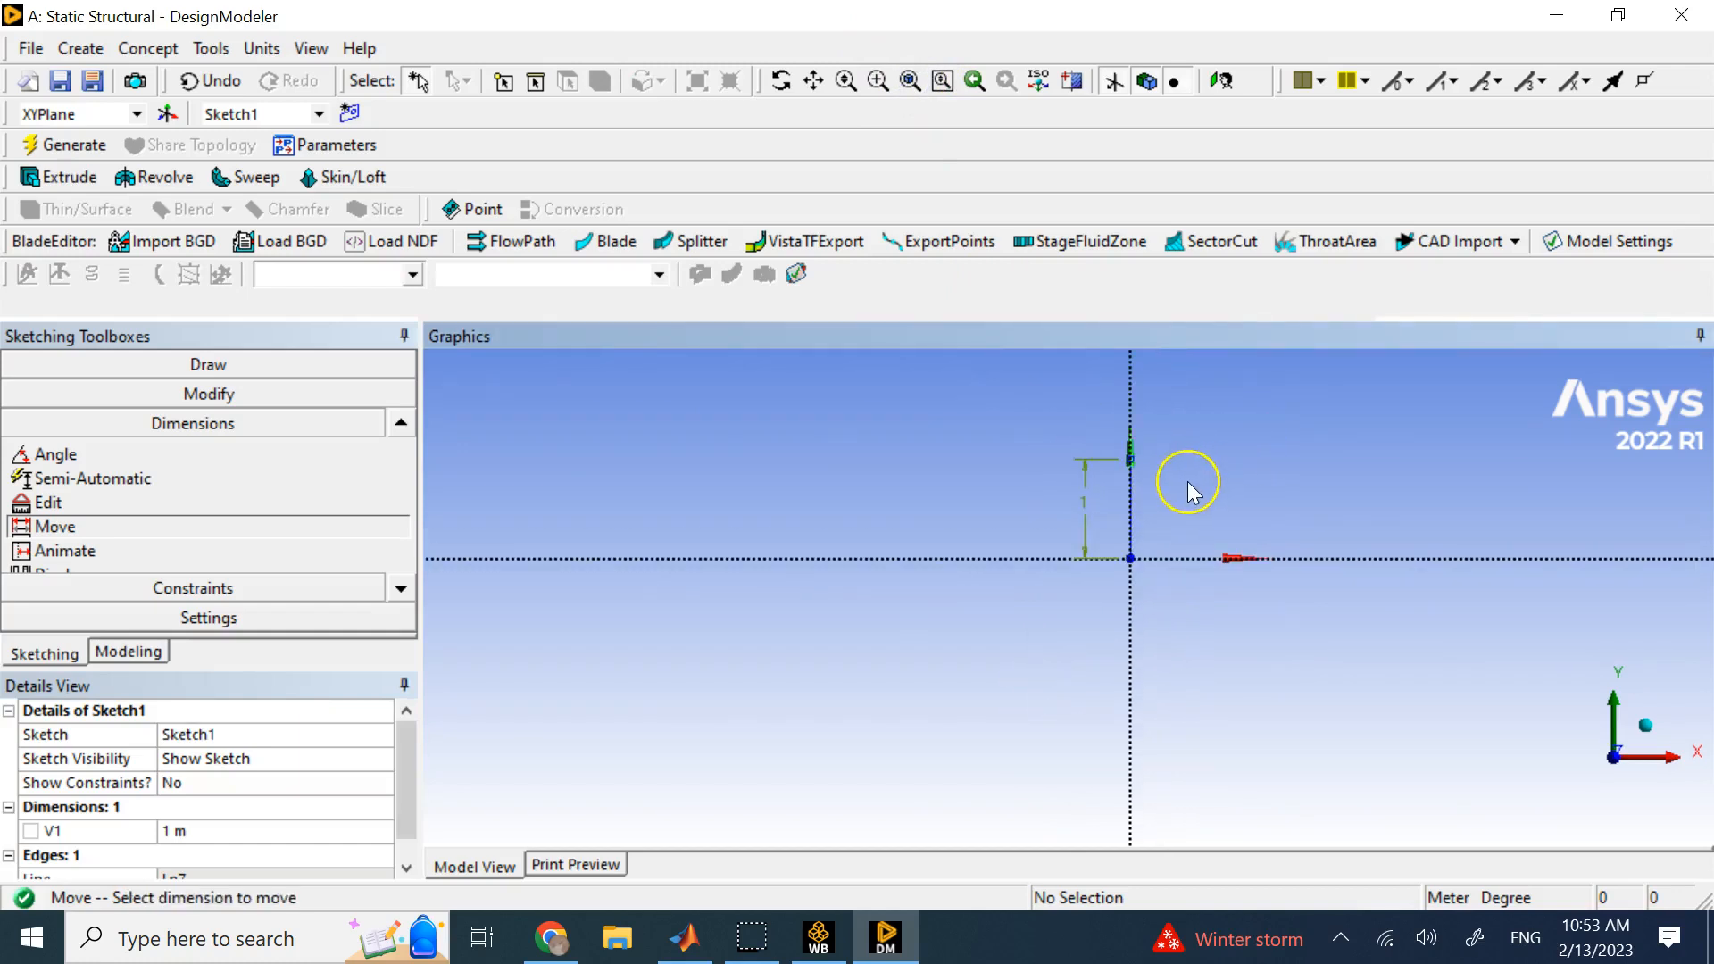
pyautogui.moveTo(1136, 508)
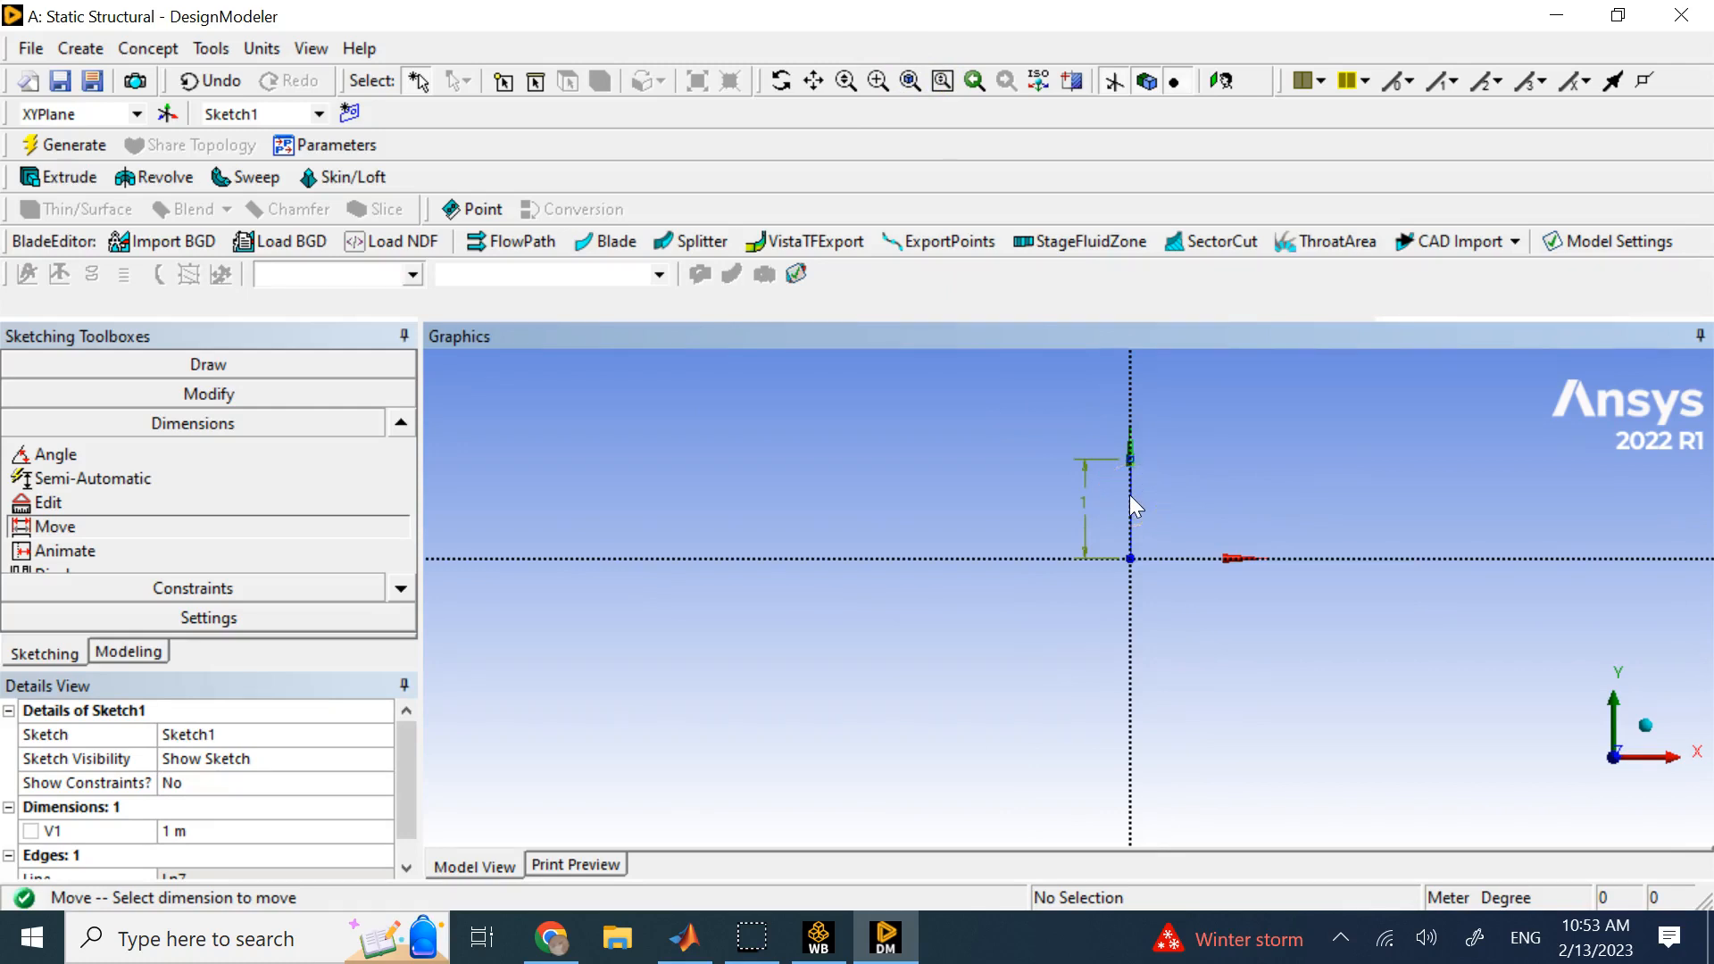
# Generate a line body from Sketch1 using Lines From Sketches, giving 1 Part, 1 Body
pyautogui.click(146, 48)
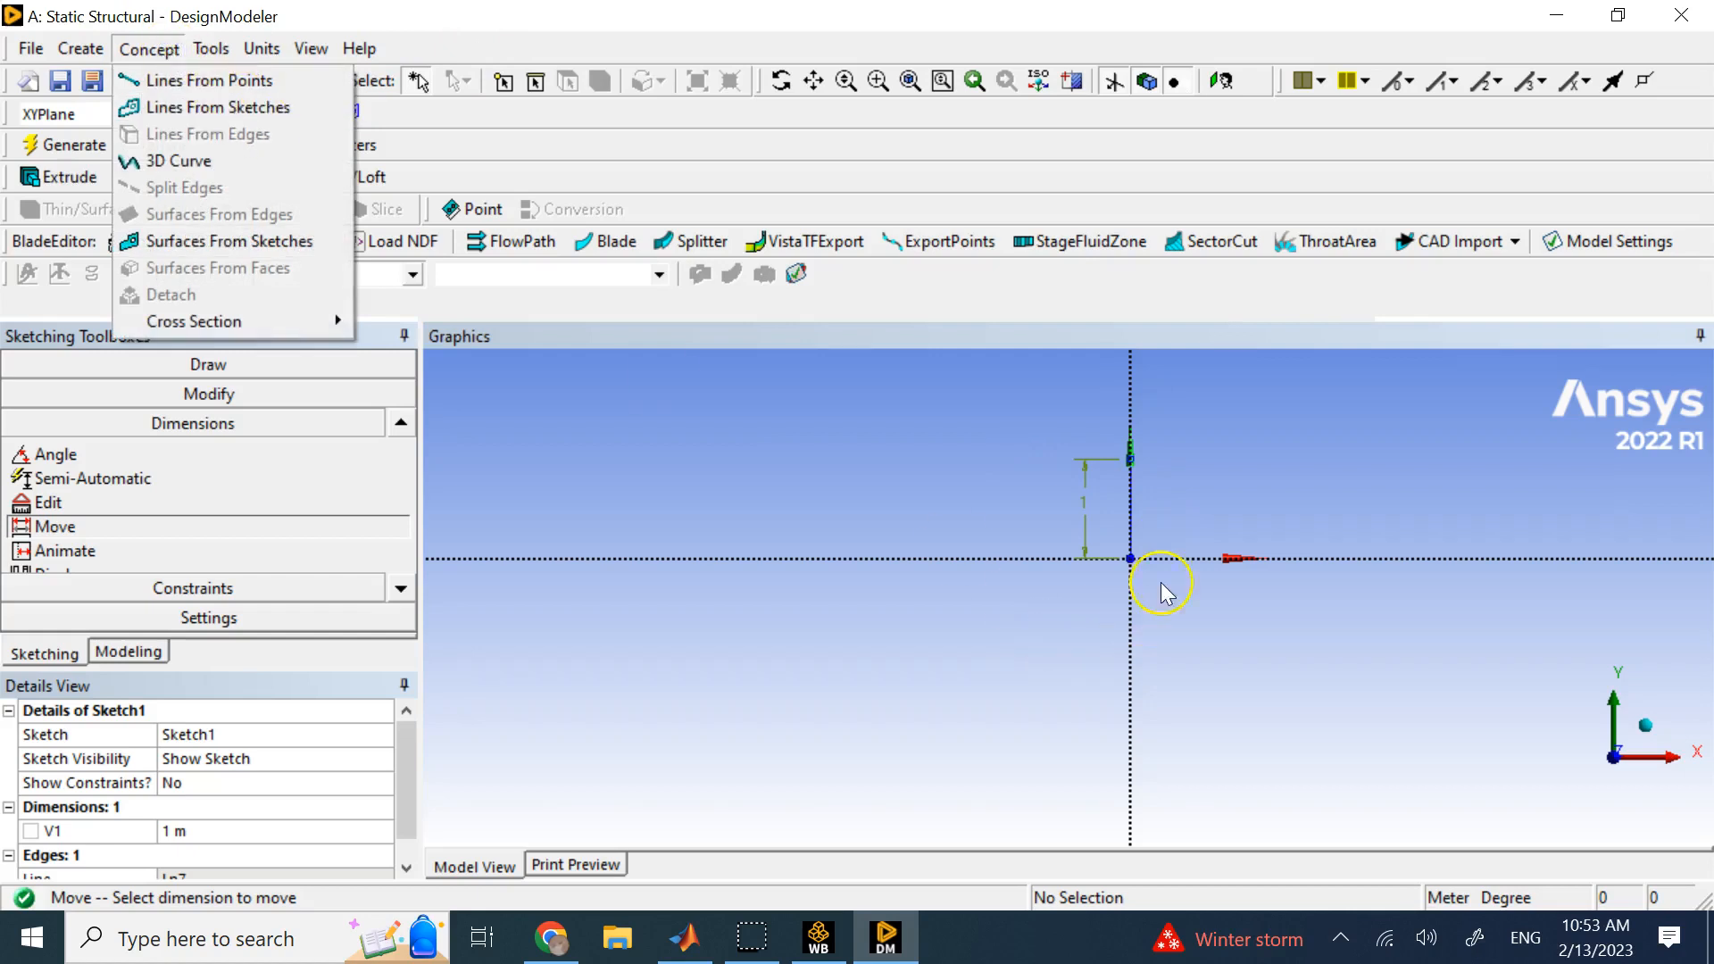
pyautogui.moveTo(1131, 530)
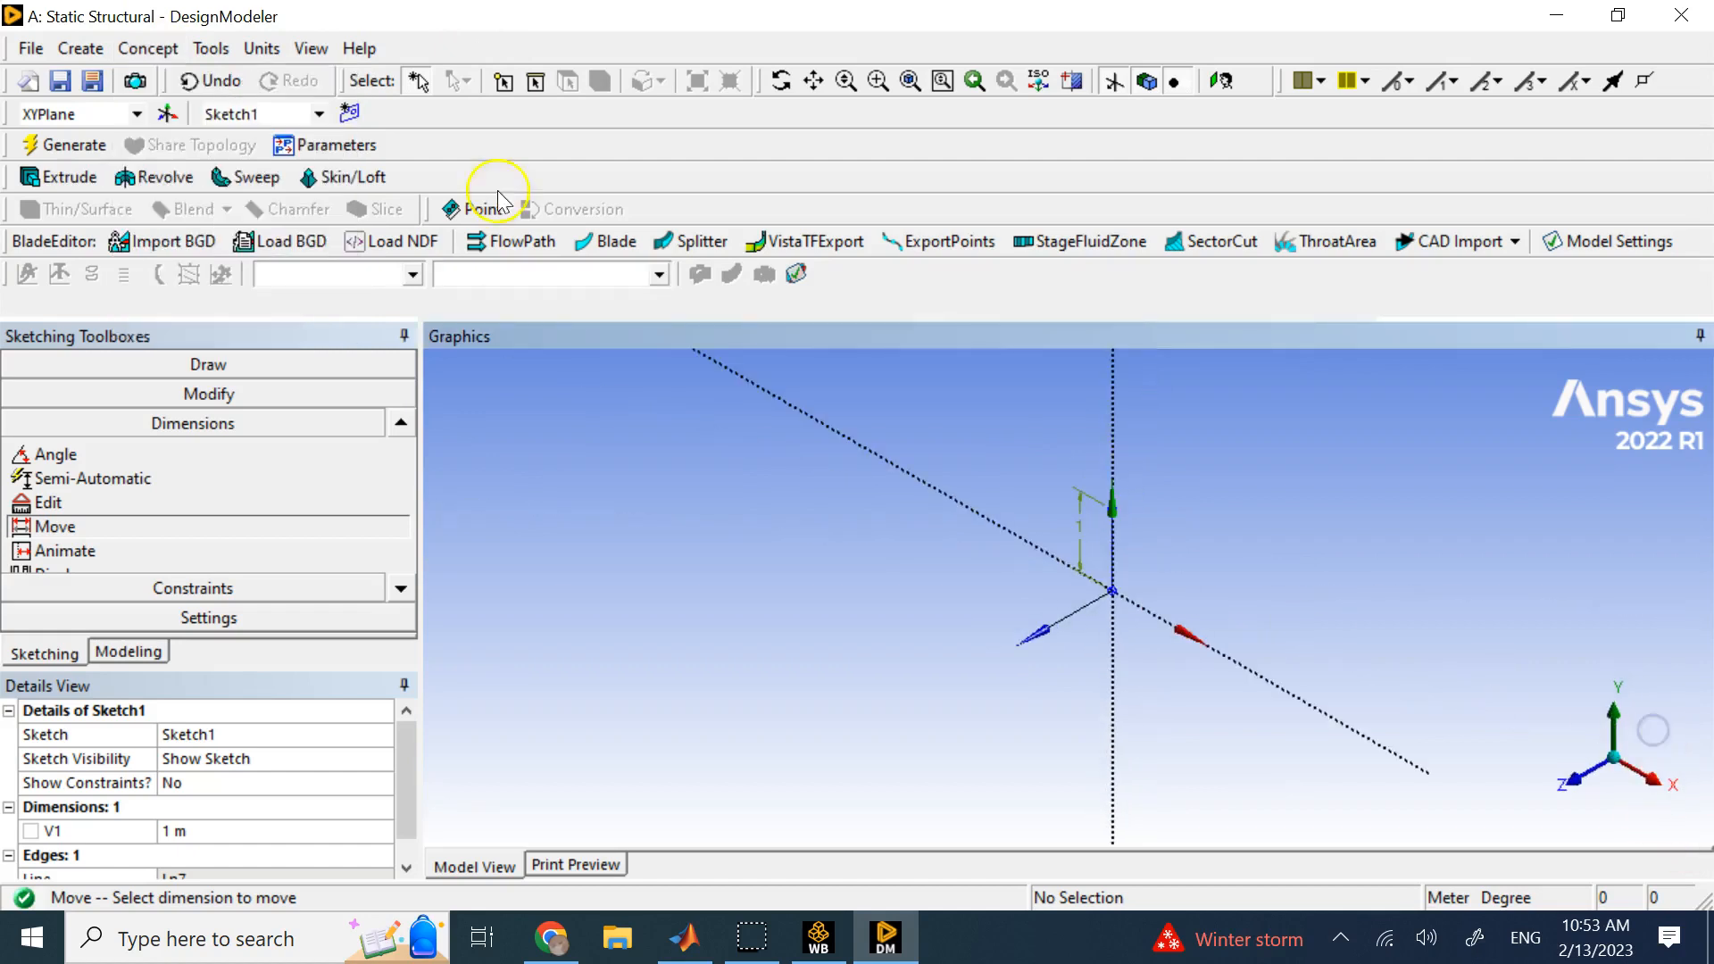
pyautogui.click(147, 48)
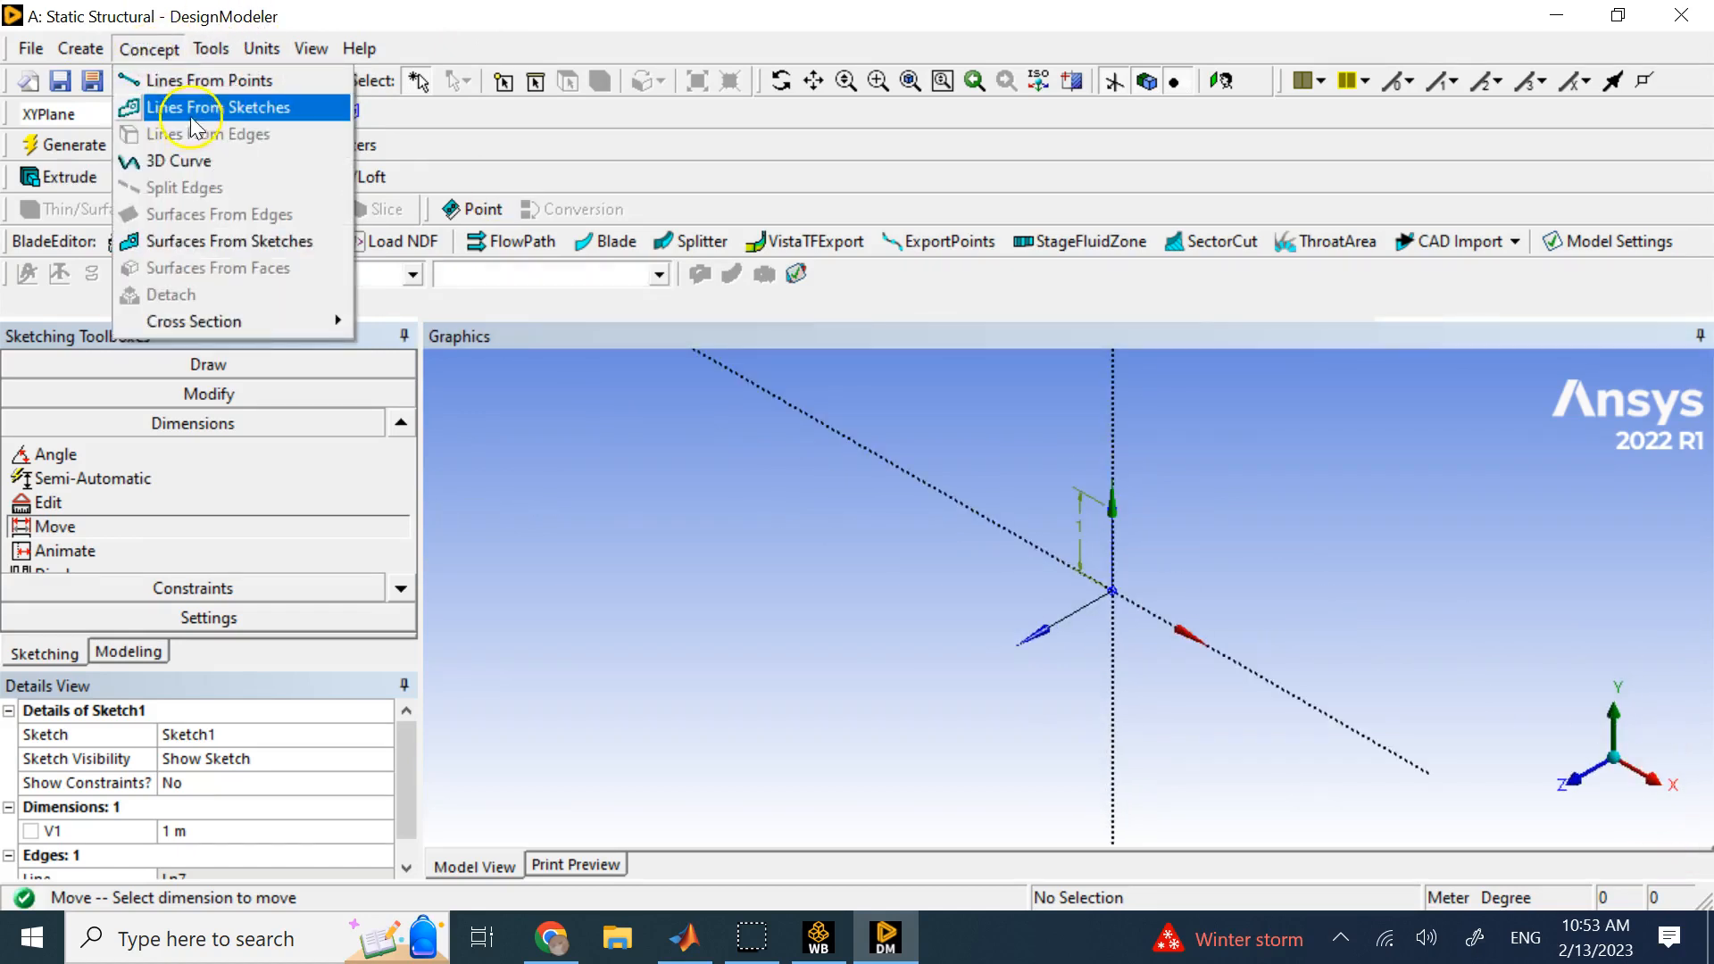
pyautogui.click(213, 106)
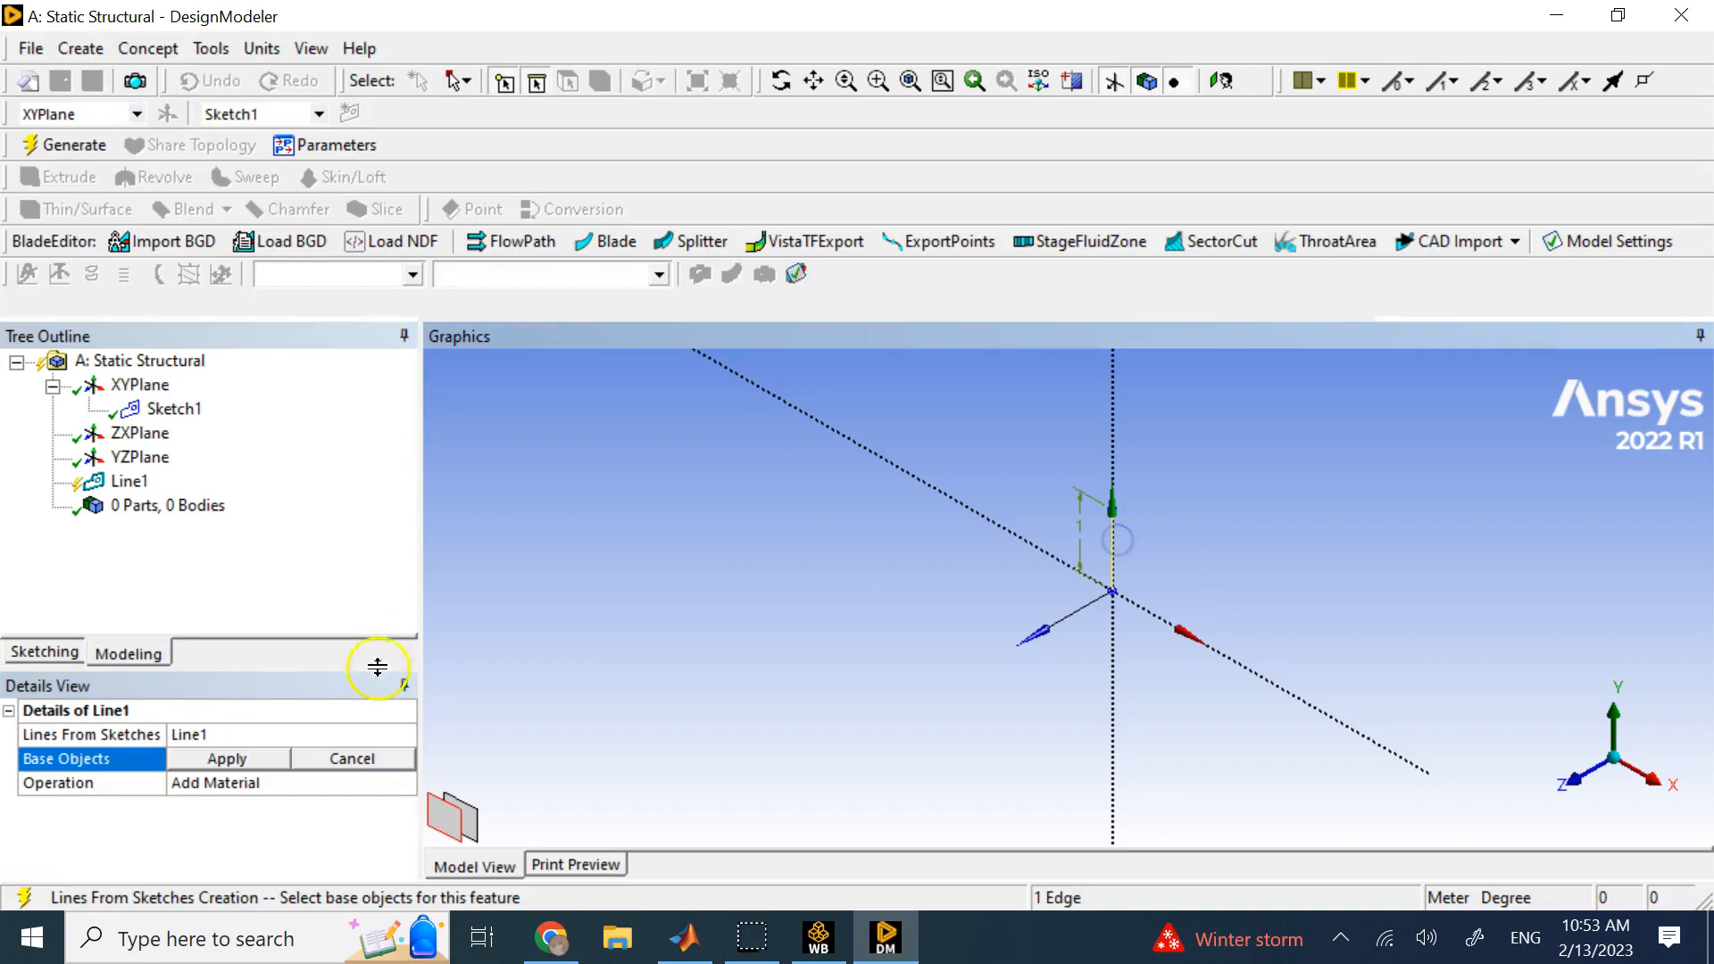
pyautogui.click(226, 758)
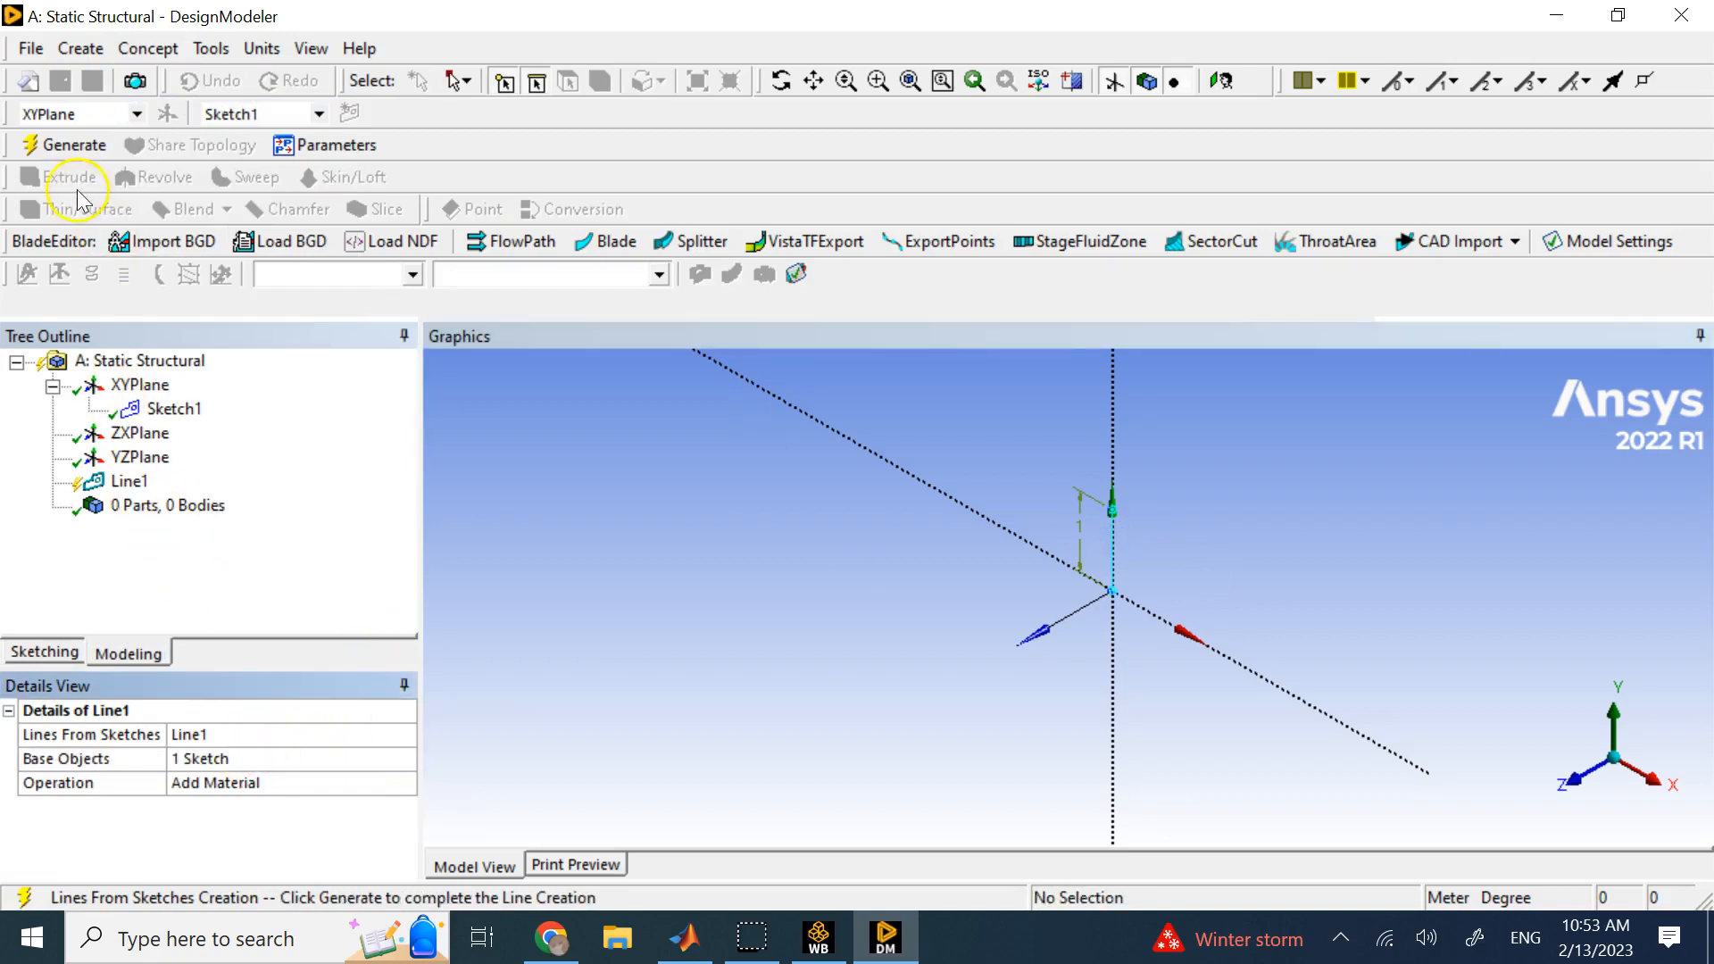
pyautogui.click(73, 145)
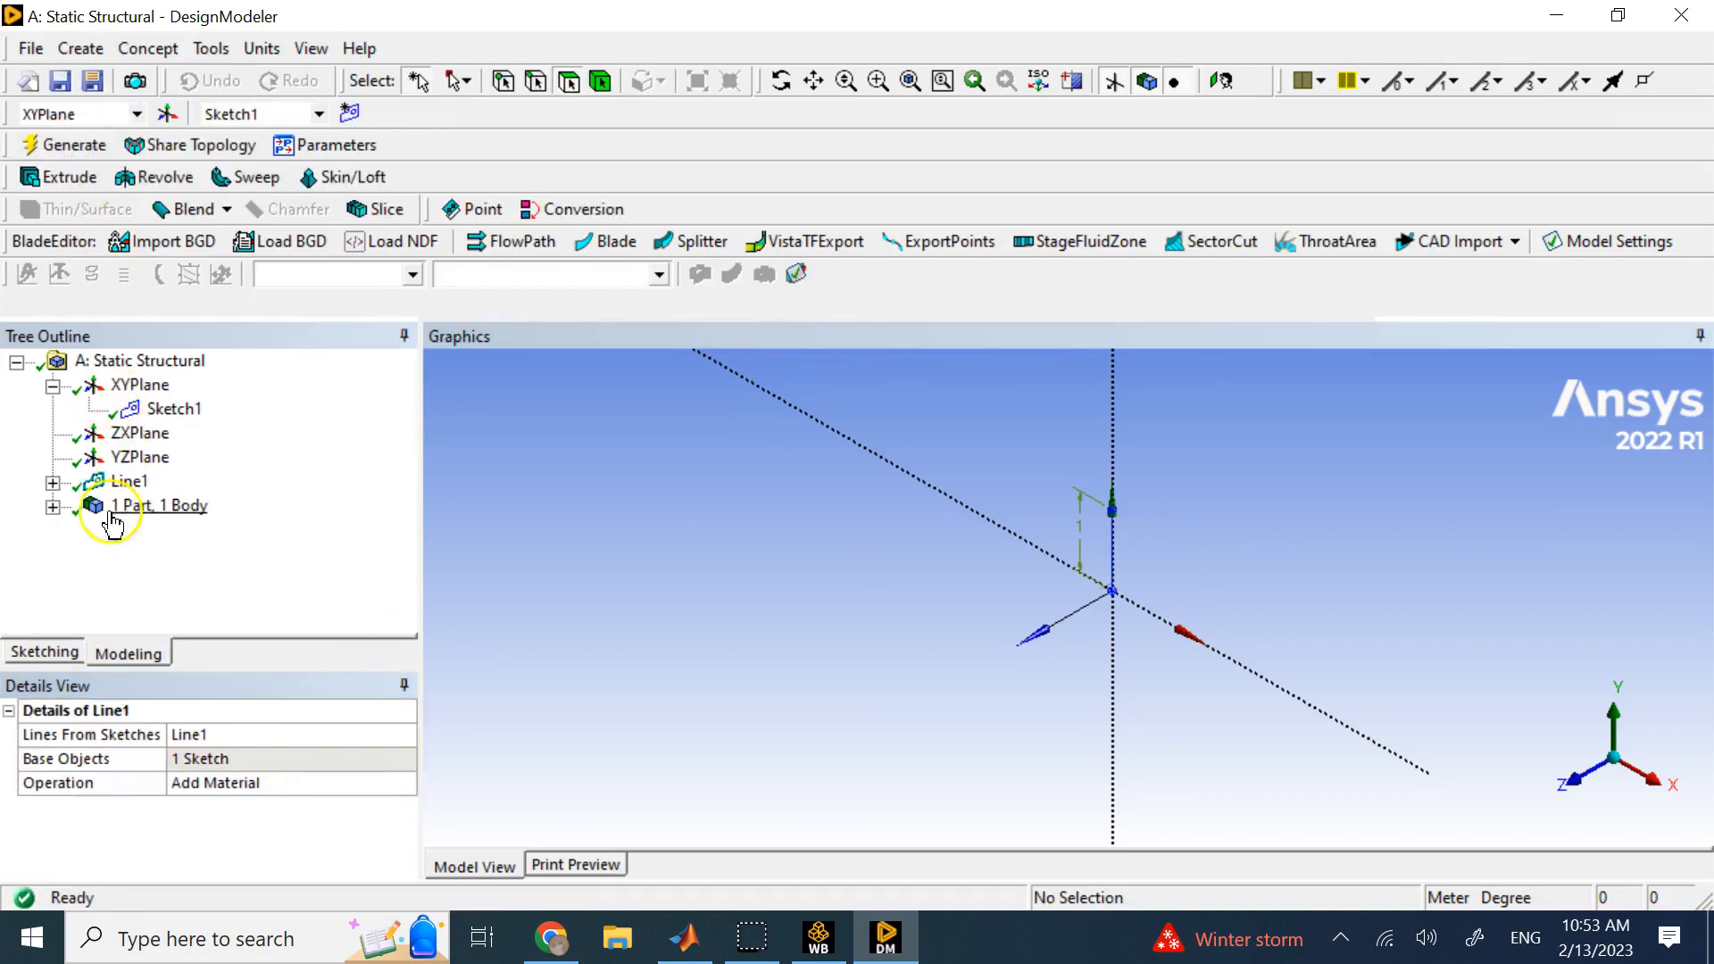
pyautogui.click(53, 505)
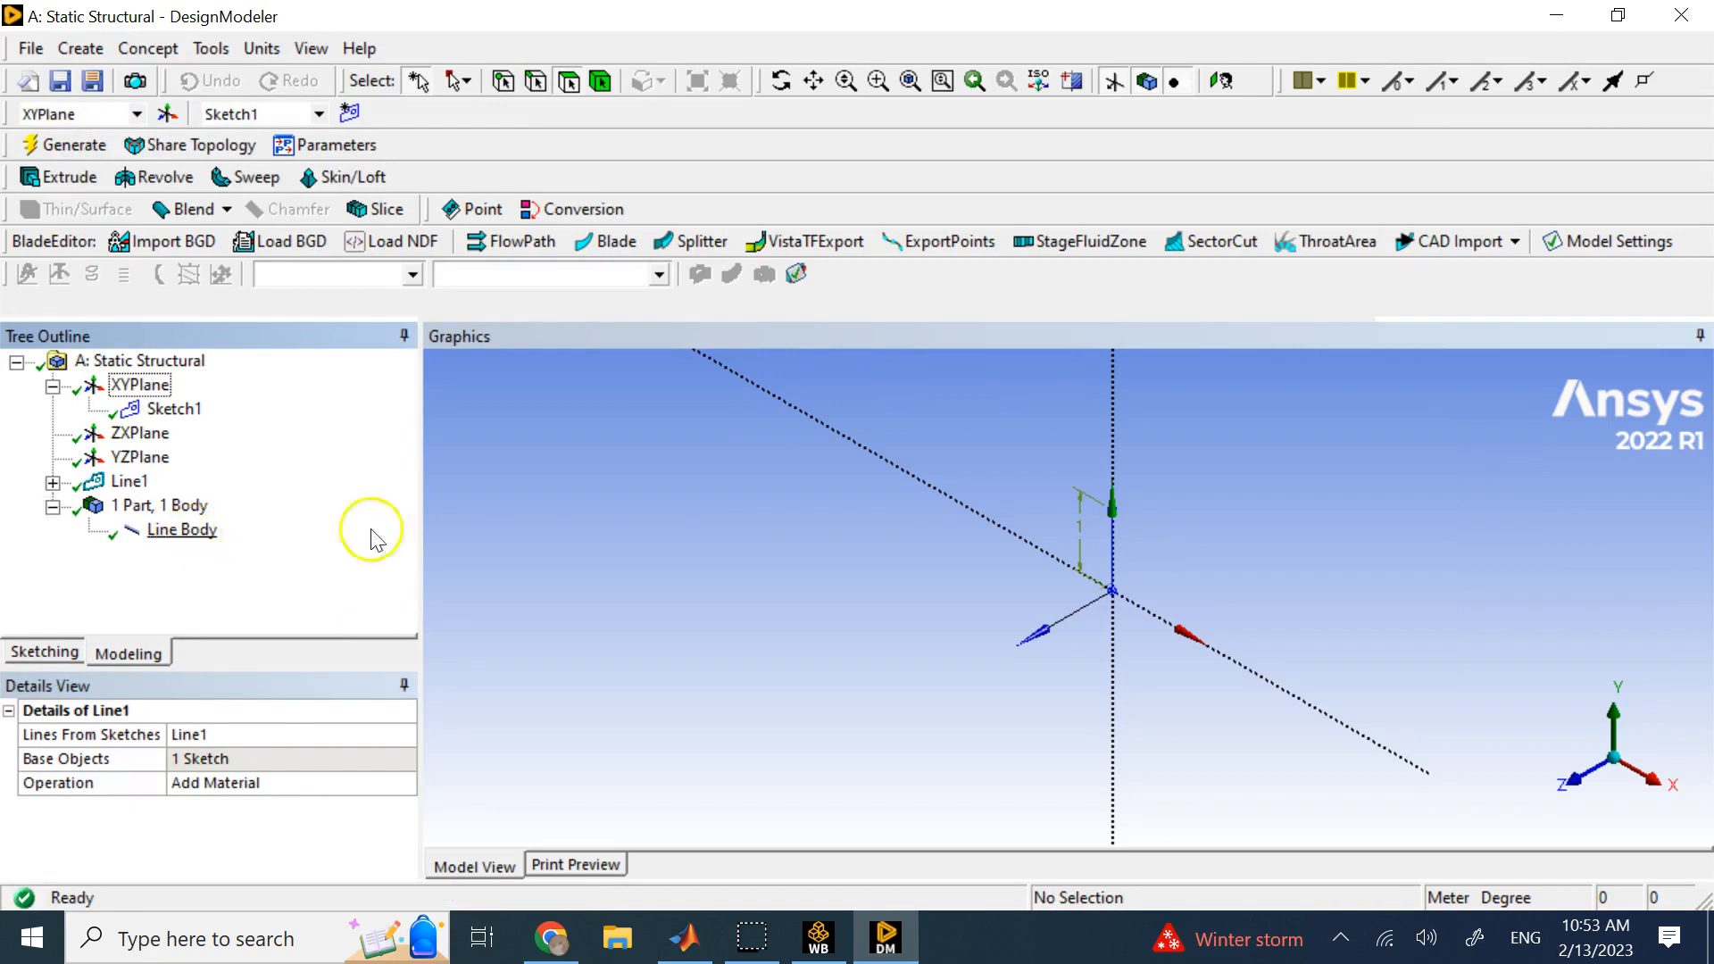
pyautogui.moveTo(201, 164)
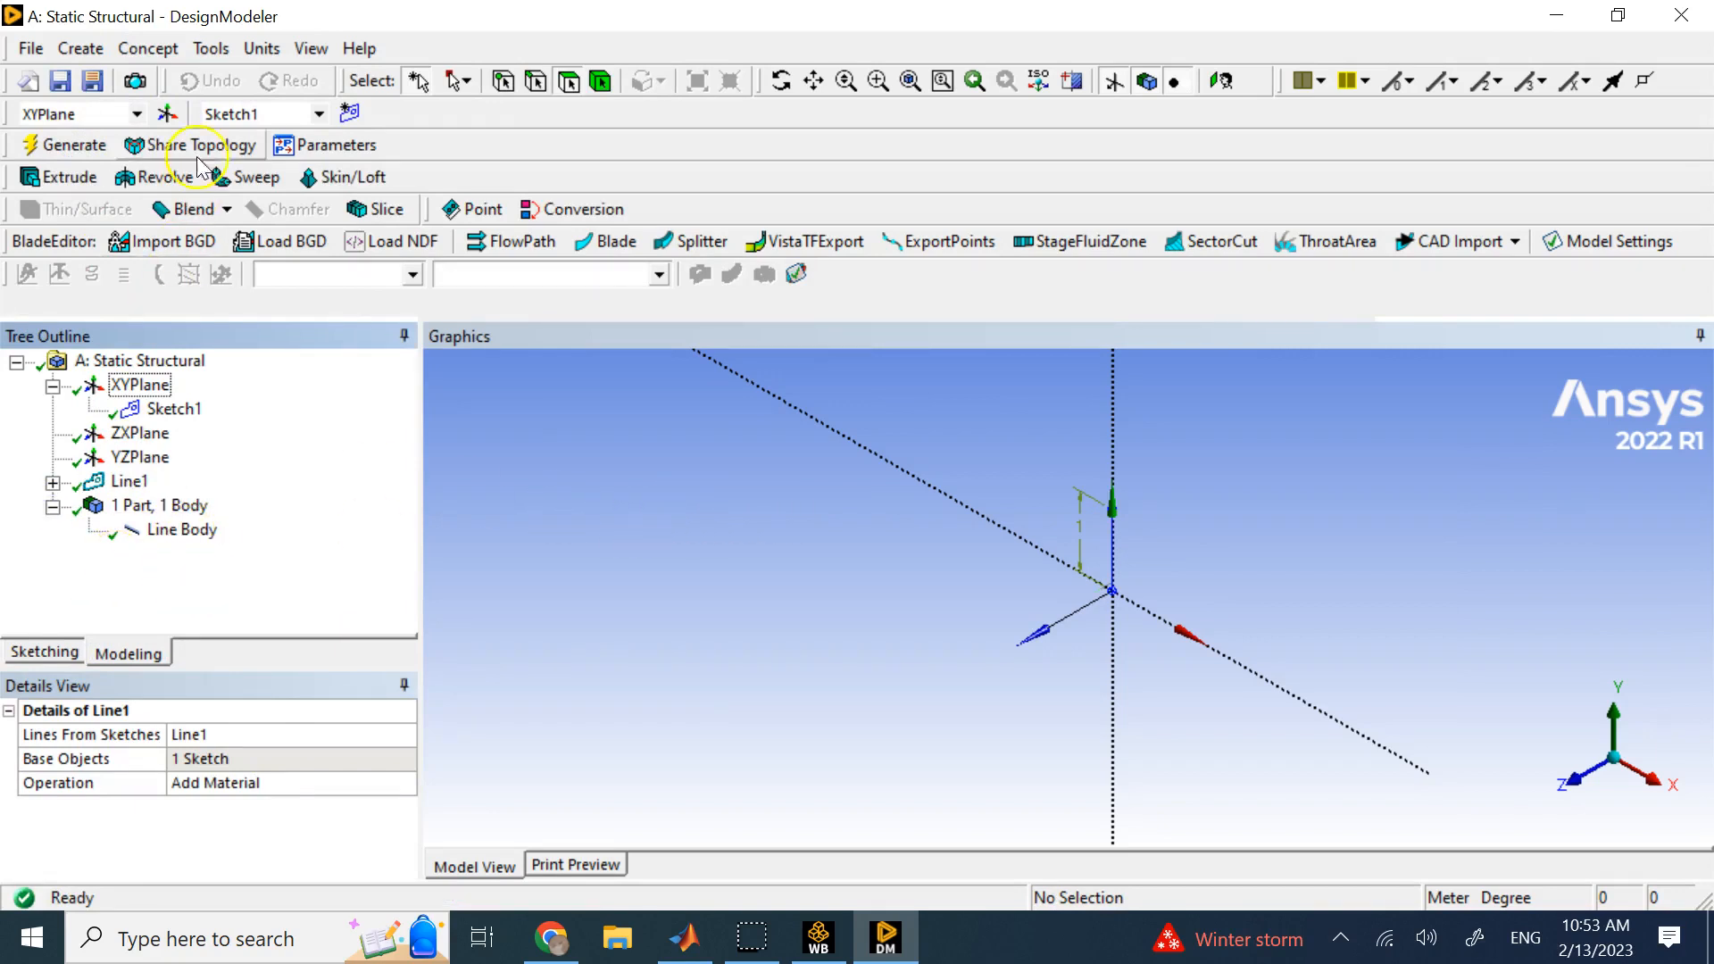
# Size the Rect1 section to B 0.1 m, H 0.05 m and assign it to the line body
pyautogui.click(148, 48)
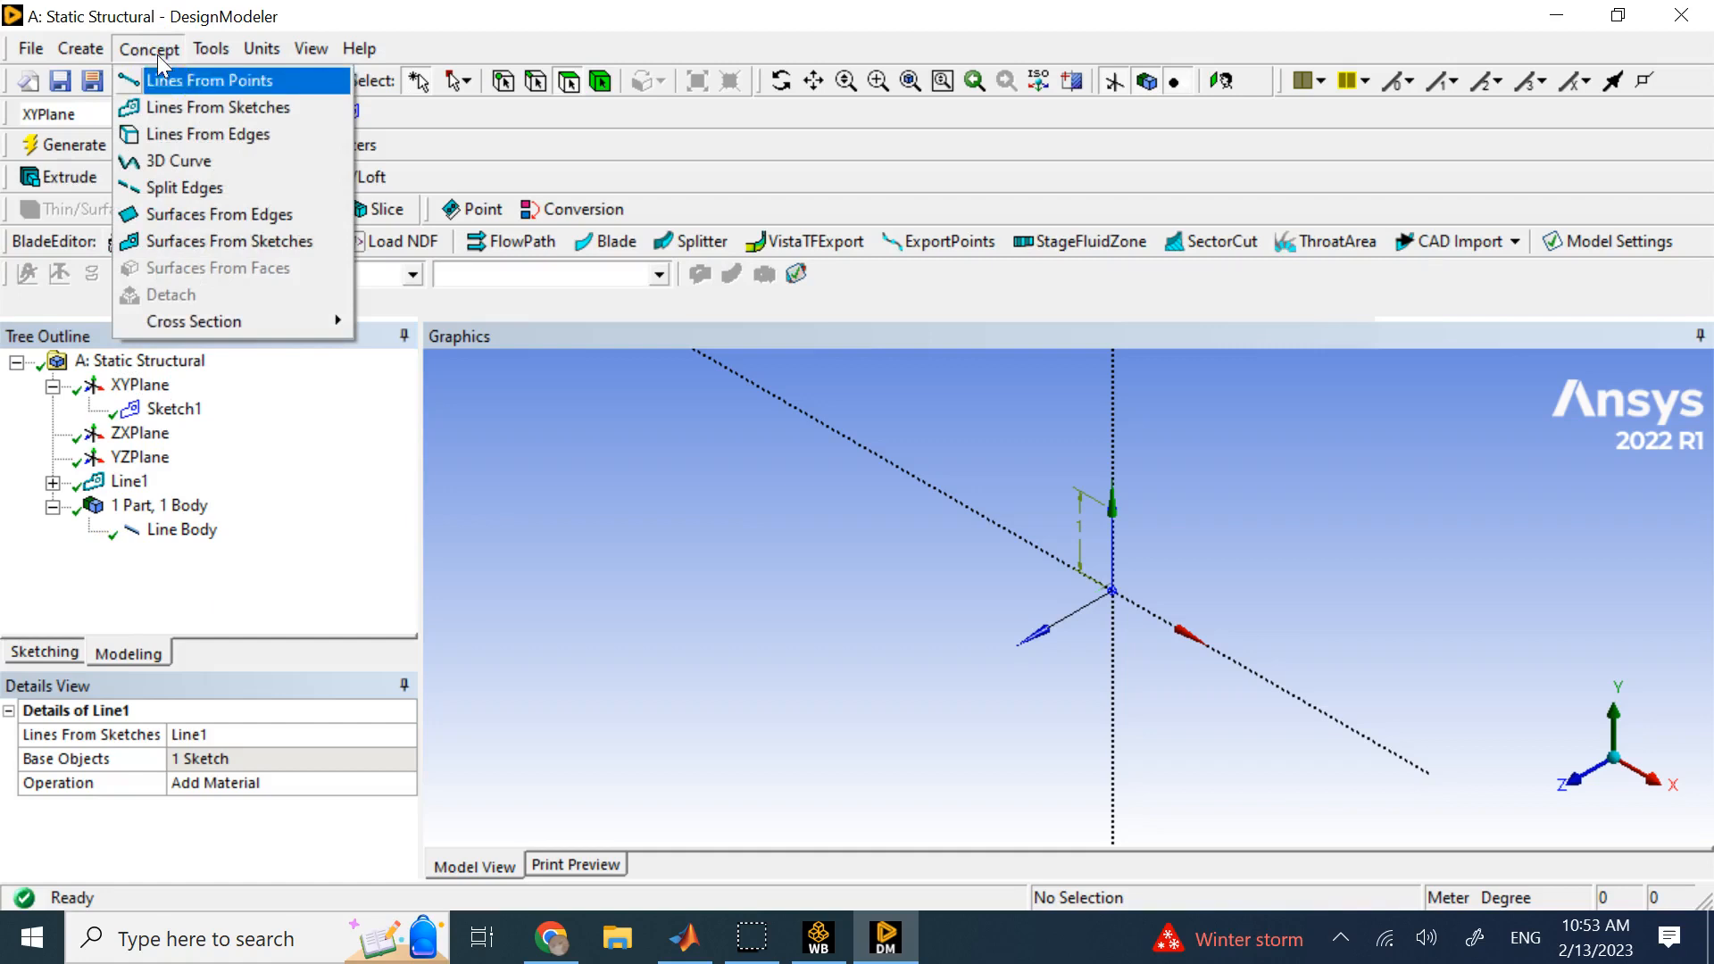
pyautogui.moveTo(195, 322)
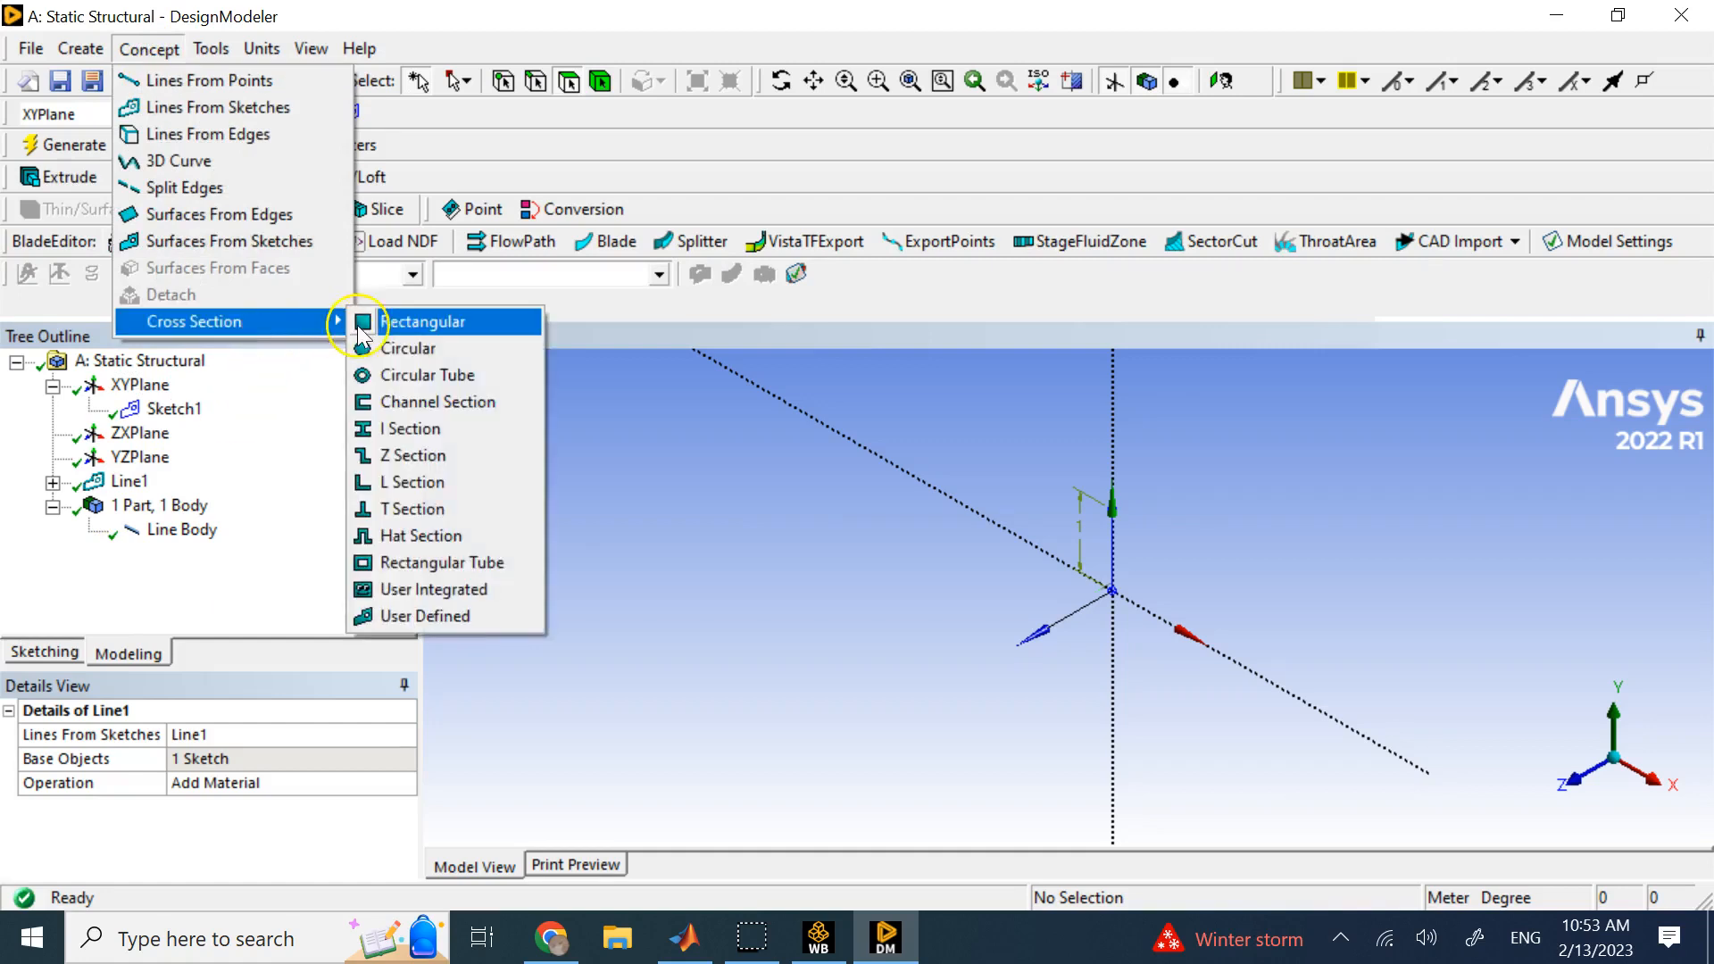
pyautogui.click(427, 321)
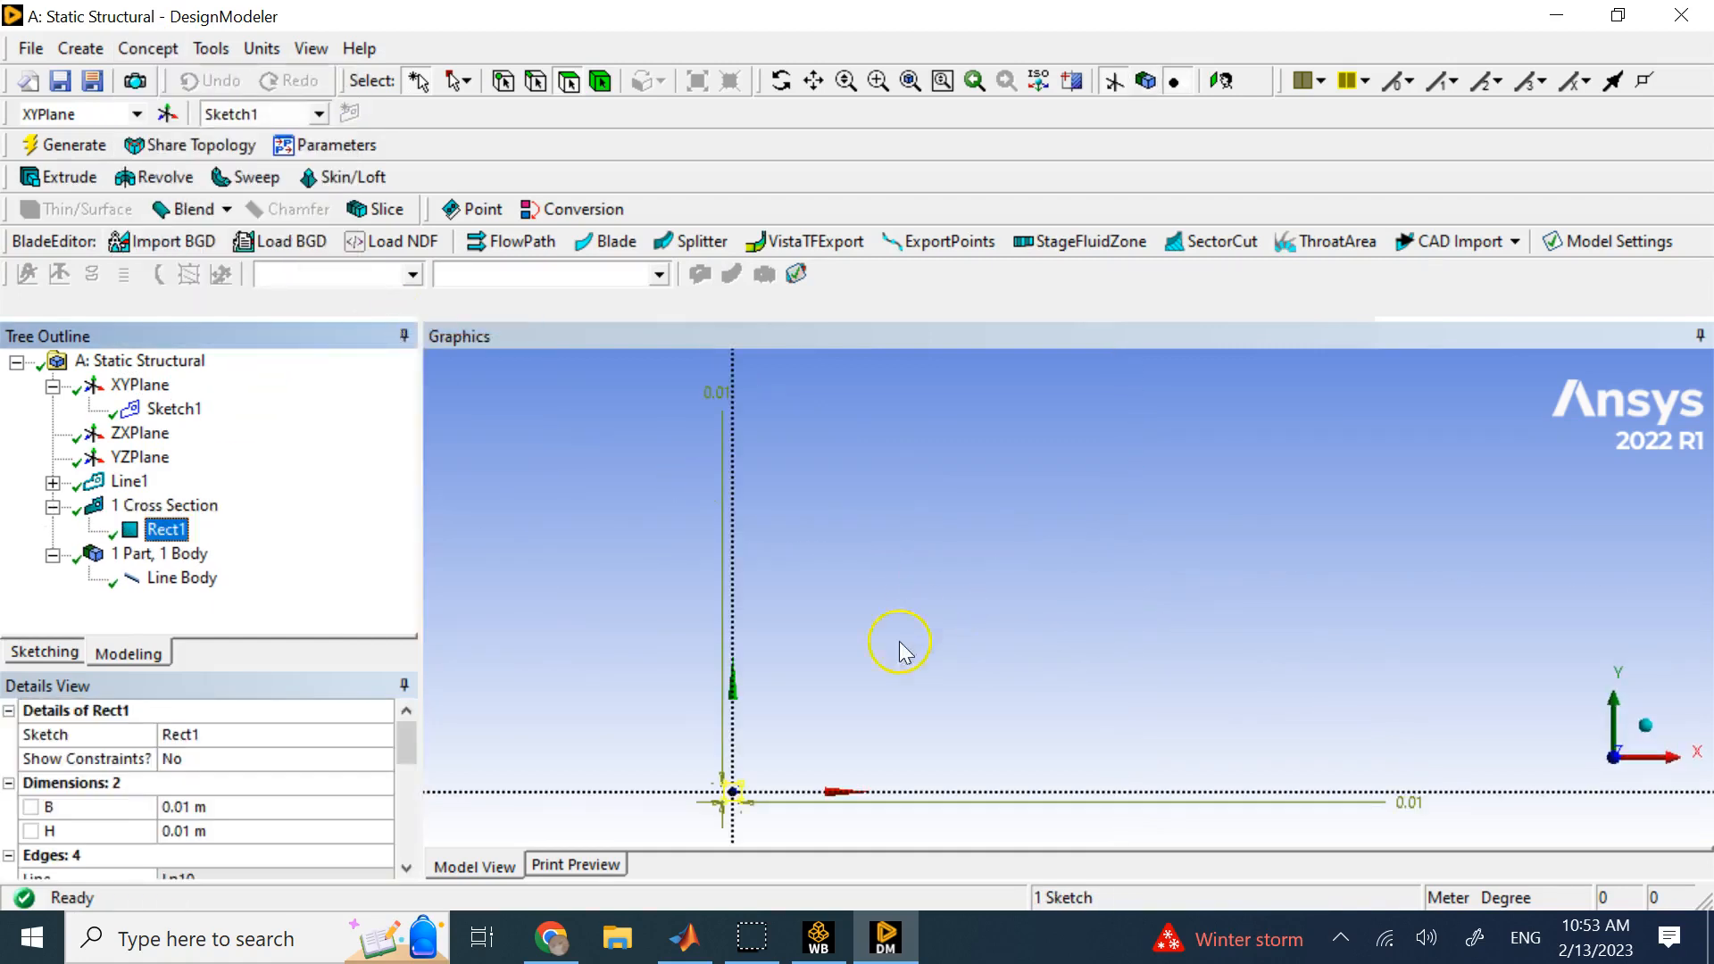
pyautogui.moveTo(202, 807)
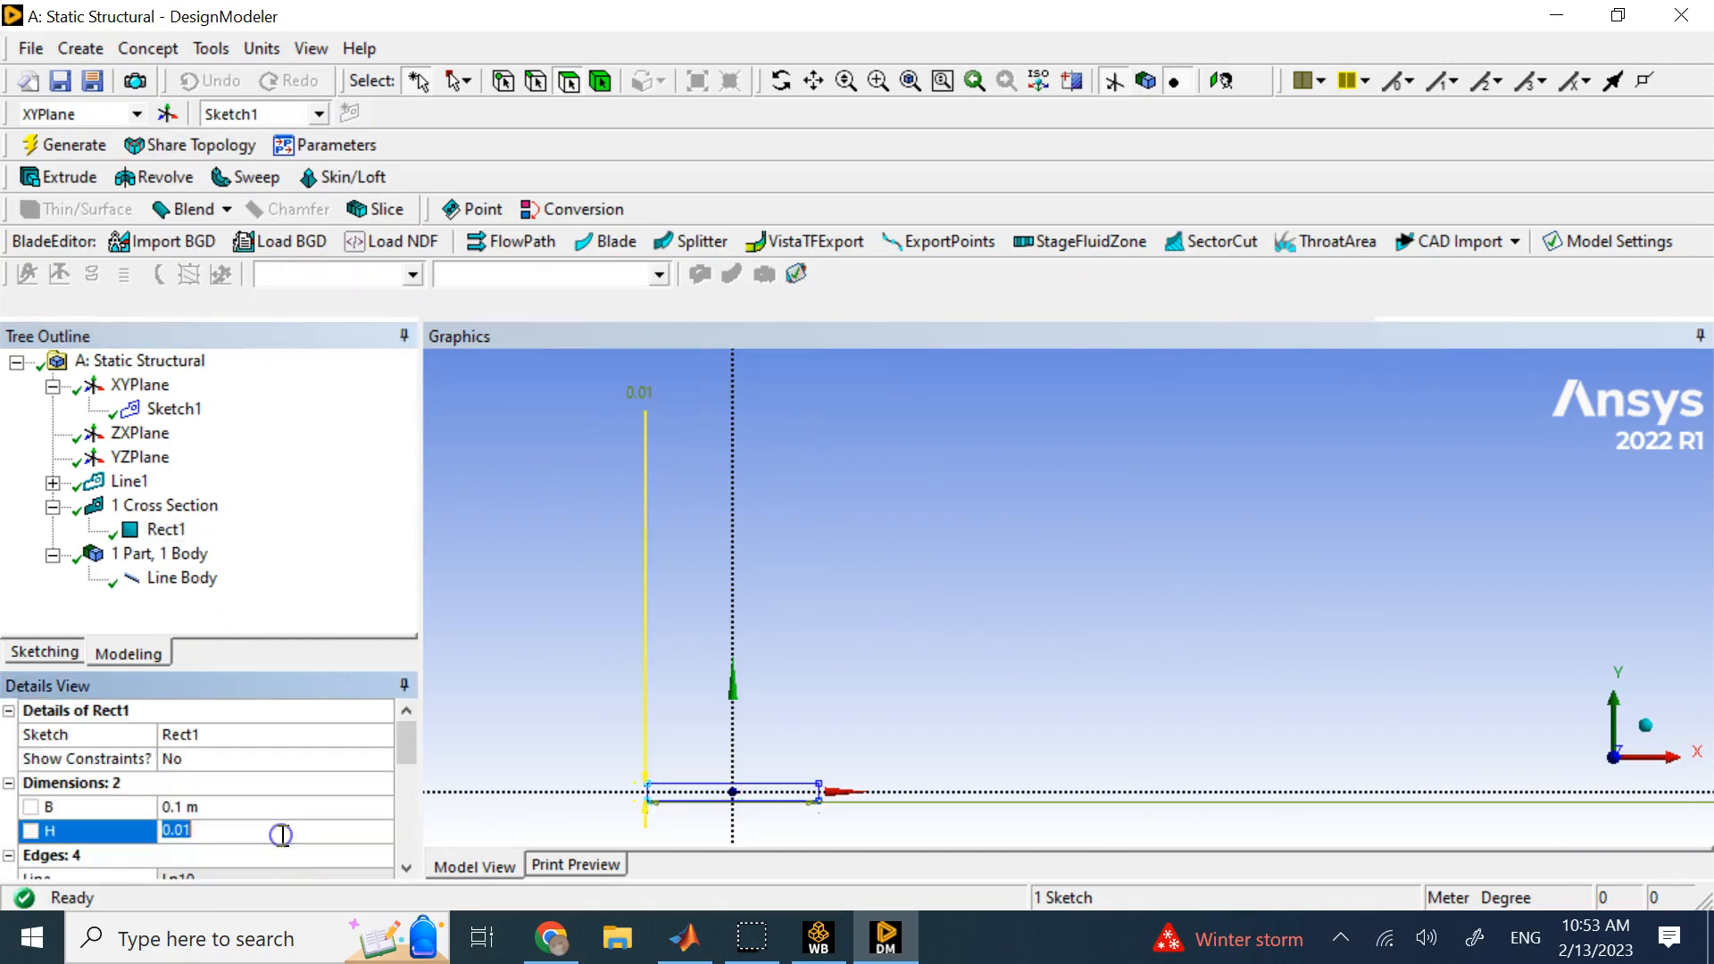
pyautogui.write('0.')
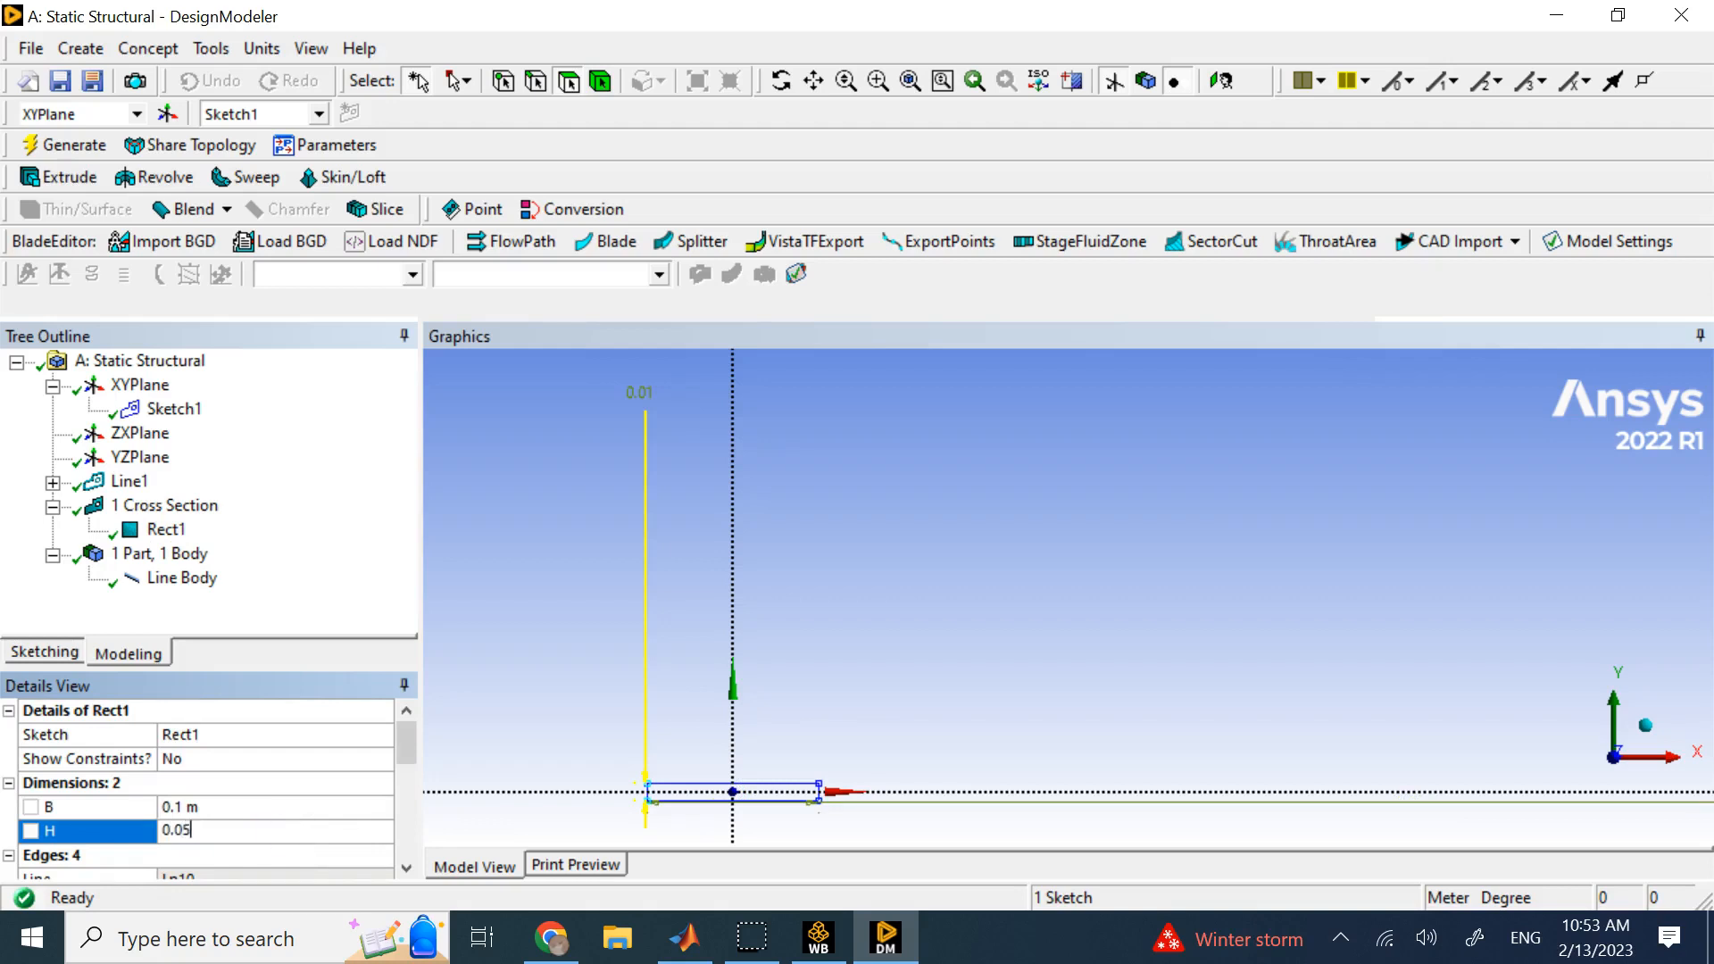
pyautogui.press('Return')
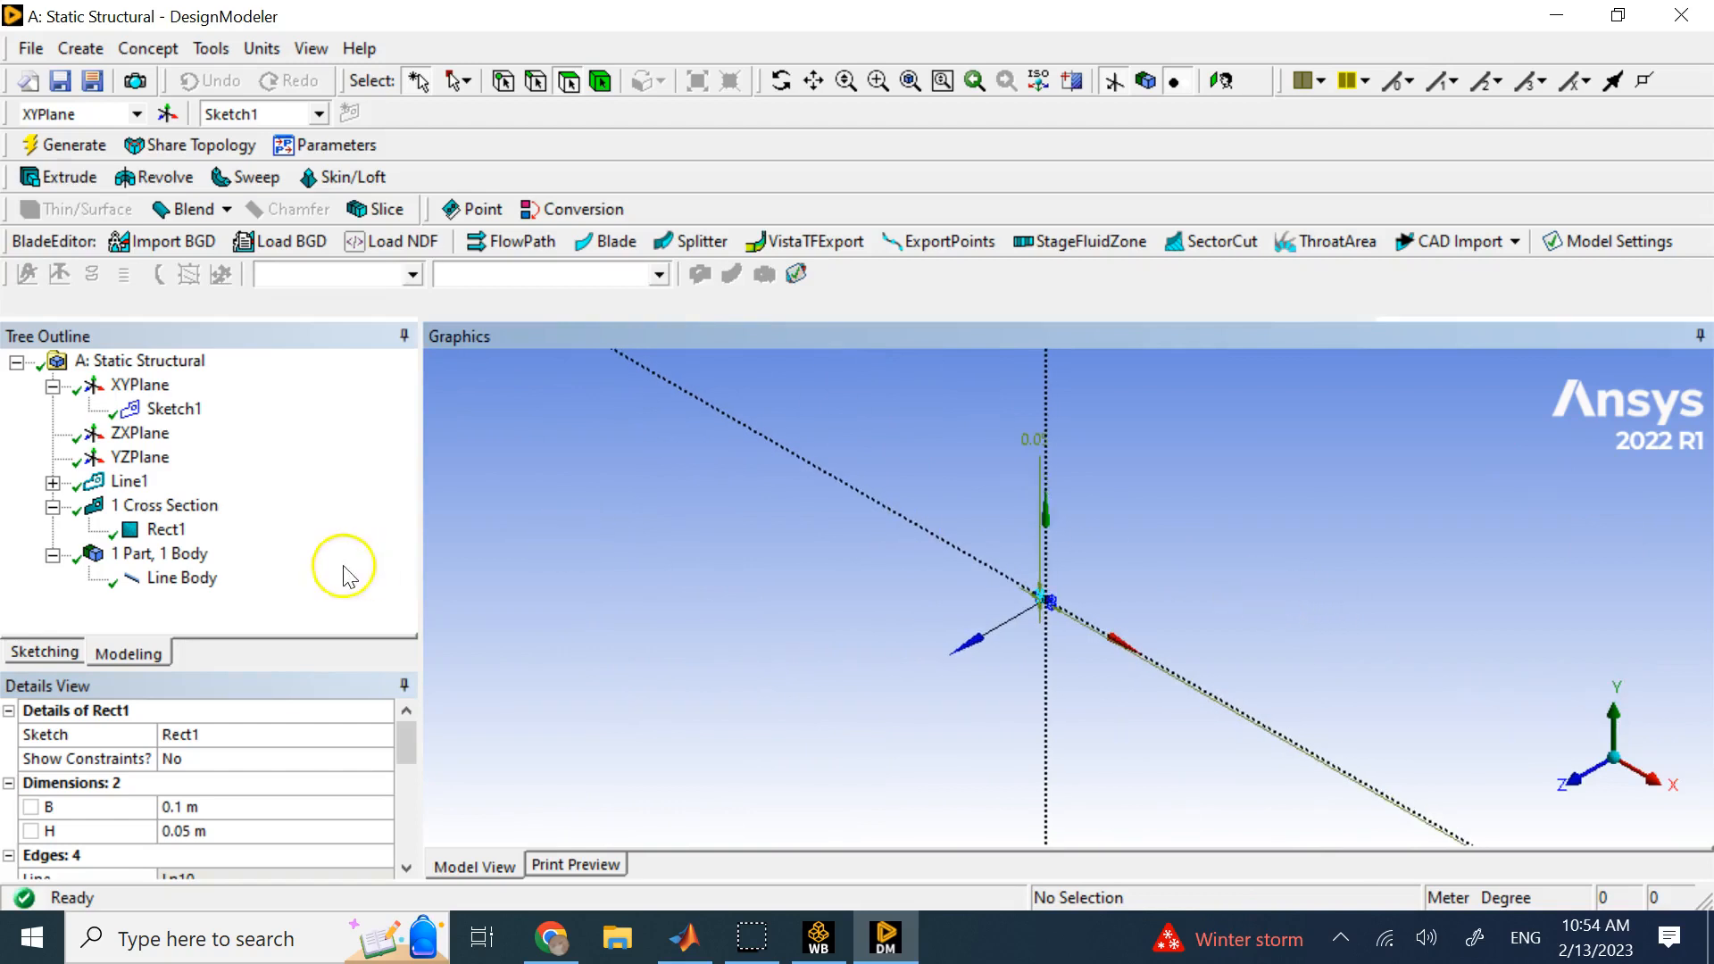
pyautogui.click(180, 577)
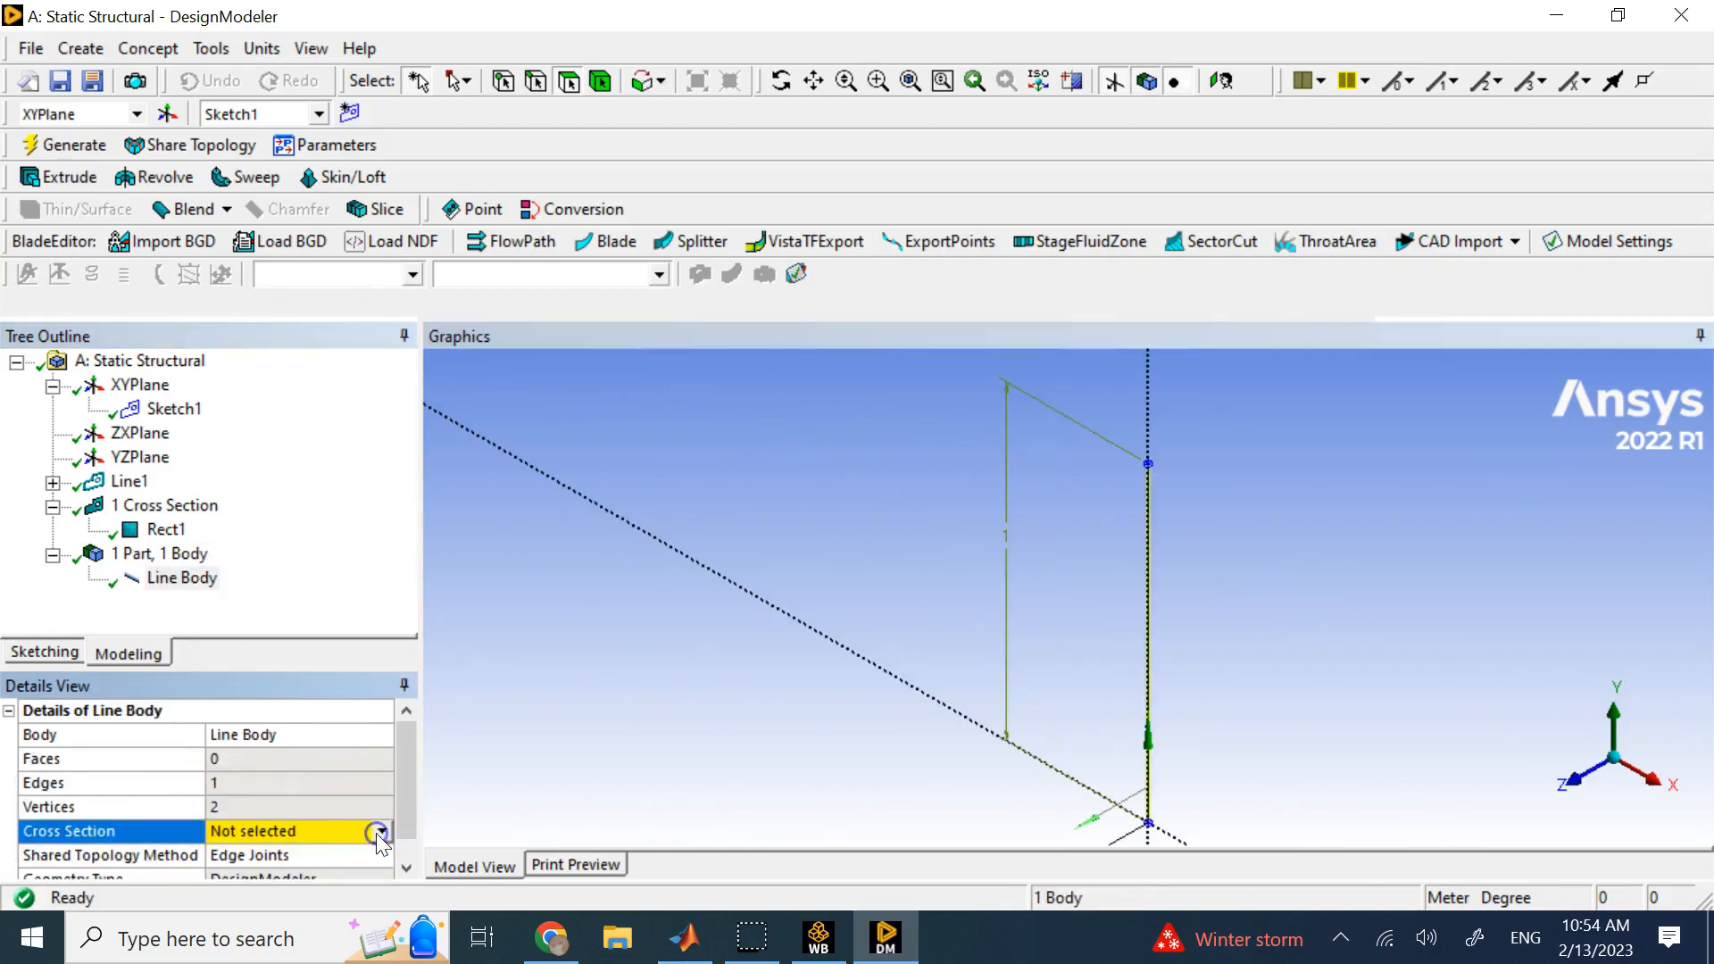
pyautogui.click(841, 490)
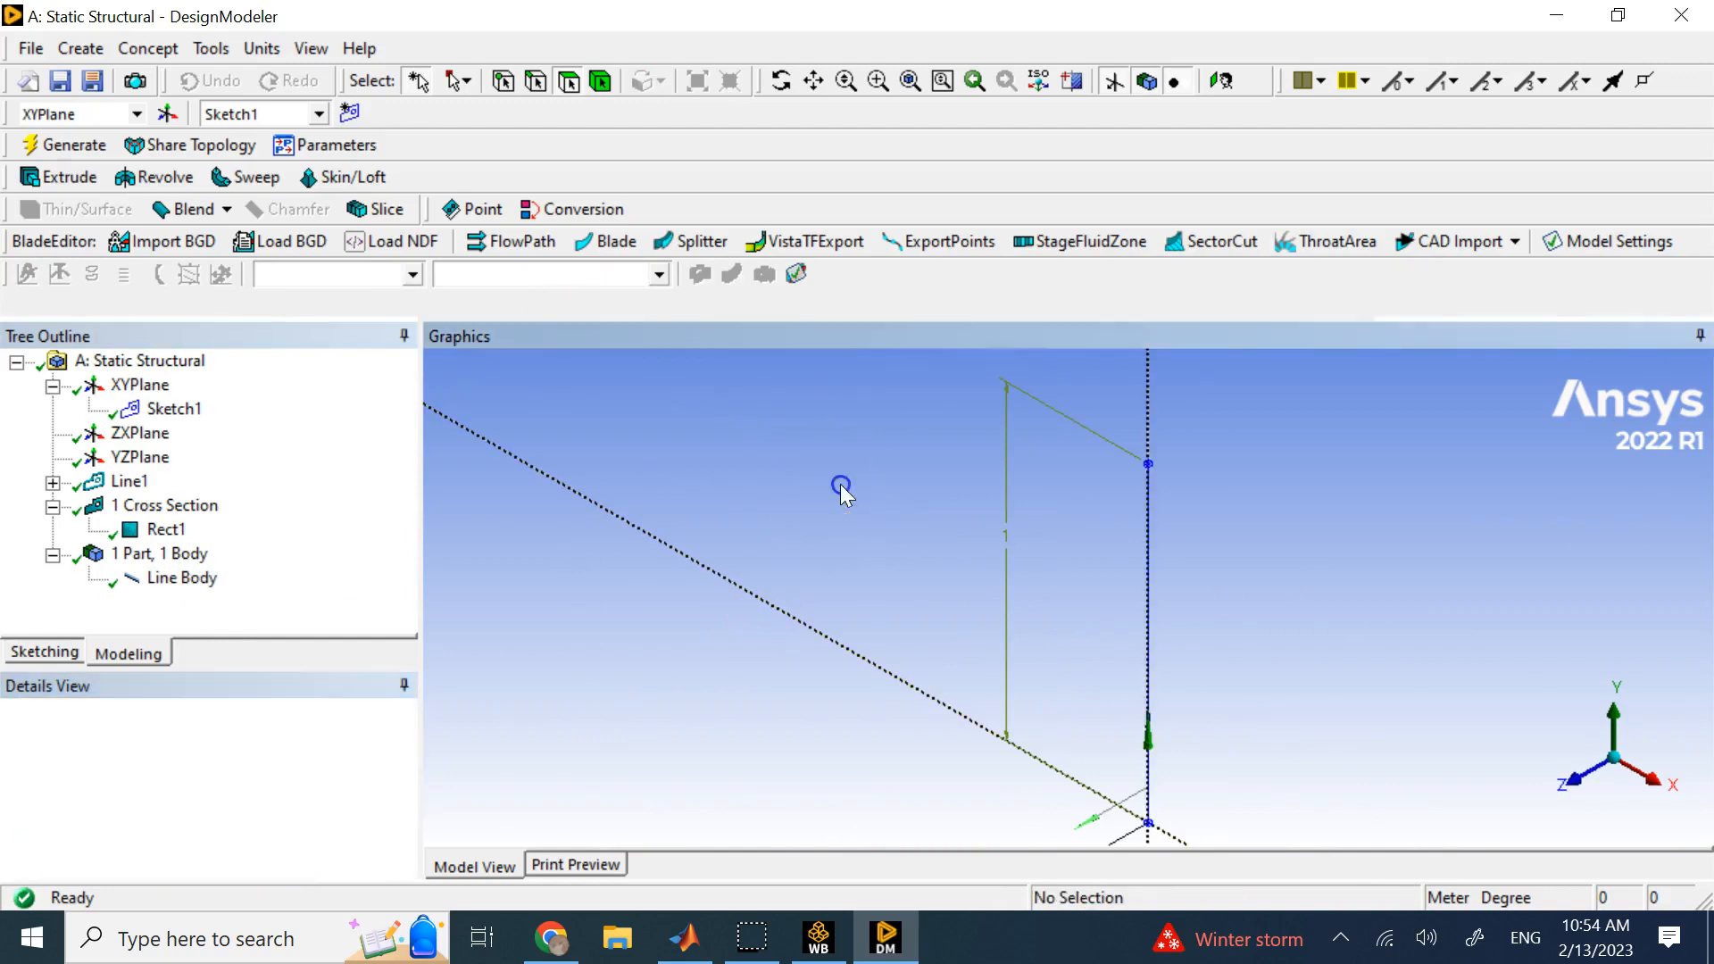
pyautogui.moveTo(1360, 651)
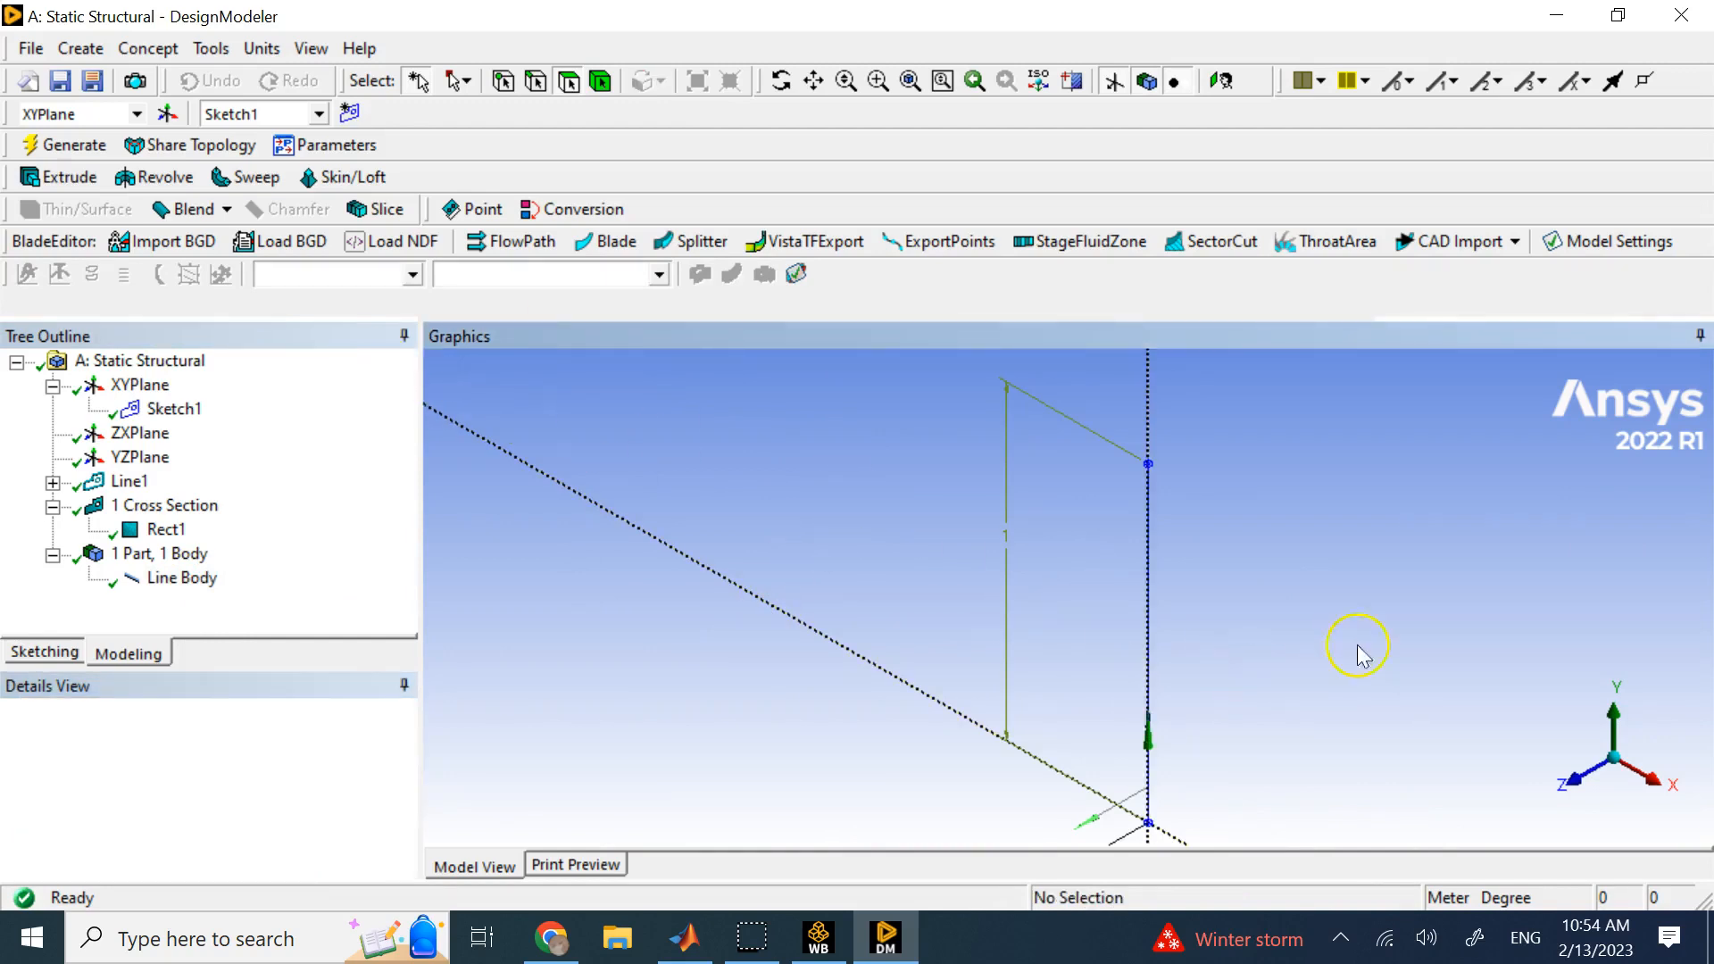
pyautogui.moveTo(1129, 762)
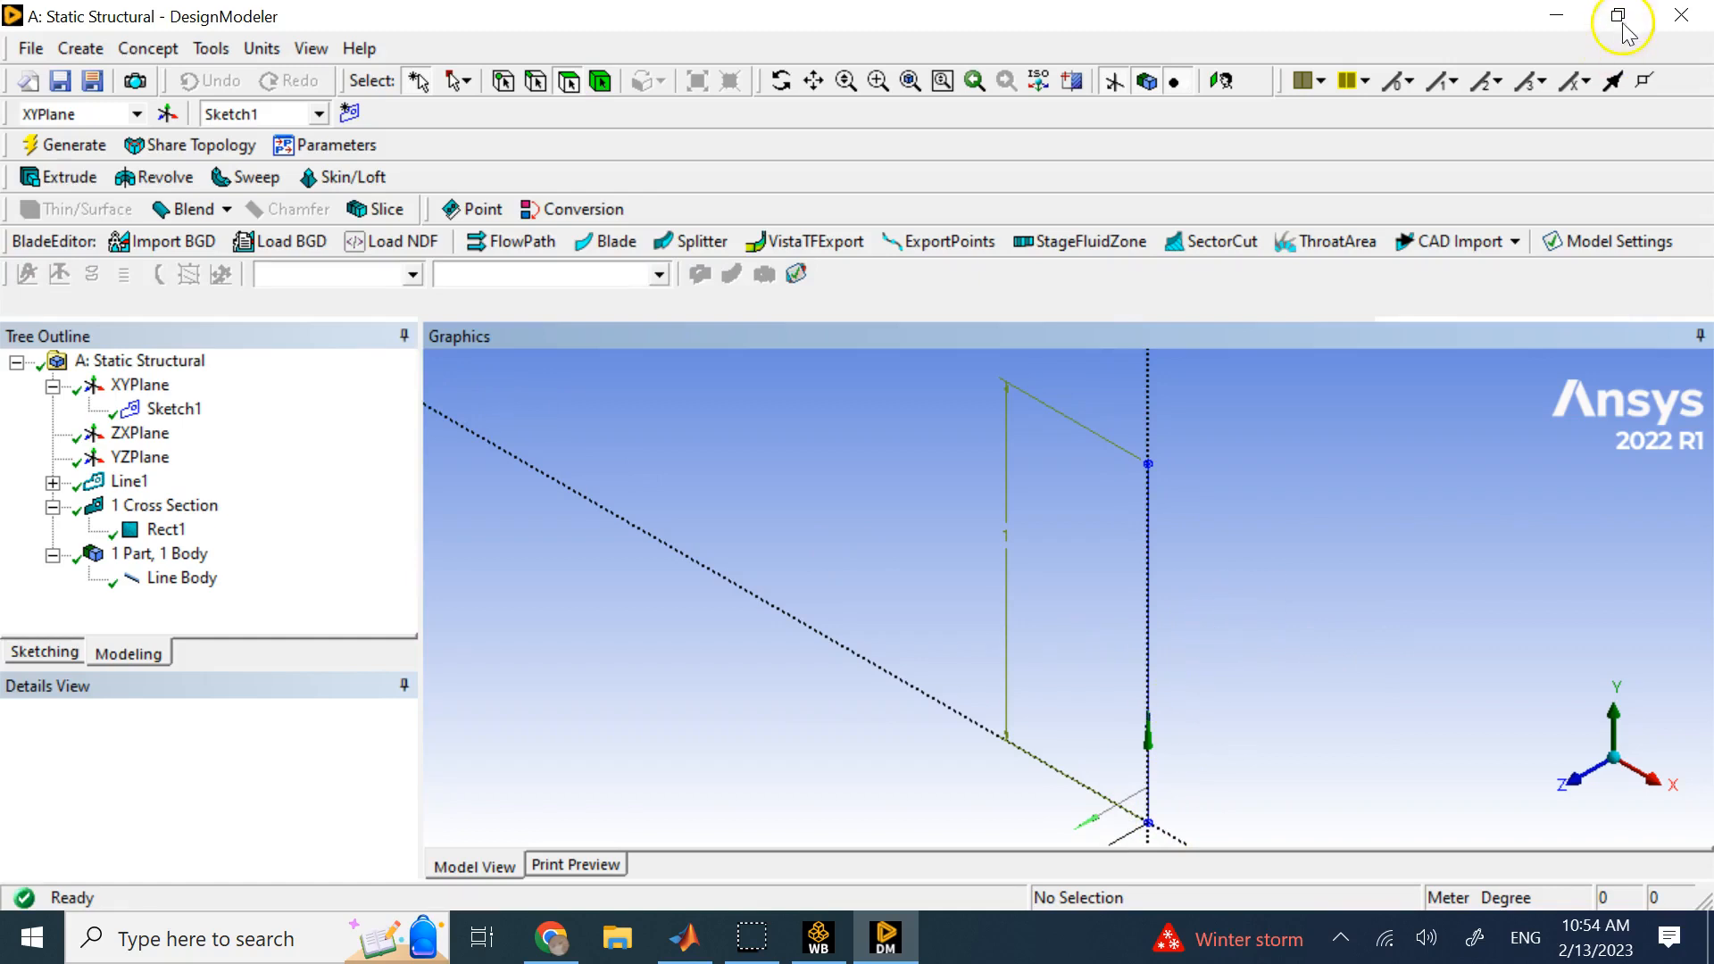
pyautogui.moveTo(765, 364)
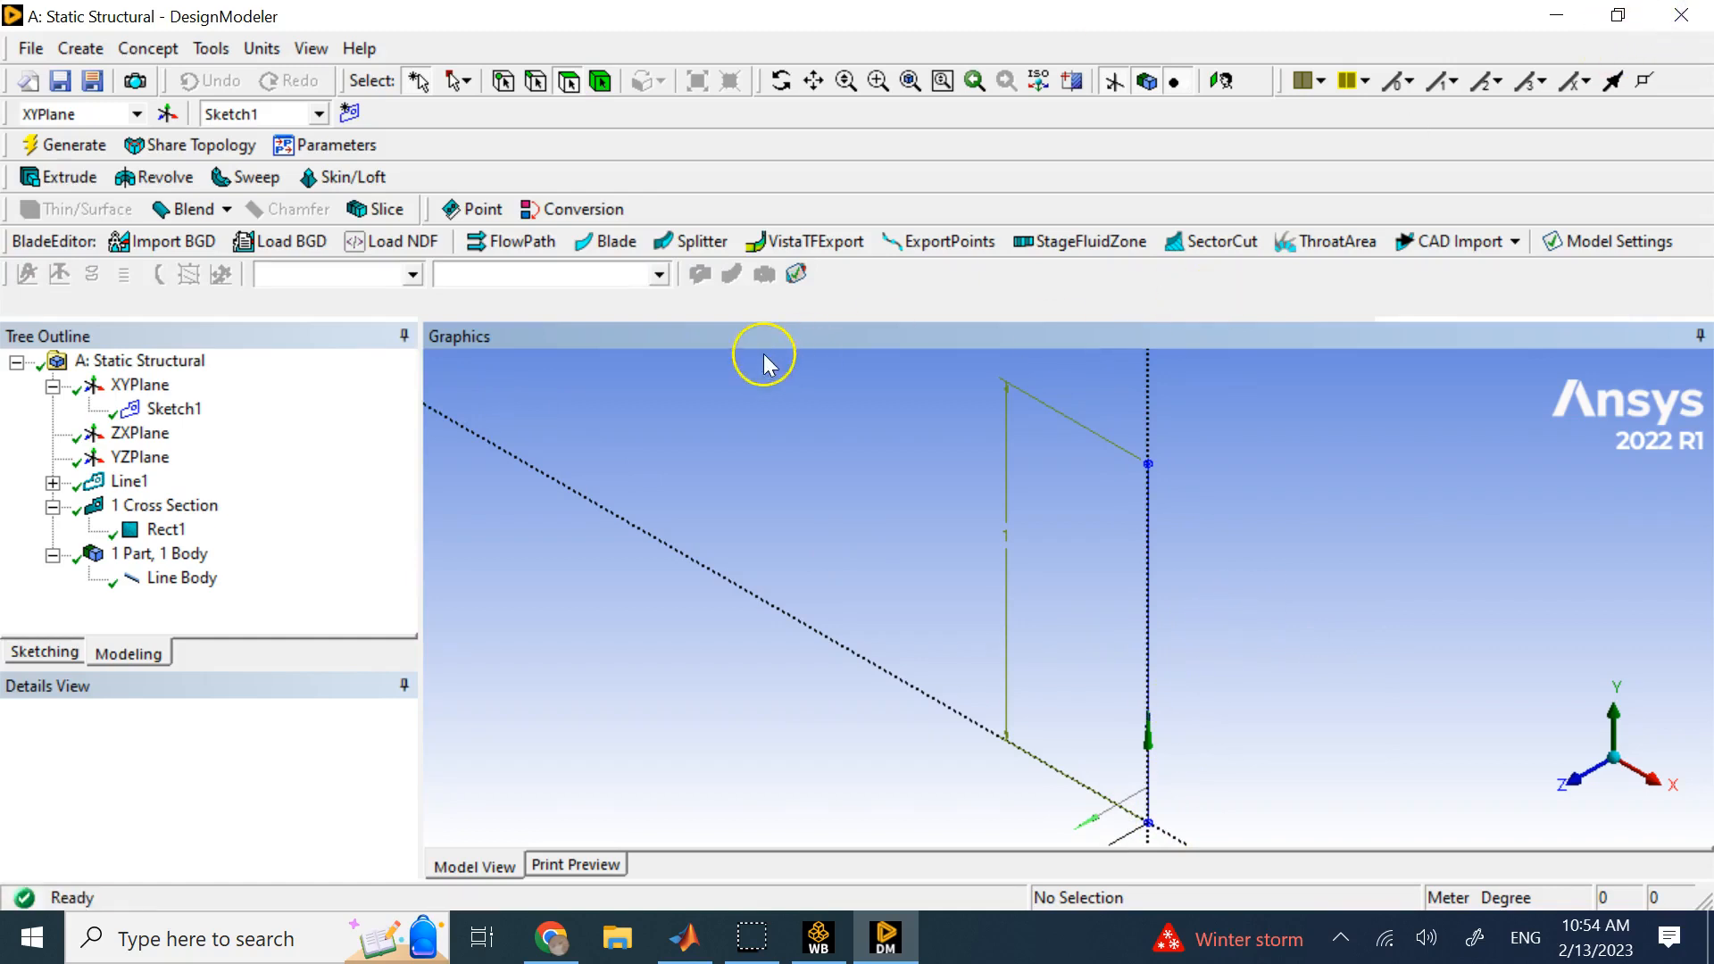
# Generate the column's initial mesh and insert a mesh sizing control
pyautogui.click(816, 936)
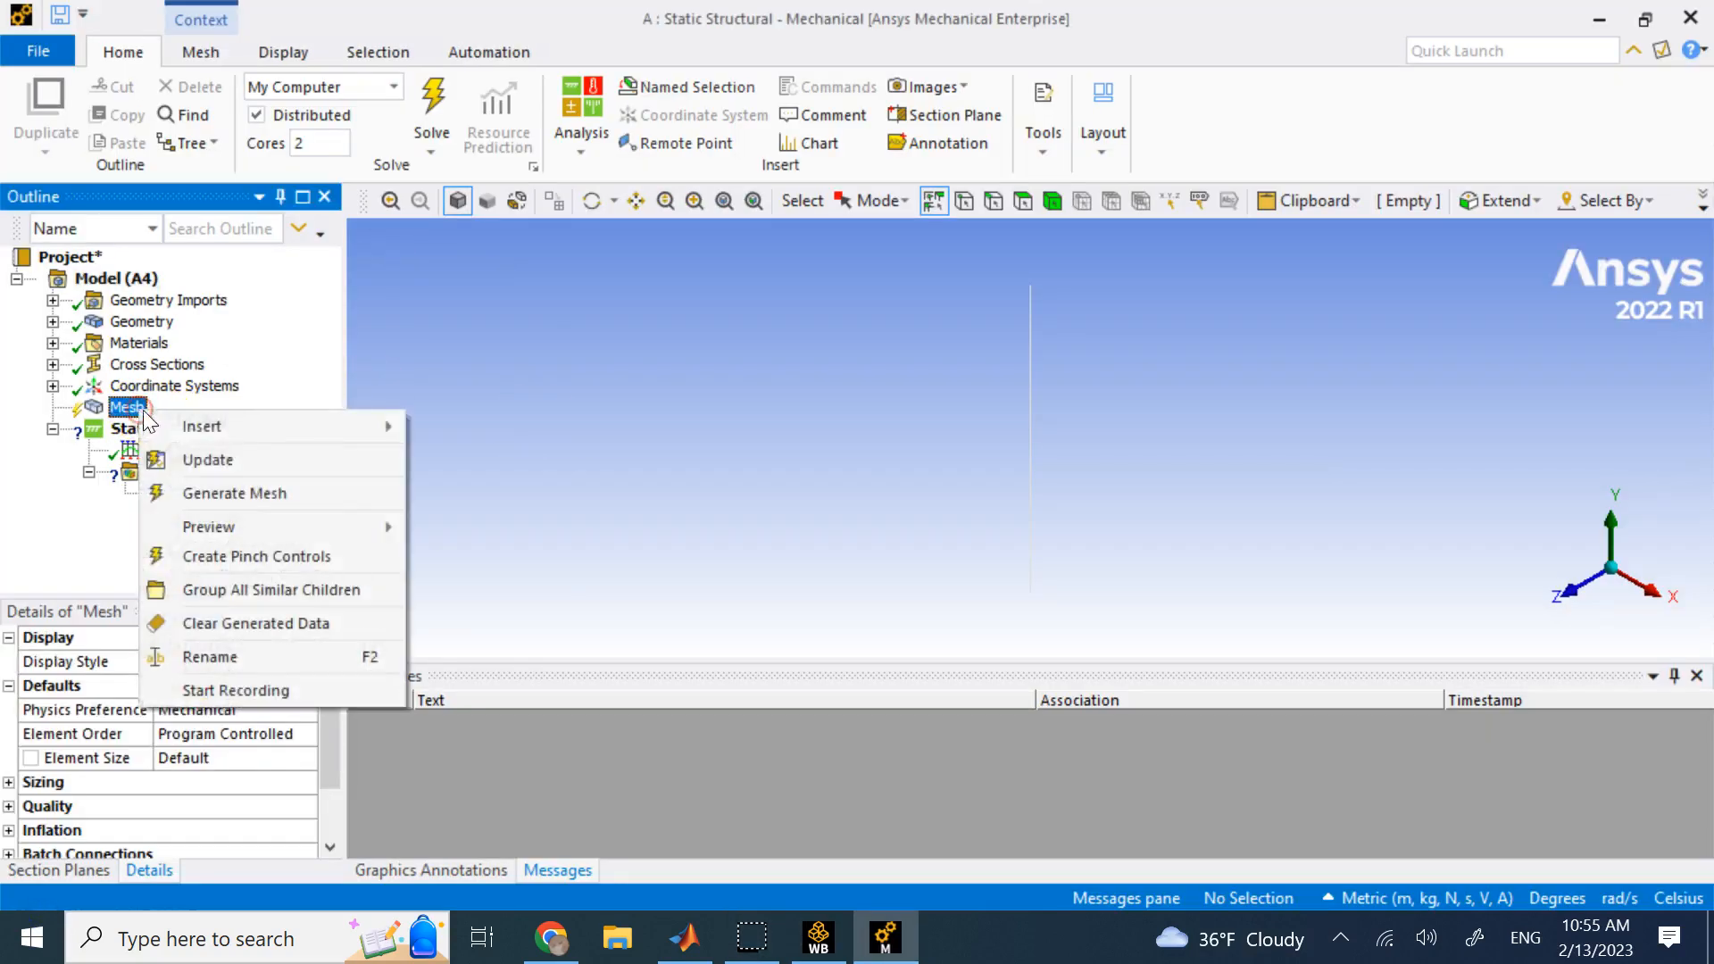
pyautogui.click(233, 492)
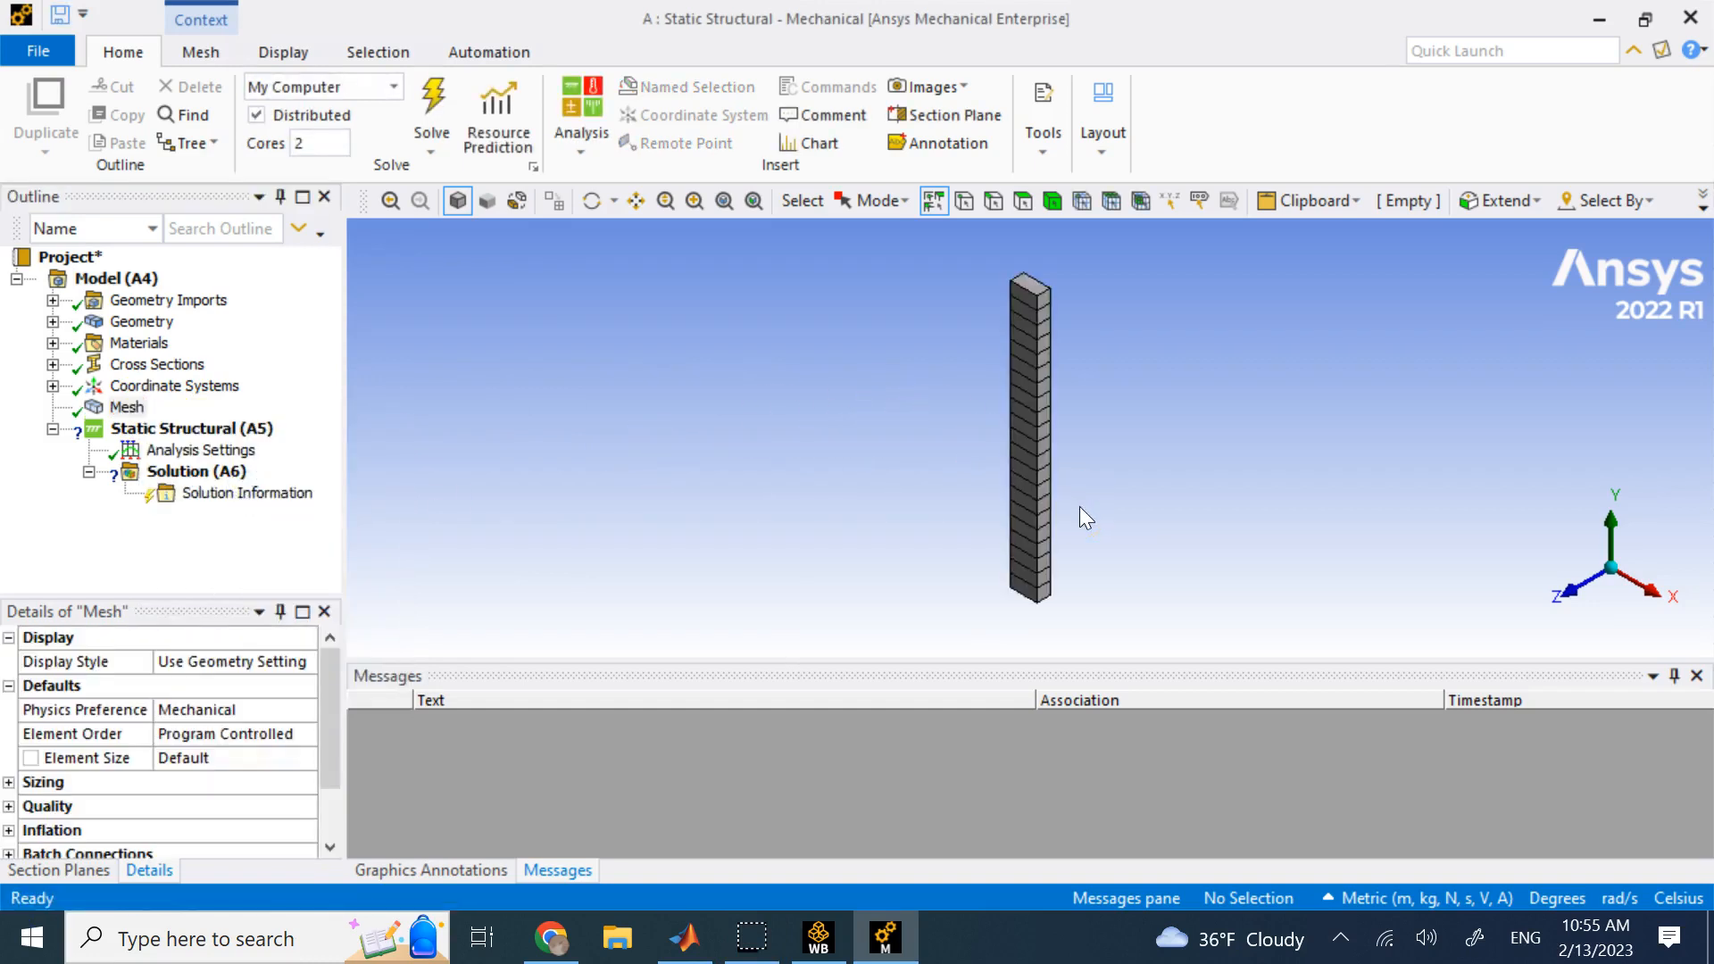
pyautogui.rightClick(125, 407)
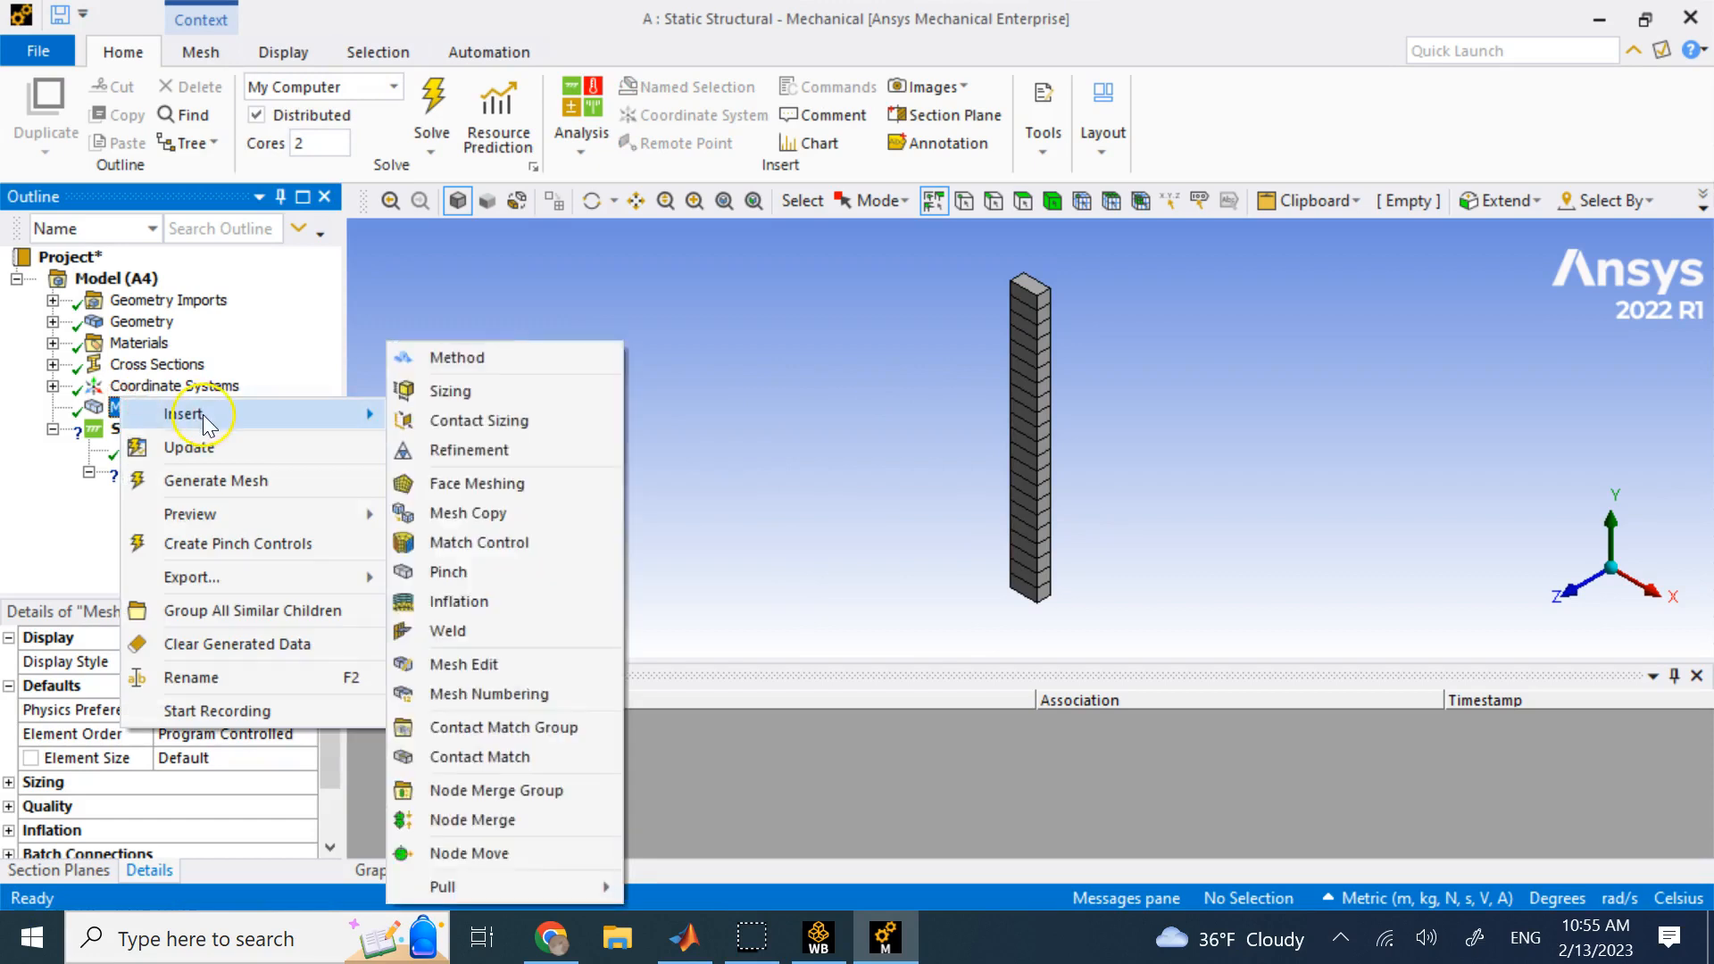
pyautogui.click(449, 390)
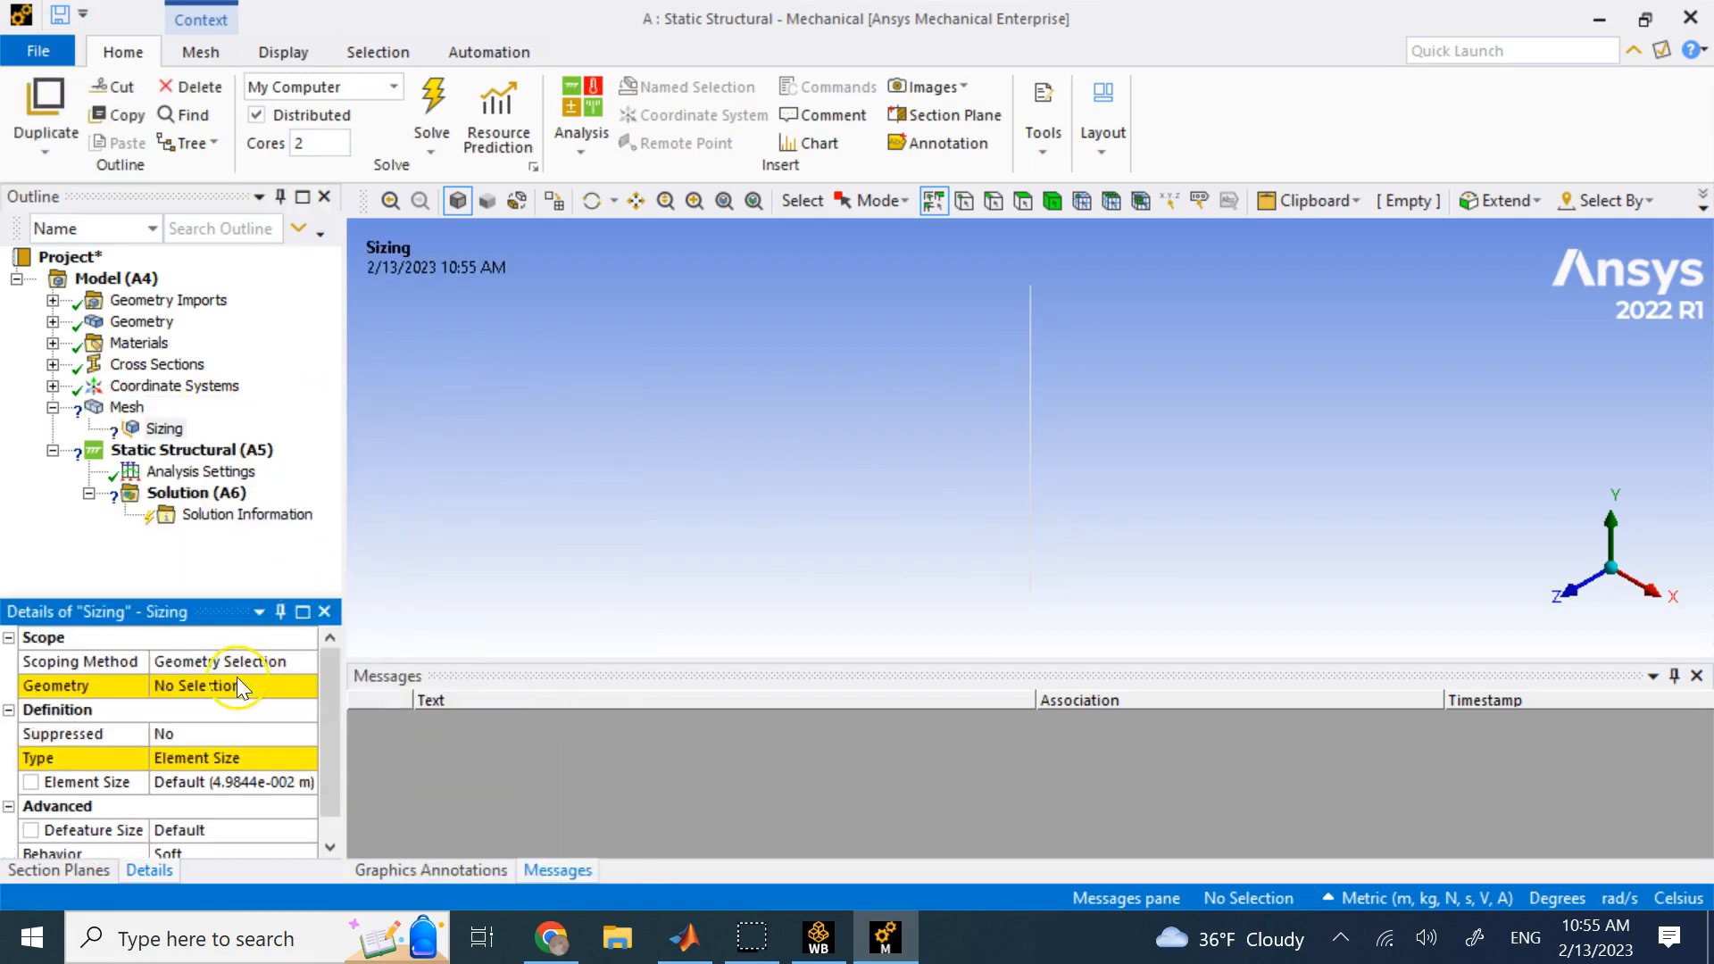
# Scope the sizing to the column edge at 0.01 m and regenerate the mesh
pyautogui.click(1027, 478)
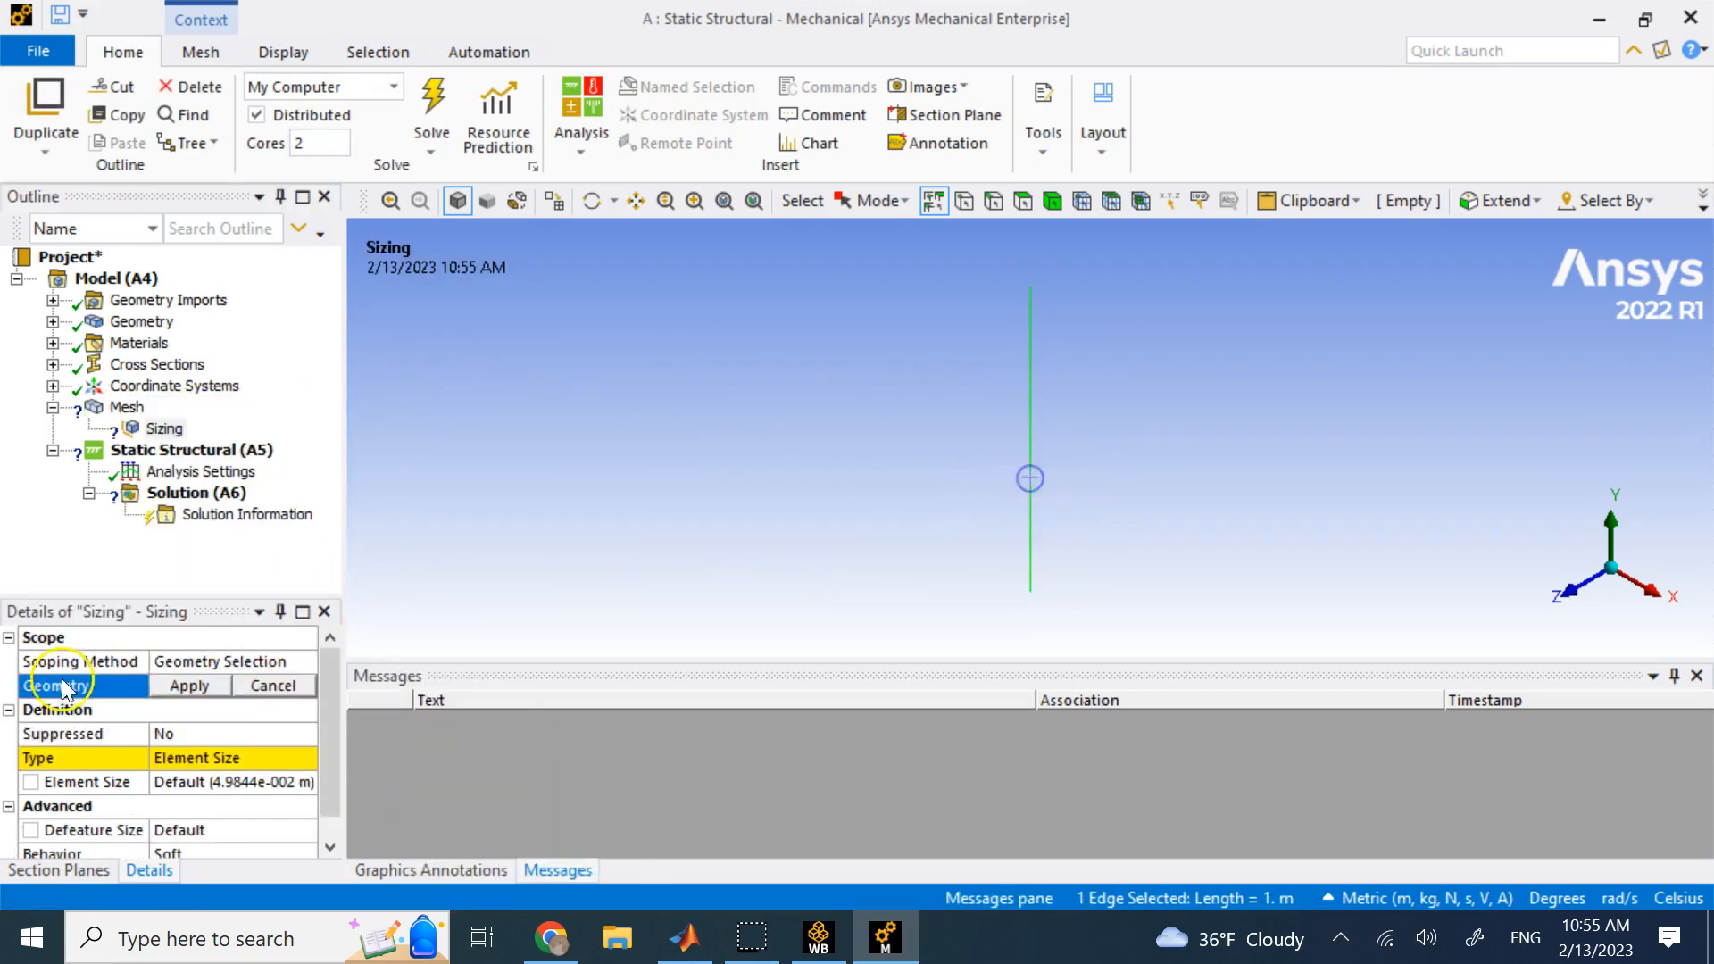
pyautogui.click(188, 686)
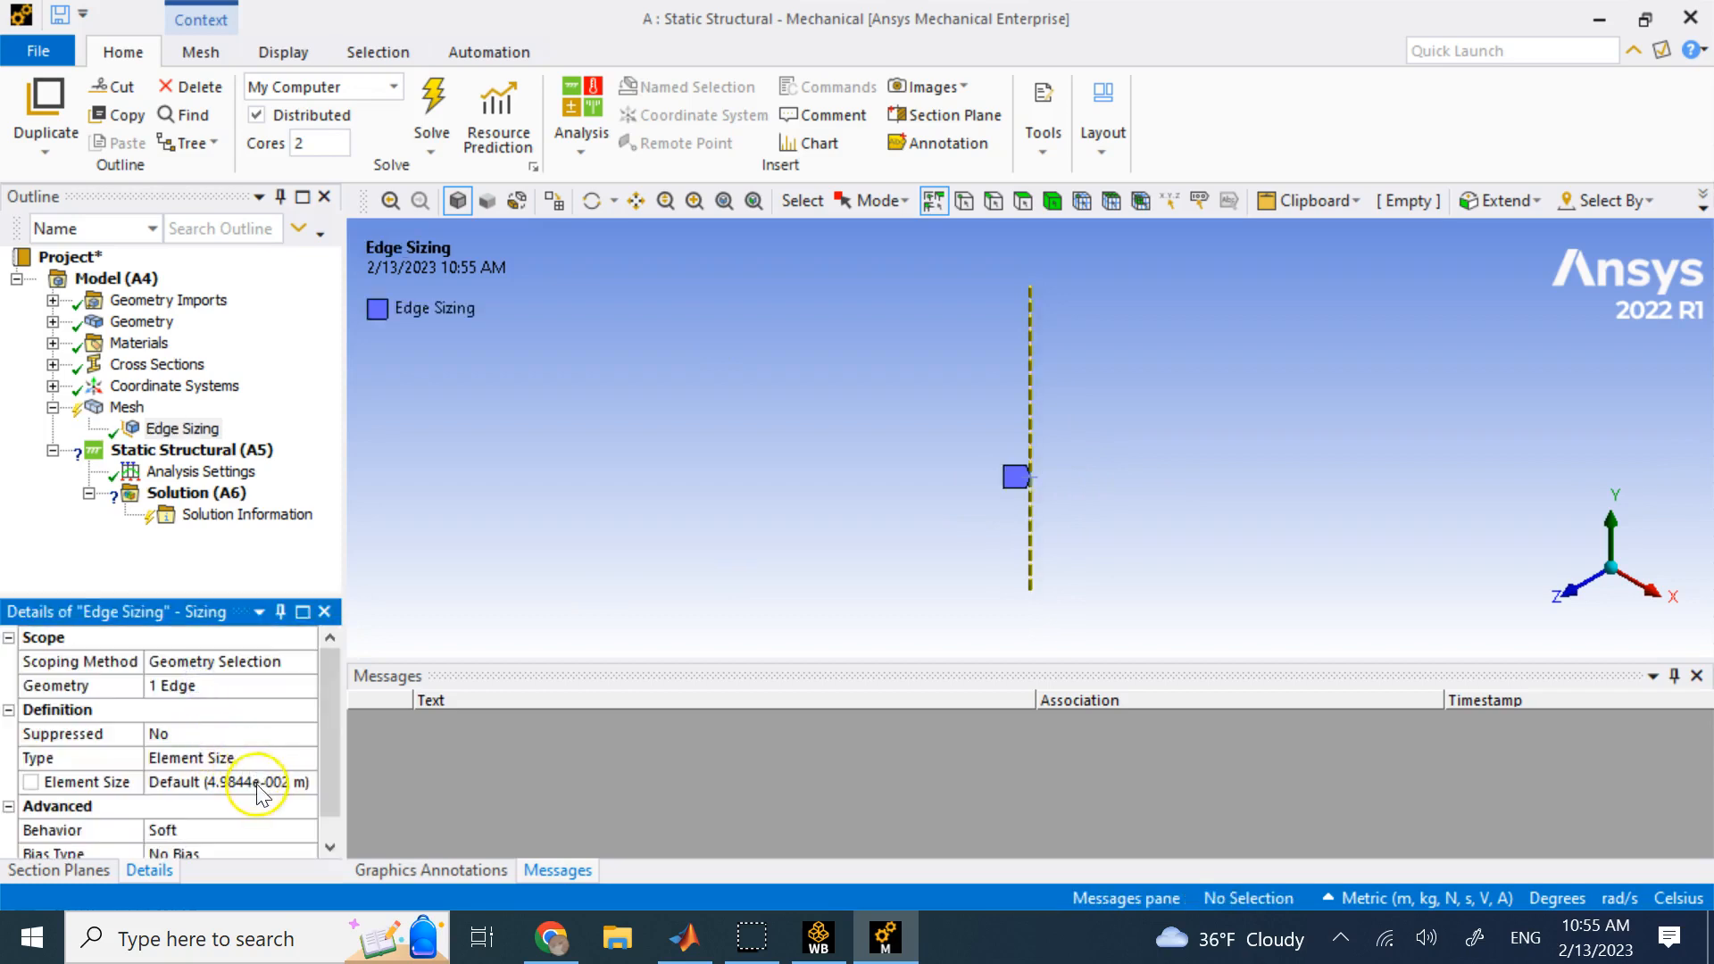
pyautogui.moveTo(301, 795)
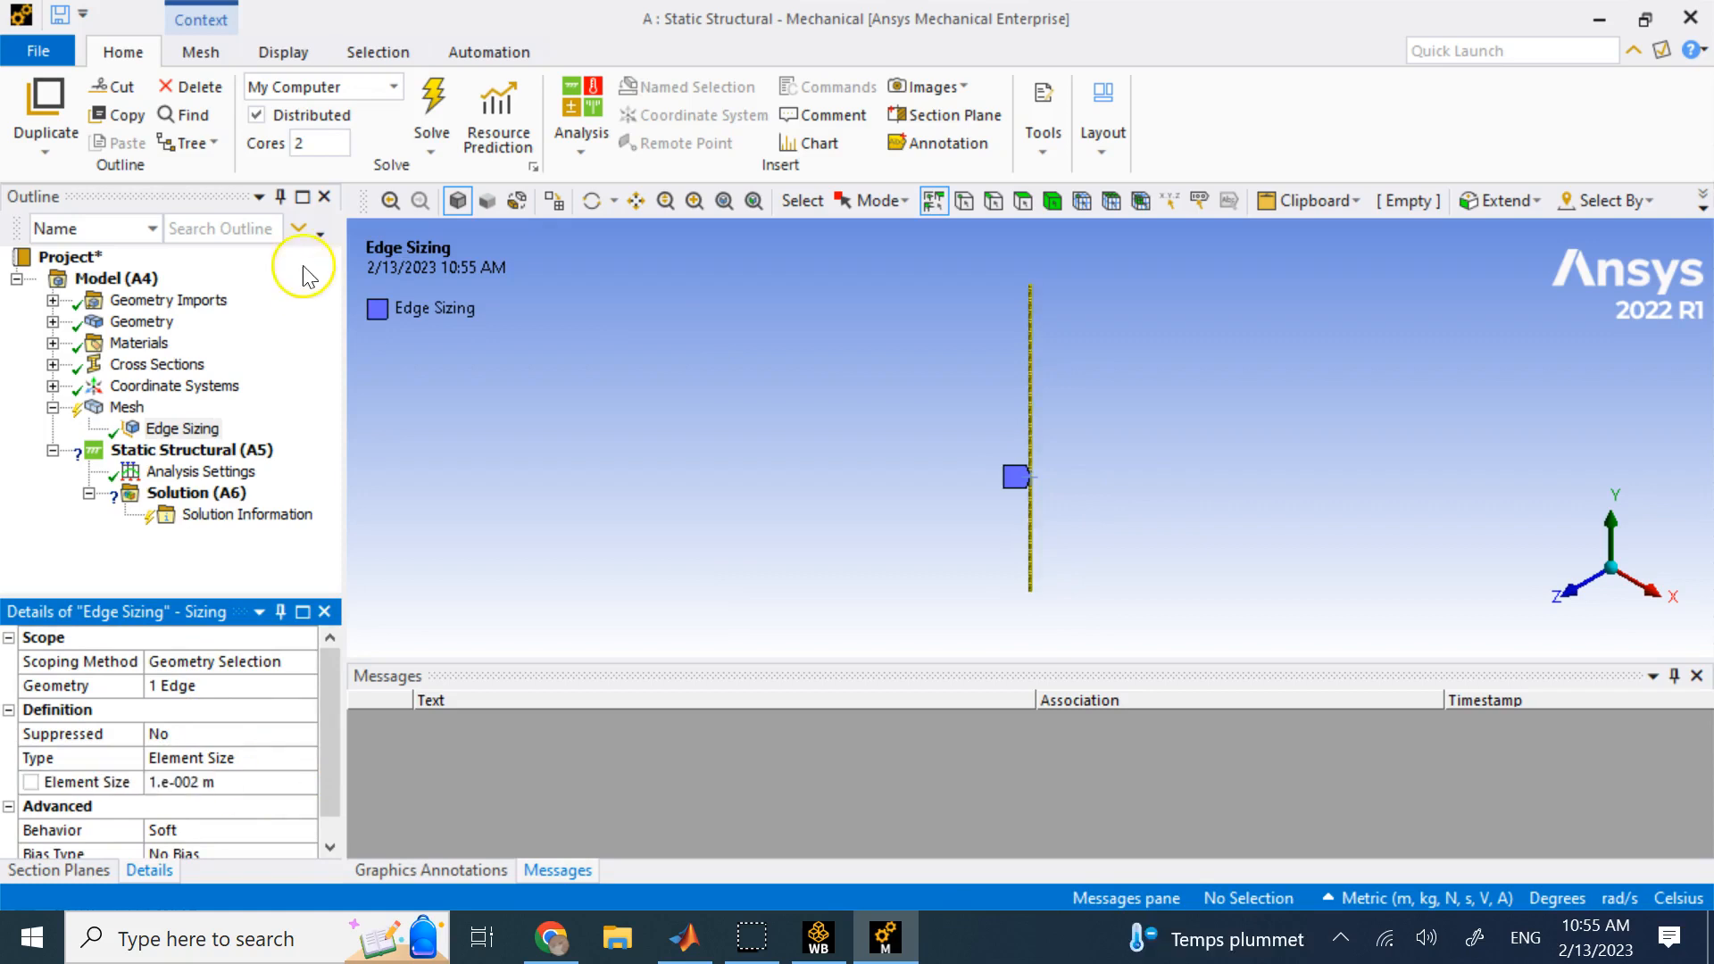
pyautogui.rightClick(126, 407)
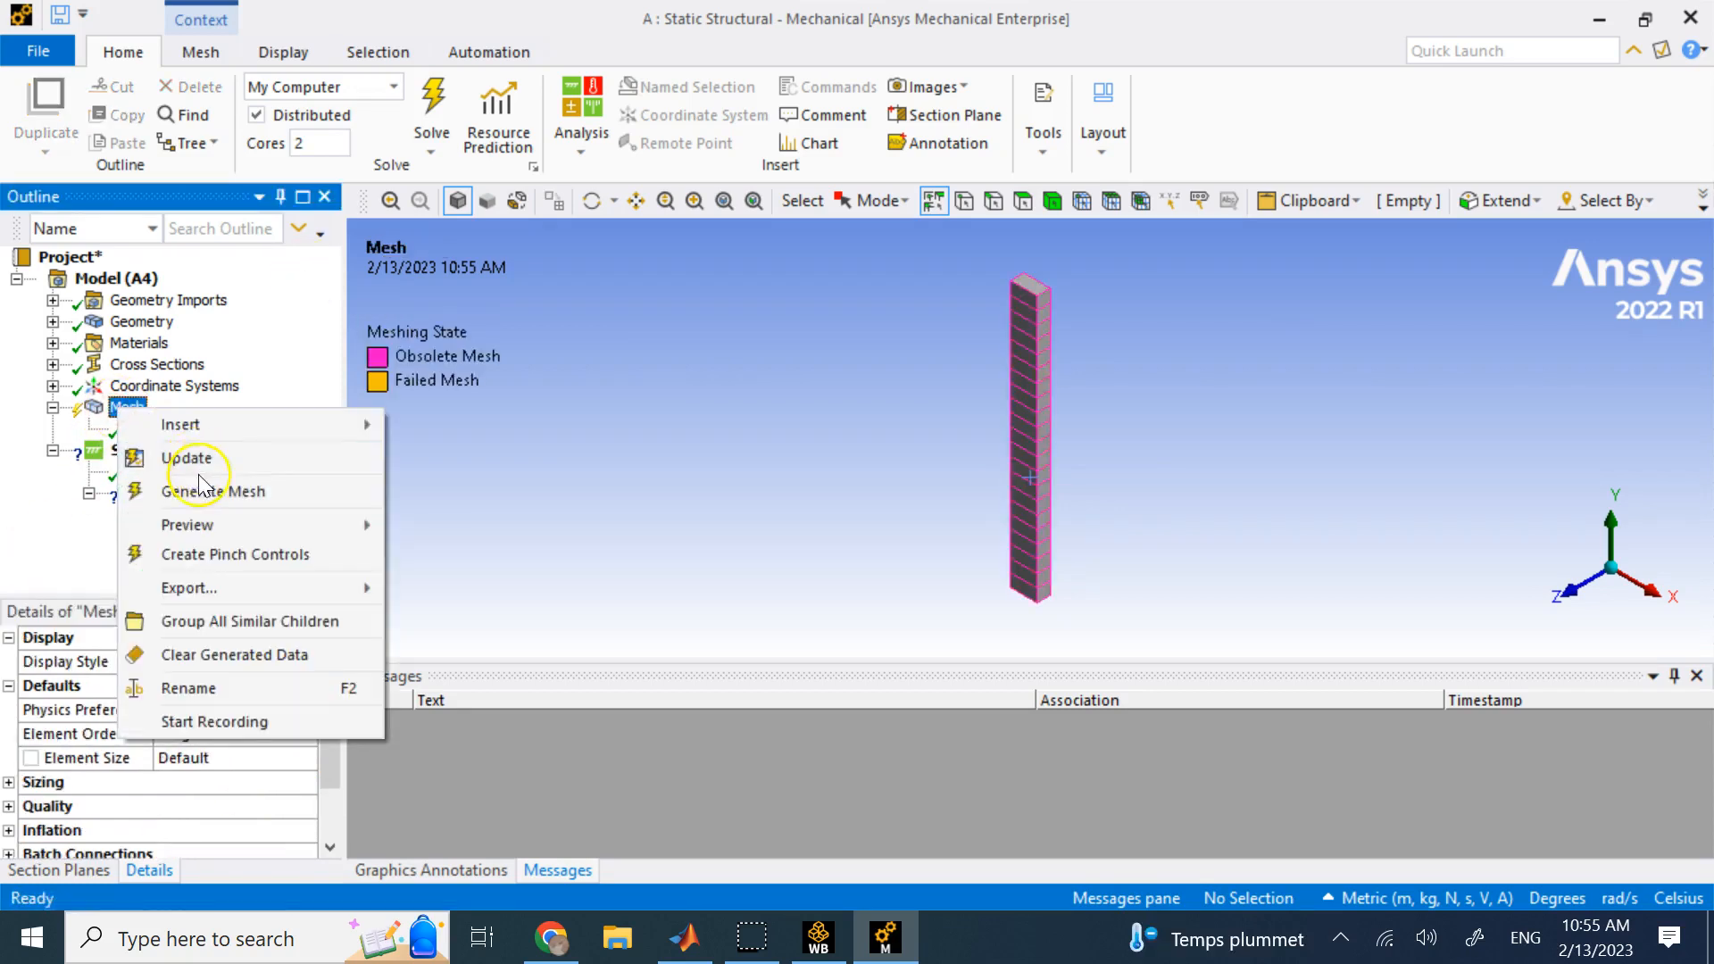
pyautogui.click(214, 491)
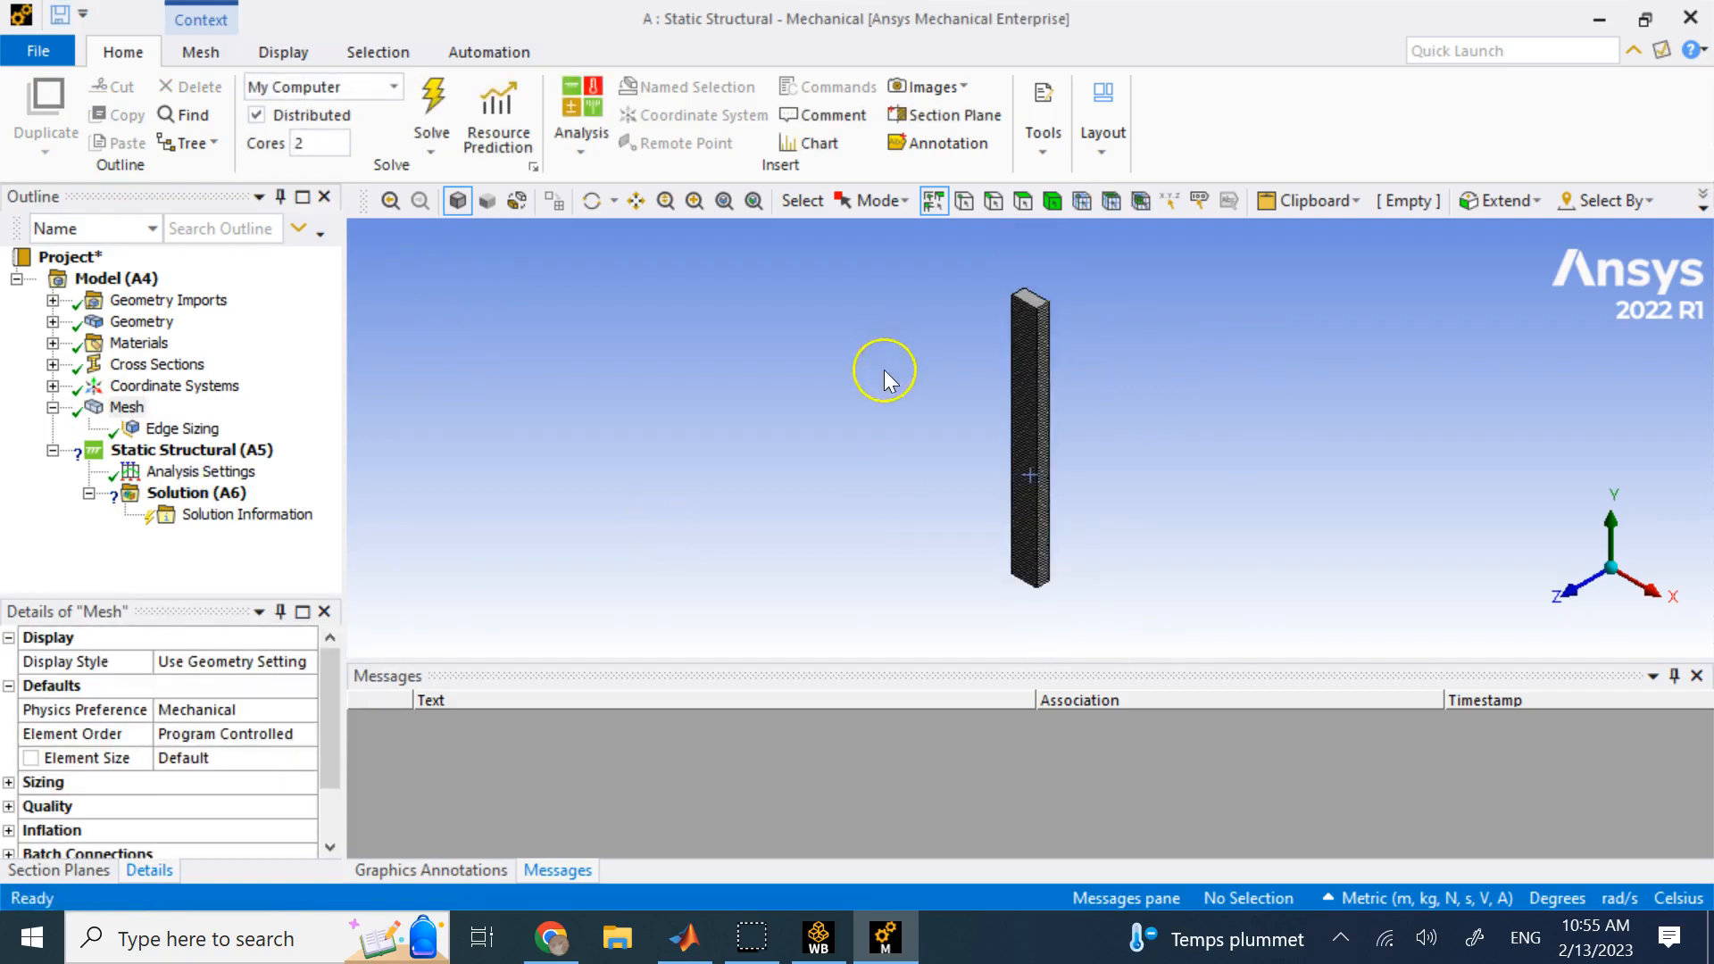
pyautogui.rightClick(125, 406)
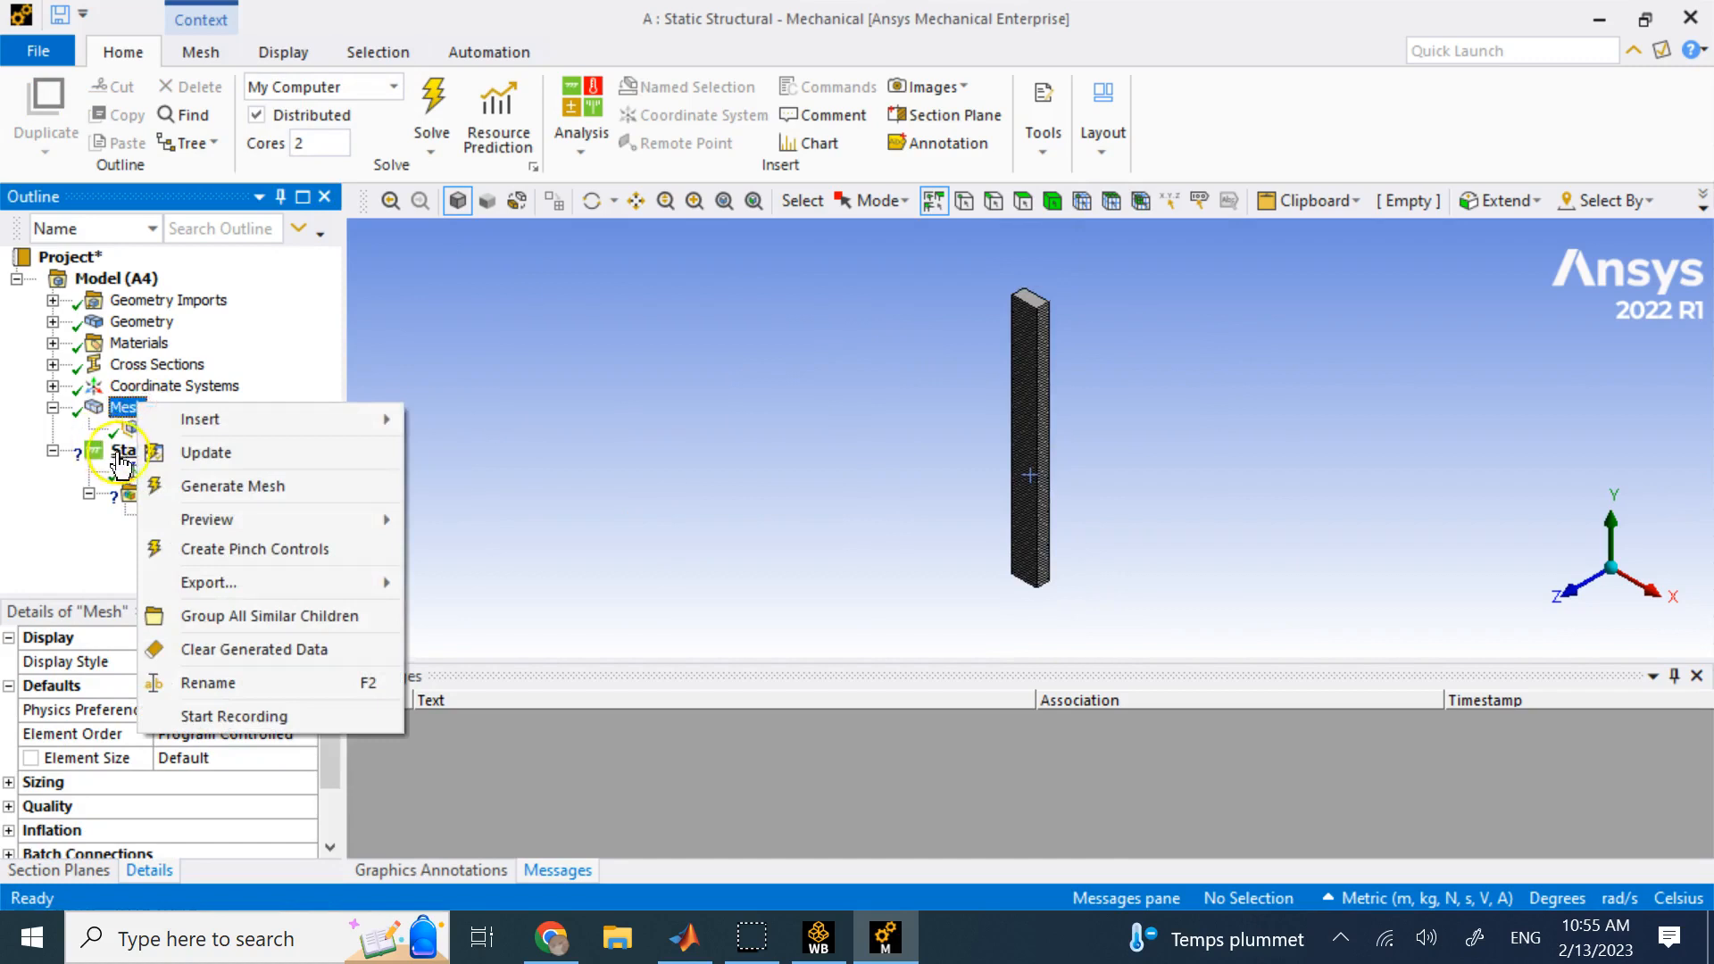
# Apply a Fixed Support to the column's bottom vertex
pyautogui.rightClick(180, 450)
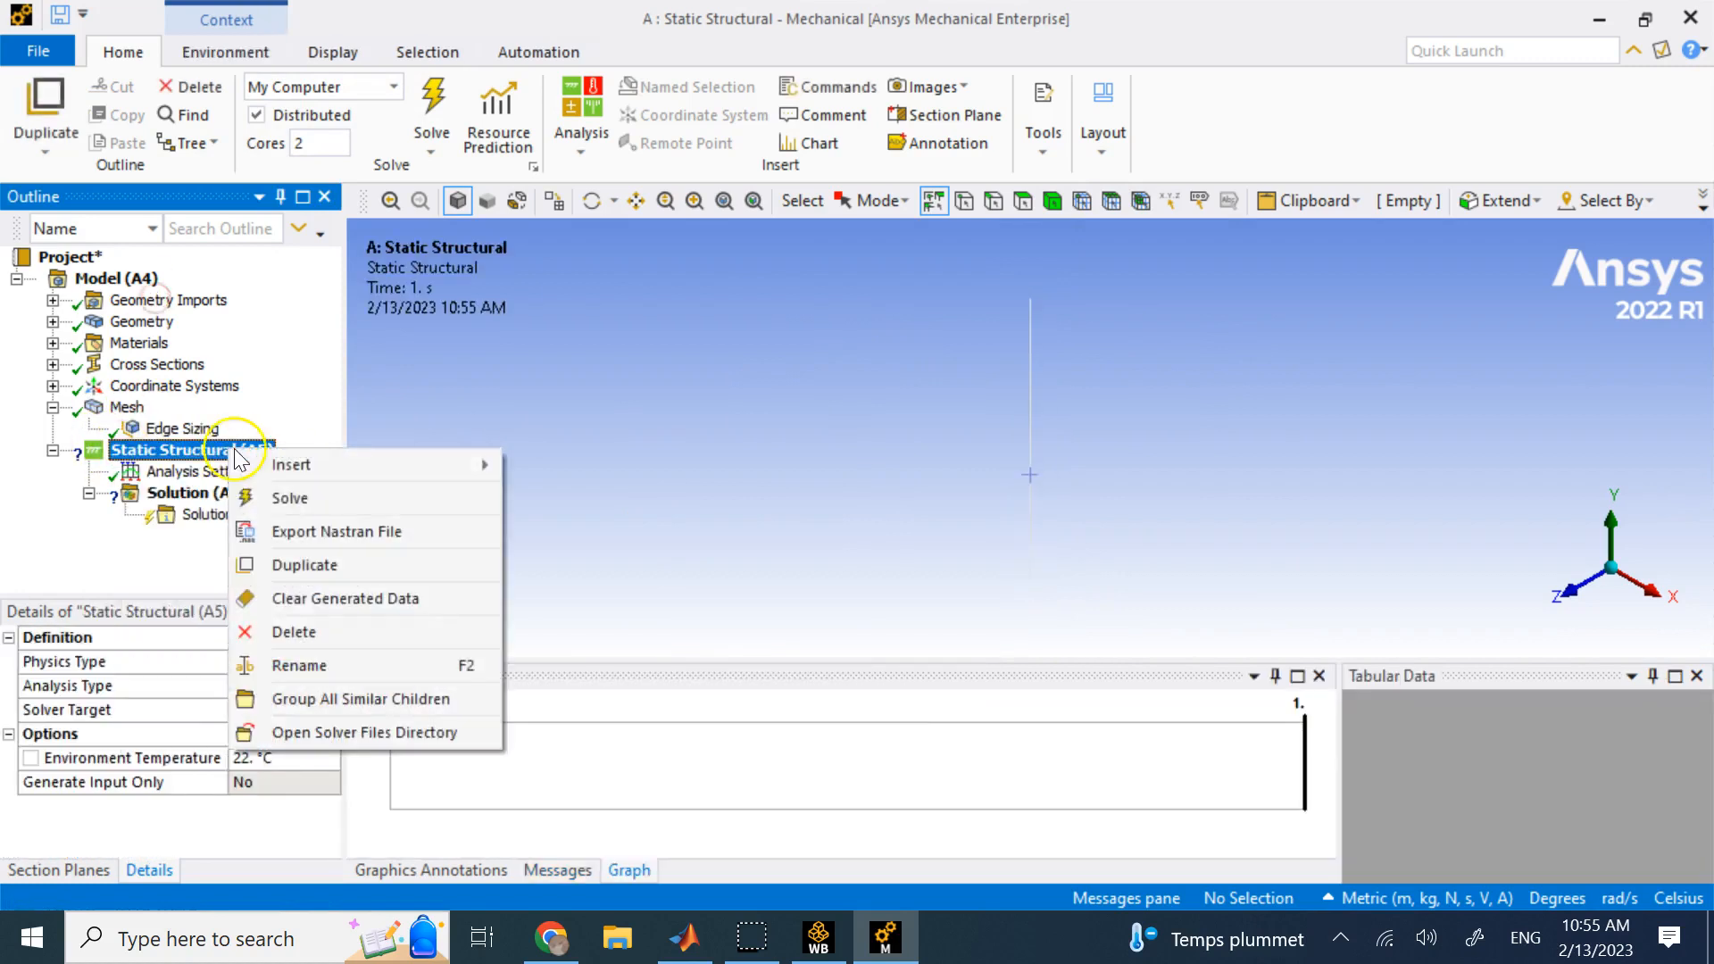
pyautogui.moveTo(291, 464)
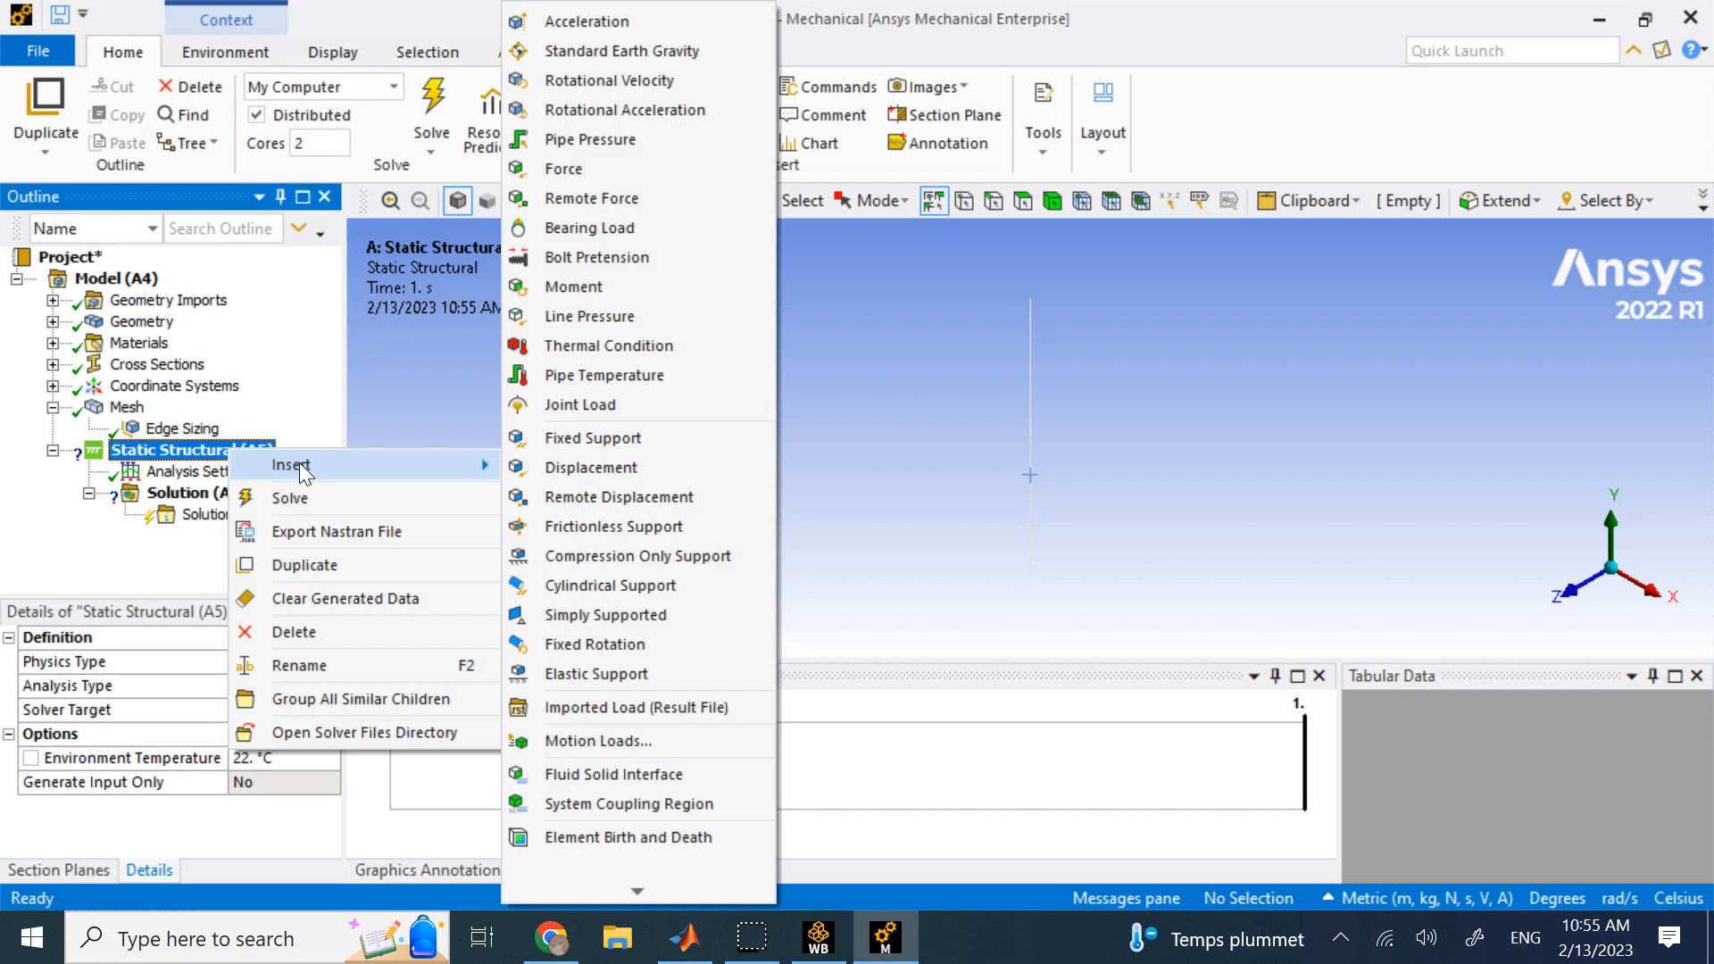
pyautogui.moveTo(612, 438)
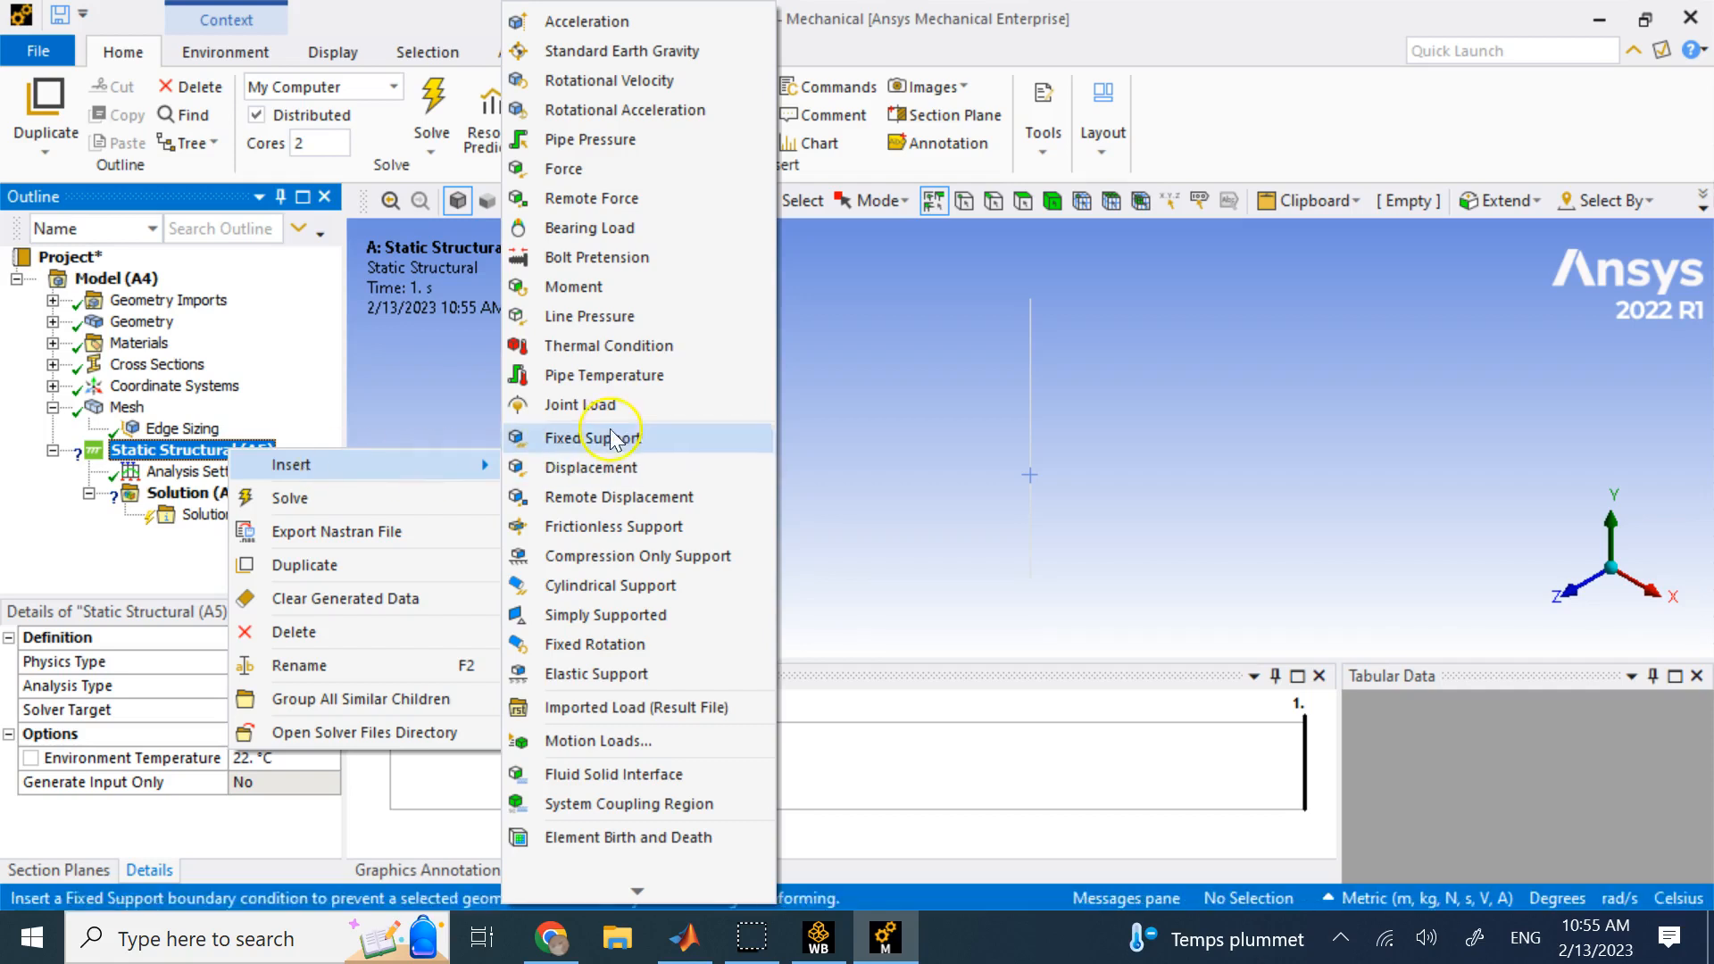
pyautogui.click(589, 438)
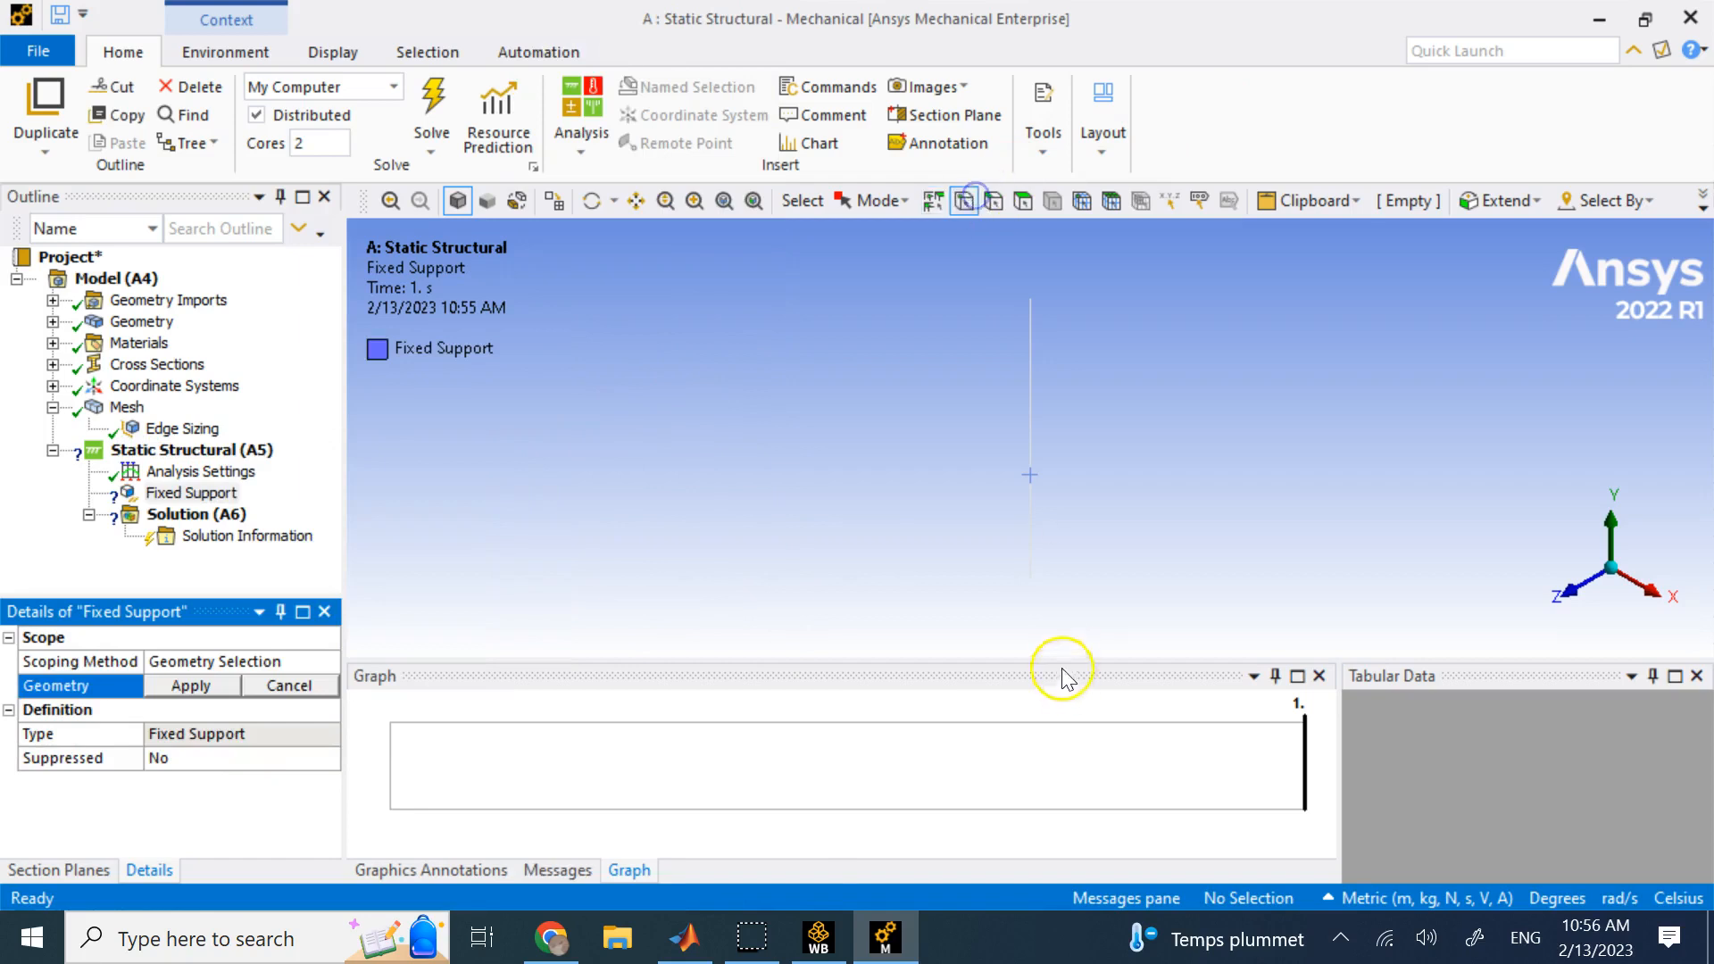
pyautogui.click(1029, 576)
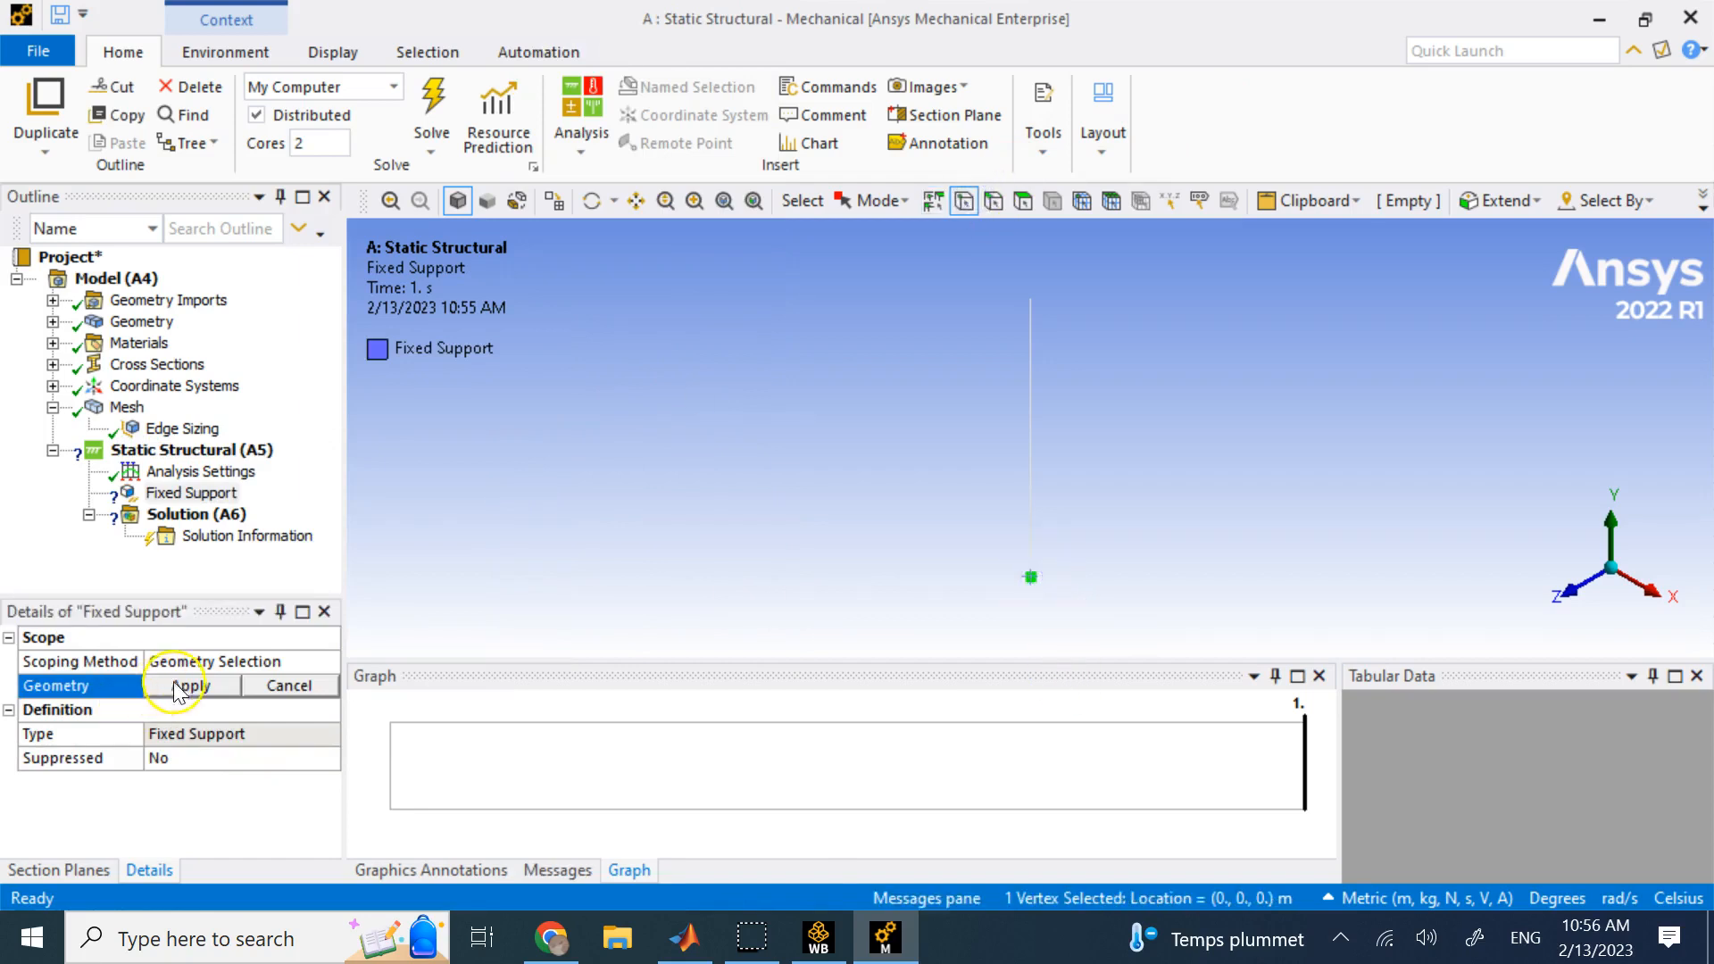
pyautogui.click(188, 686)
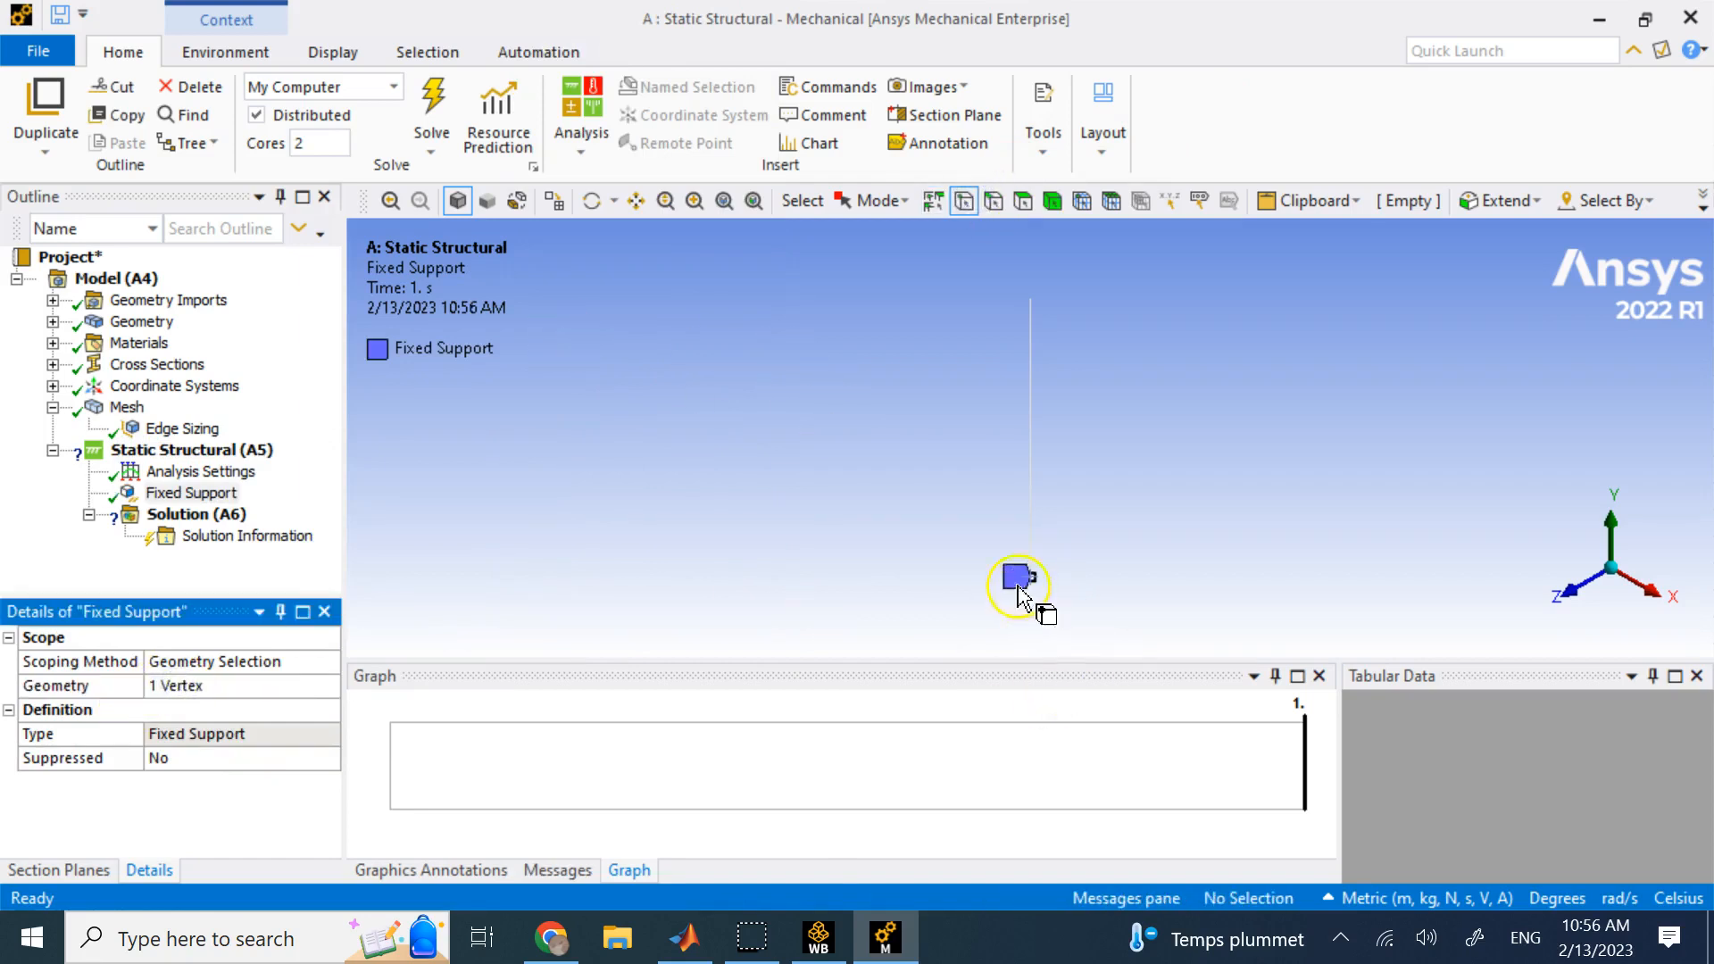
pyautogui.moveTo(1032, 306)
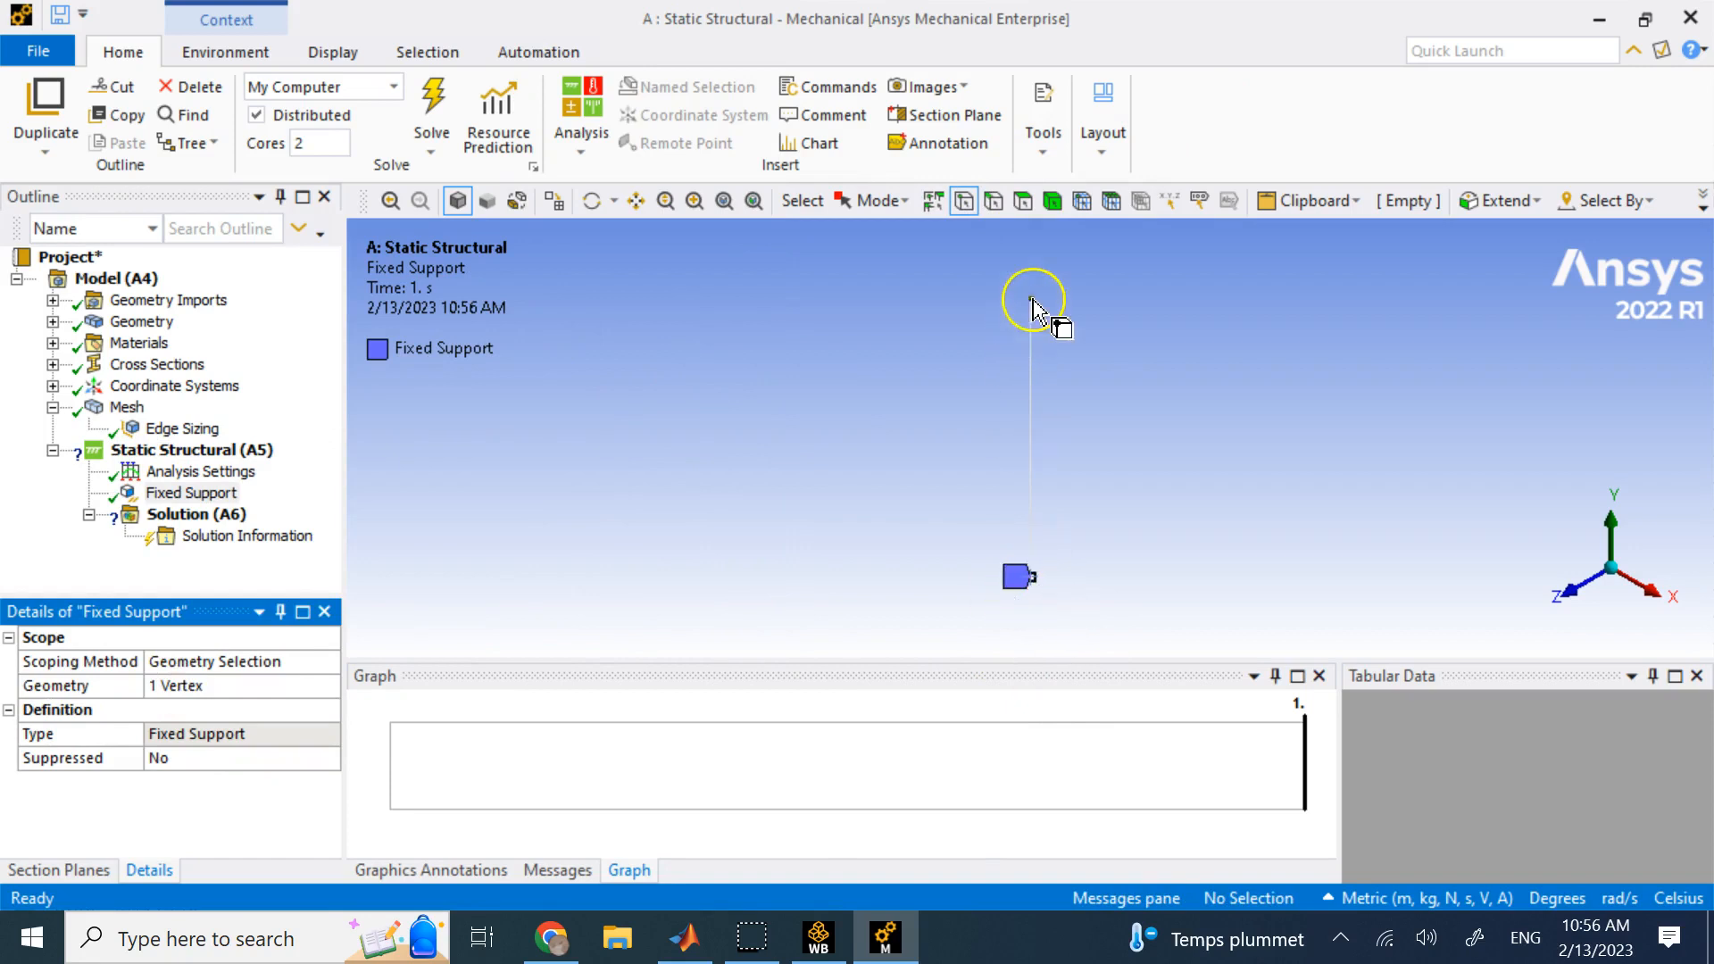
pyautogui.rightClick(191, 449)
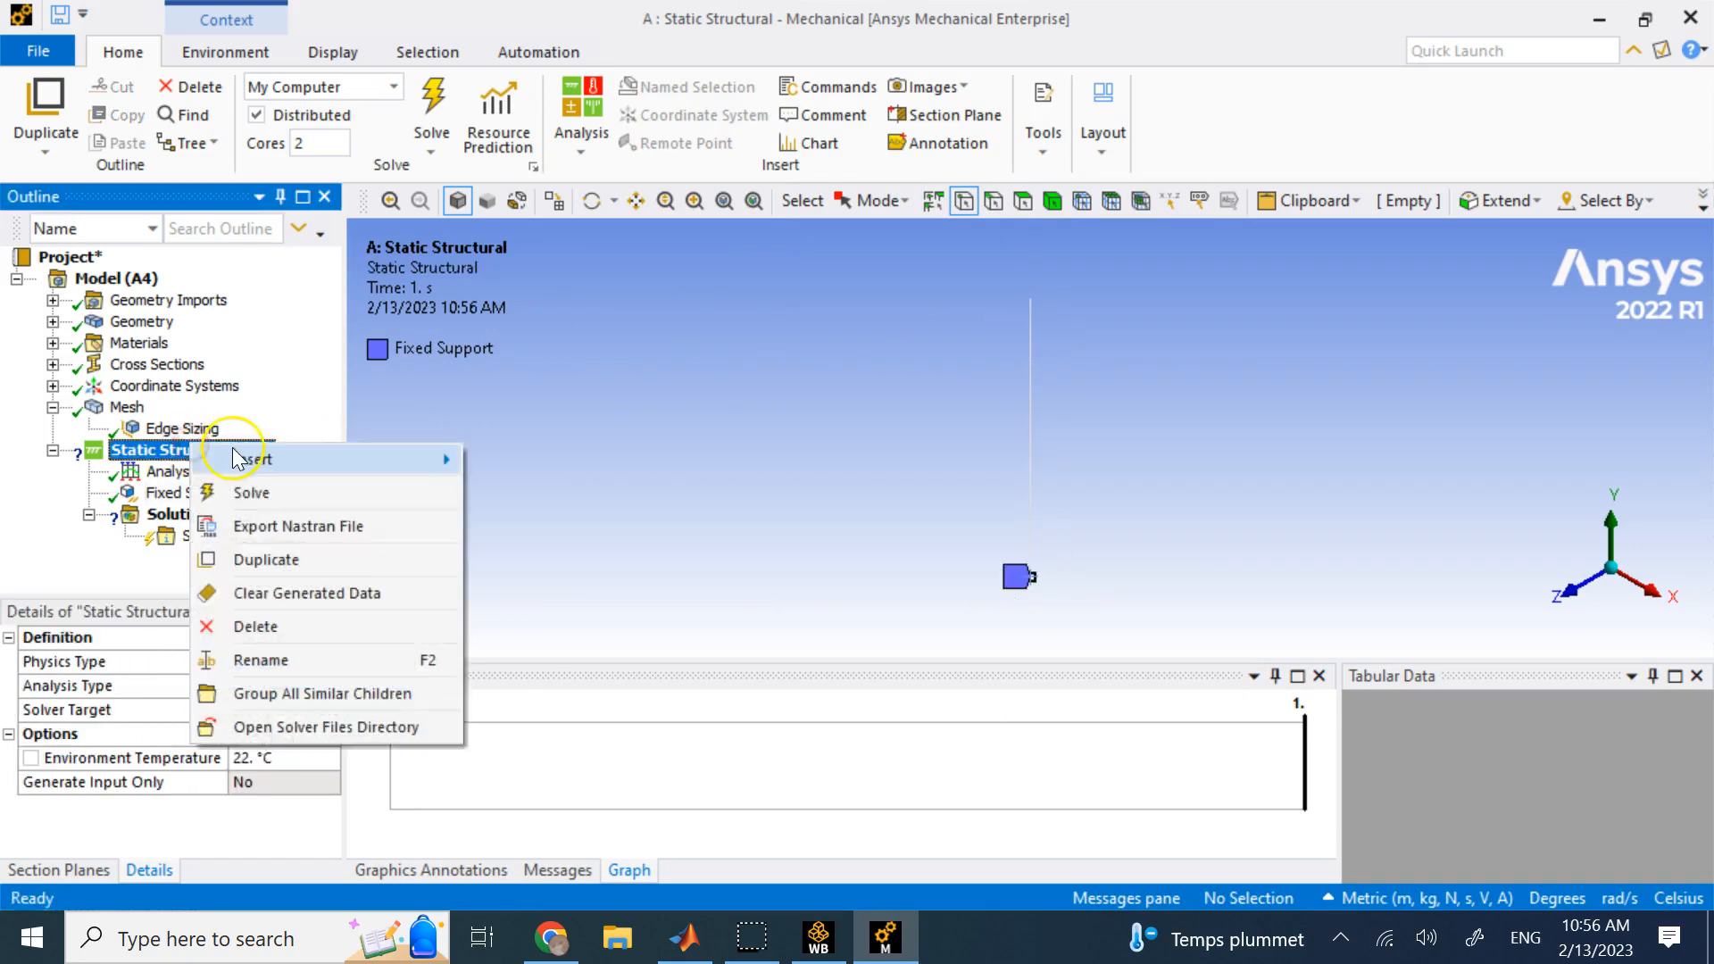
# Apply a force at the top vertex defined by components with Y = -5000 N
pyautogui.click(250, 459)
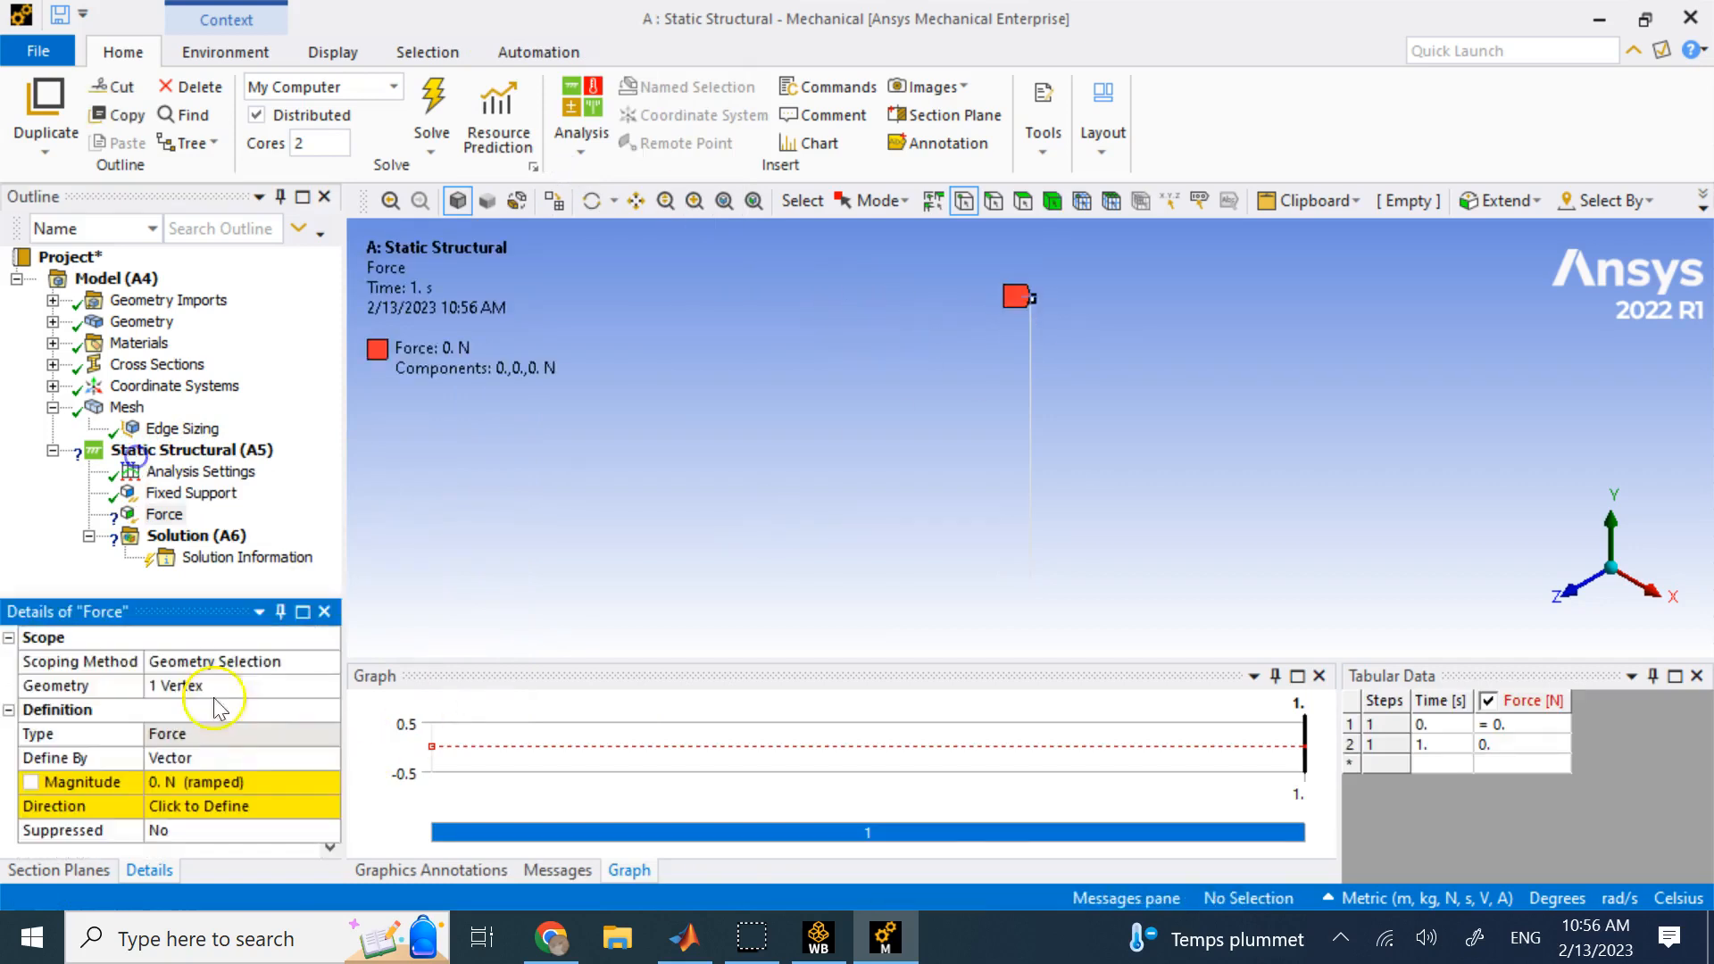
pyautogui.click(330, 758)
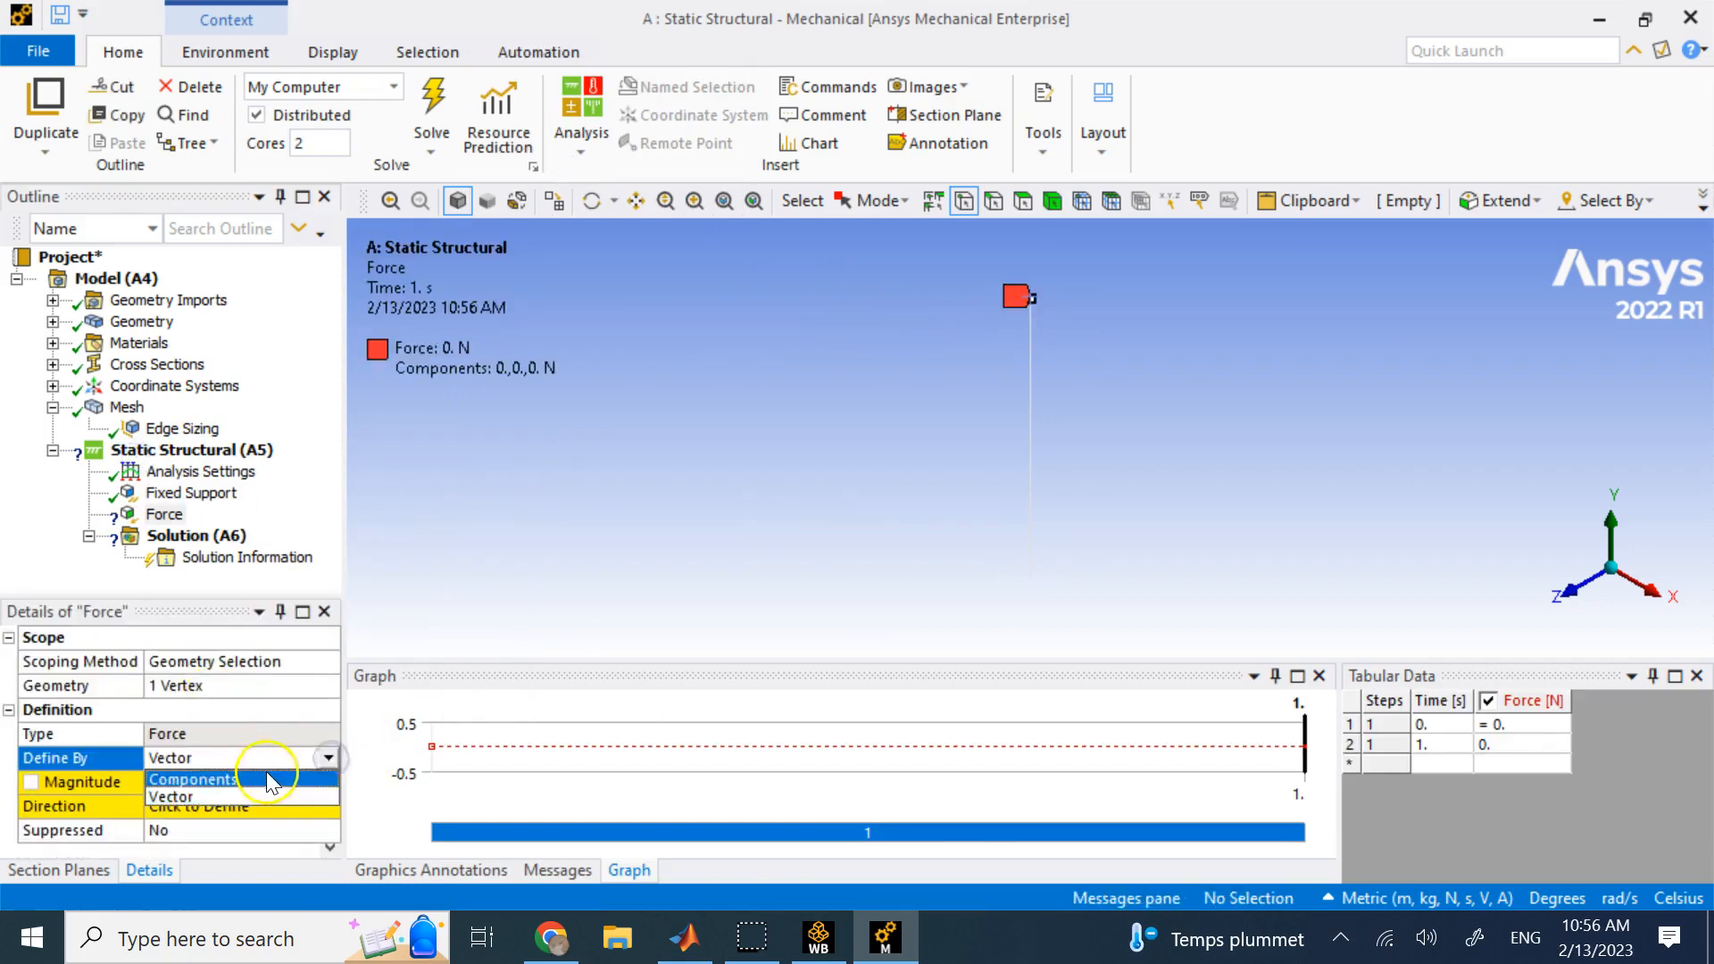
pyautogui.click(193, 778)
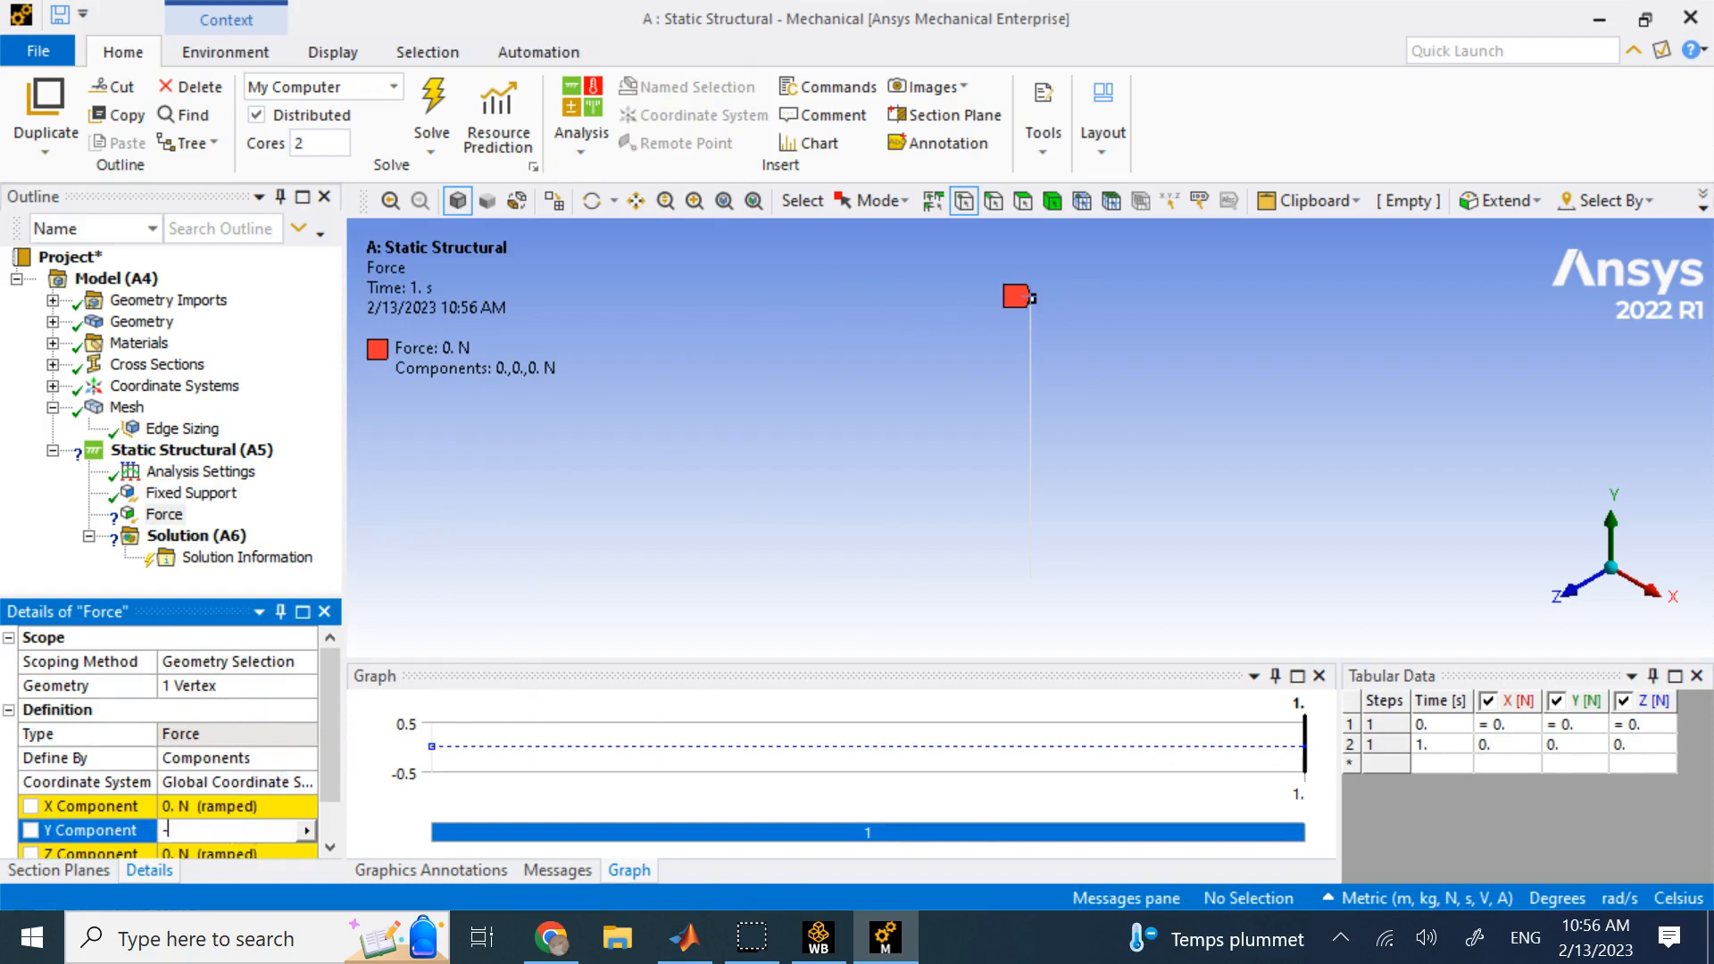
pyautogui.write('-5000')
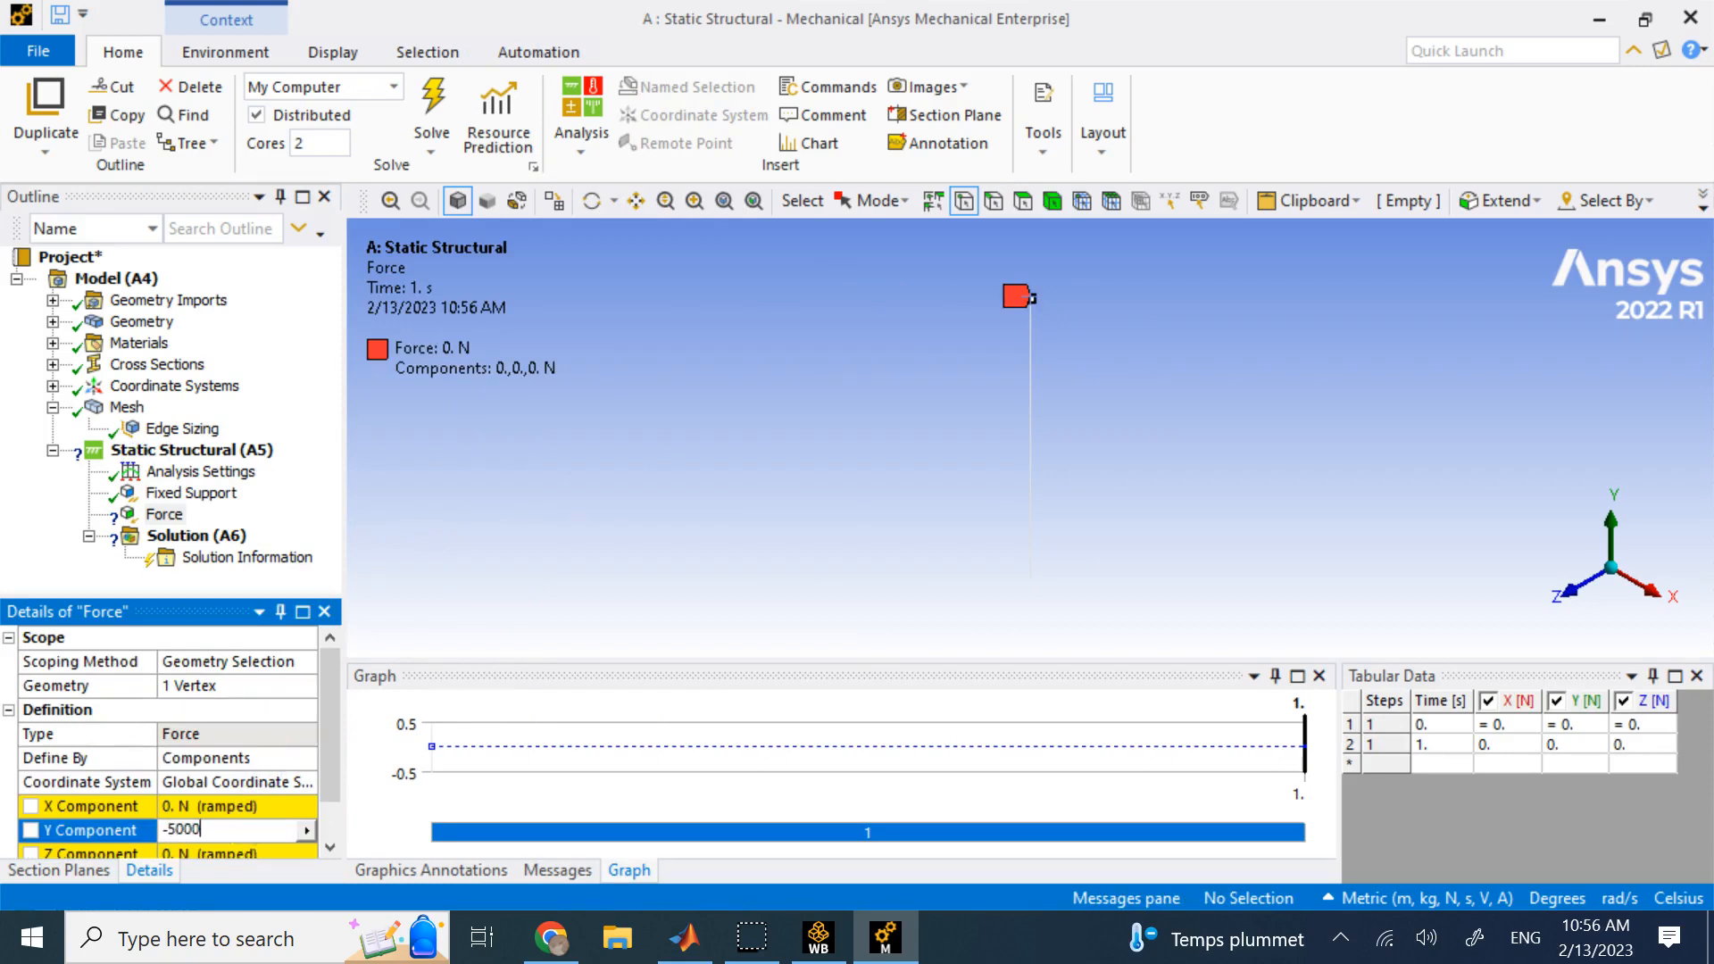
pyautogui.press('Return')
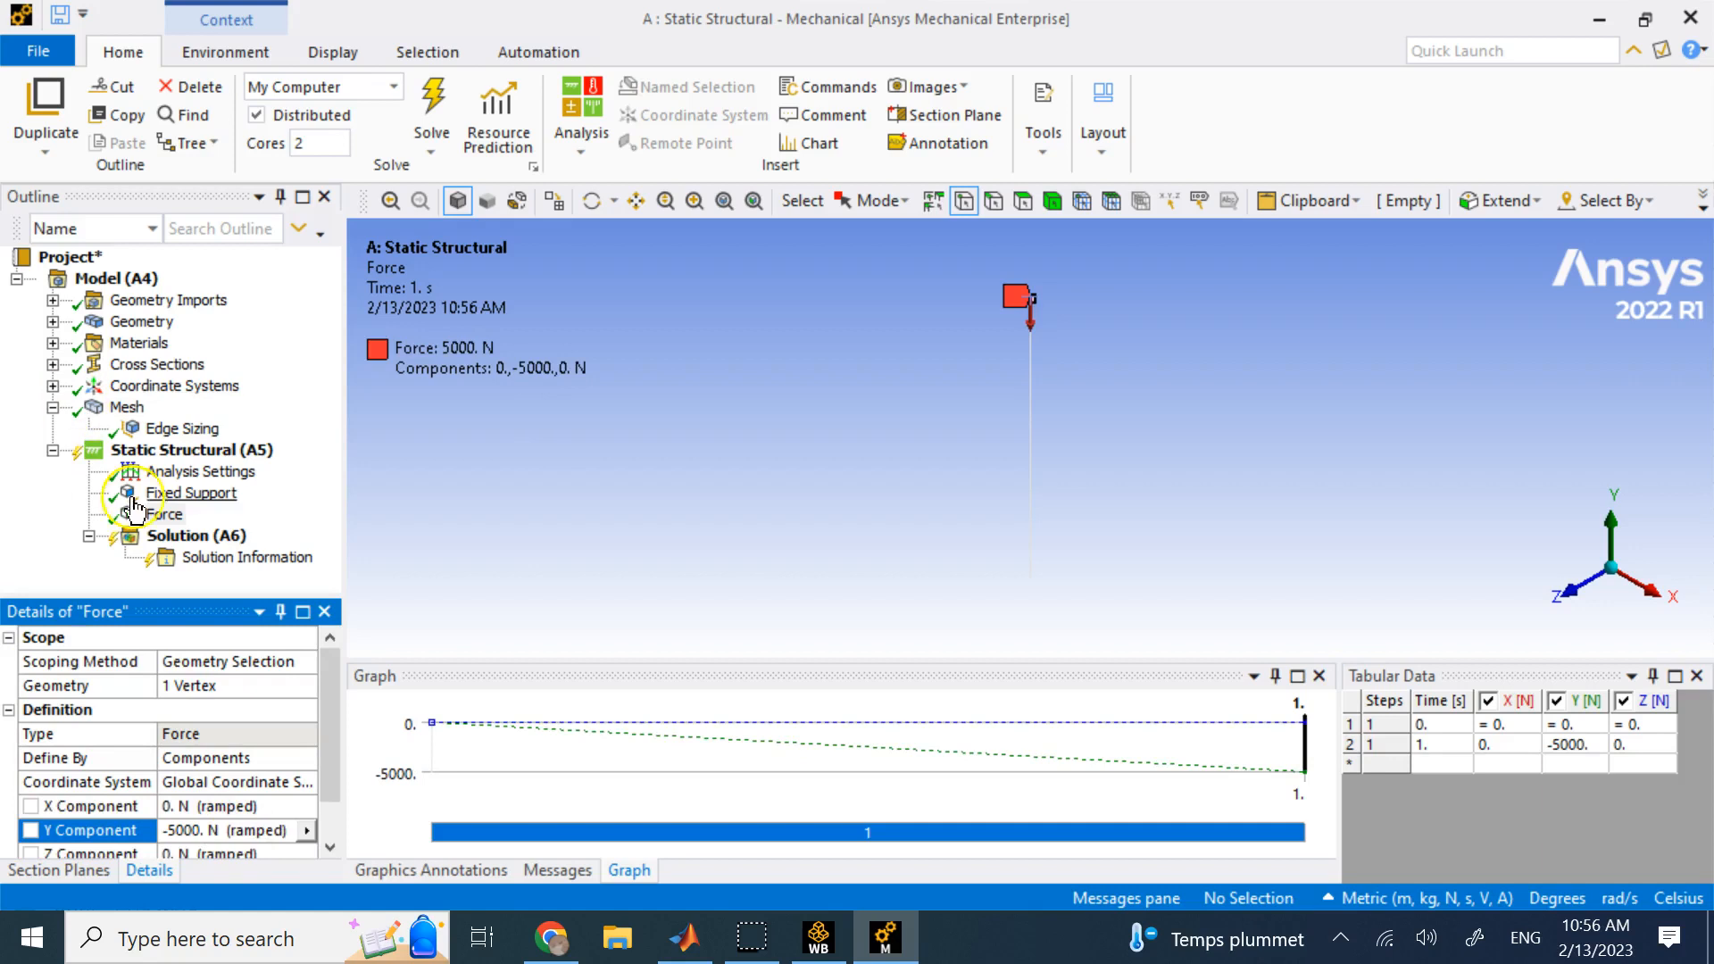
pyautogui.rightClick(200, 534)
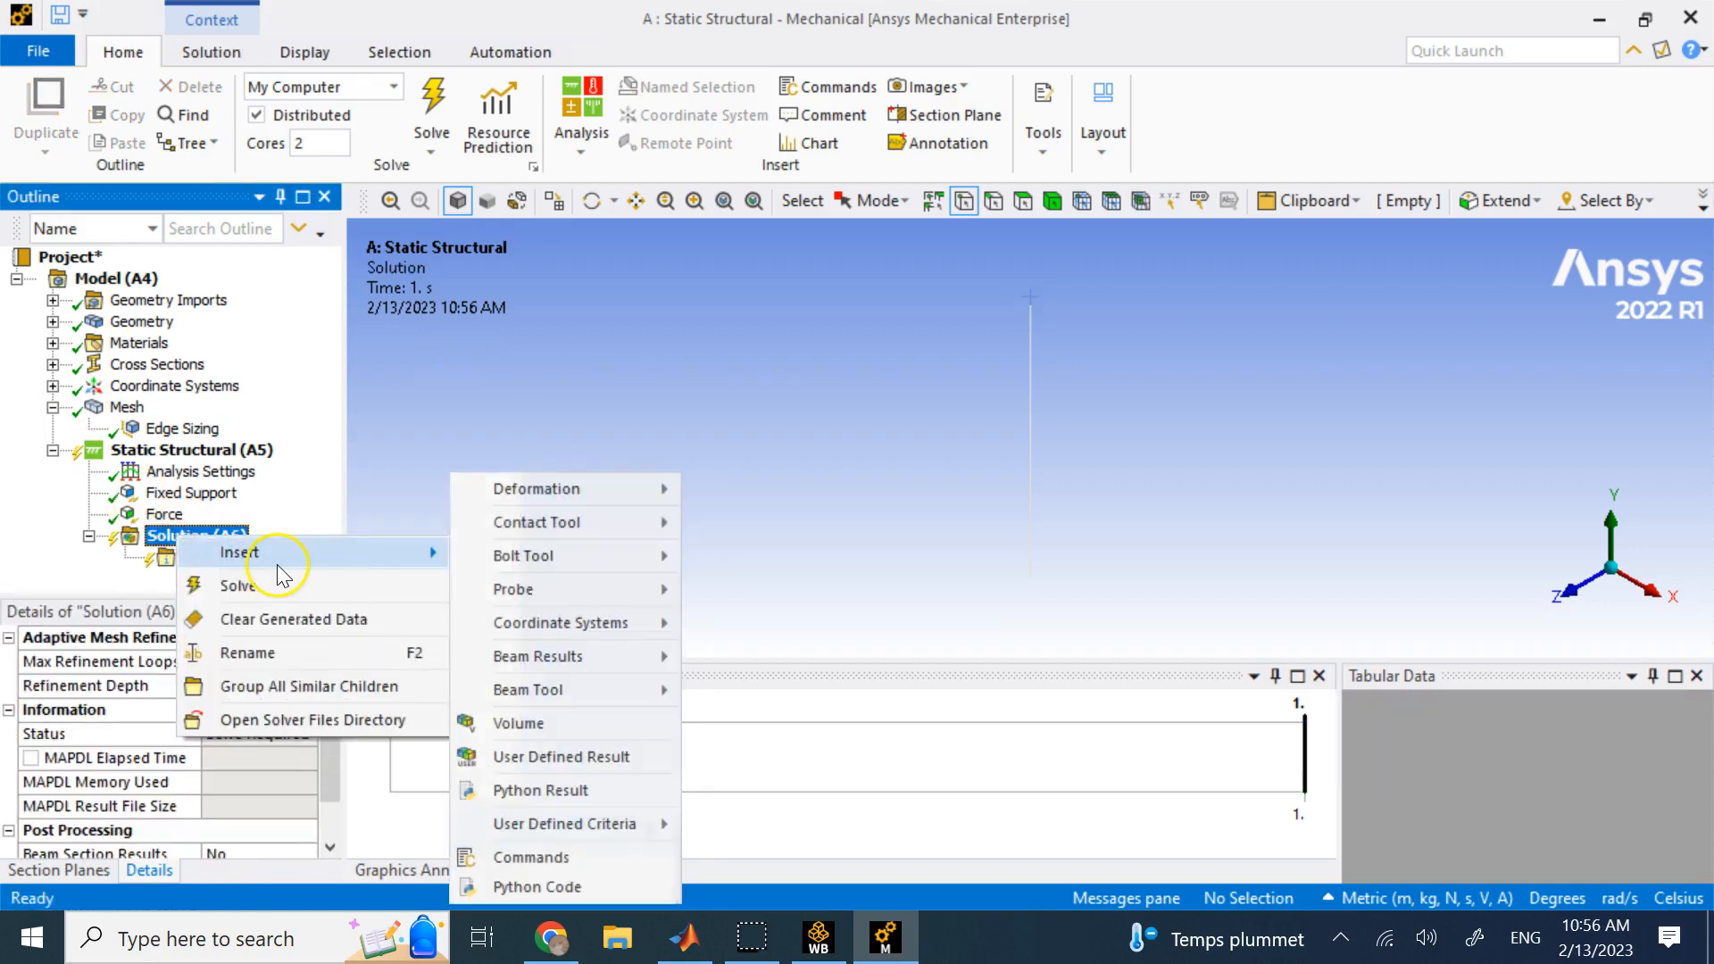
# Insert a Total Deformation result, solve, and animate the 5e-6 m maximum deformation
pyautogui.click(535, 487)
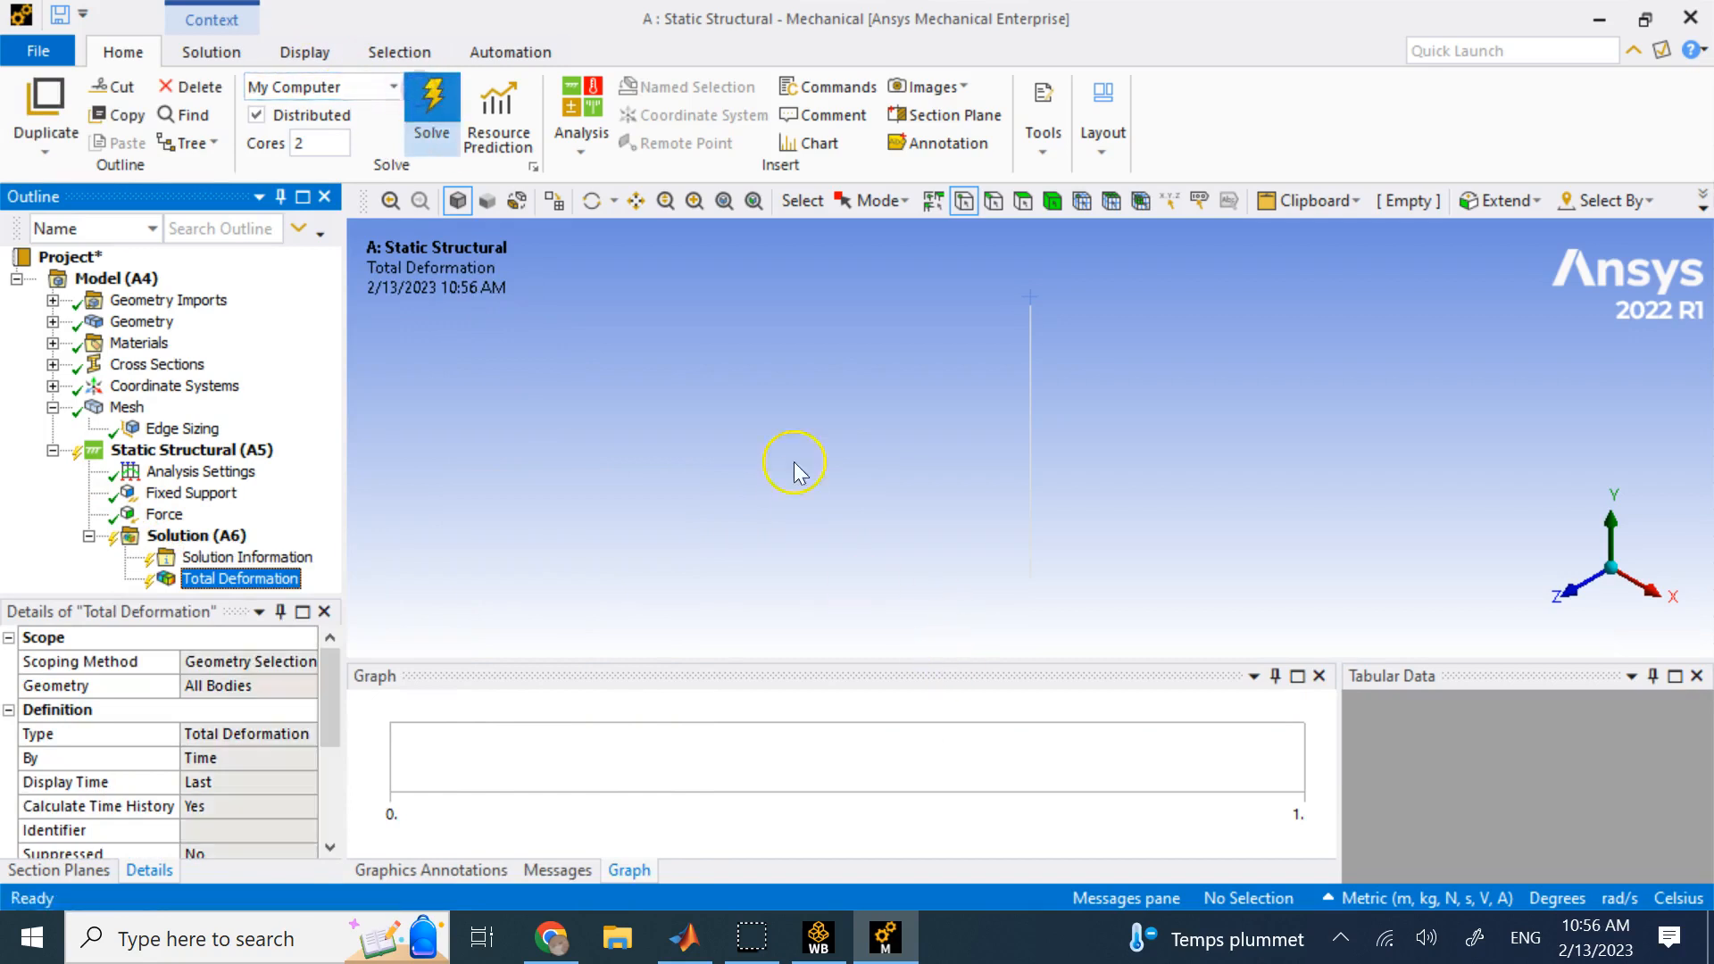
pyautogui.click(432, 103)
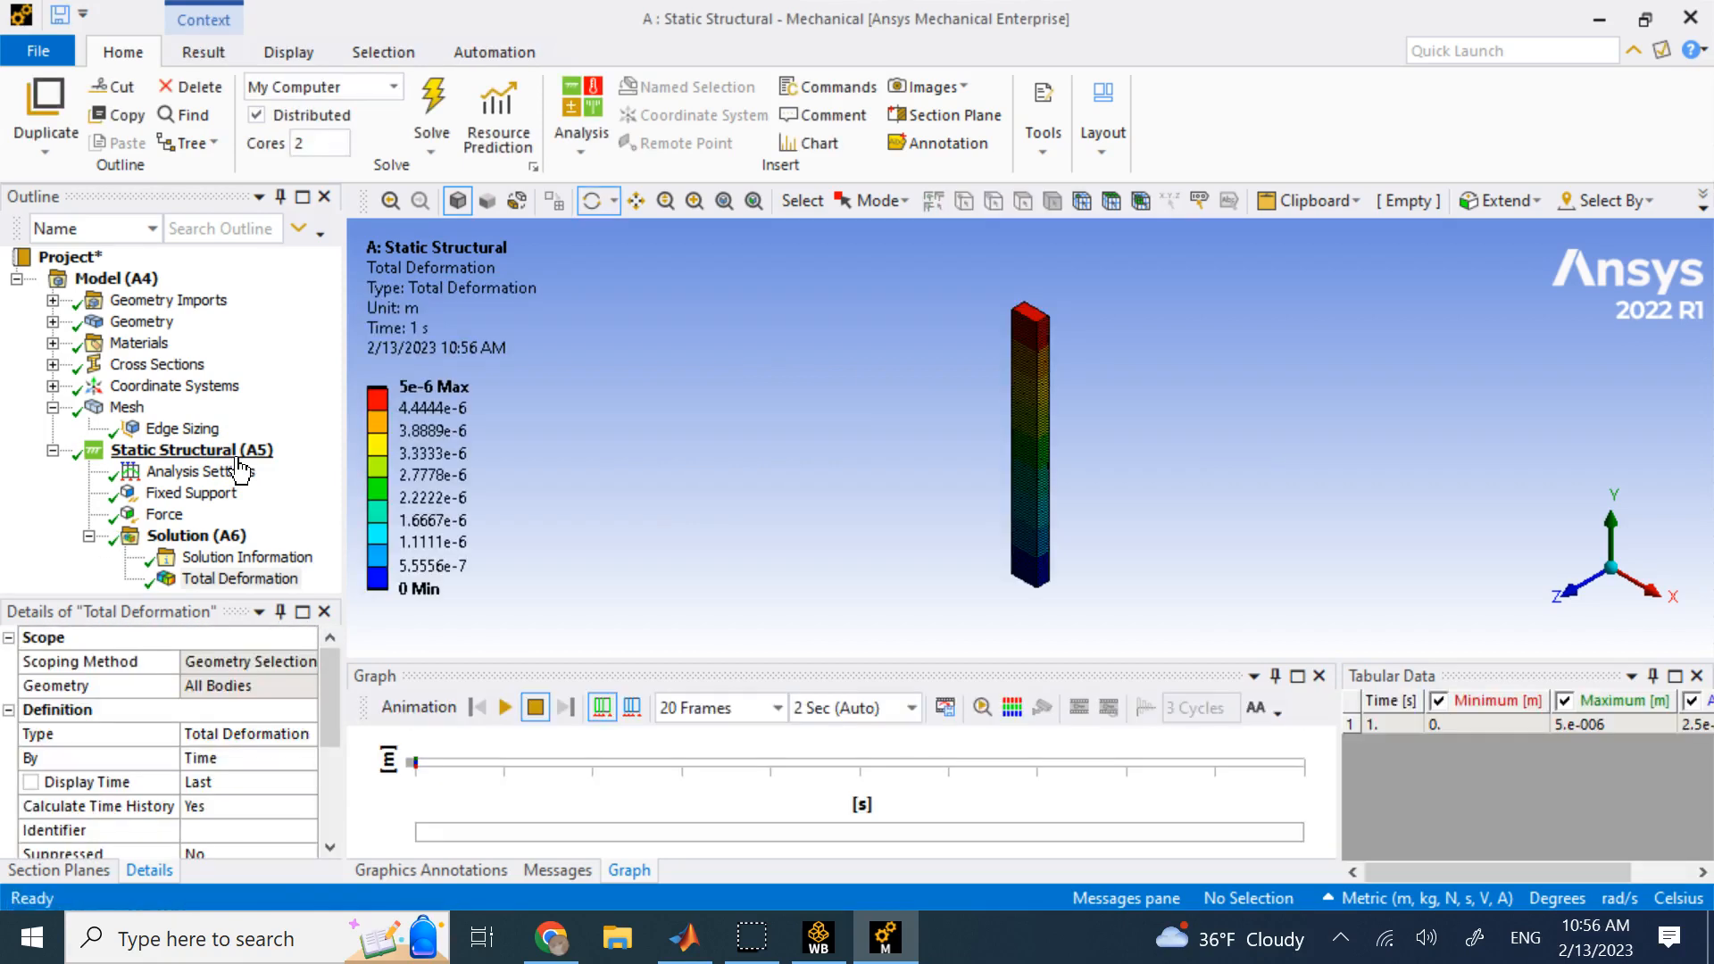
pyautogui.click(240, 578)
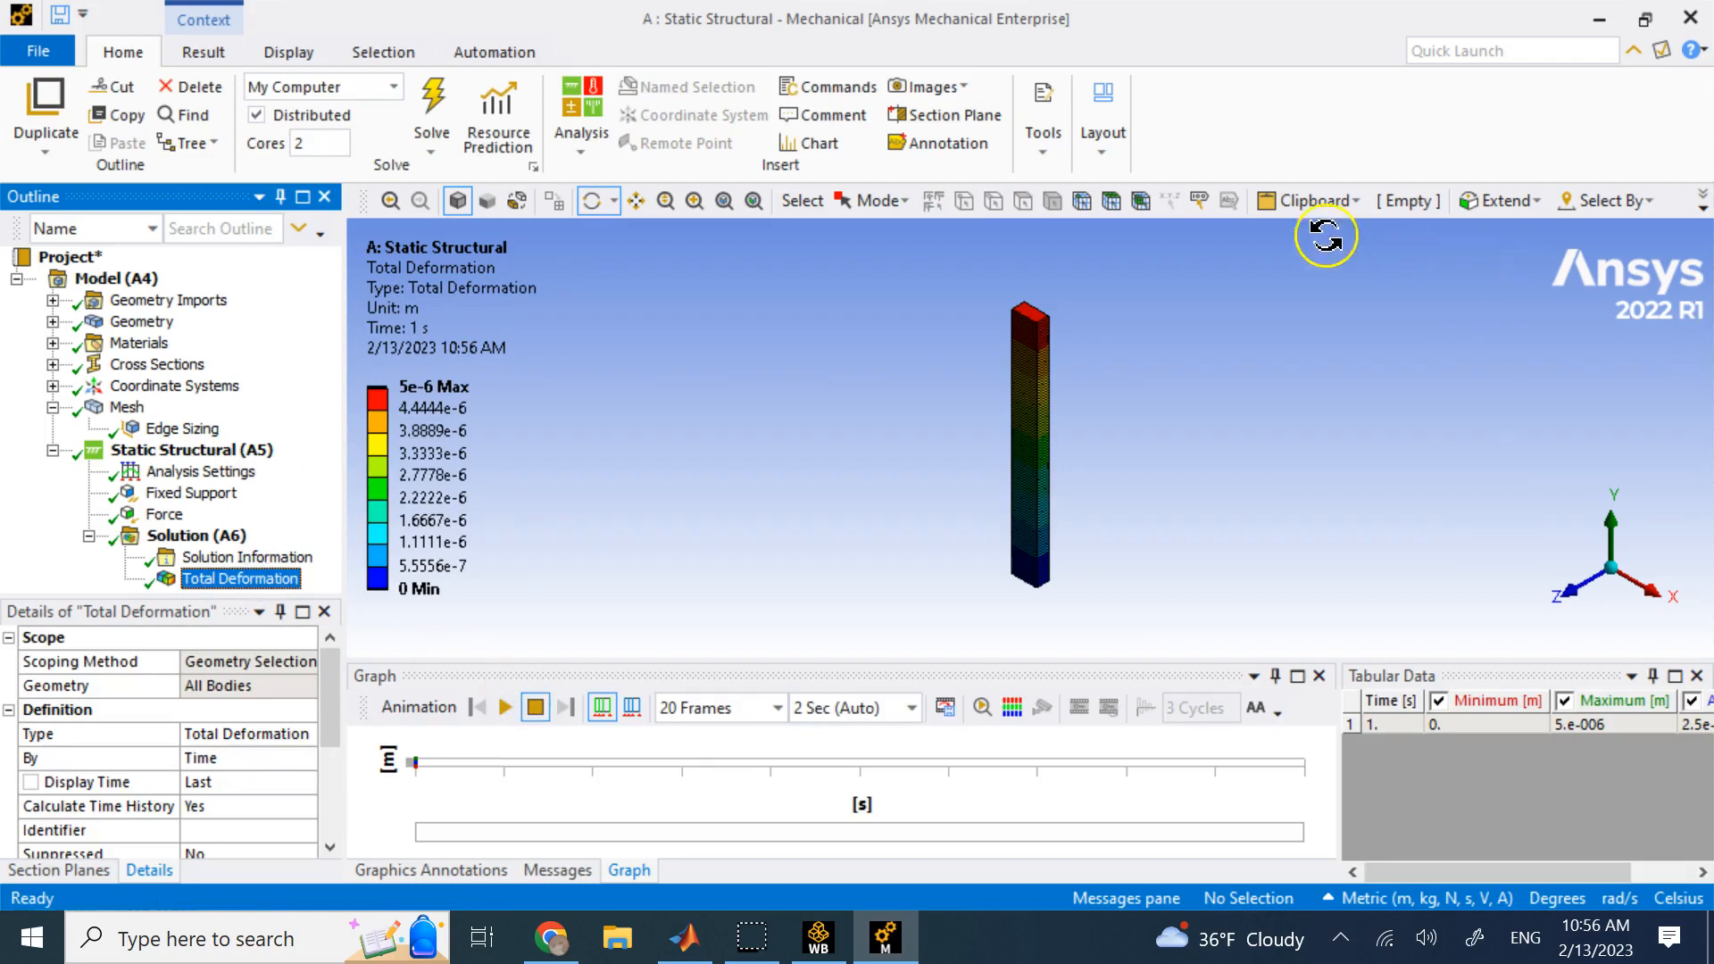
pyautogui.click(504, 707)
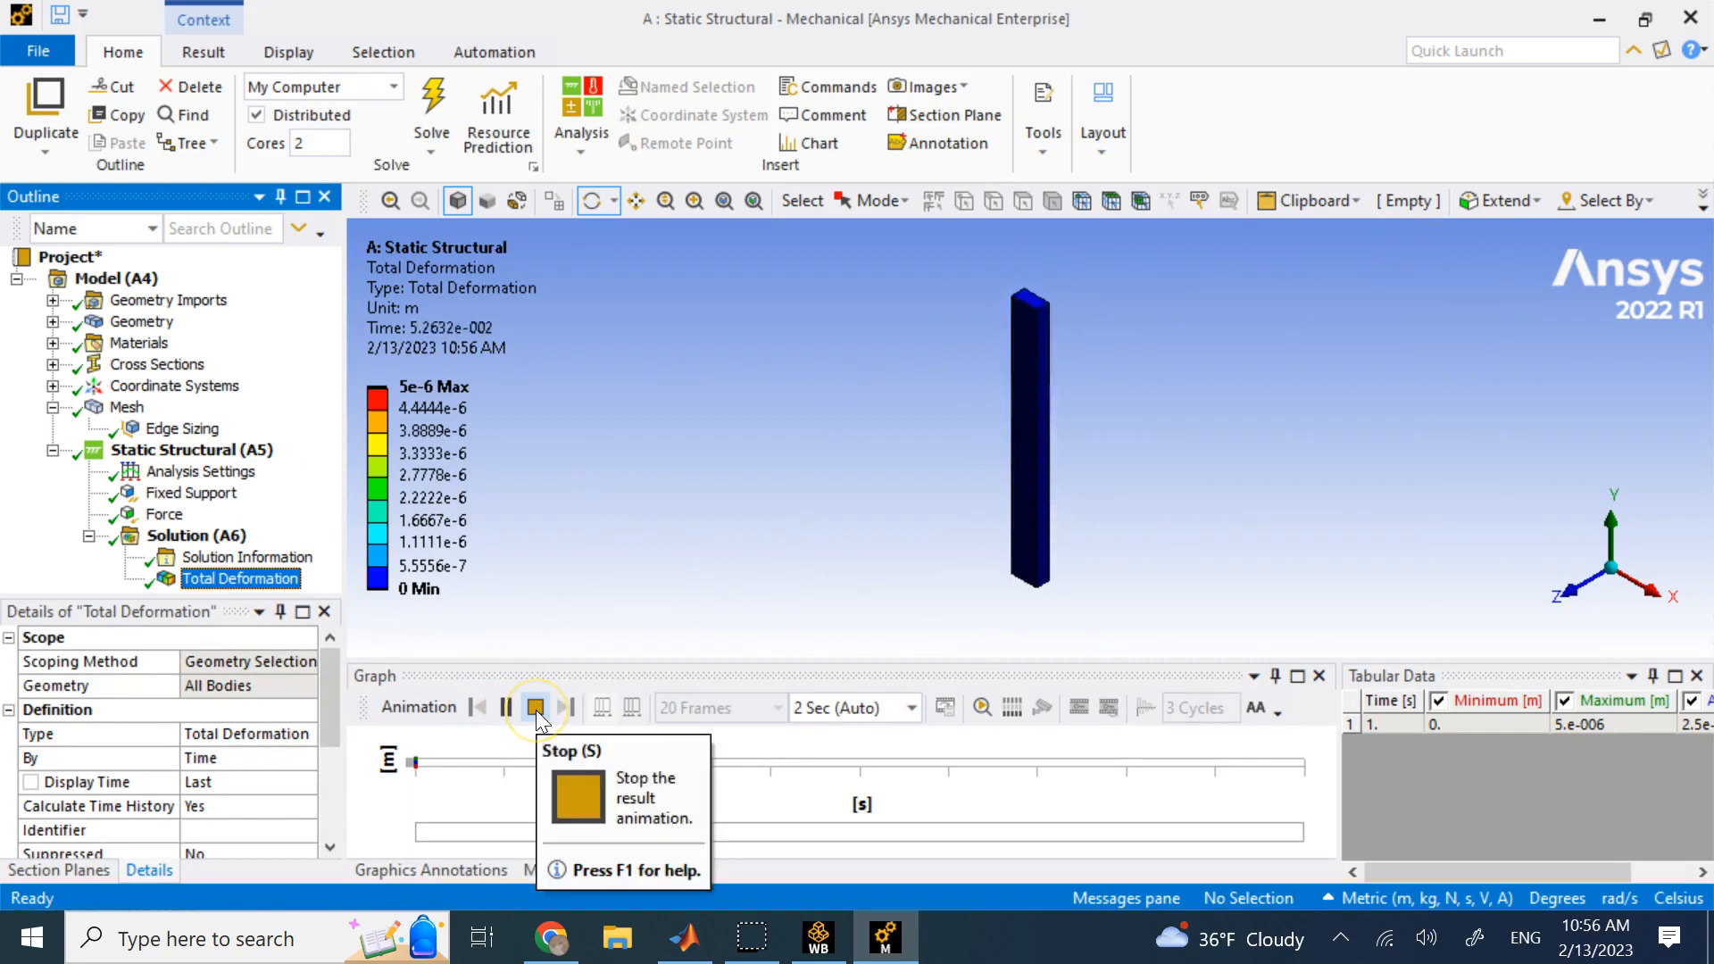
pyautogui.click(535, 706)
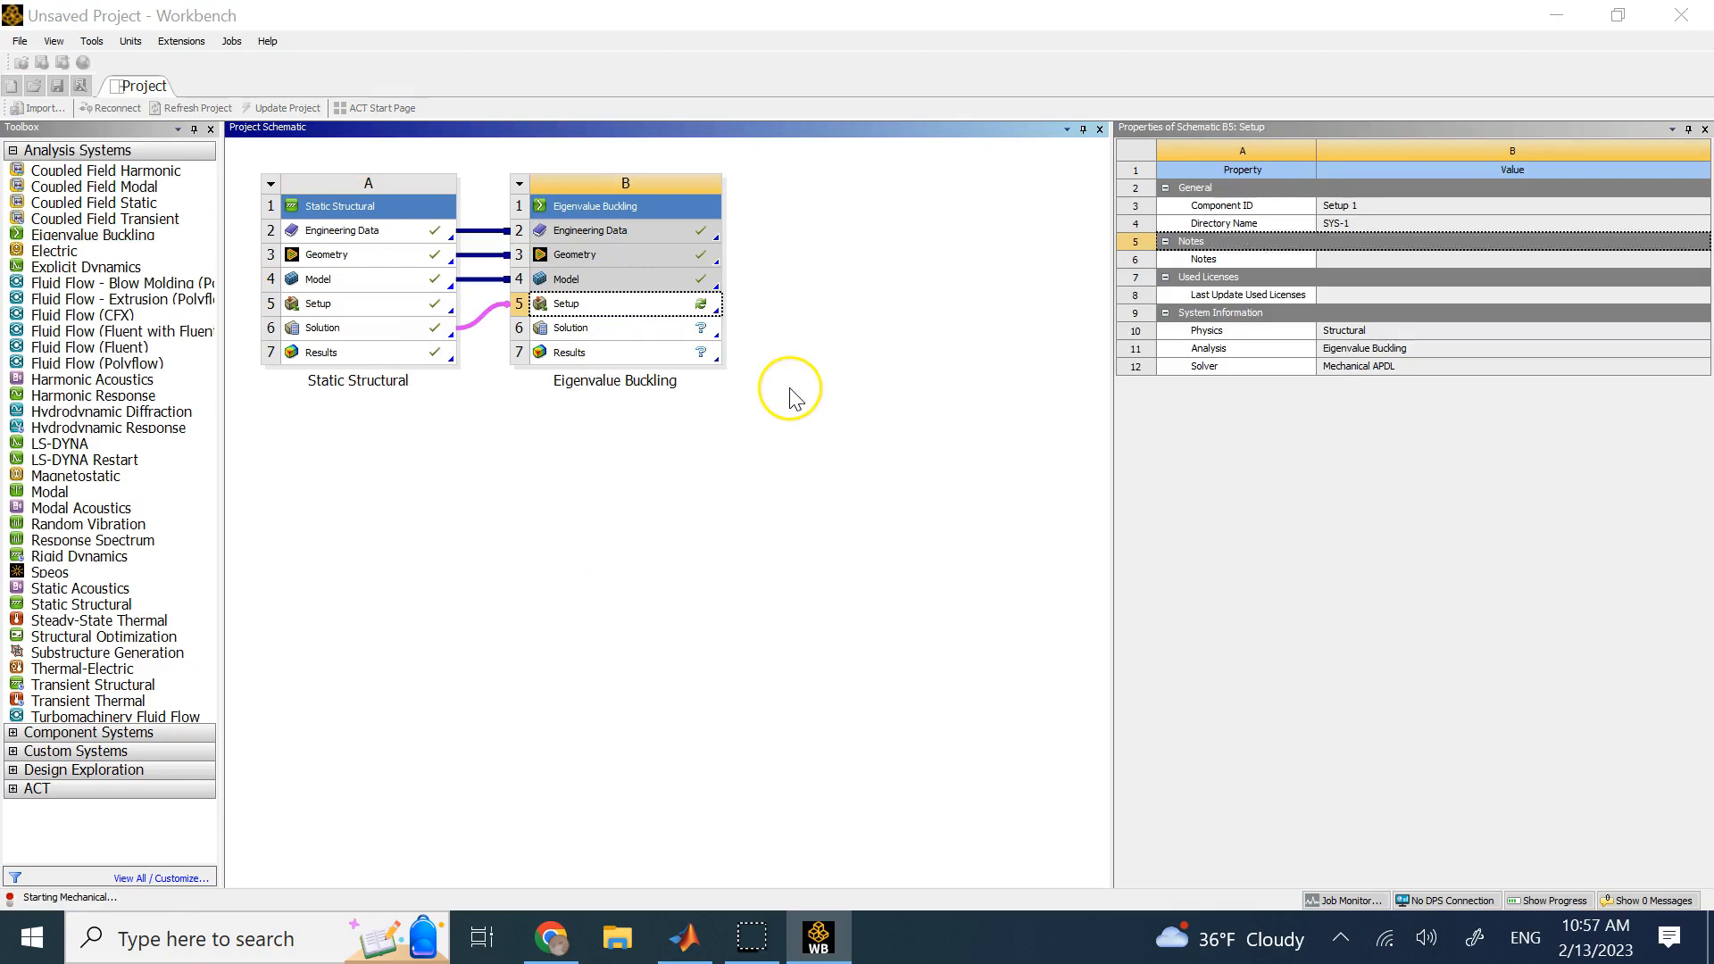
pyautogui.moveTo(201, 682)
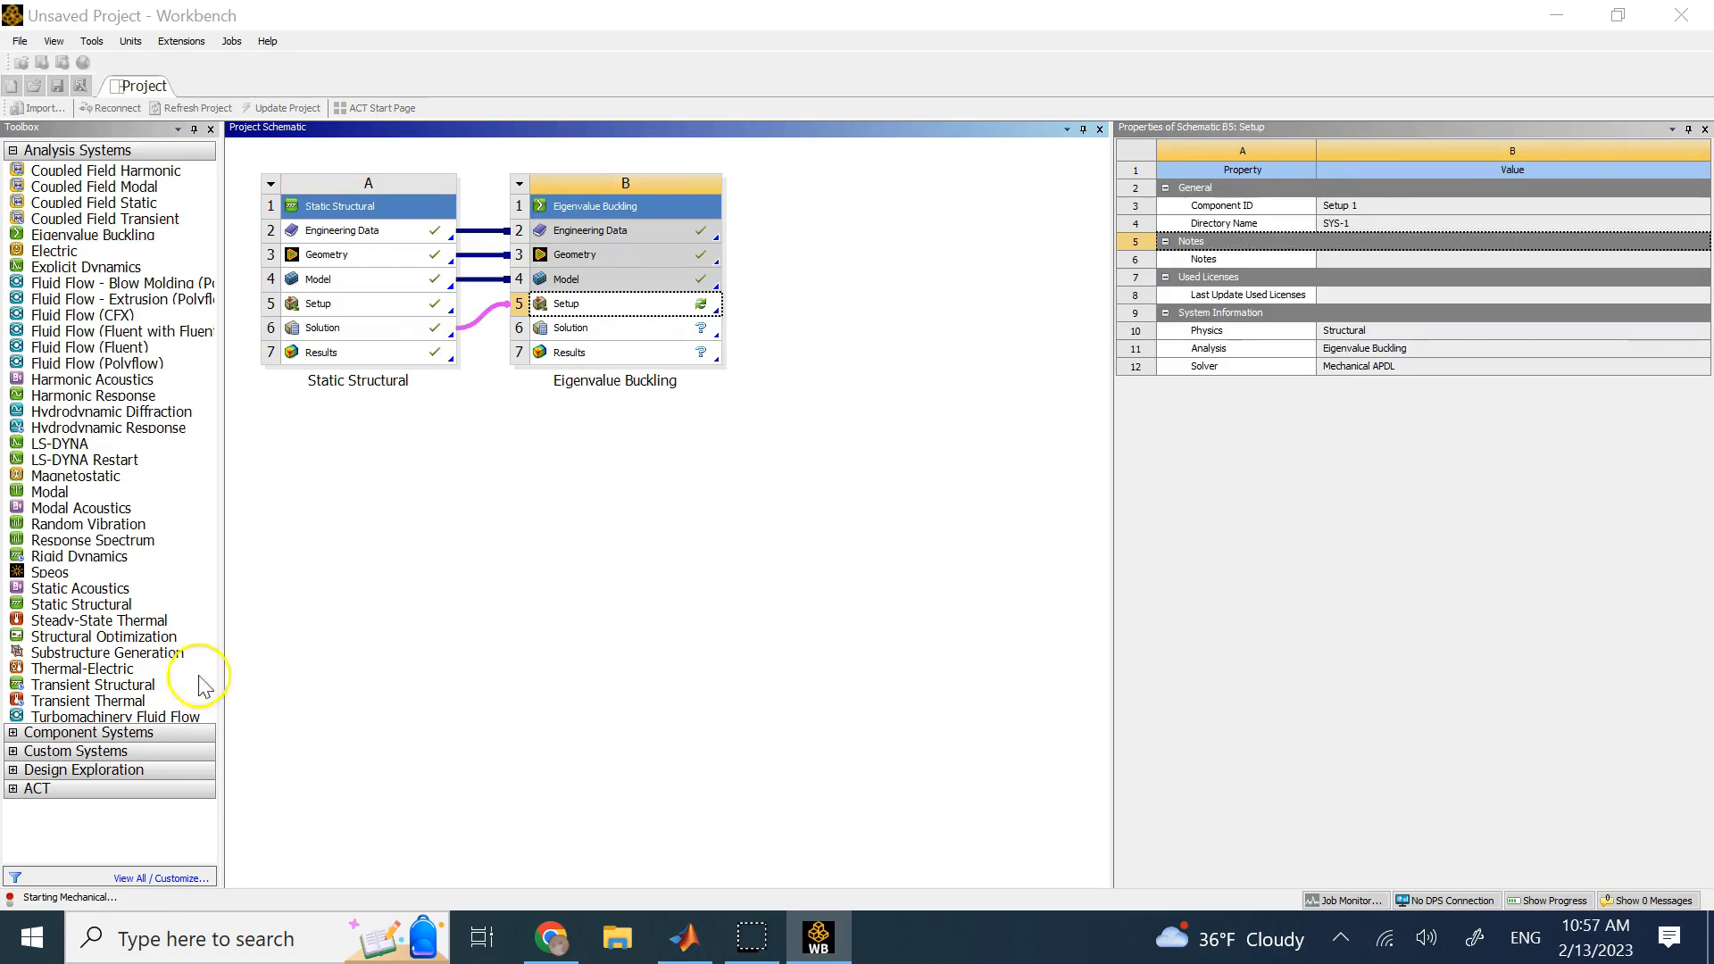
# Launch the Eigenvalue Buckling setup in Mechanical from its Setup cell
pyautogui.doubleClick(565, 303)
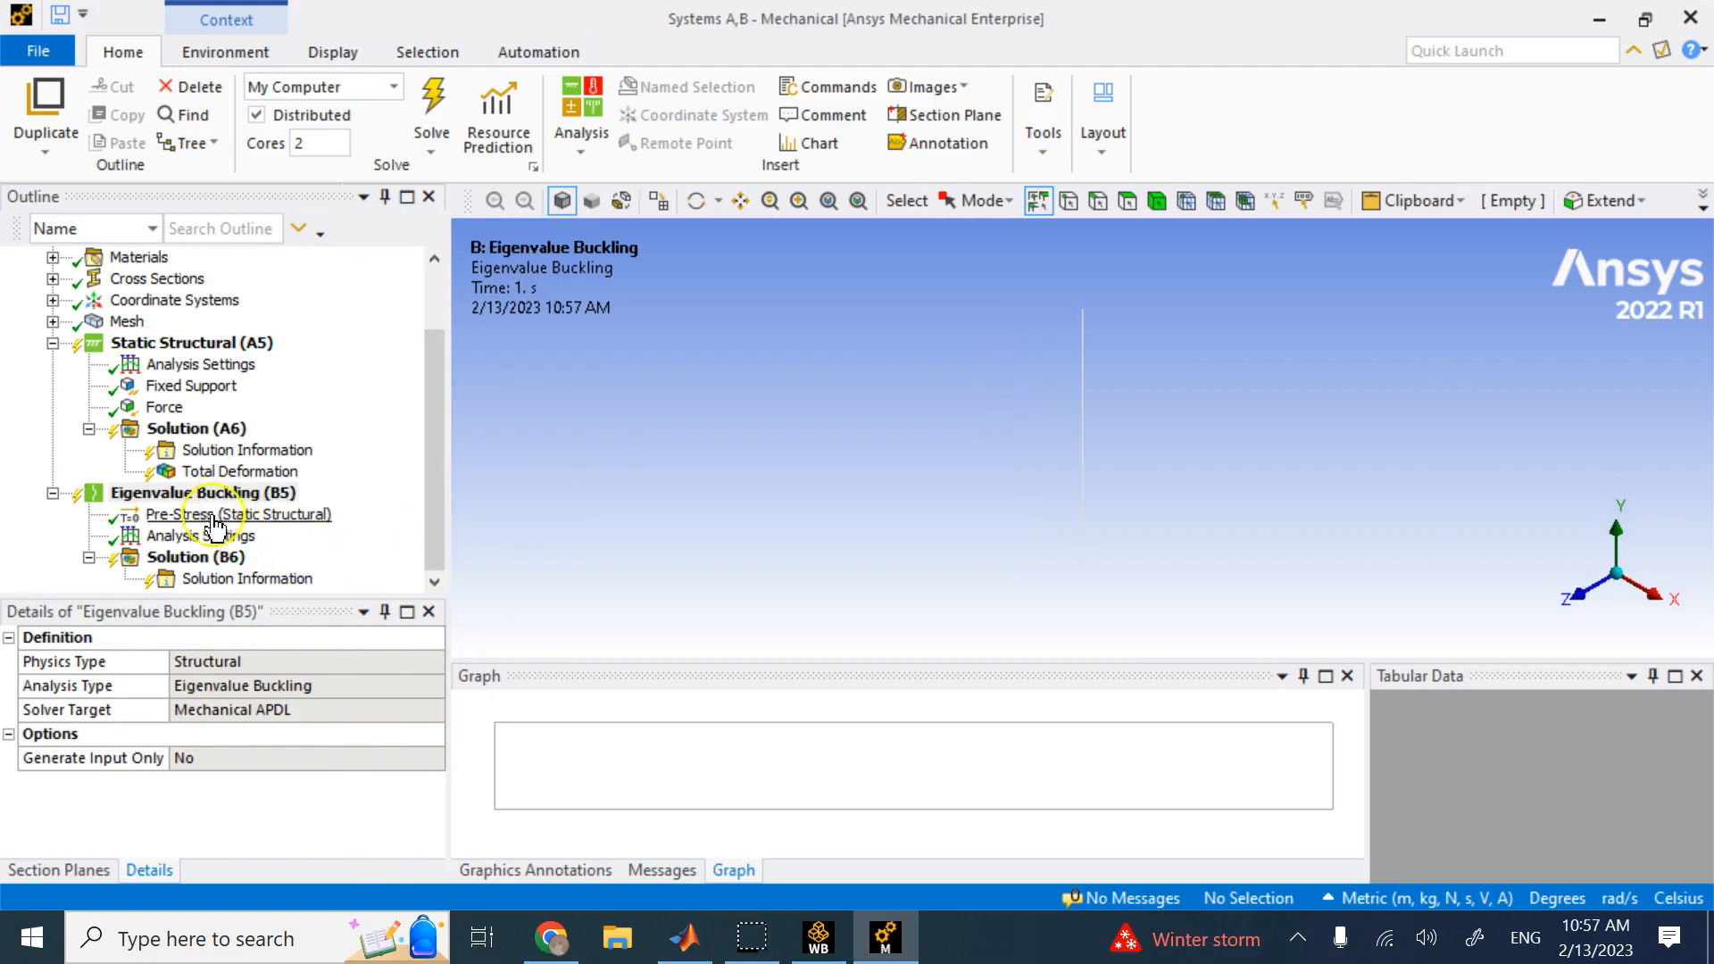
# Check the Pre-Stress source, then set Max Modes to Find to 1 in buckling Analysis Settings
pyautogui.click(238, 514)
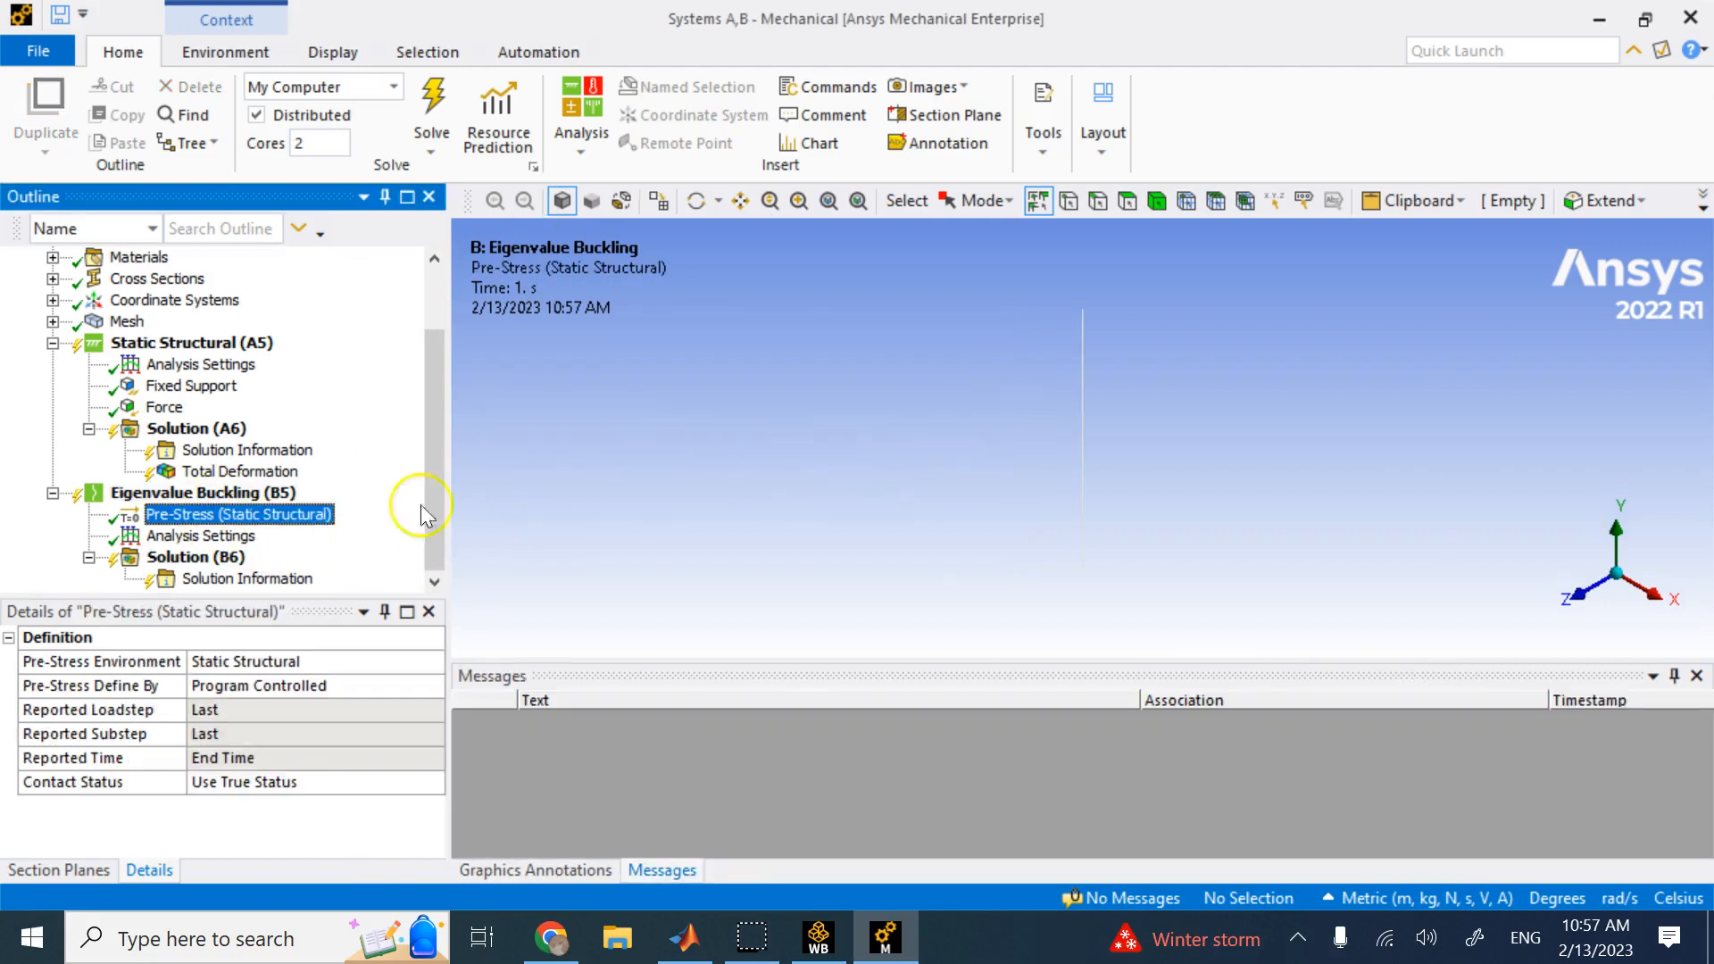
pyautogui.moveTo(195, 557)
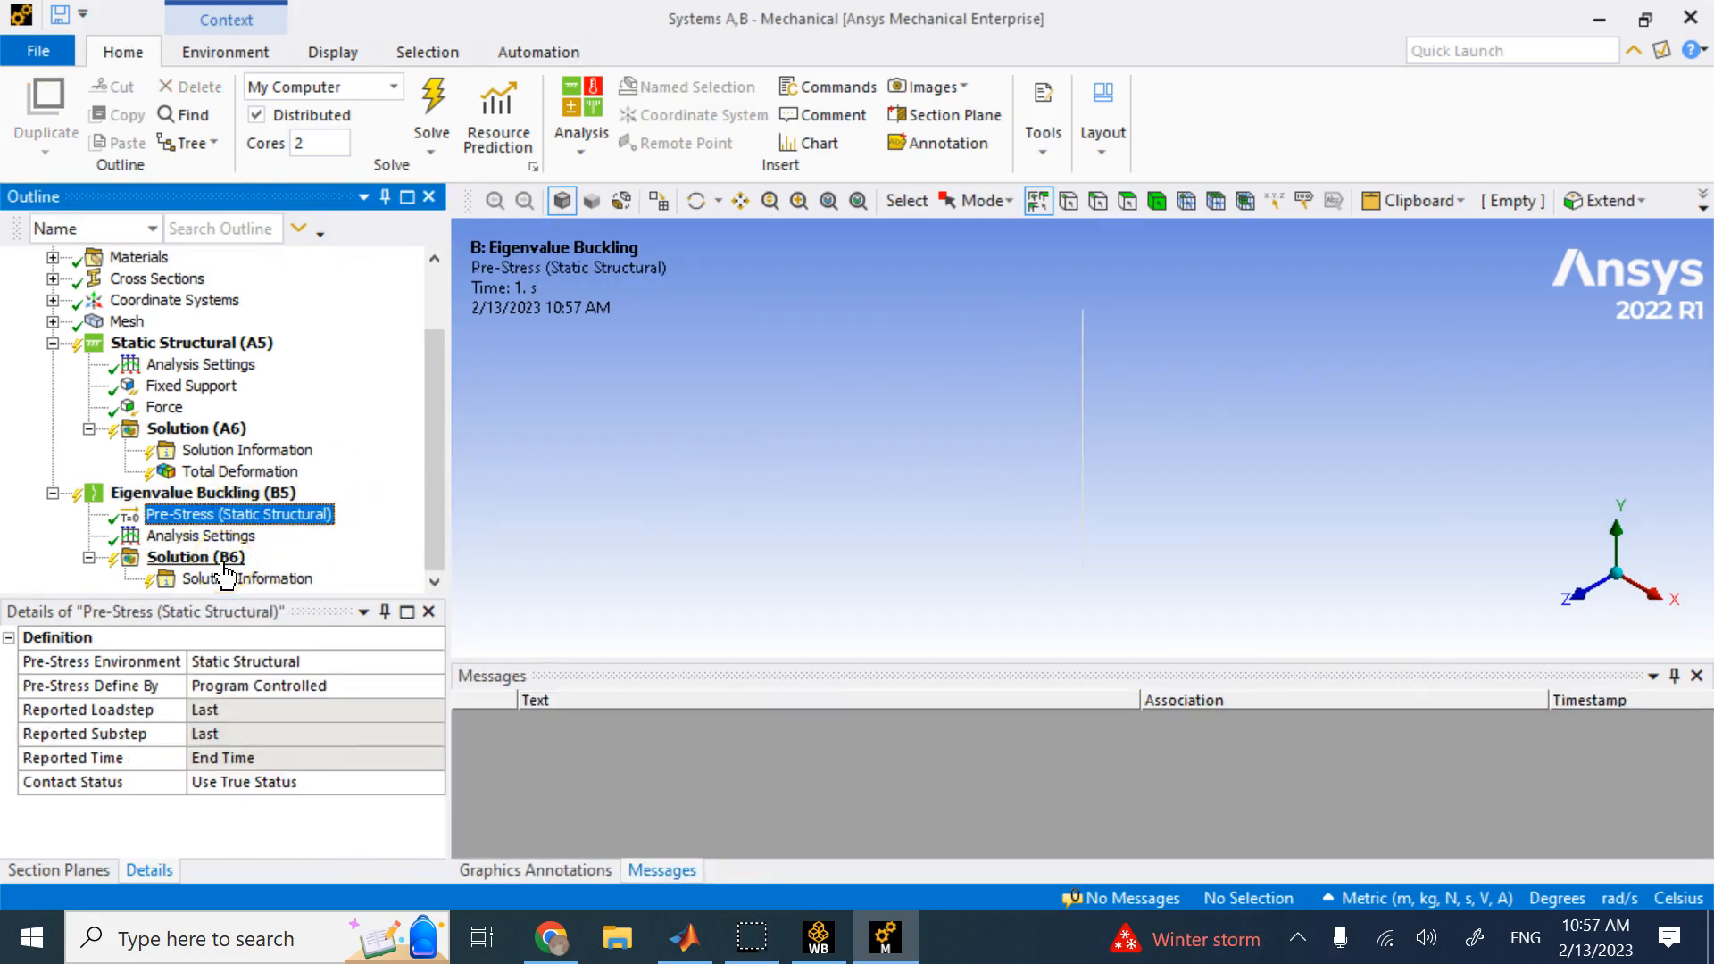
pyautogui.click(200, 535)
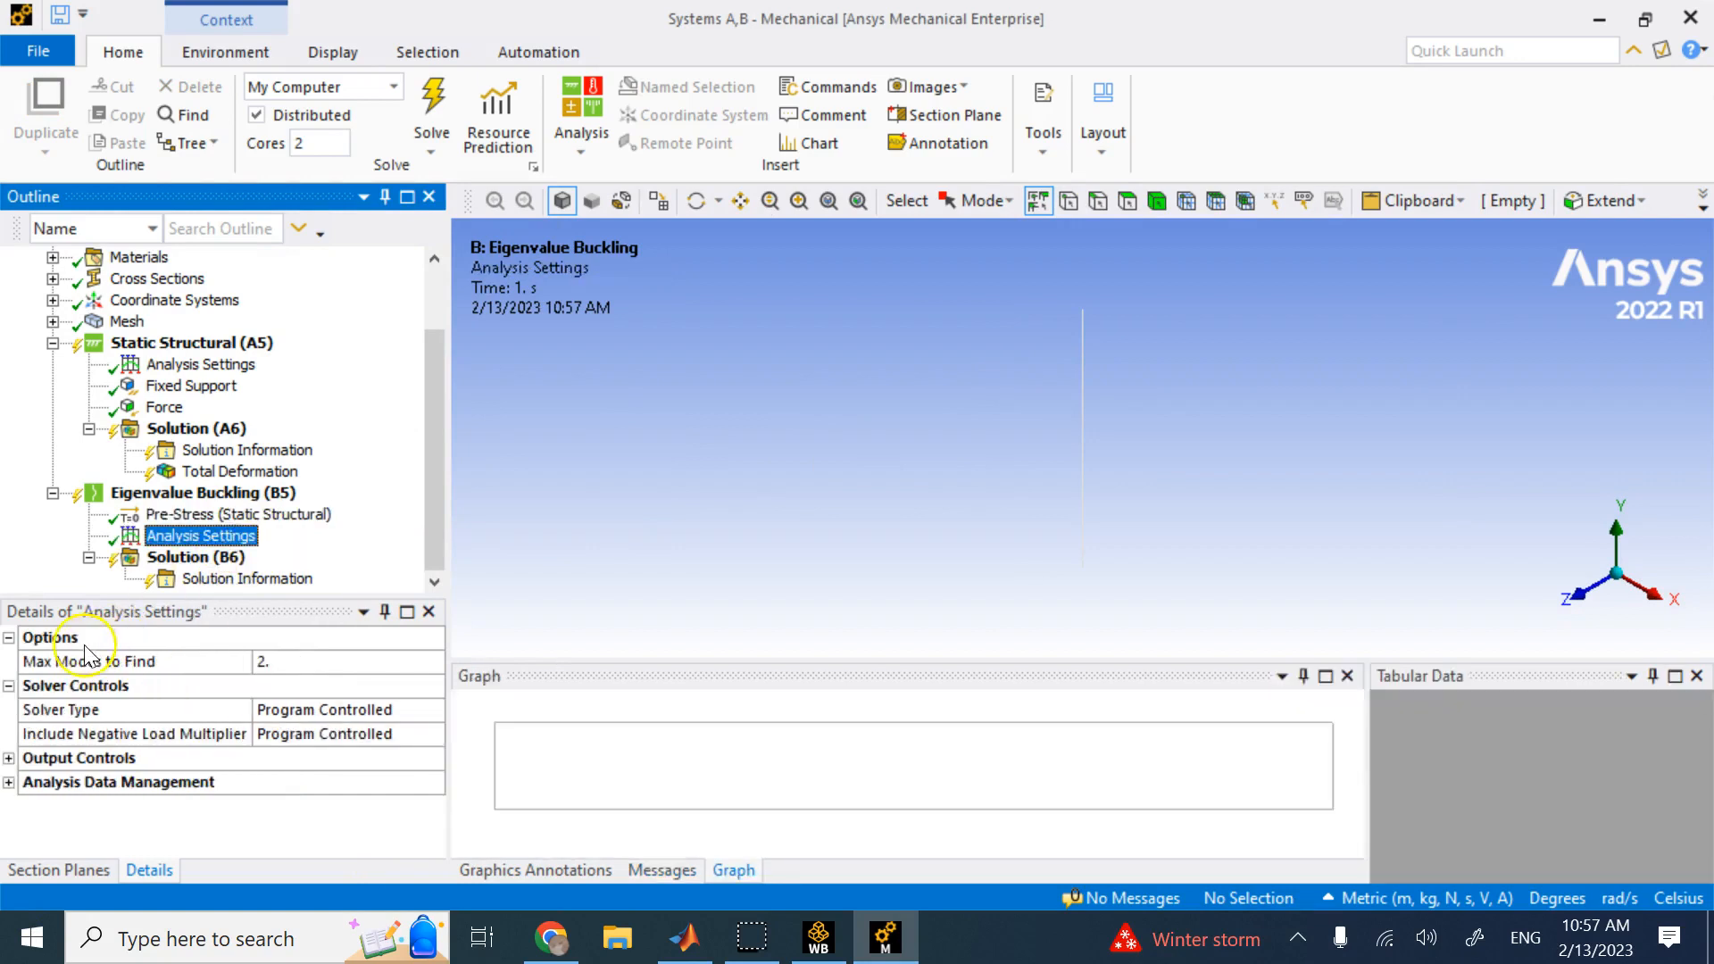
pyautogui.moveTo(372, 672)
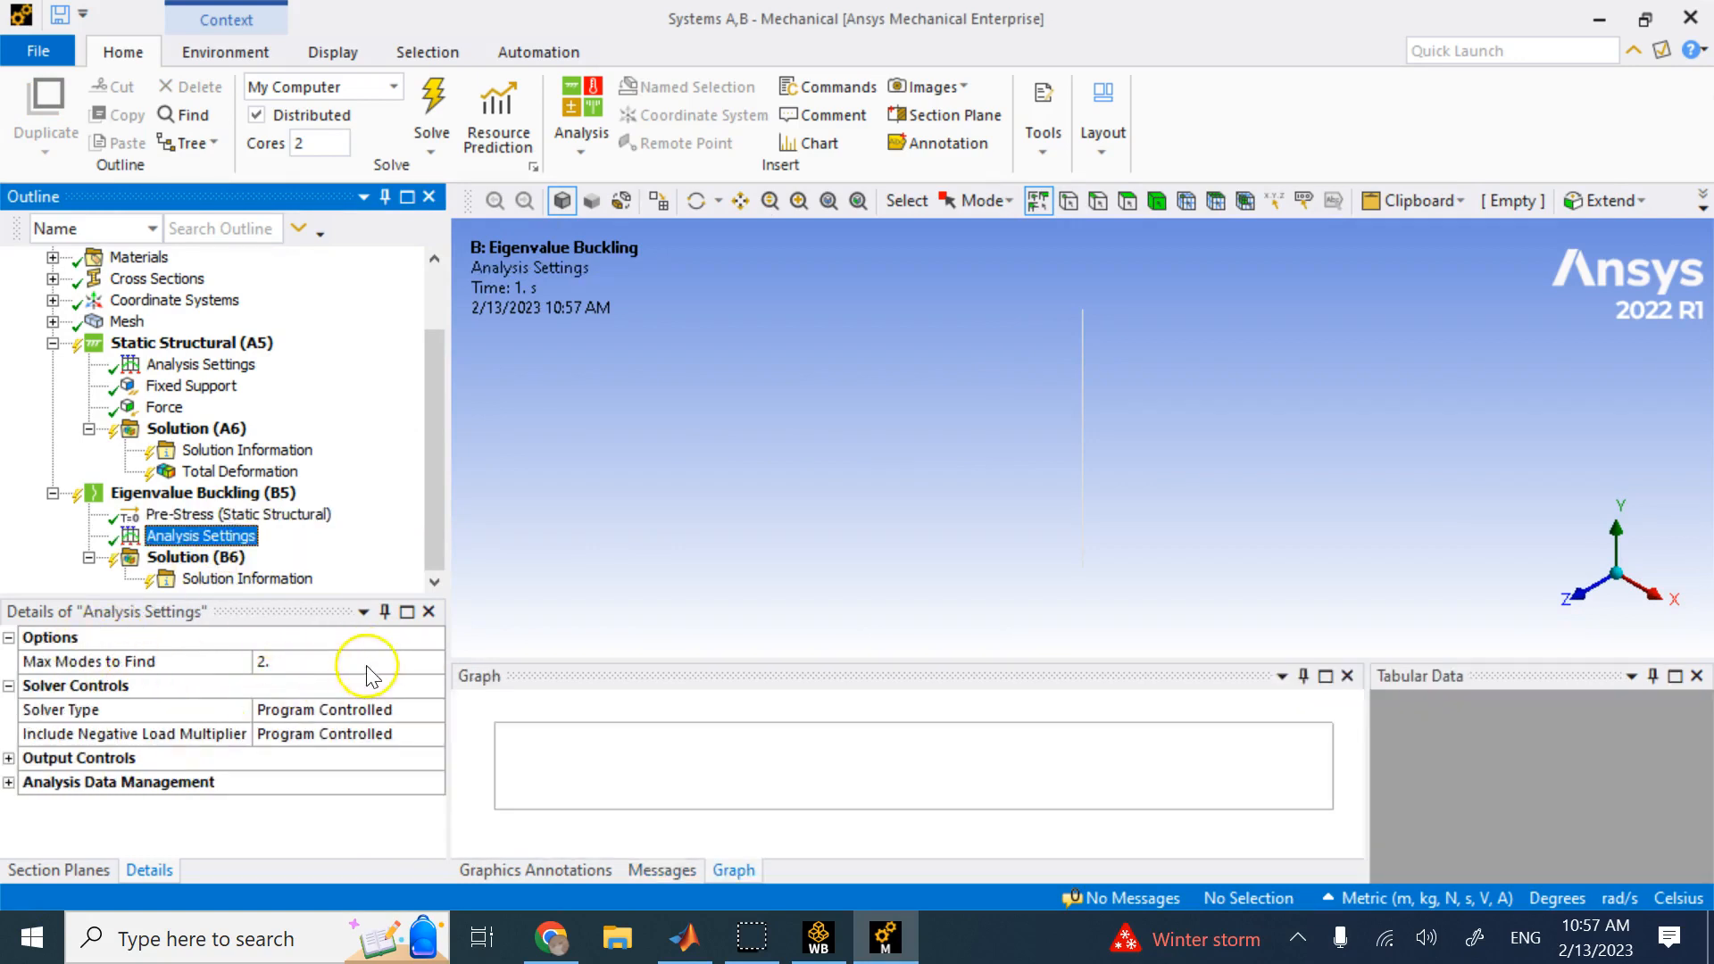
pyautogui.moveTo(942, 424)
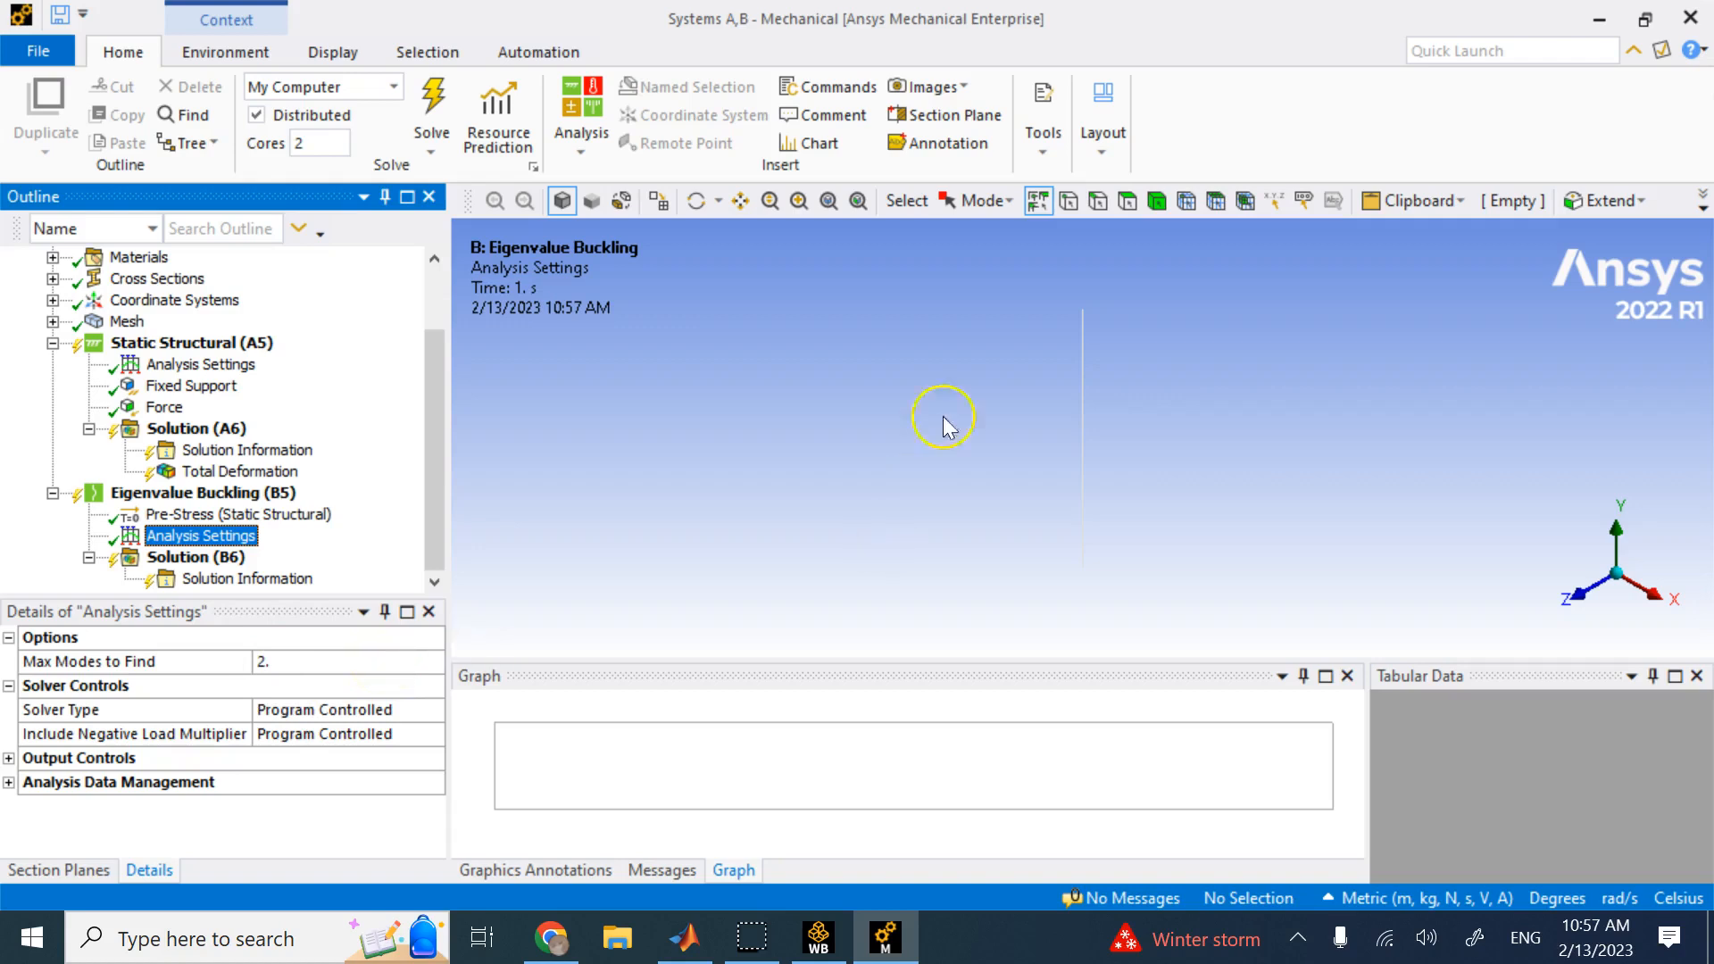
pyautogui.moveTo(1082, 459)
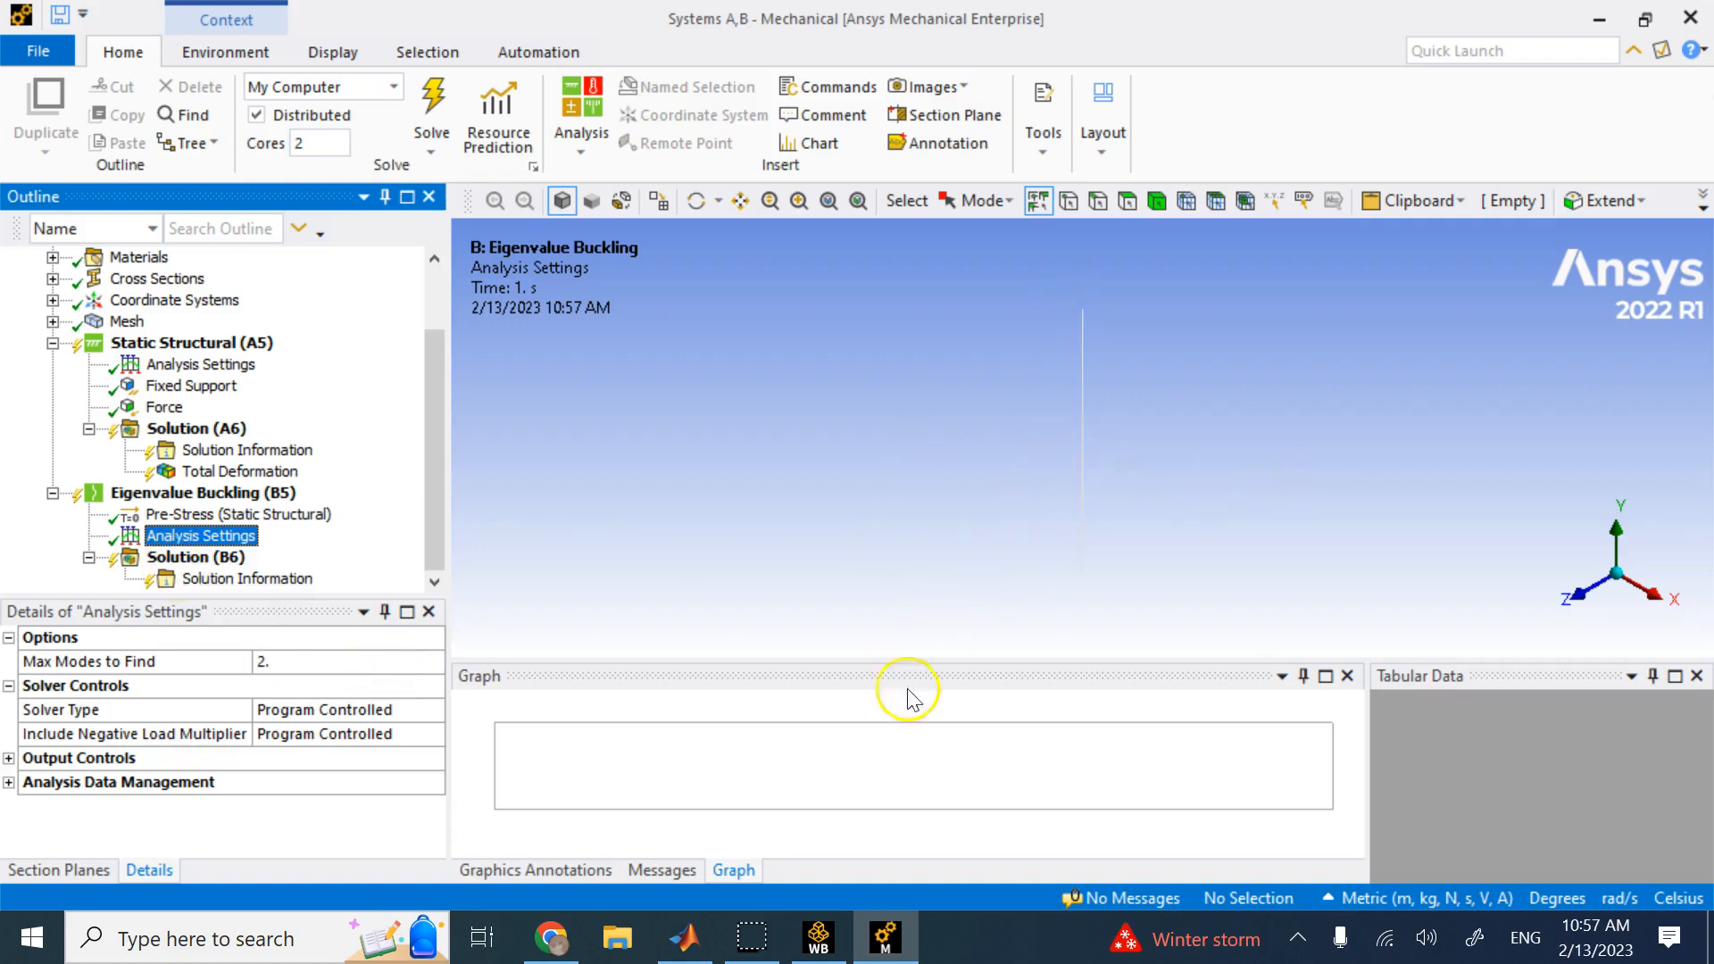
pyautogui.moveTo(912, 551)
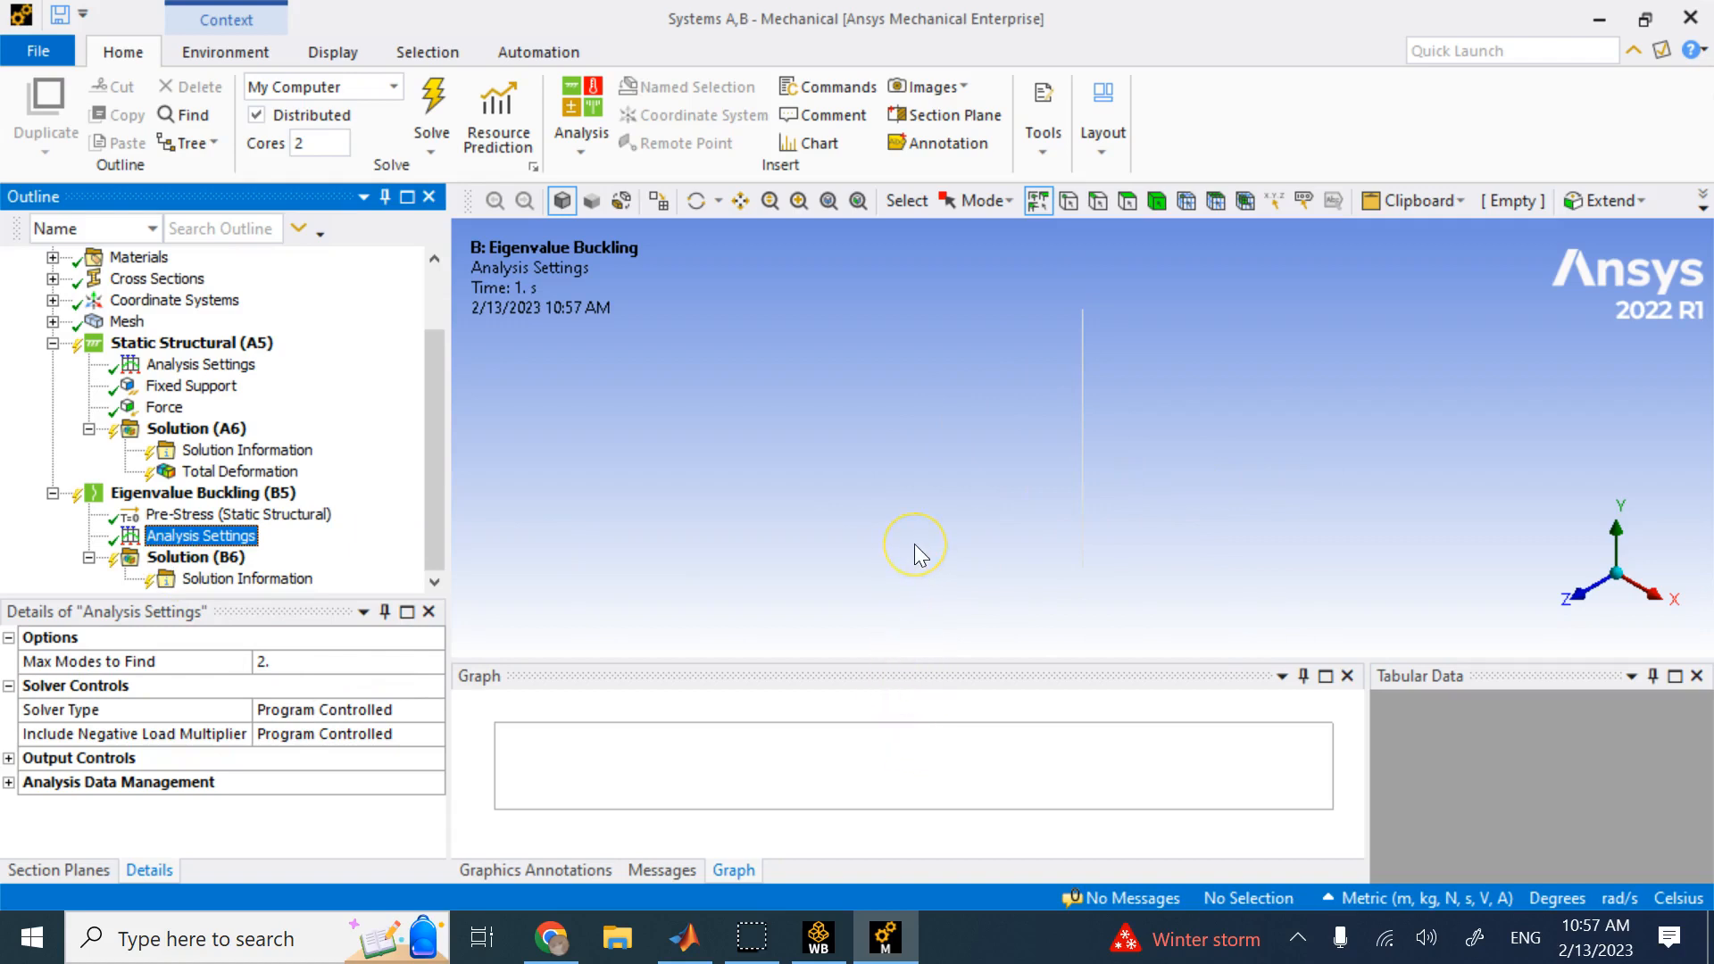
pyautogui.moveTo(916, 546)
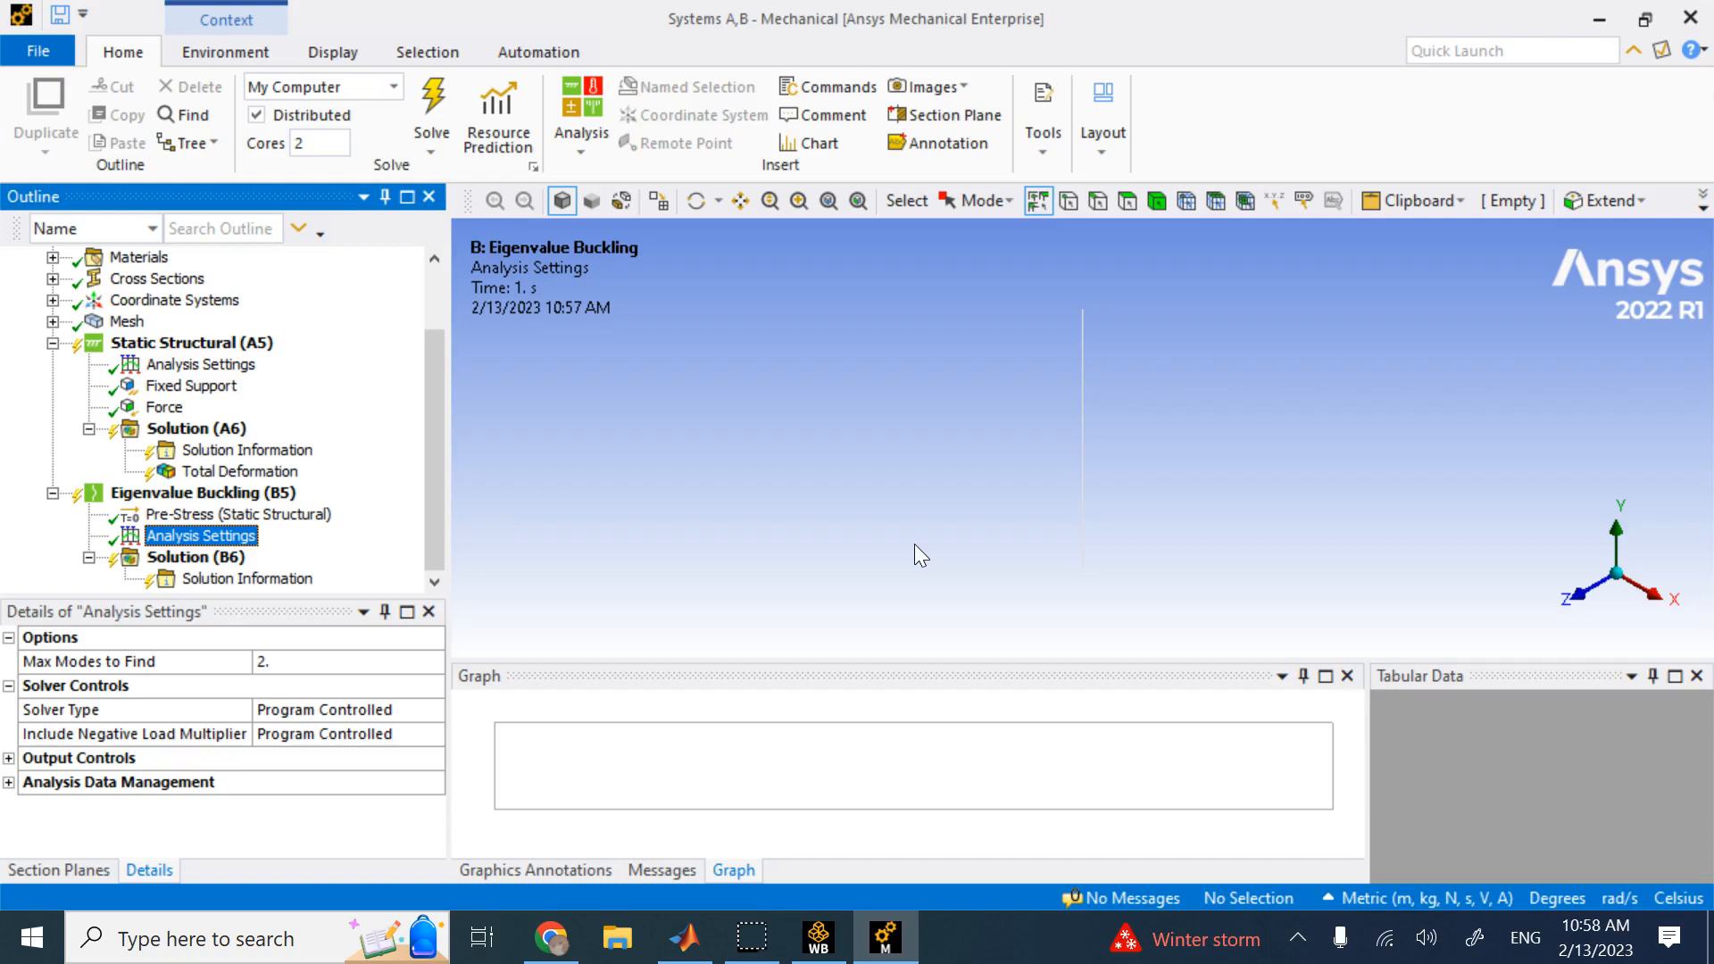
pyautogui.click(328, 661)
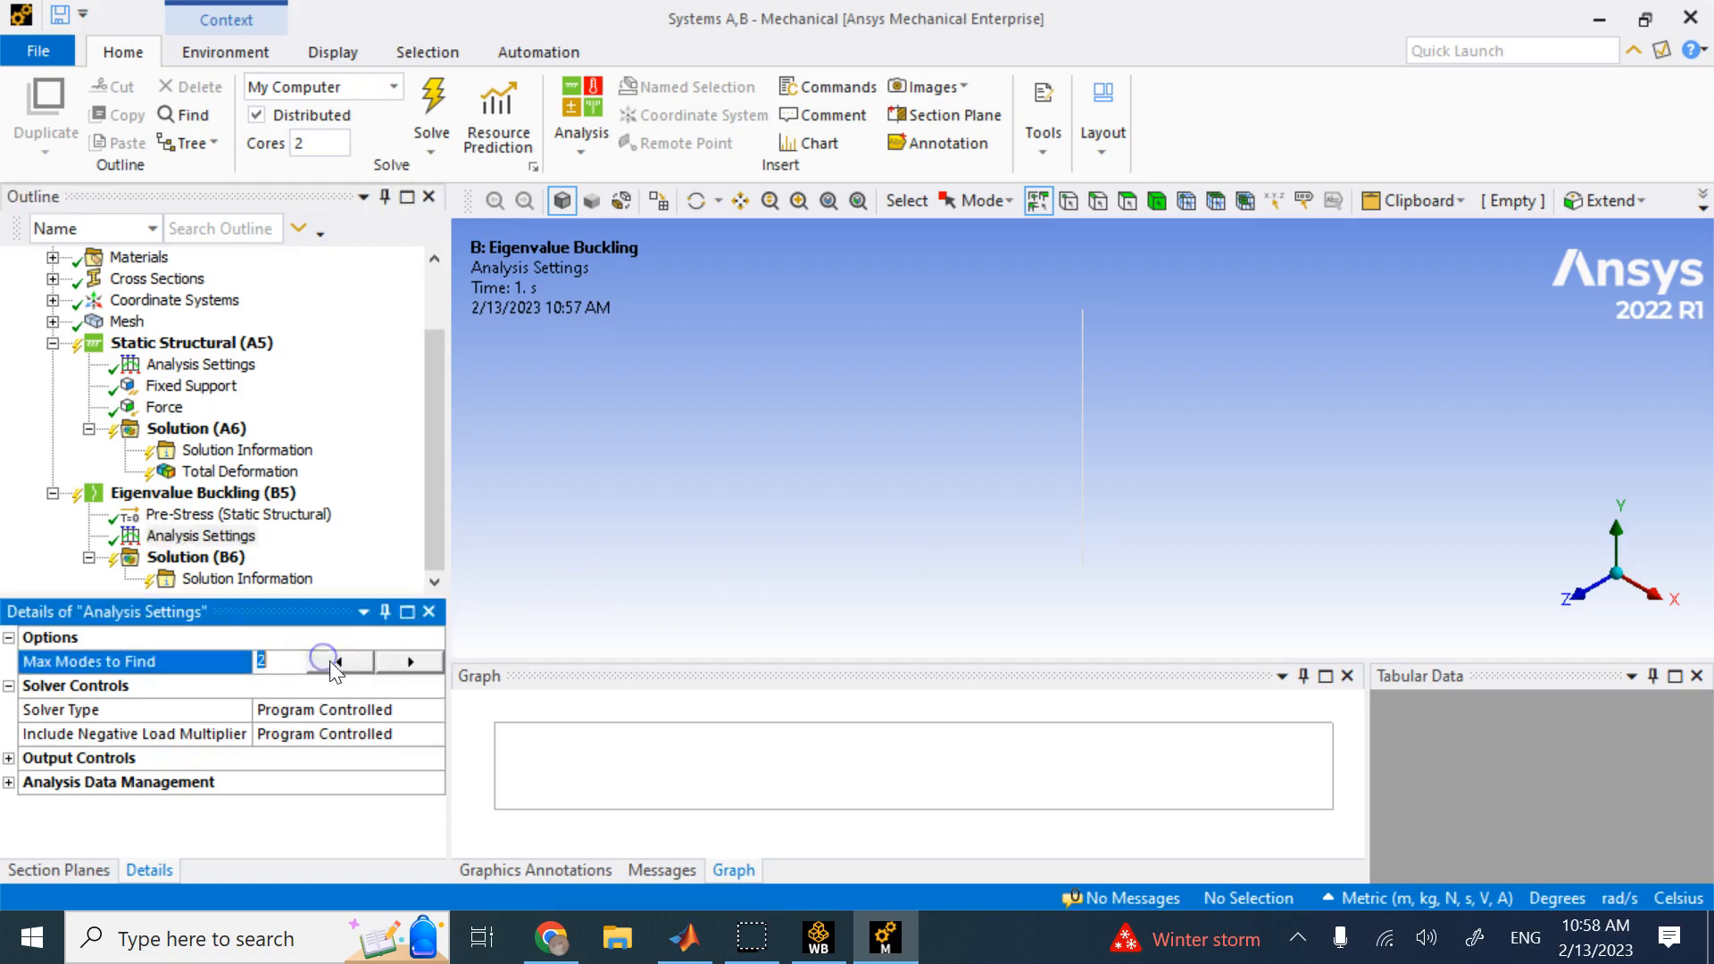
pyautogui.click(336, 661)
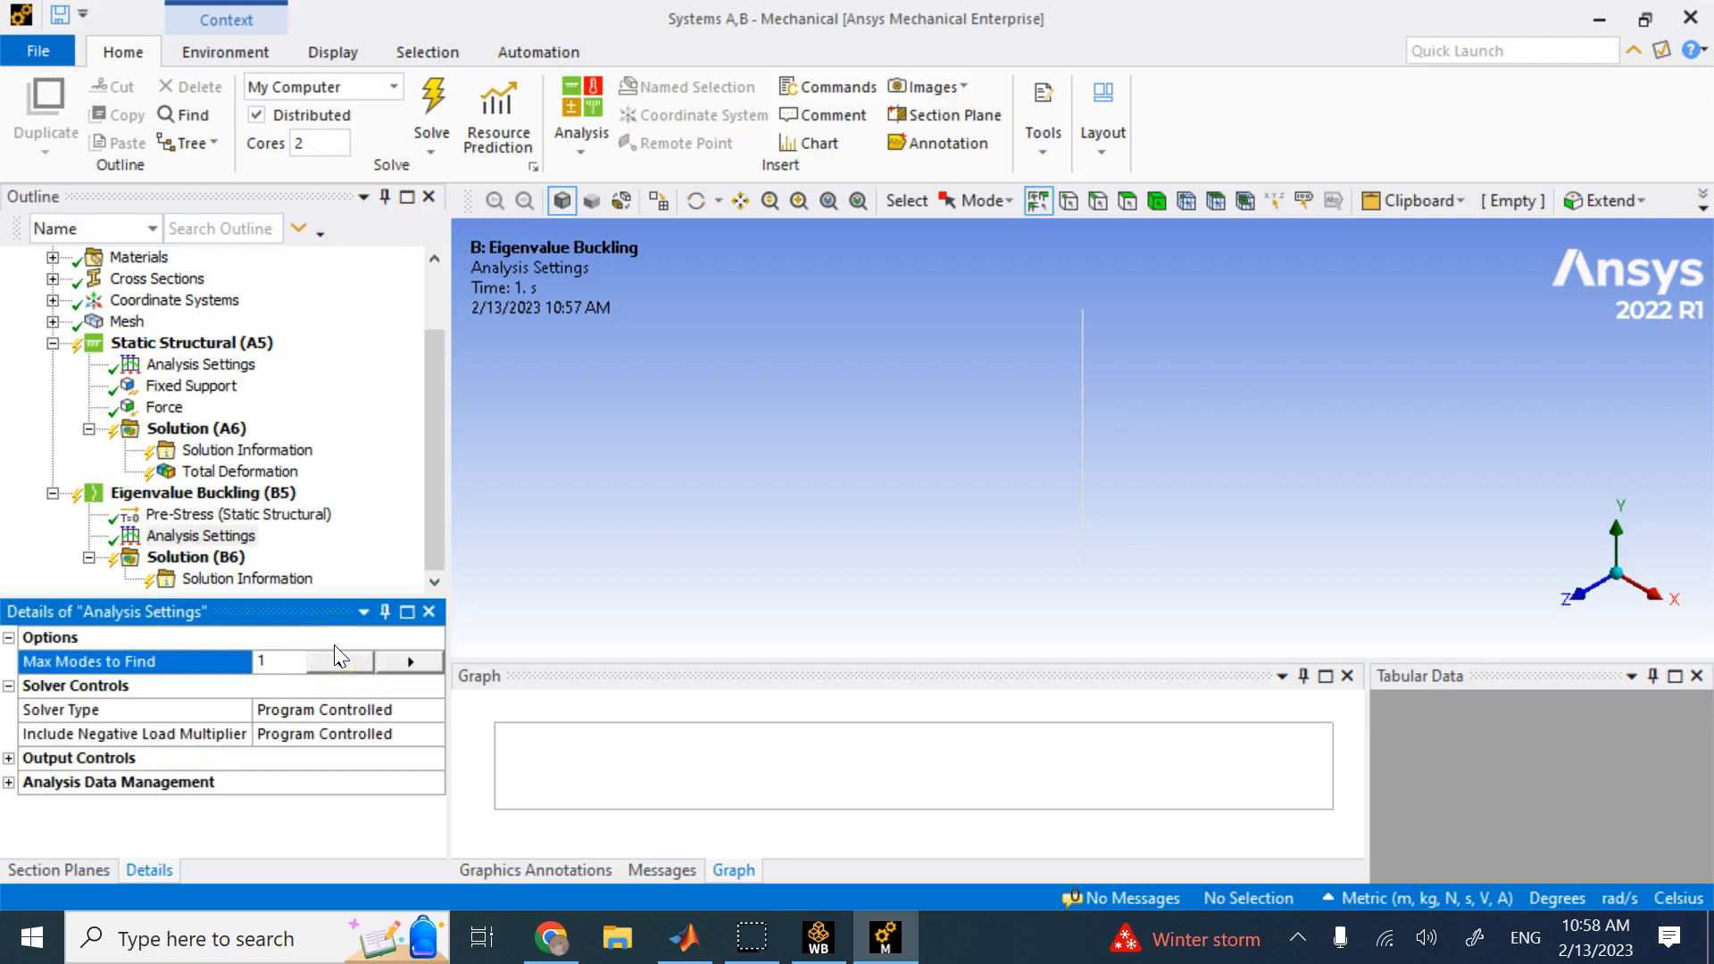
# Insert a Total Deformation result under the buckling Solution (B6) and solve it
pyautogui.rightClick(196, 557)
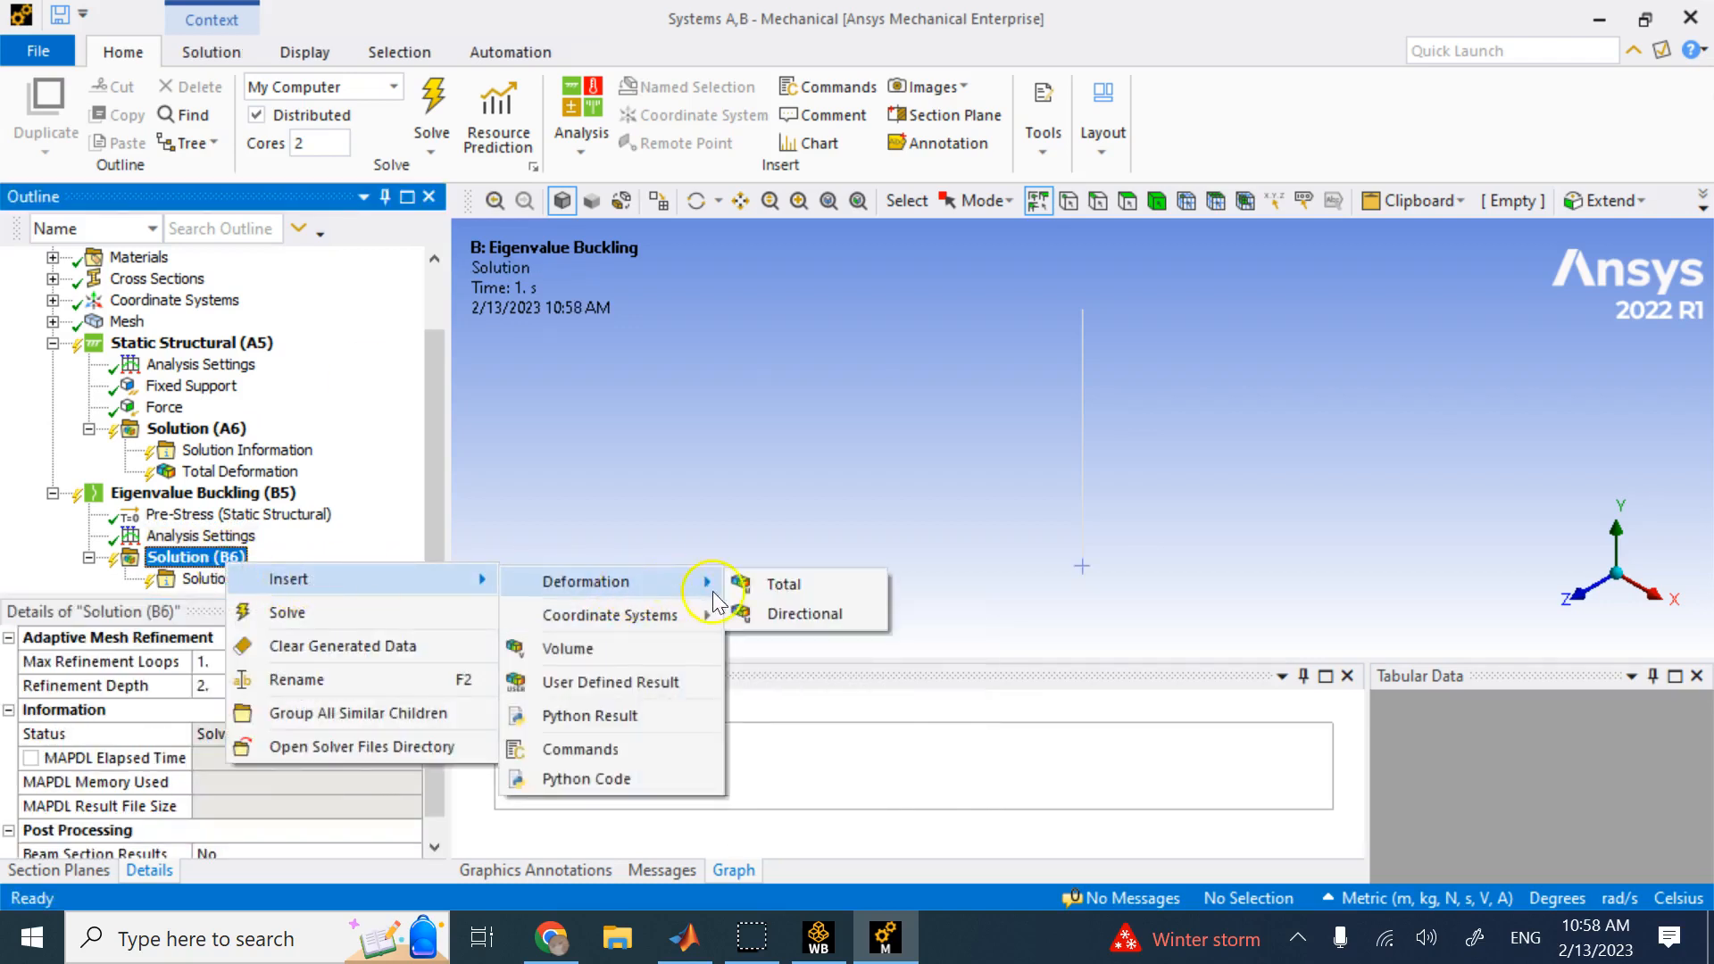
pyautogui.click(782, 583)
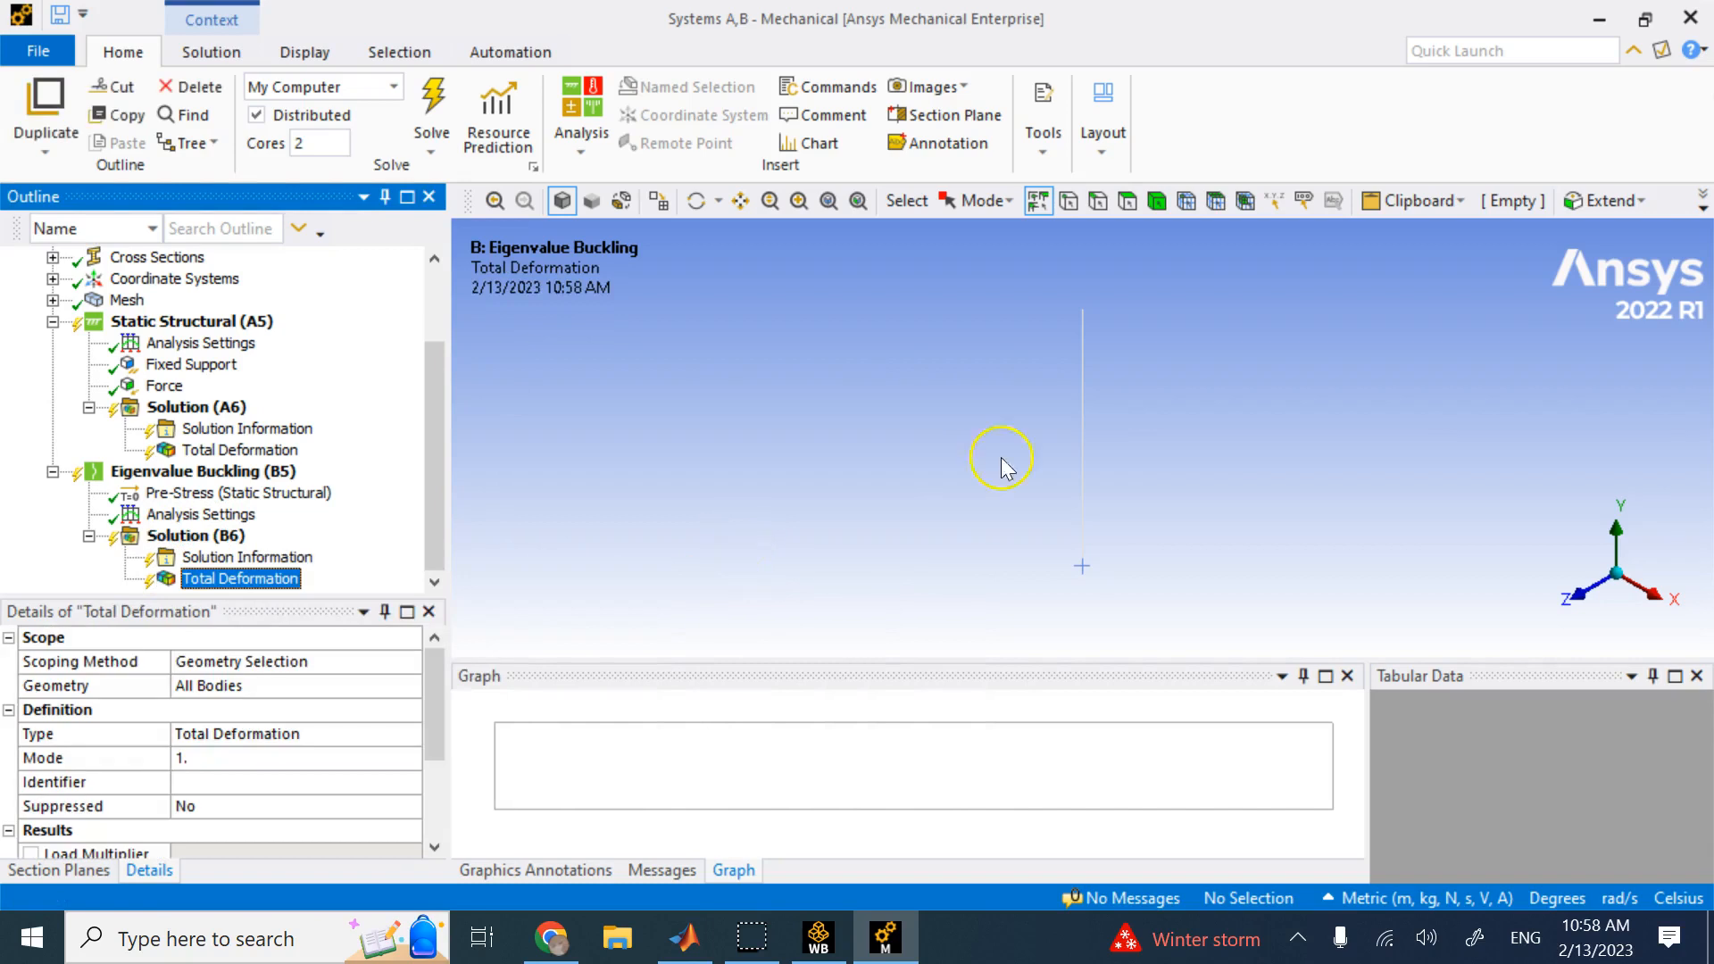
pyautogui.moveTo(345, 274)
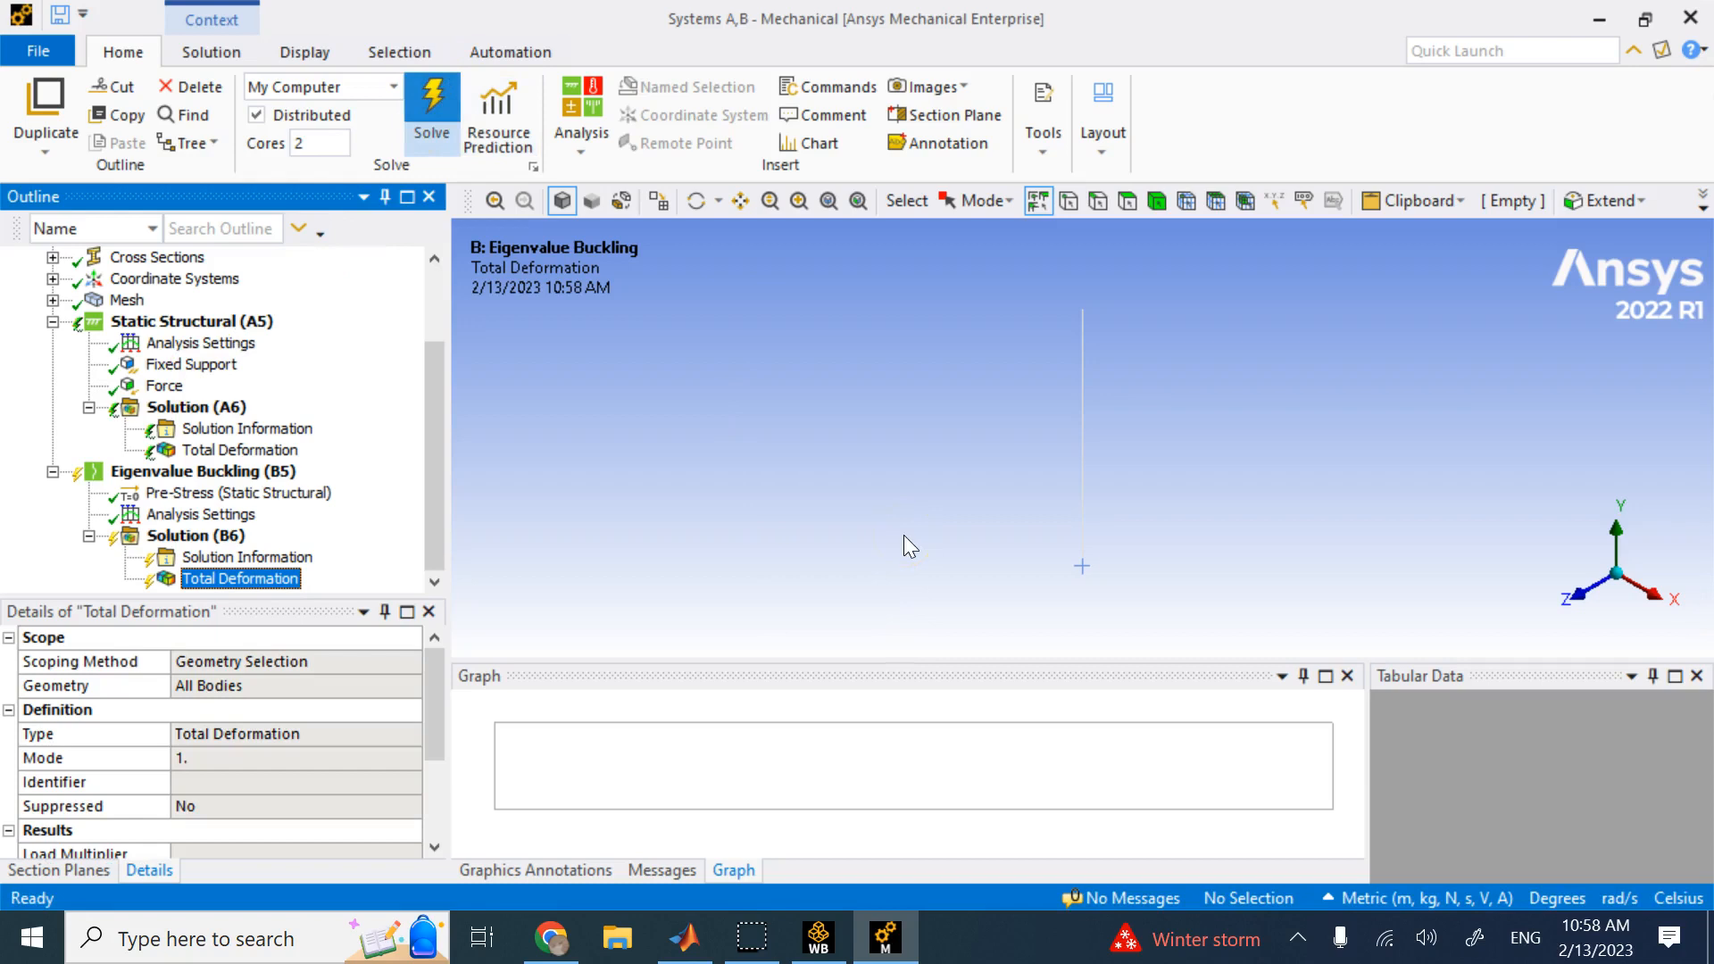
pyautogui.click(430, 98)
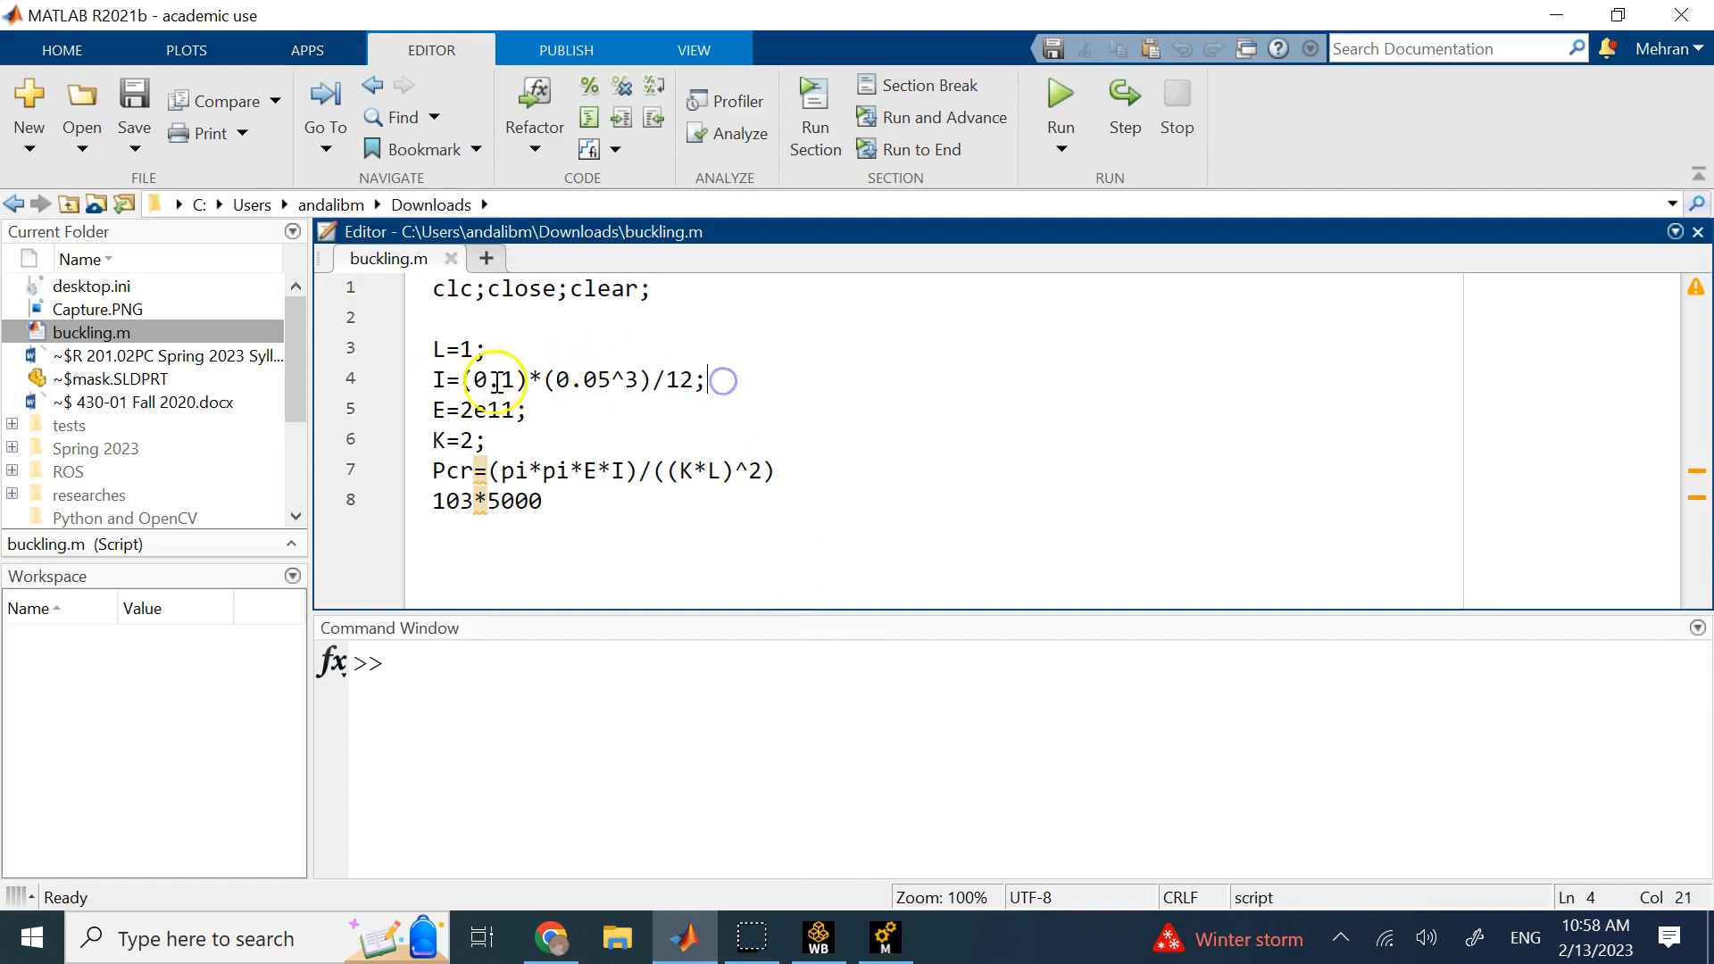
# Highlight the I=(0.1)(0.05³)/12, K=2 and Euler Pcr formula lines in buckling.m
pyautogui.click(437, 379)
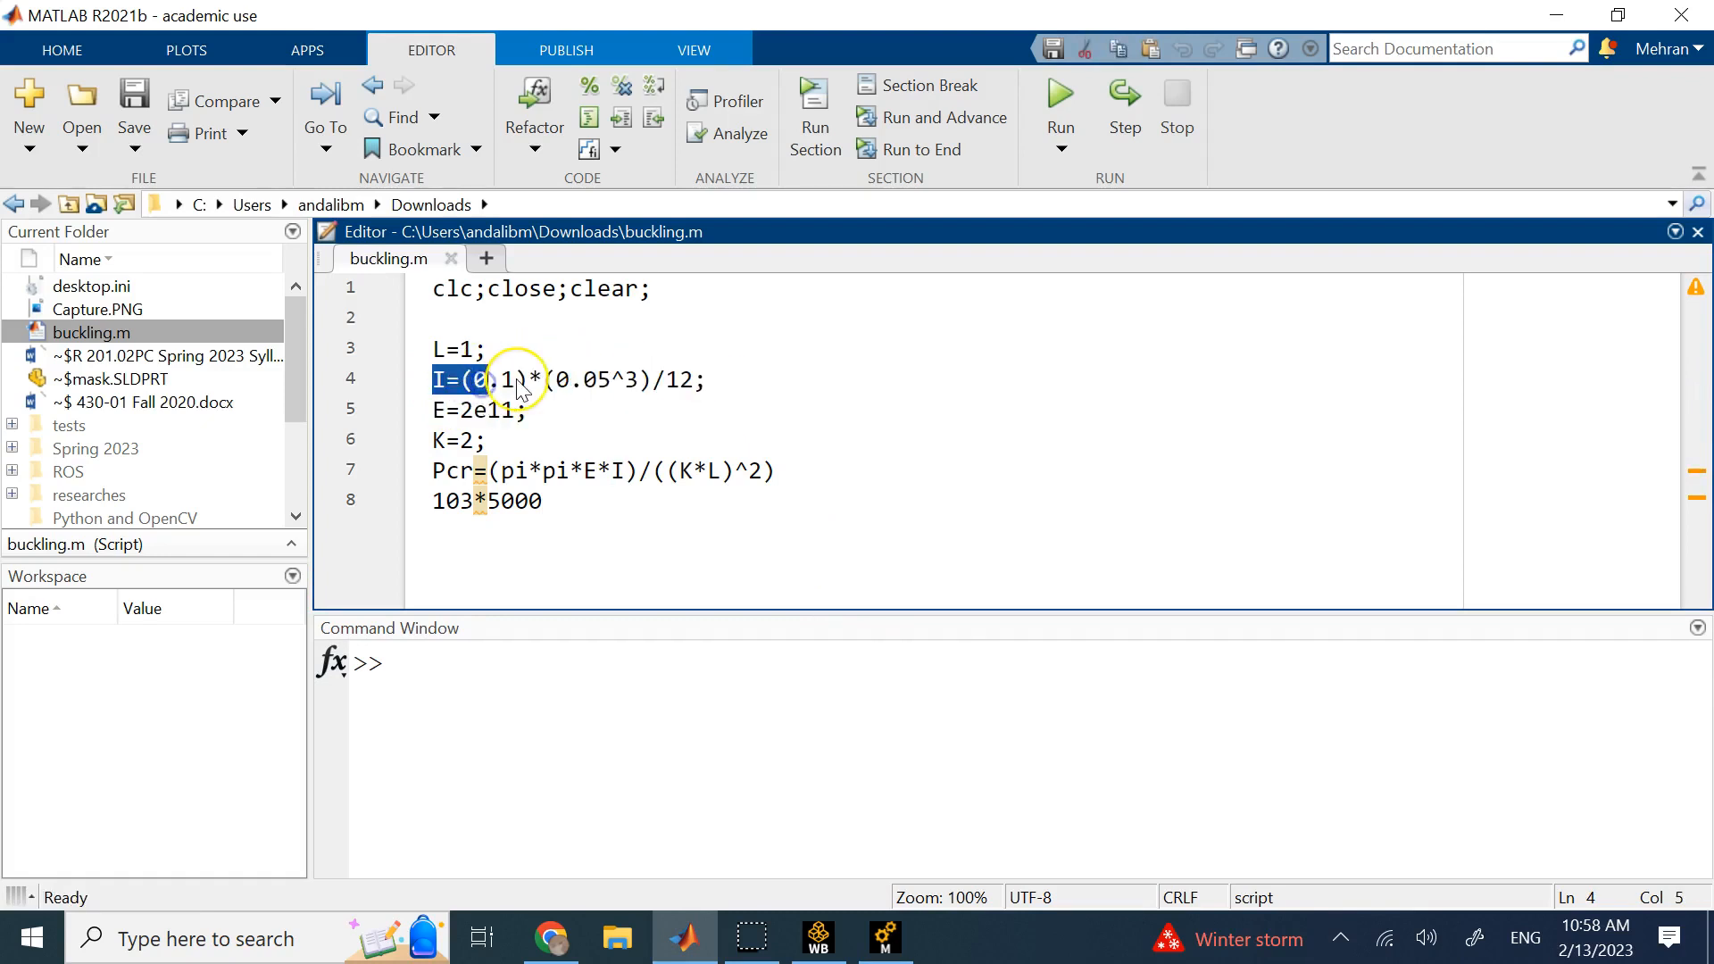
pyautogui.click(552, 379)
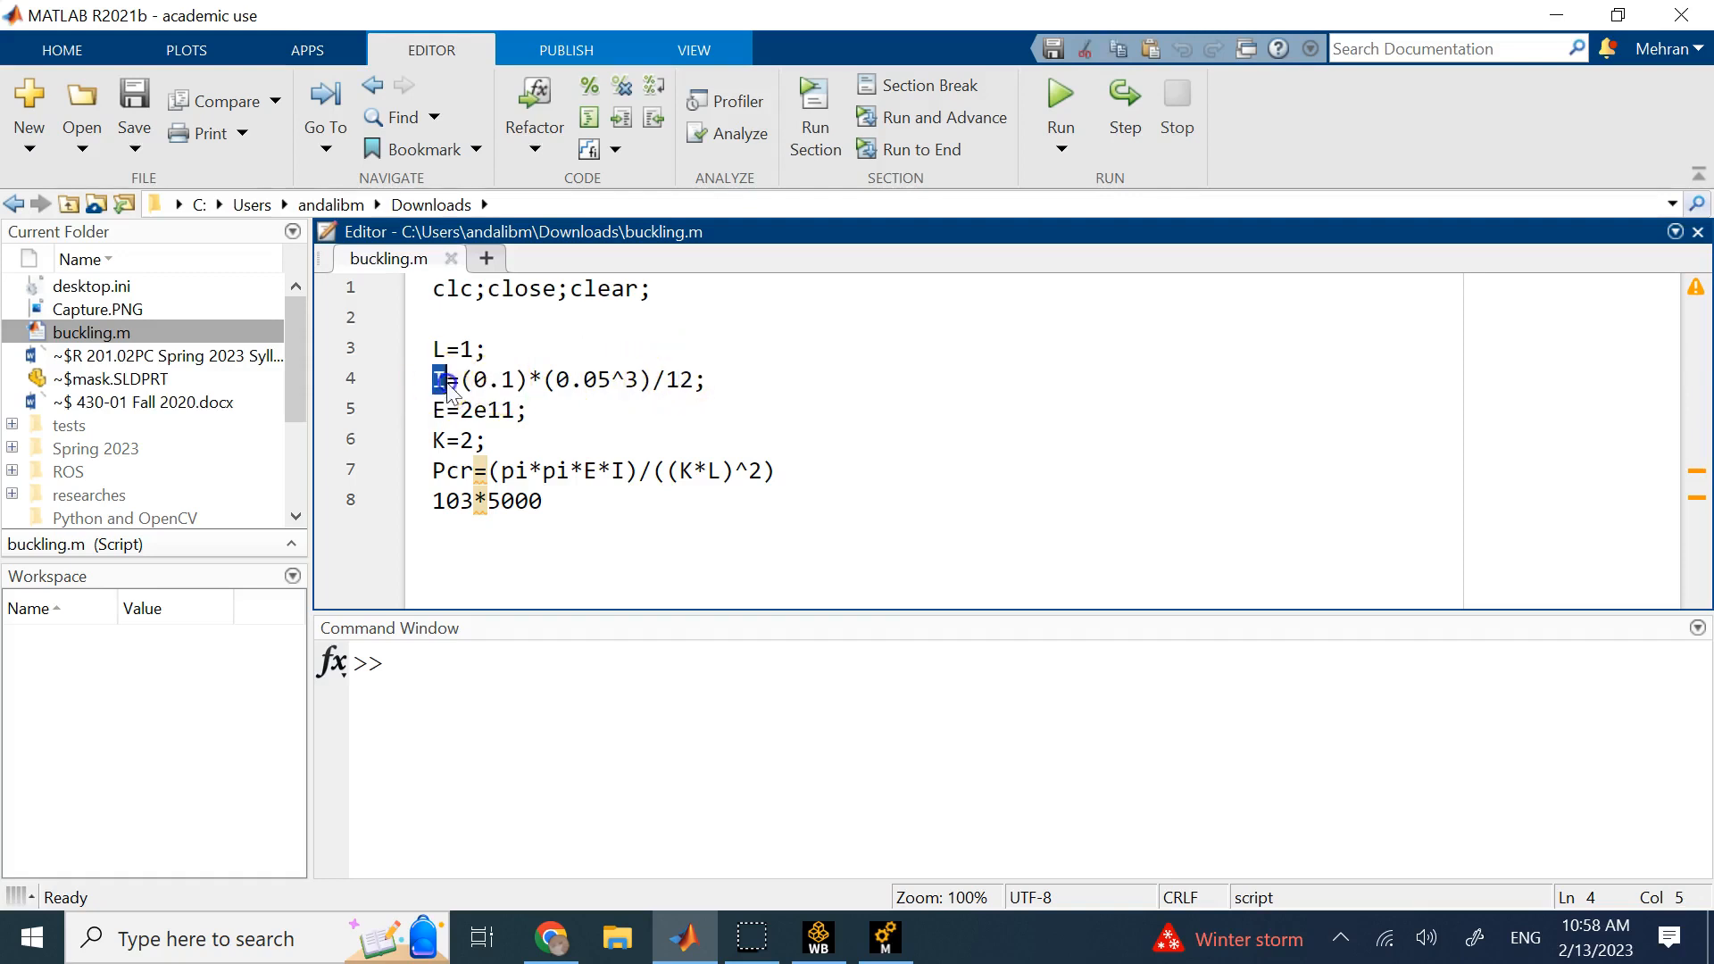
pyautogui.moveTo(437, 379); pyautogui.dragTo(705, 379)
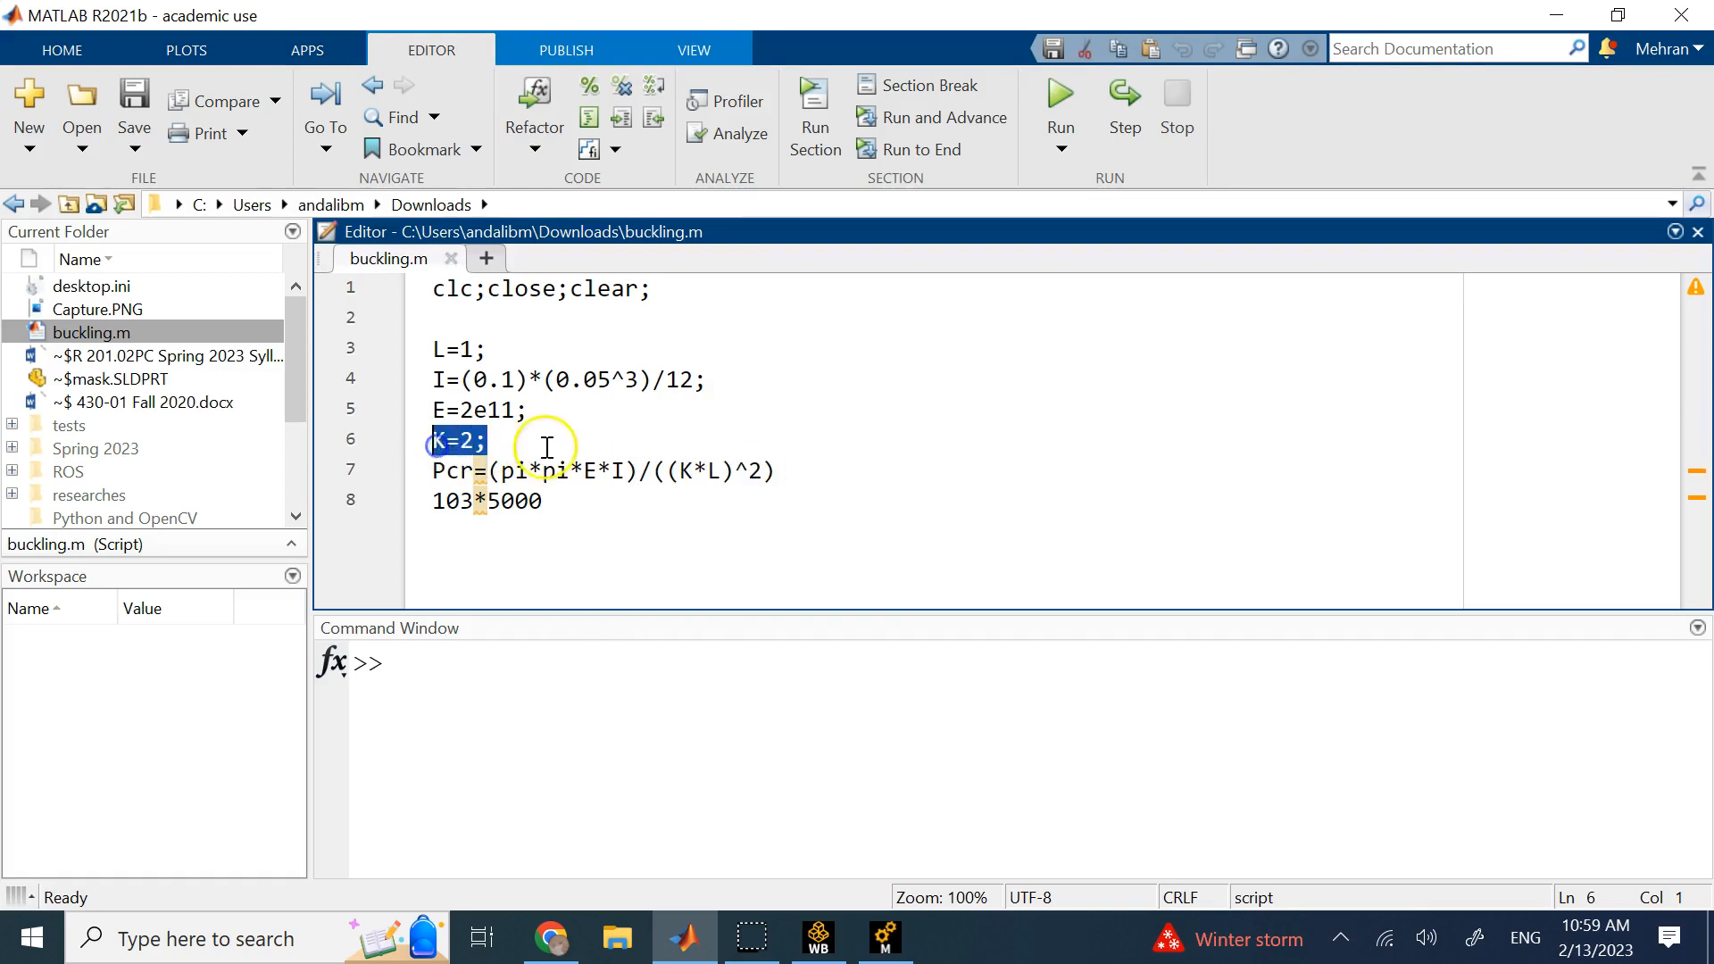
pyautogui.click(544, 439)
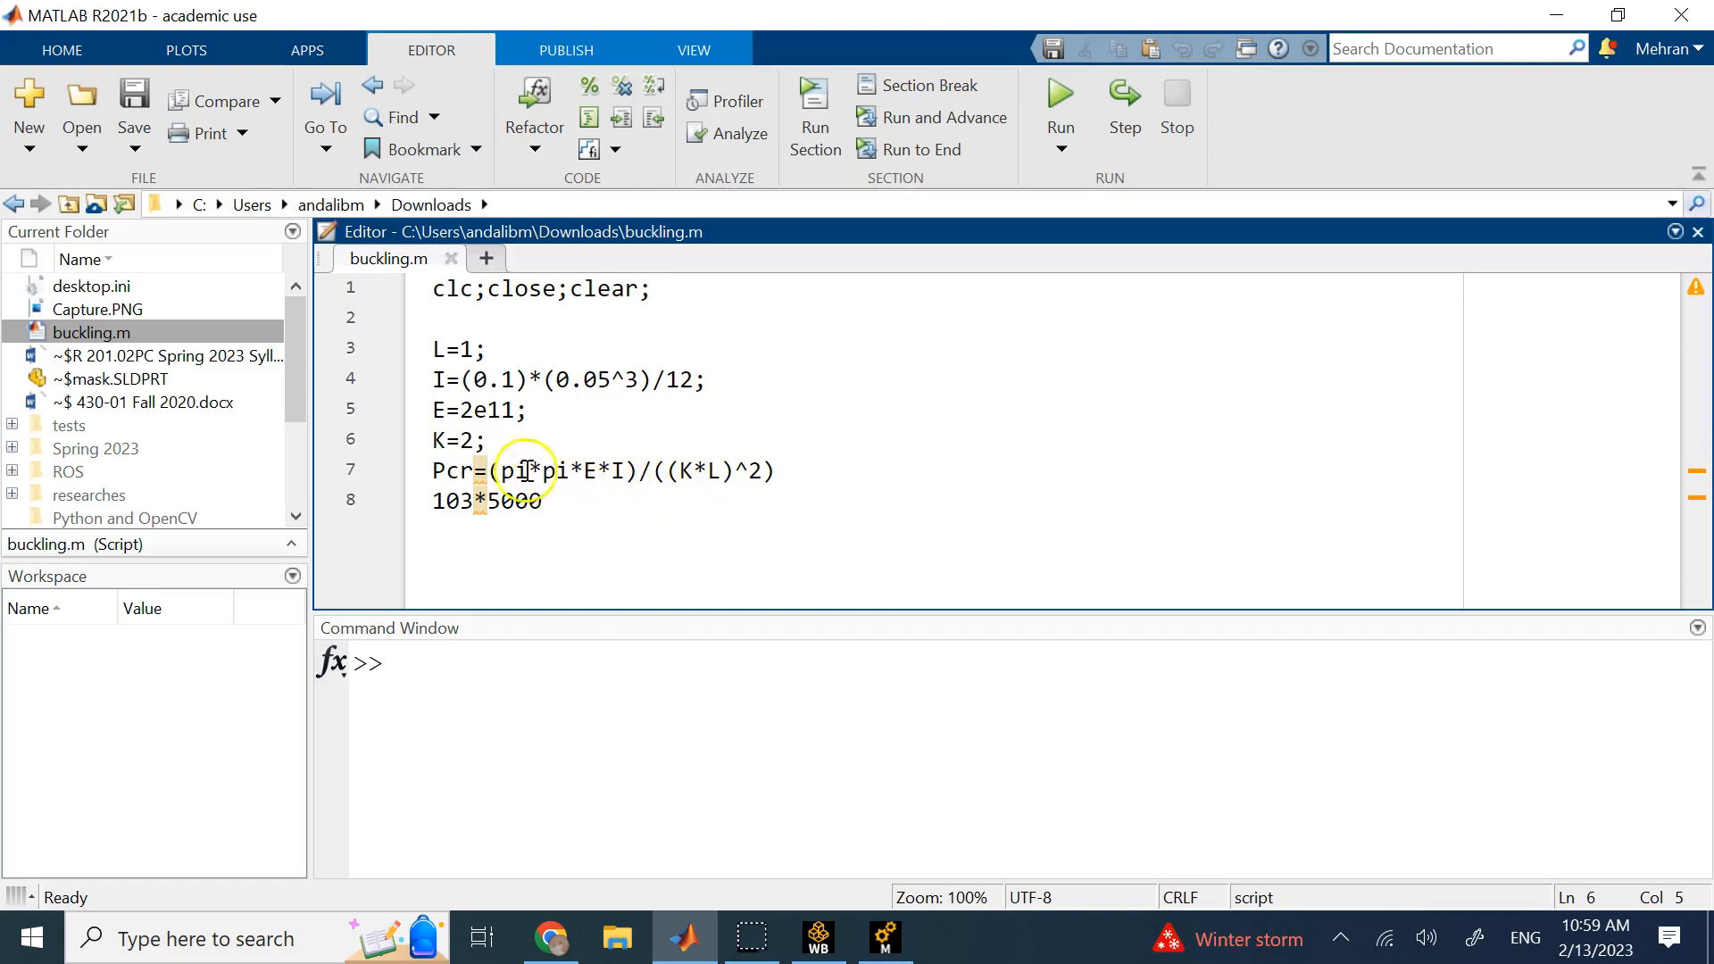
pyautogui.tripleClick(601, 471)
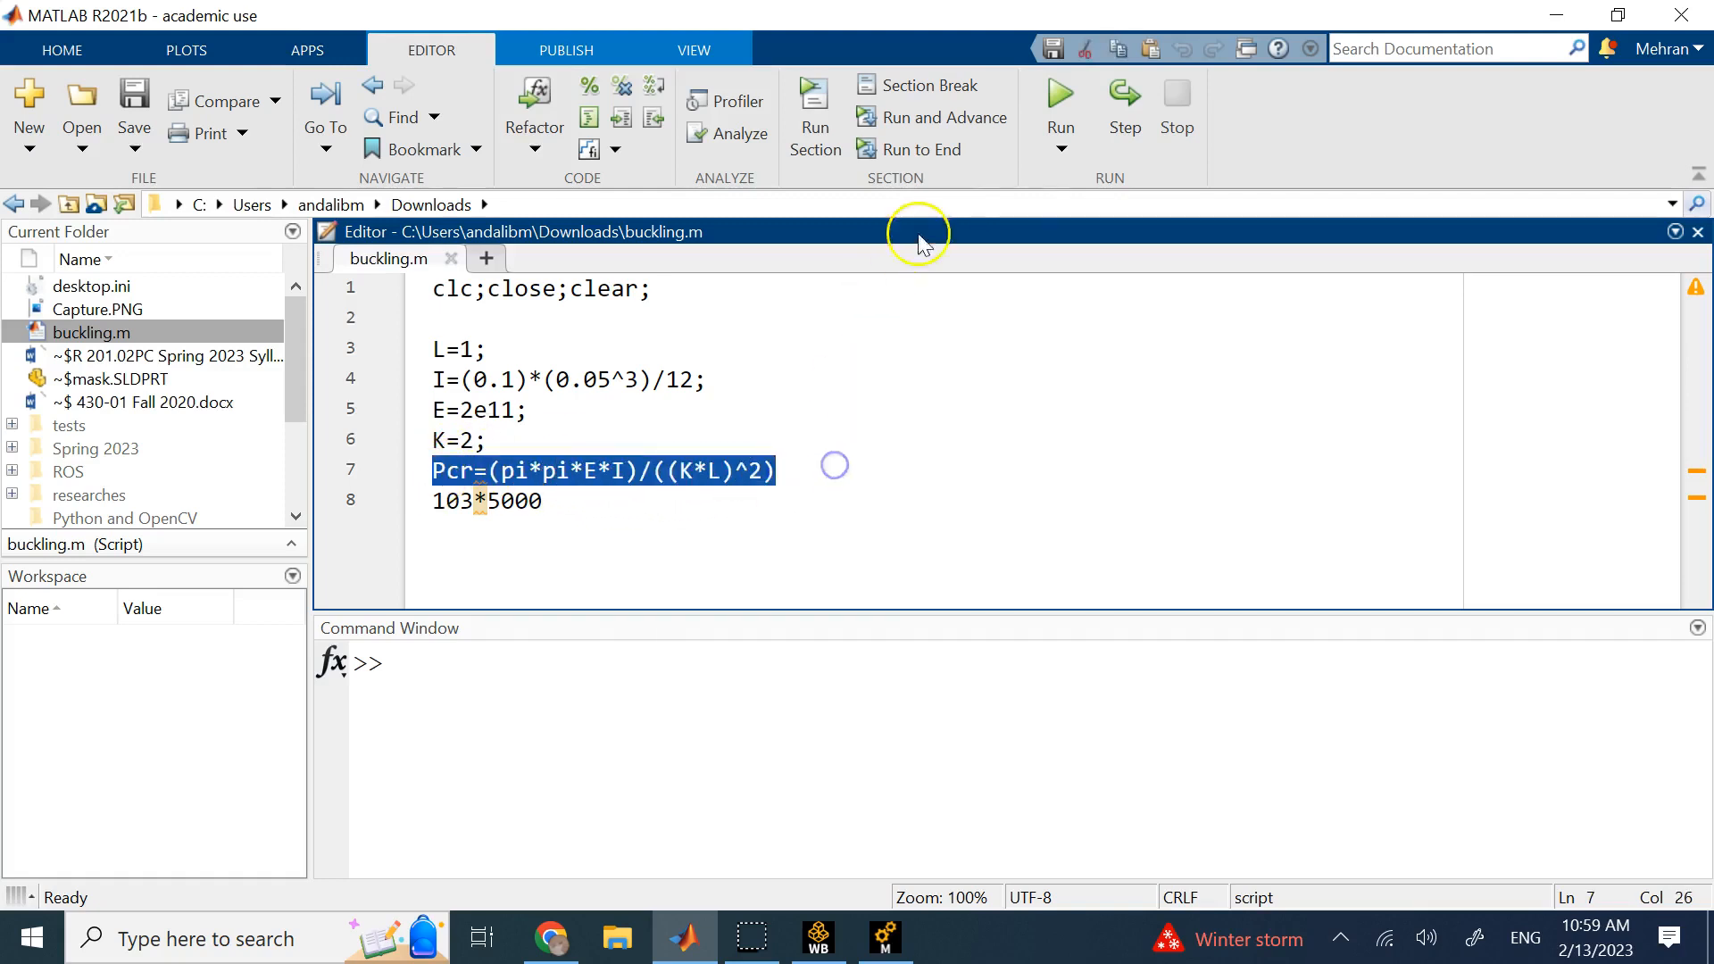
# Run buckling.m and compare Pcr = 5.1404e+05 with the 103*5000 = 515000 check
pyautogui.click(1056, 97)
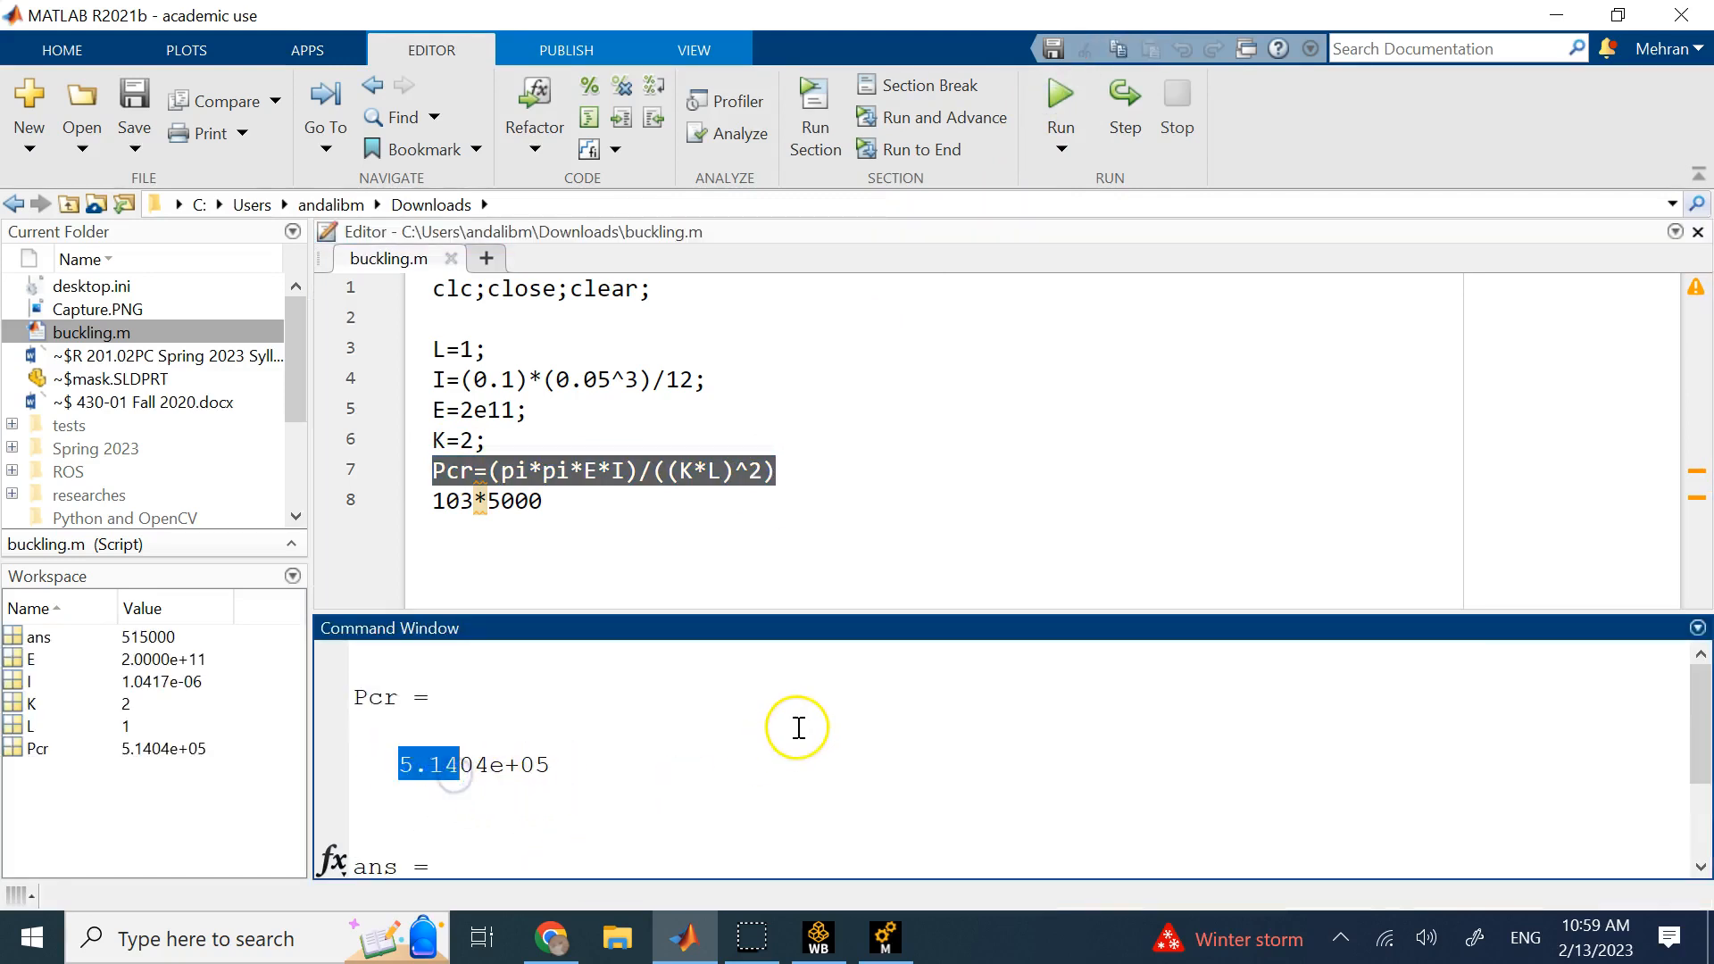
pyautogui.moveTo(711, 685)
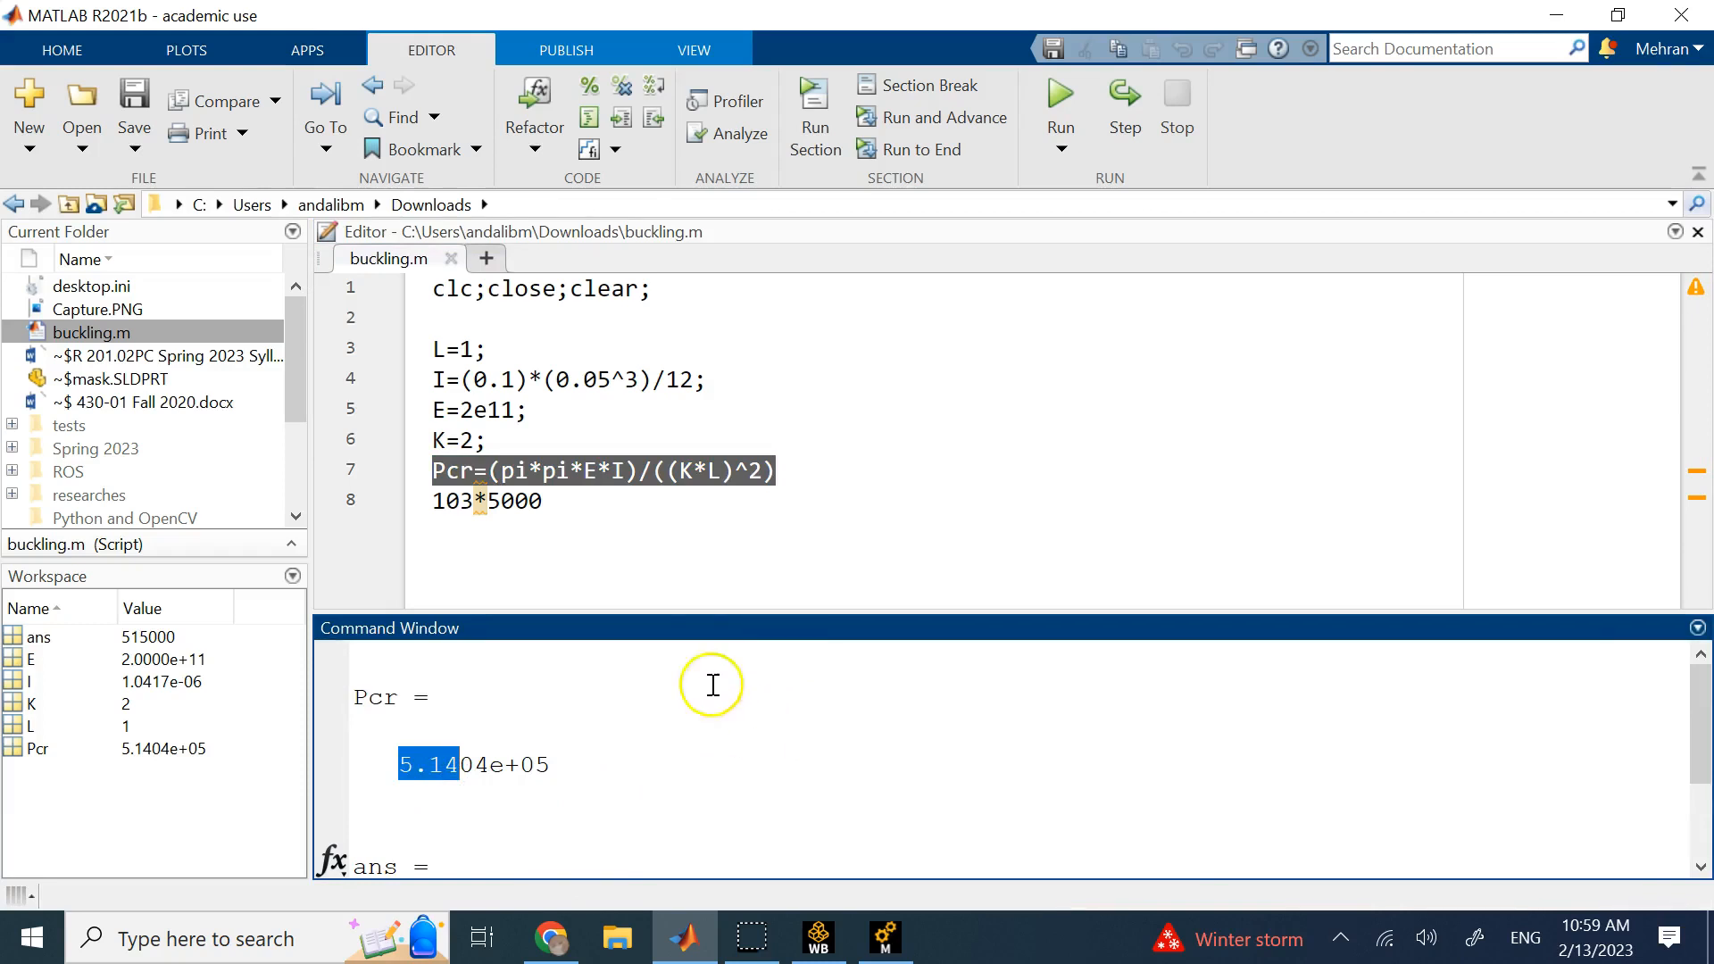
pyautogui.doubleClick(512, 500)
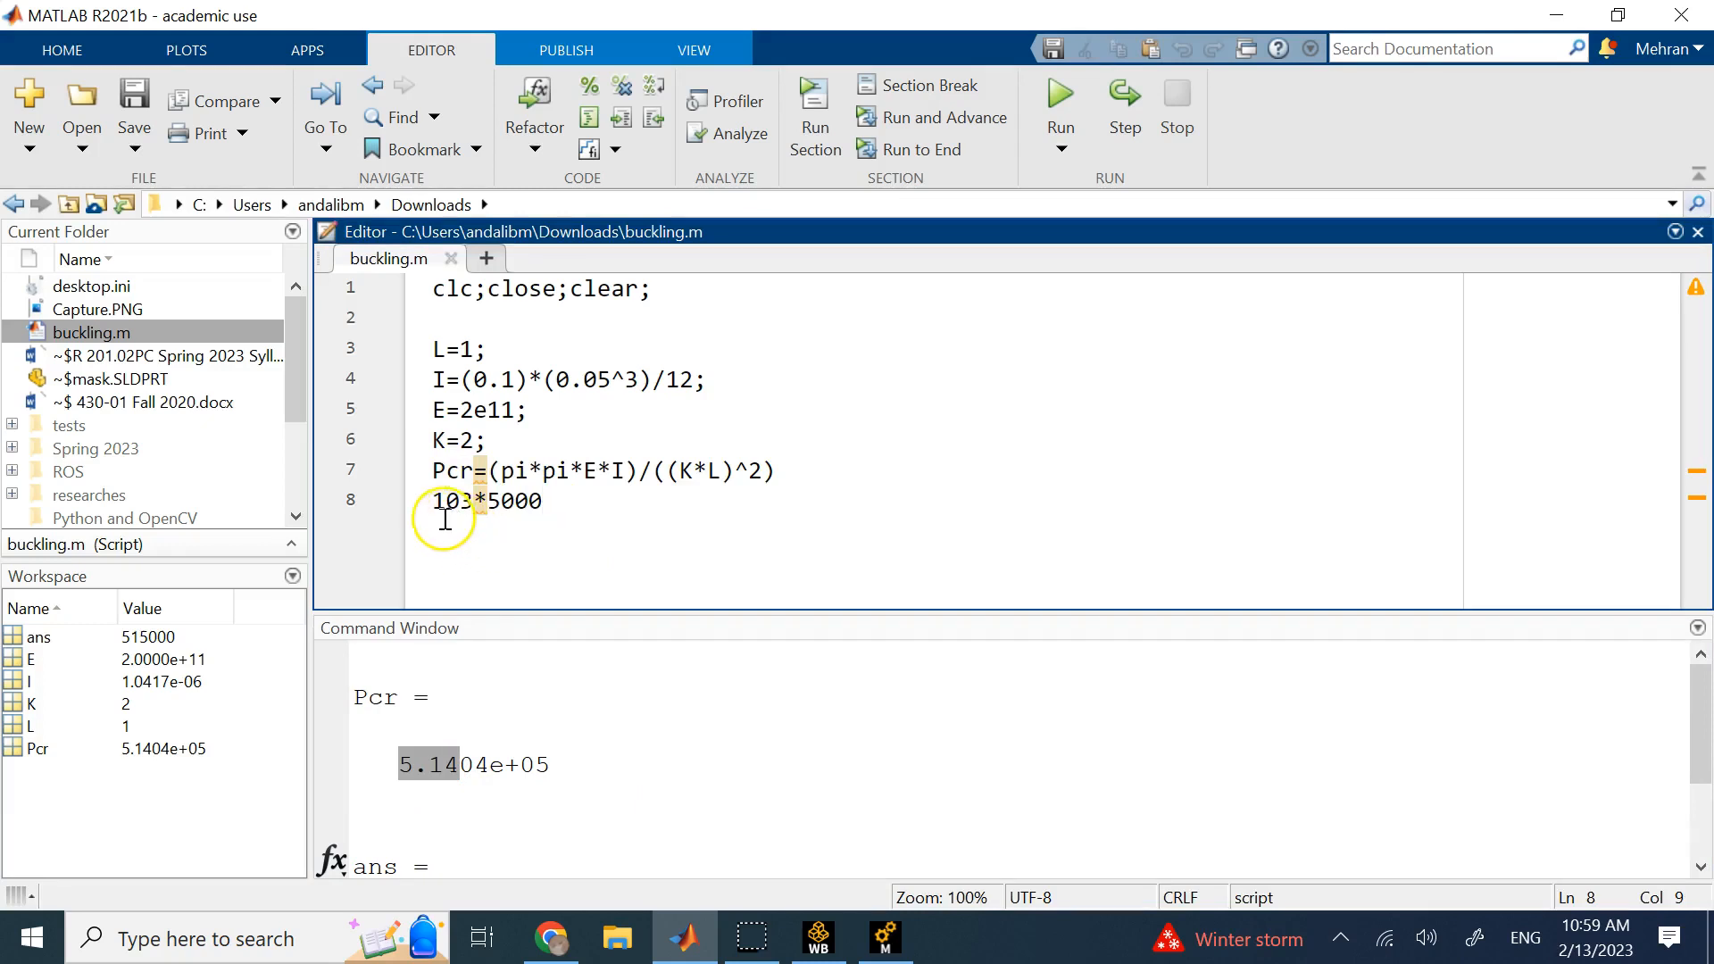
pyautogui.click(435, 501)
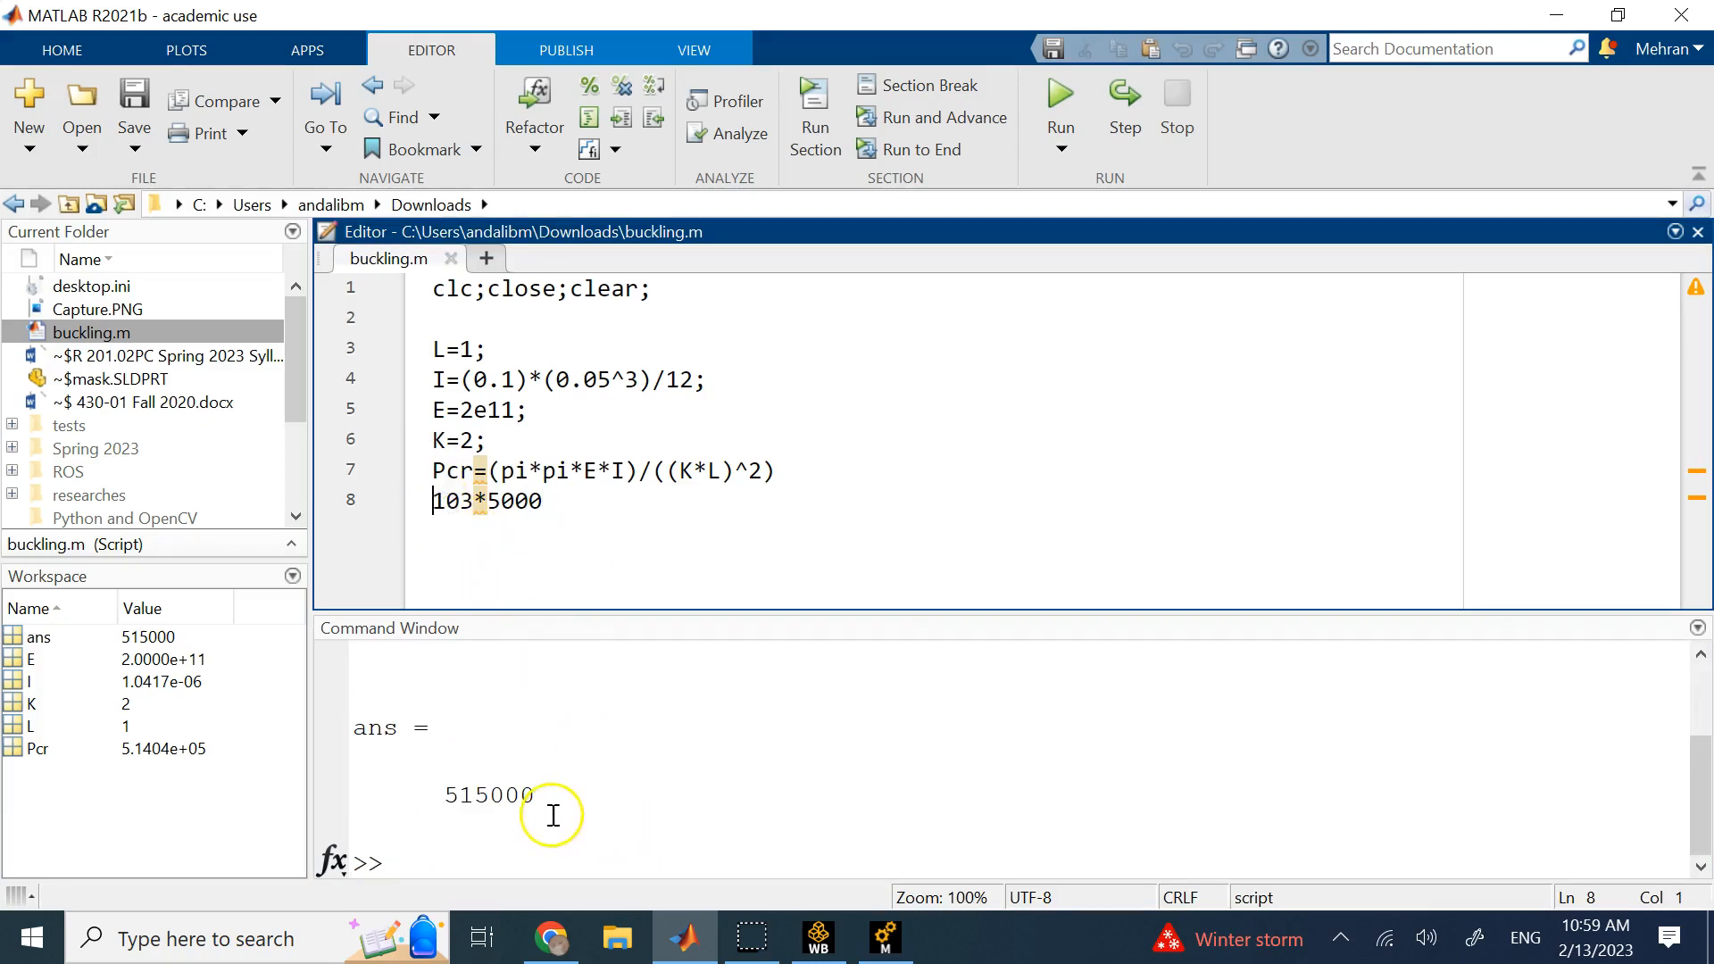
pyautogui.moveTo(881, 936)
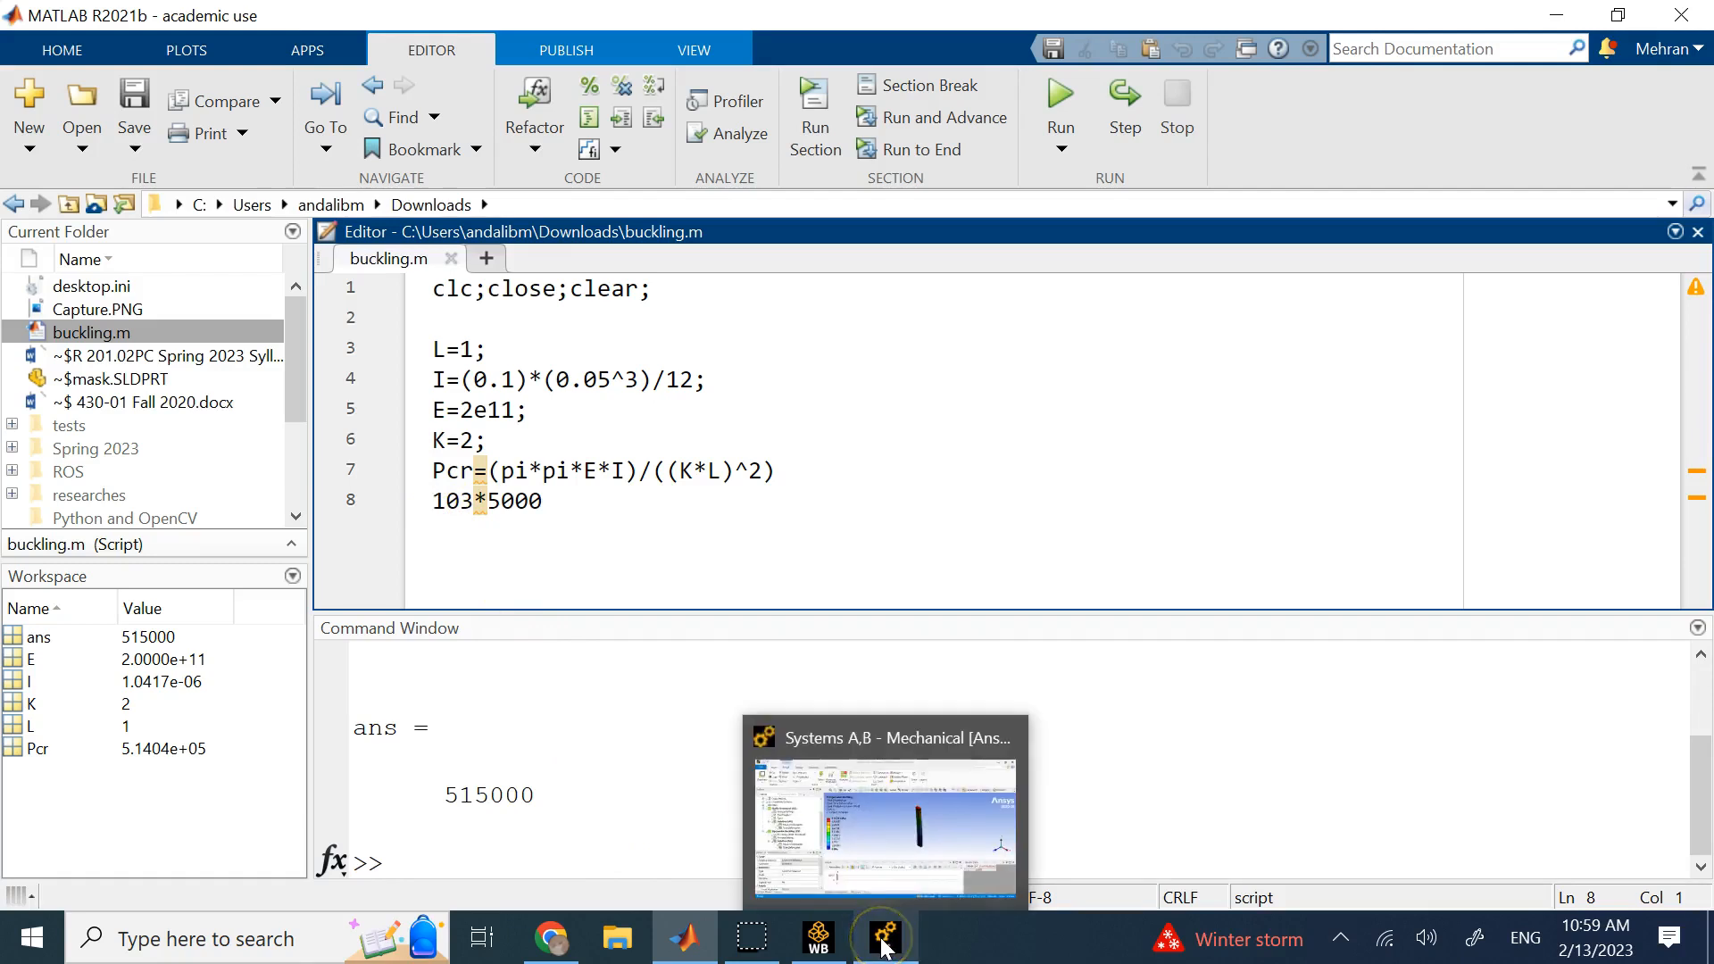
pyautogui.moveTo(886, 931)
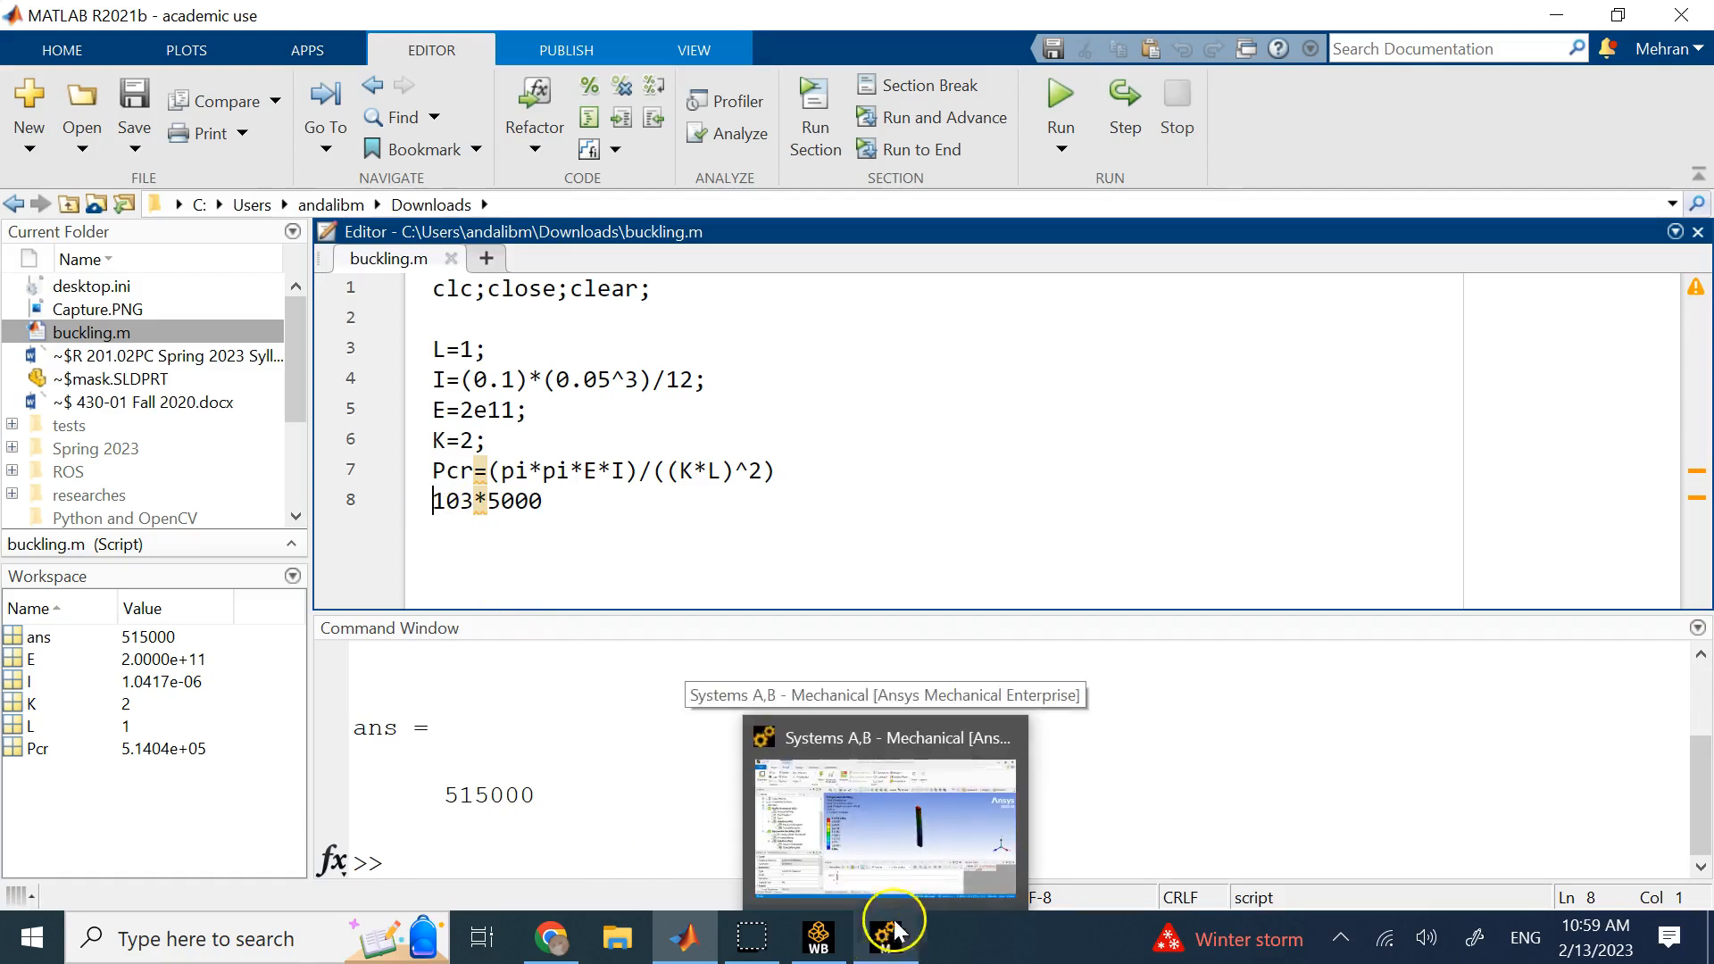
# Return to Mechanical's mode-1 Total Deformation showing load multiplier 102.65 and 0.63763 m maximum
pyautogui.click(885, 819)
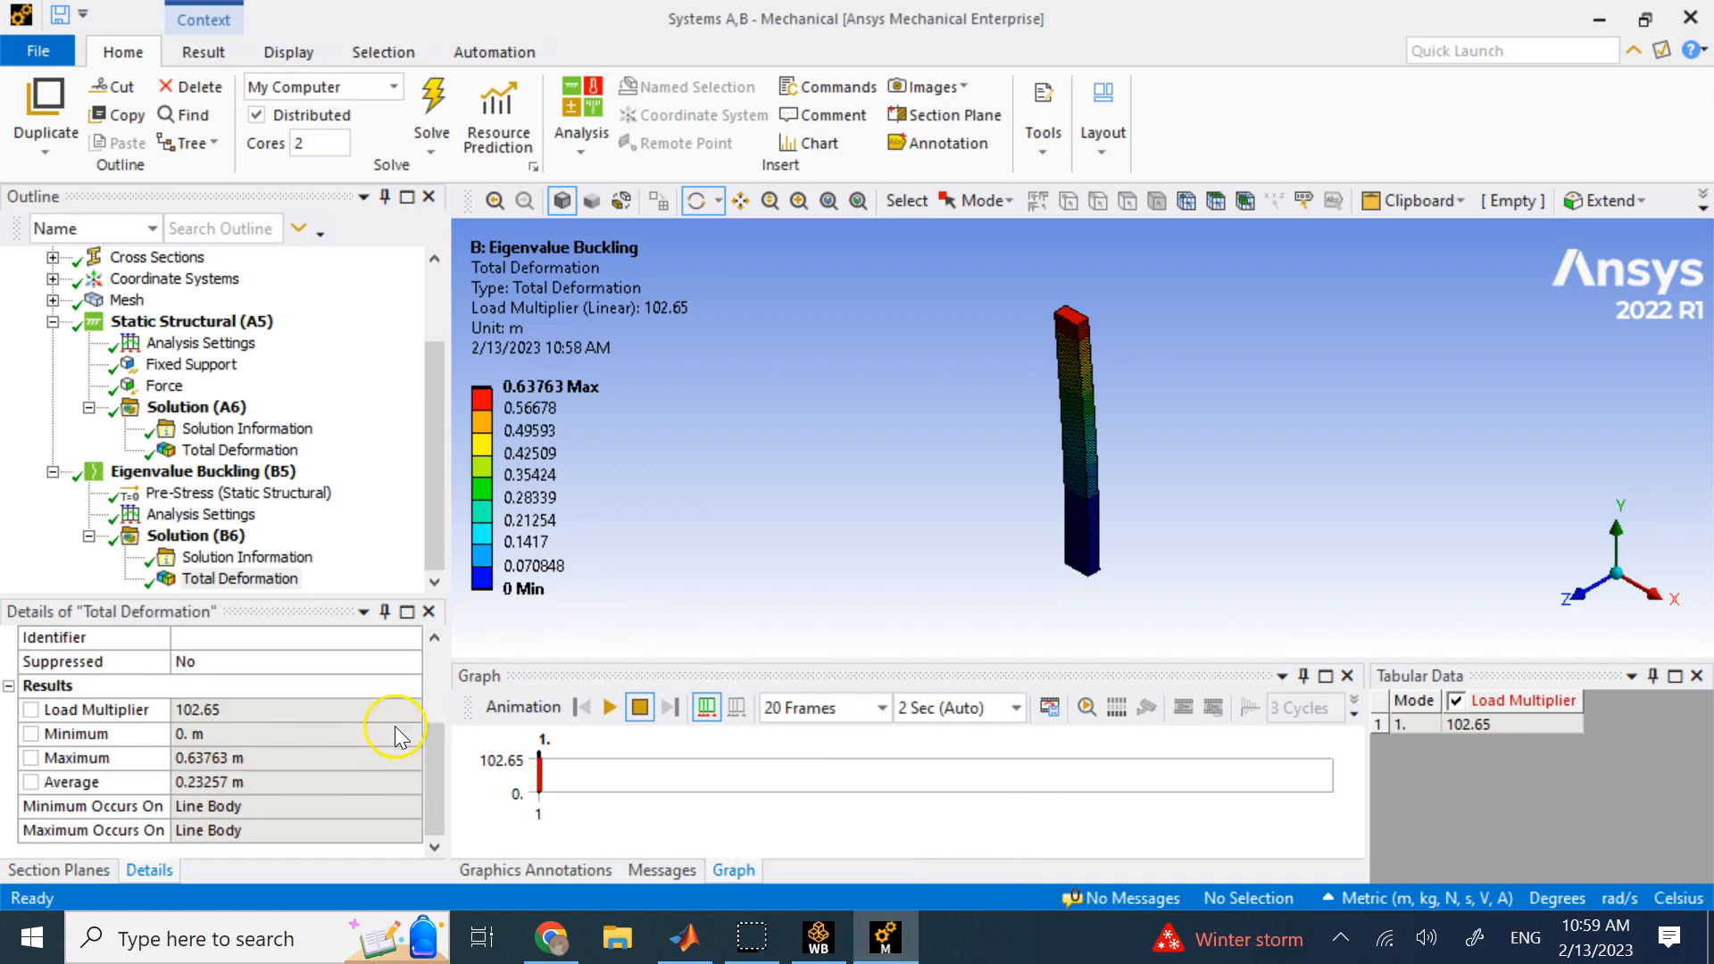
pyautogui.moveTo(200, 710)
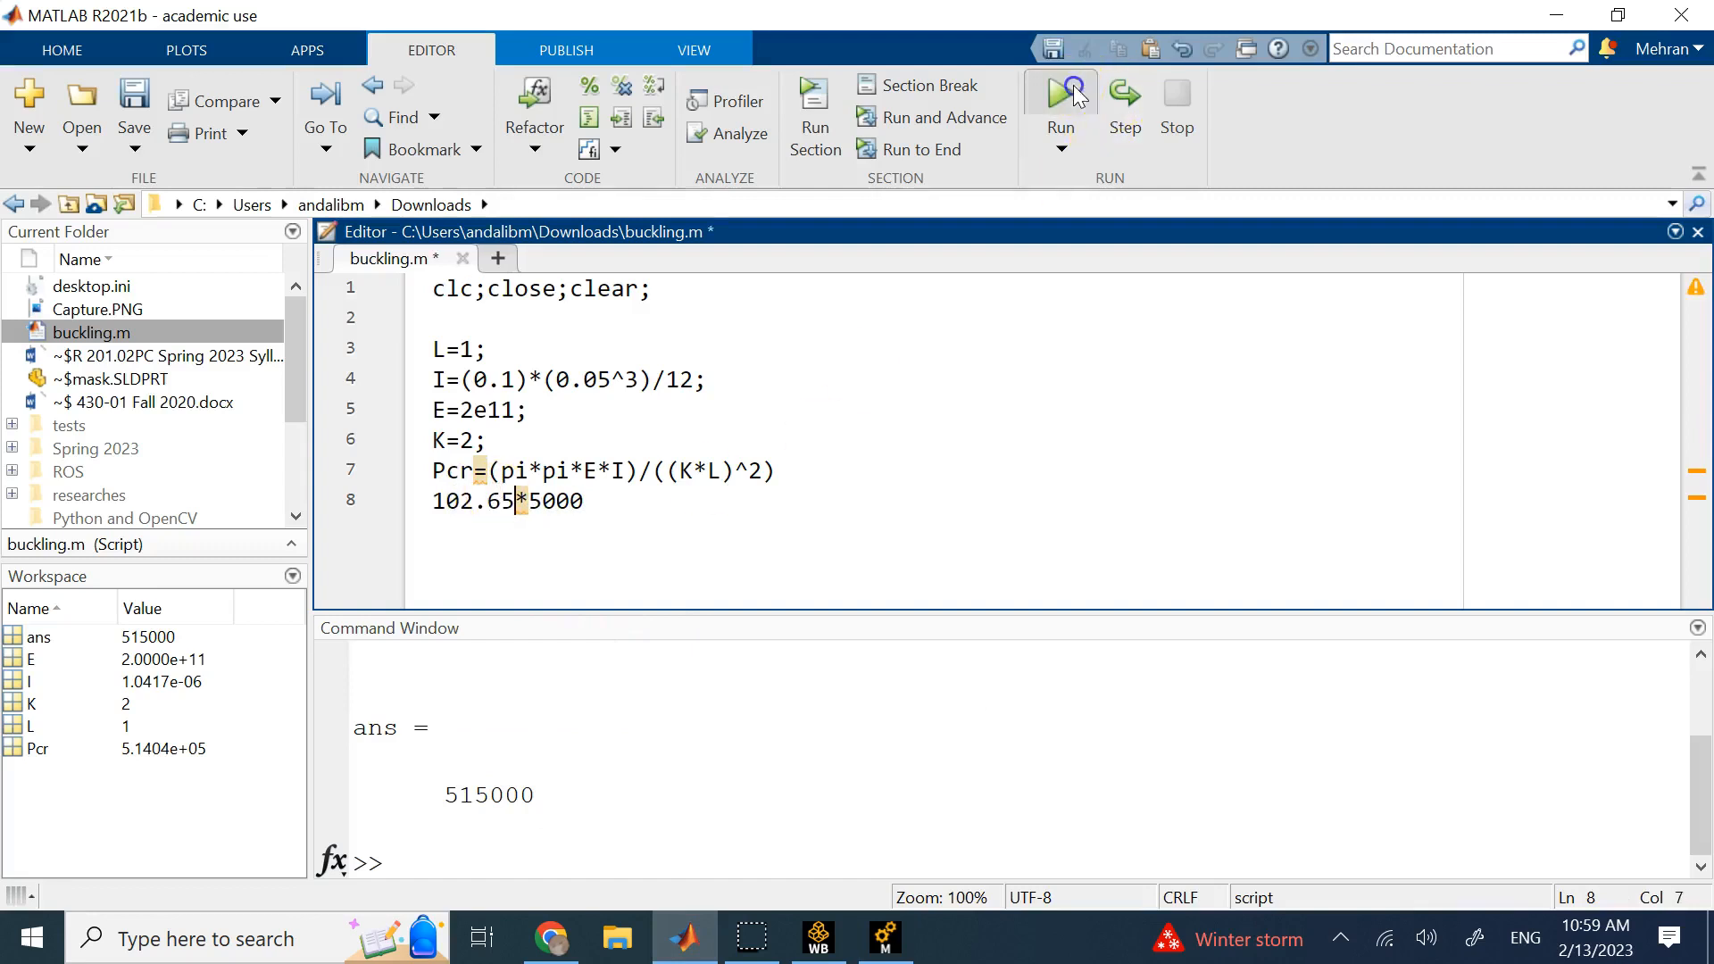
# Rerun the script with 102.65*5000, giving 513250 beside Pcr = 5.1404e+05
pyautogui.click(1057, 92)
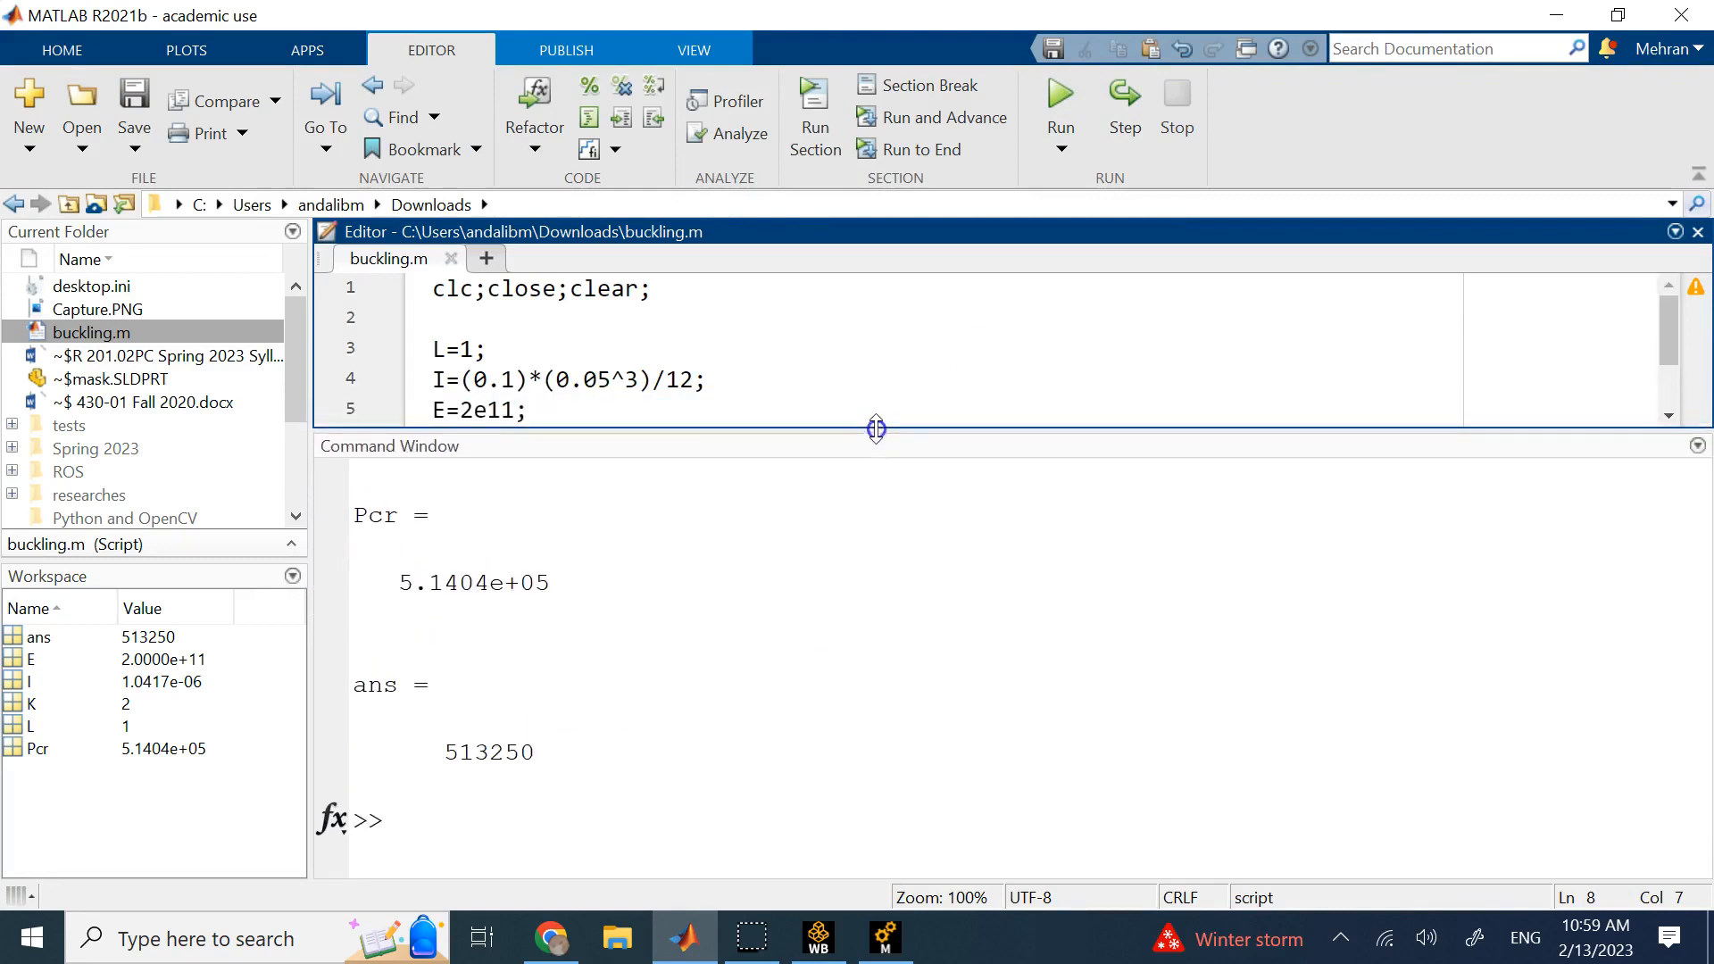
pyautogui.doubleClick(490, 751)
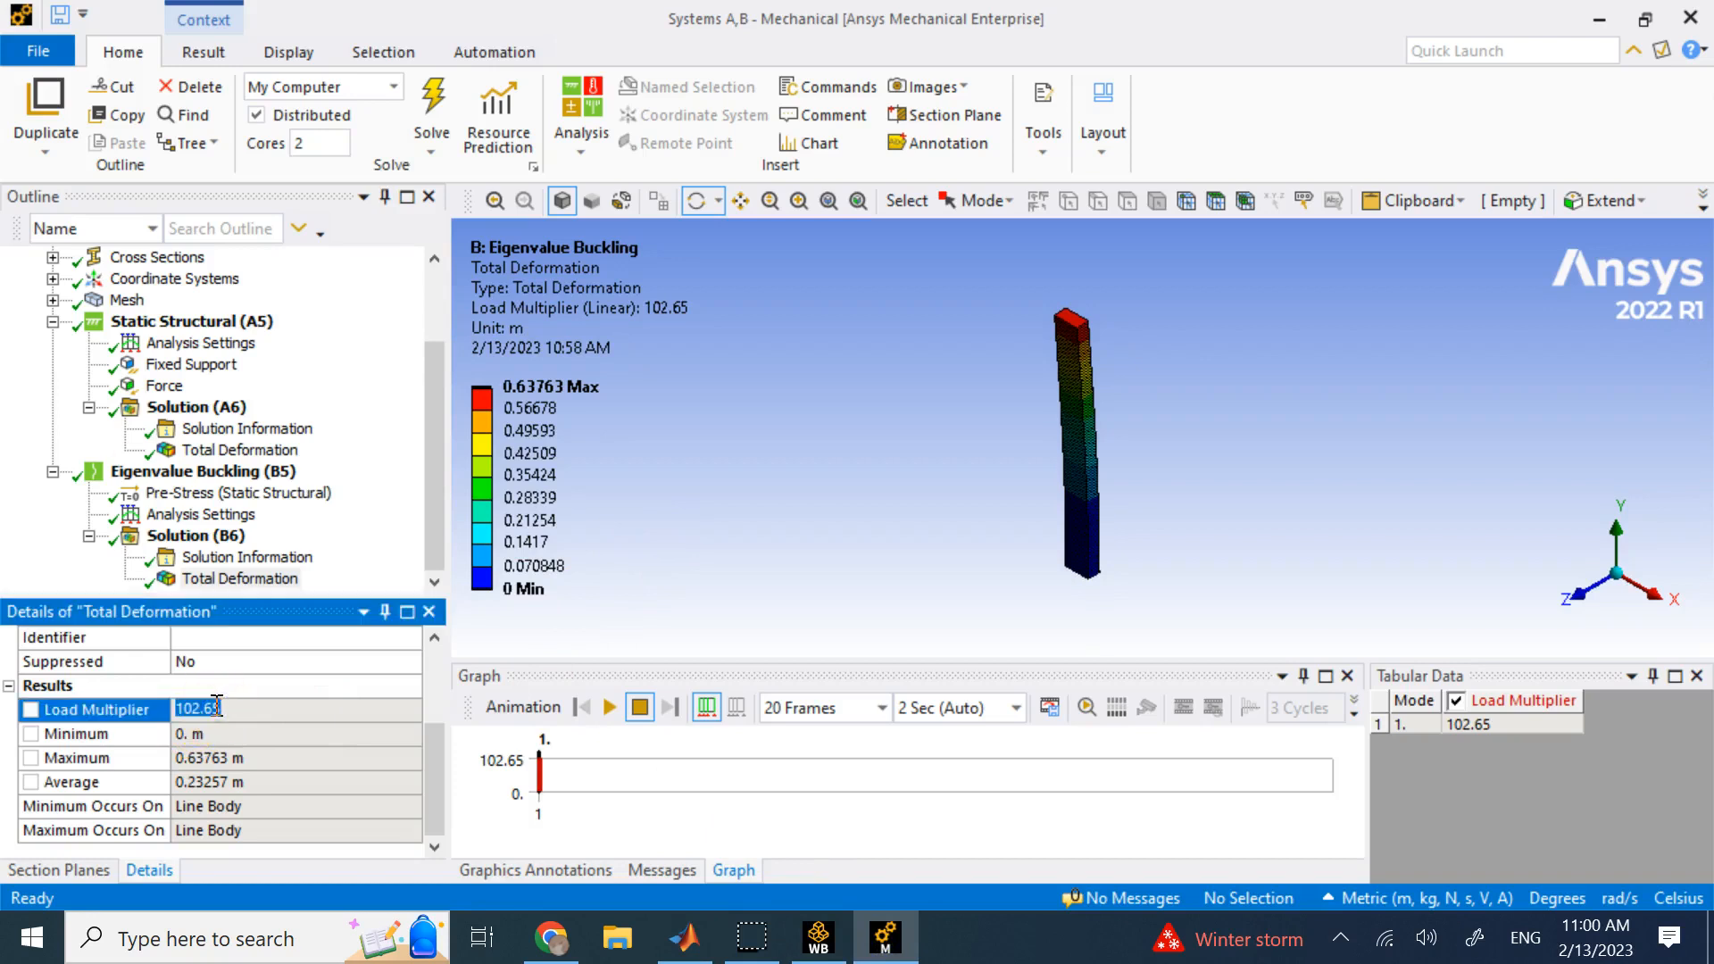
pyautogui.moveTo(916, 341)
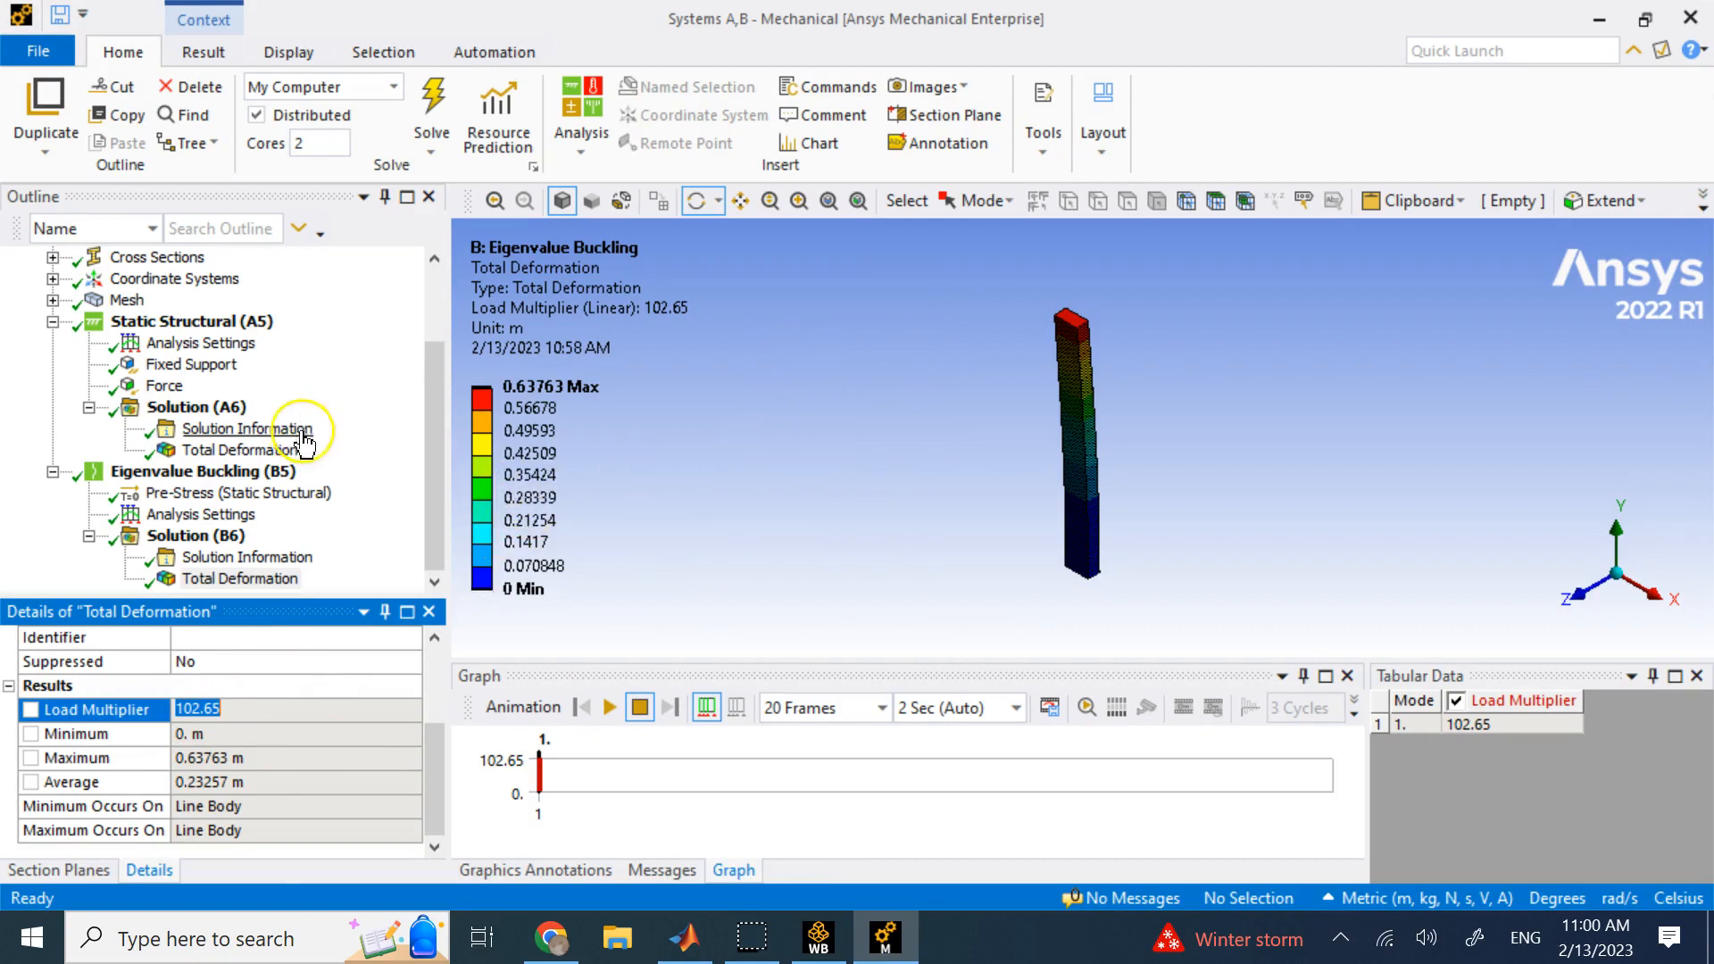
pyautogui.click(164, 385)
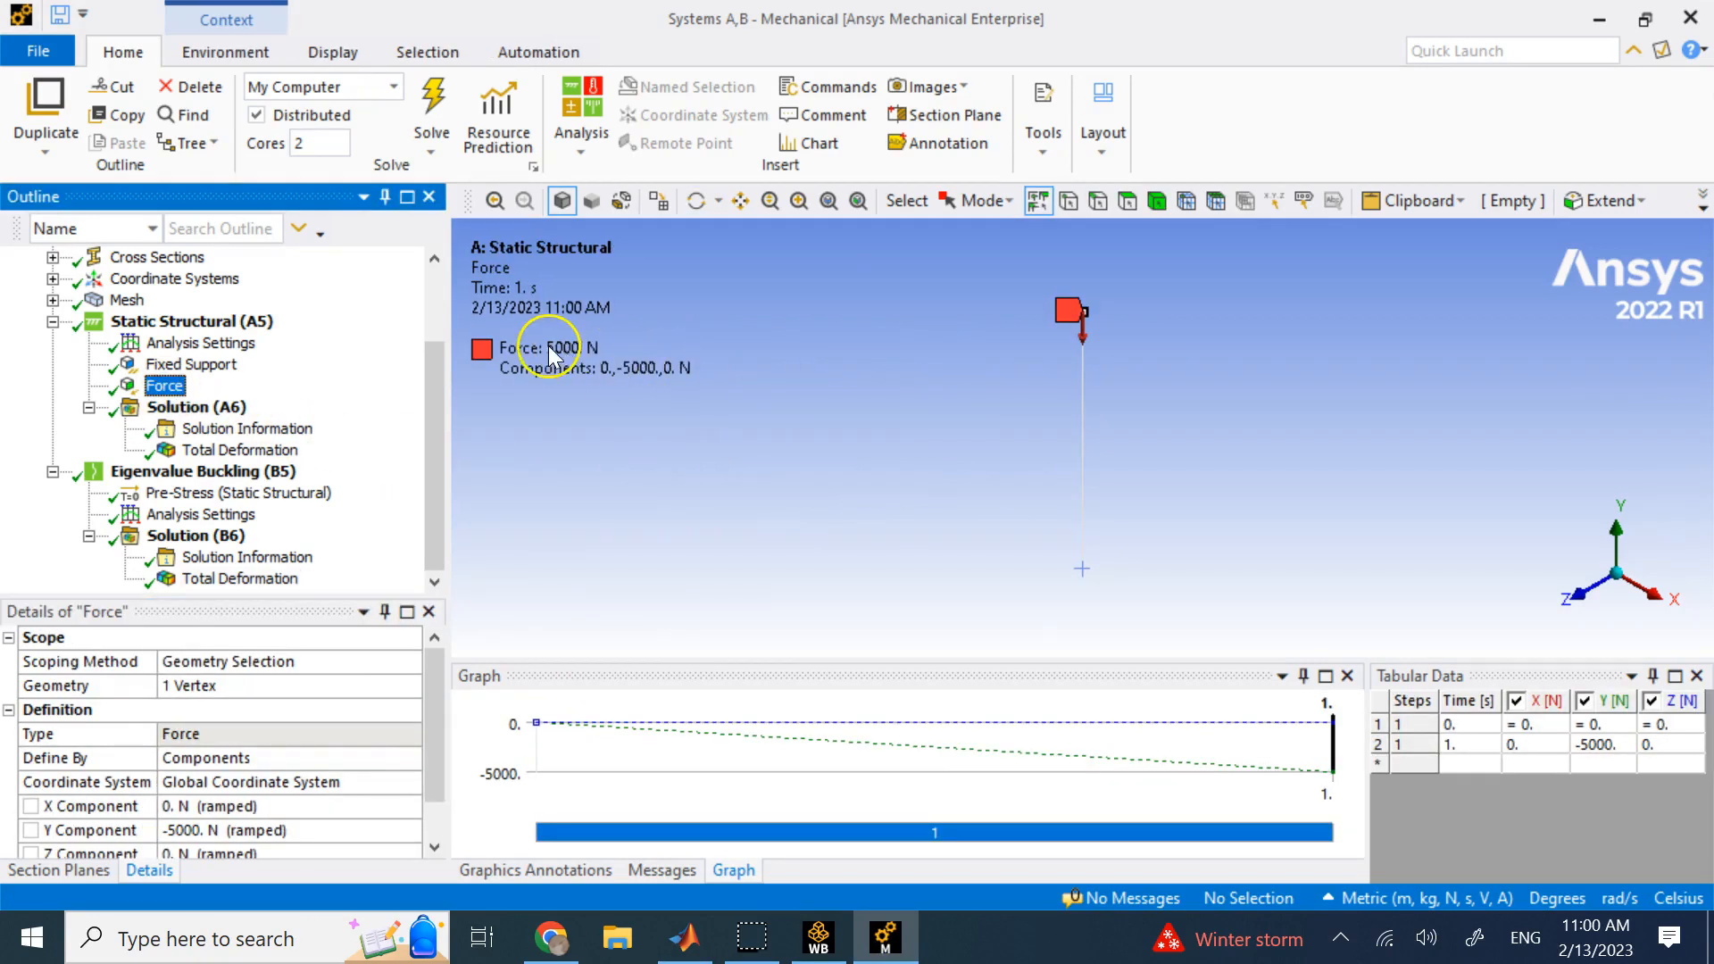
pyautogui.moveTo(371, 535)
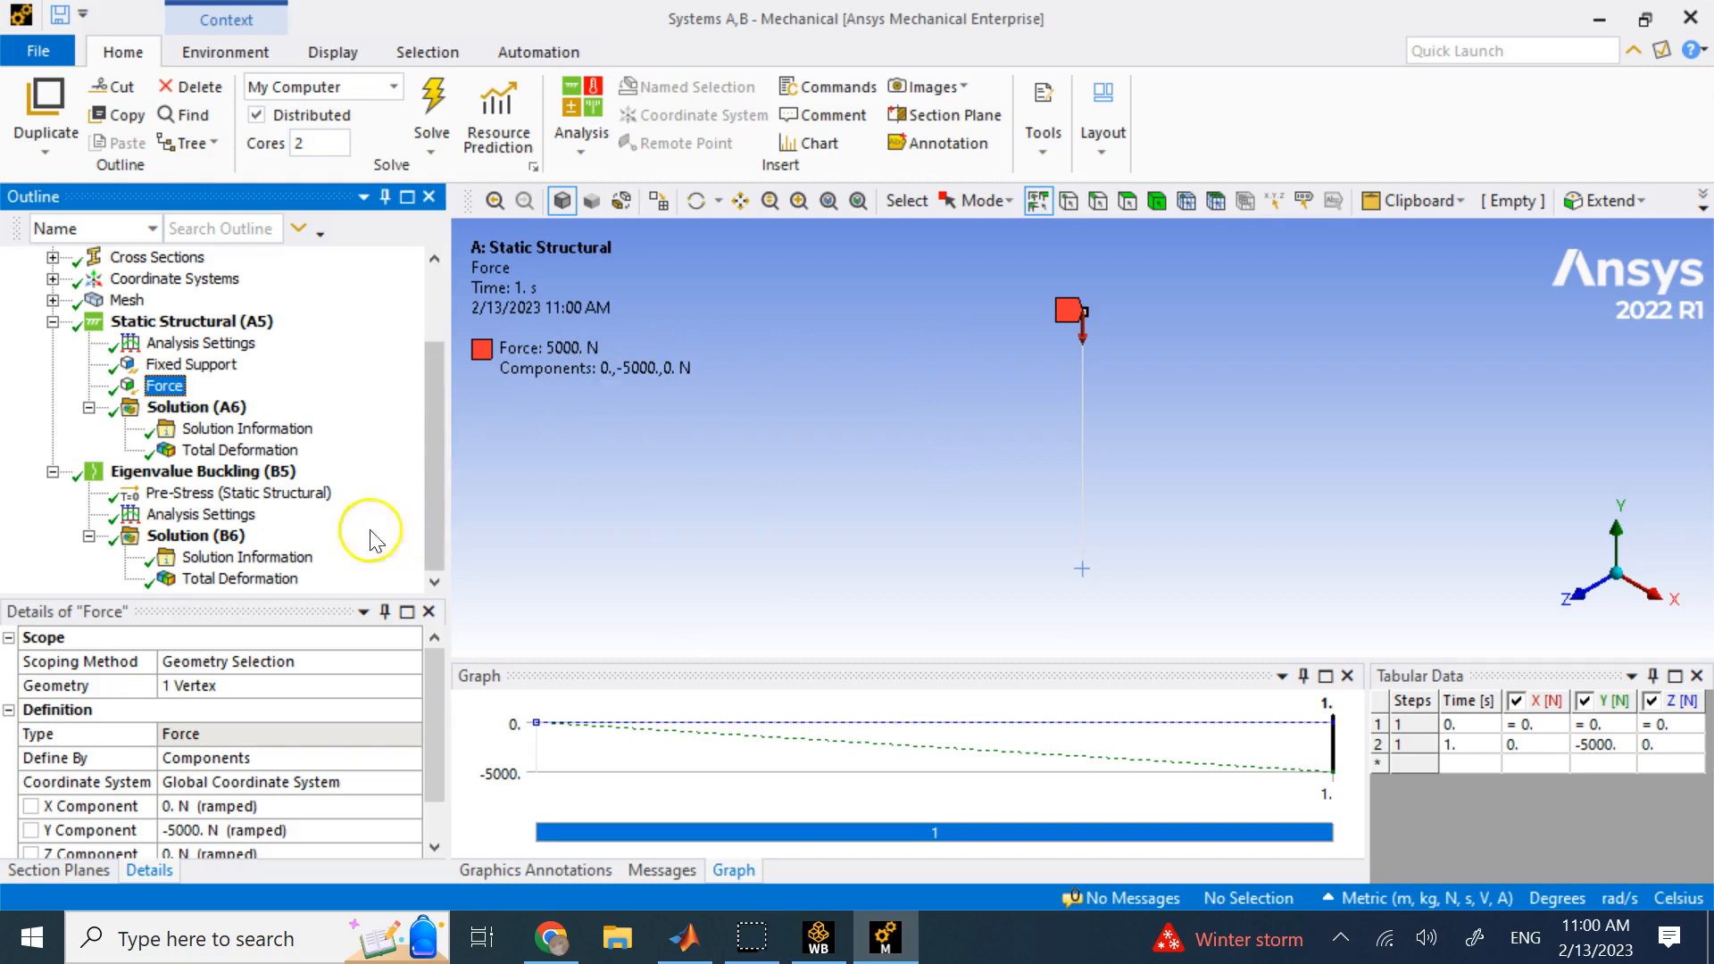
pyautogui.click(196, 536)
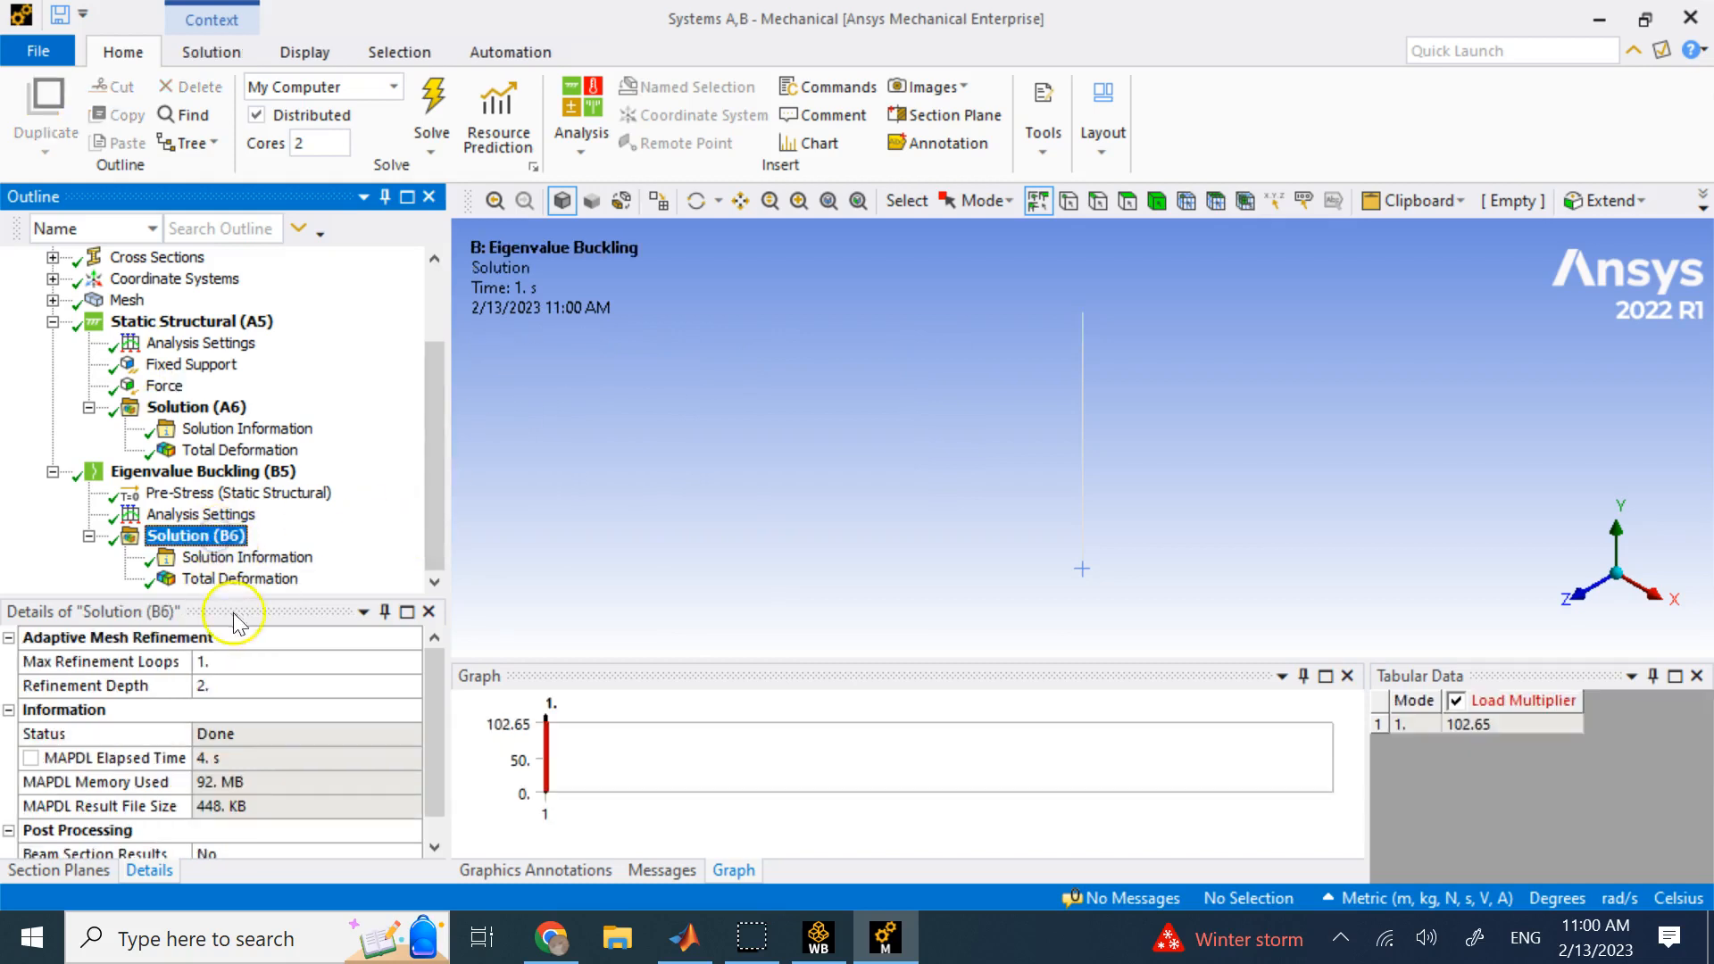
pyautogui.click(240, 578)
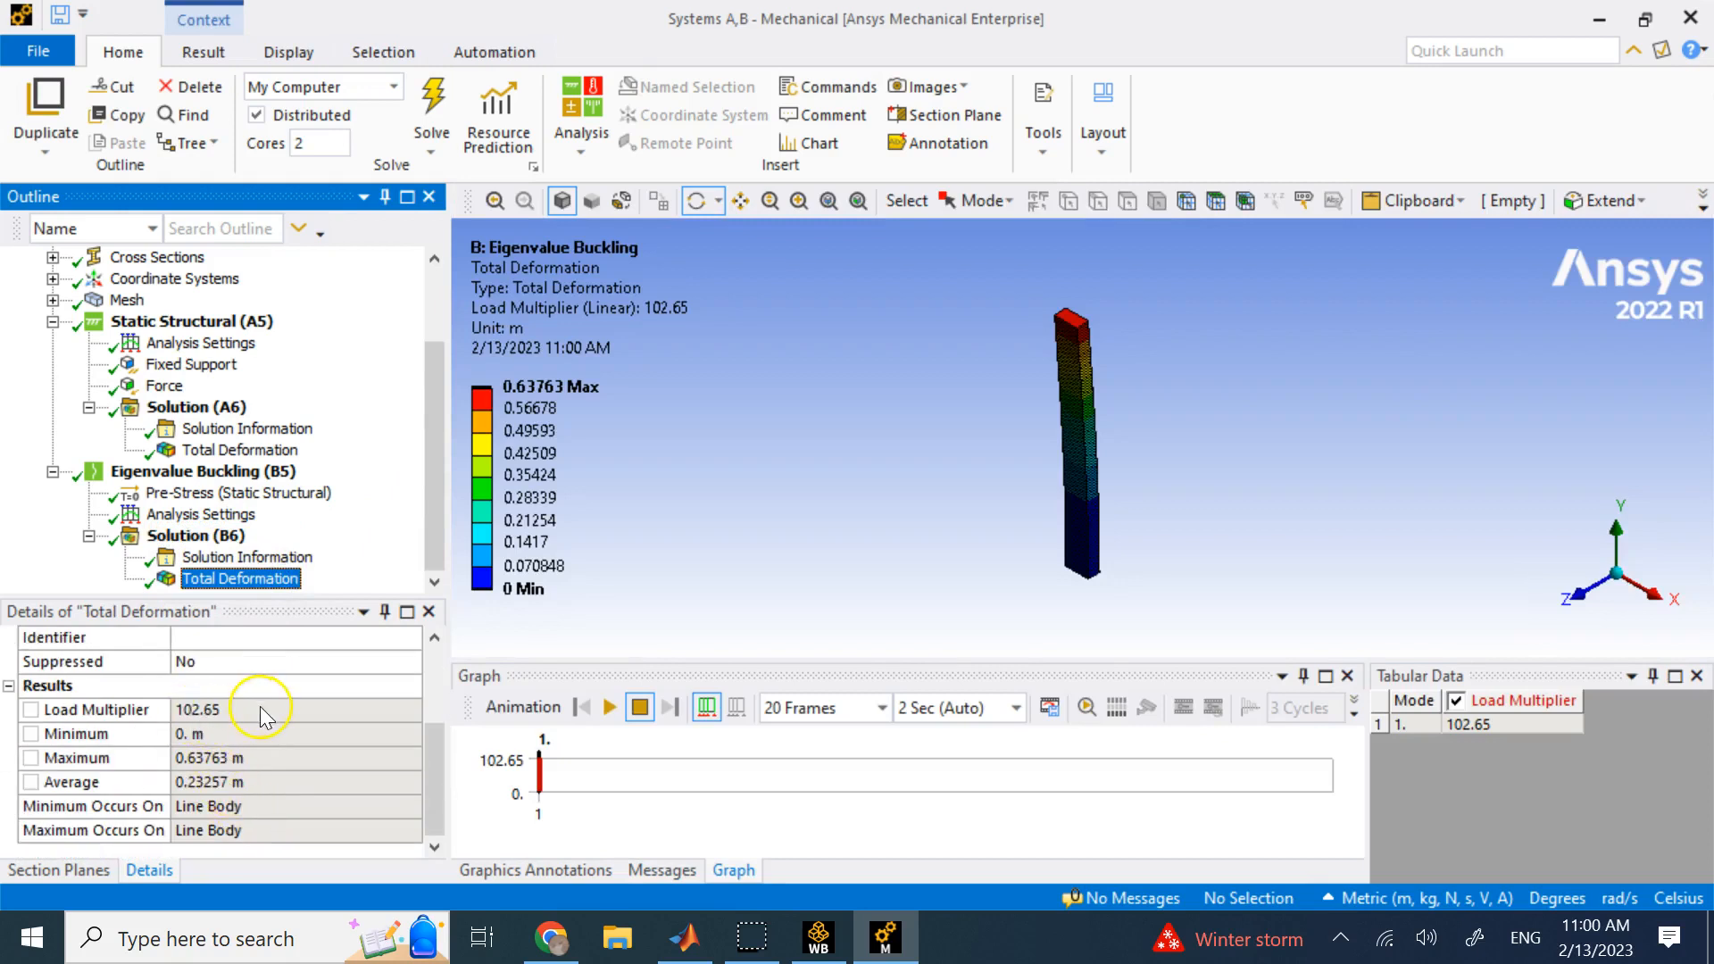
pyautogui.moveTo(727, 928)
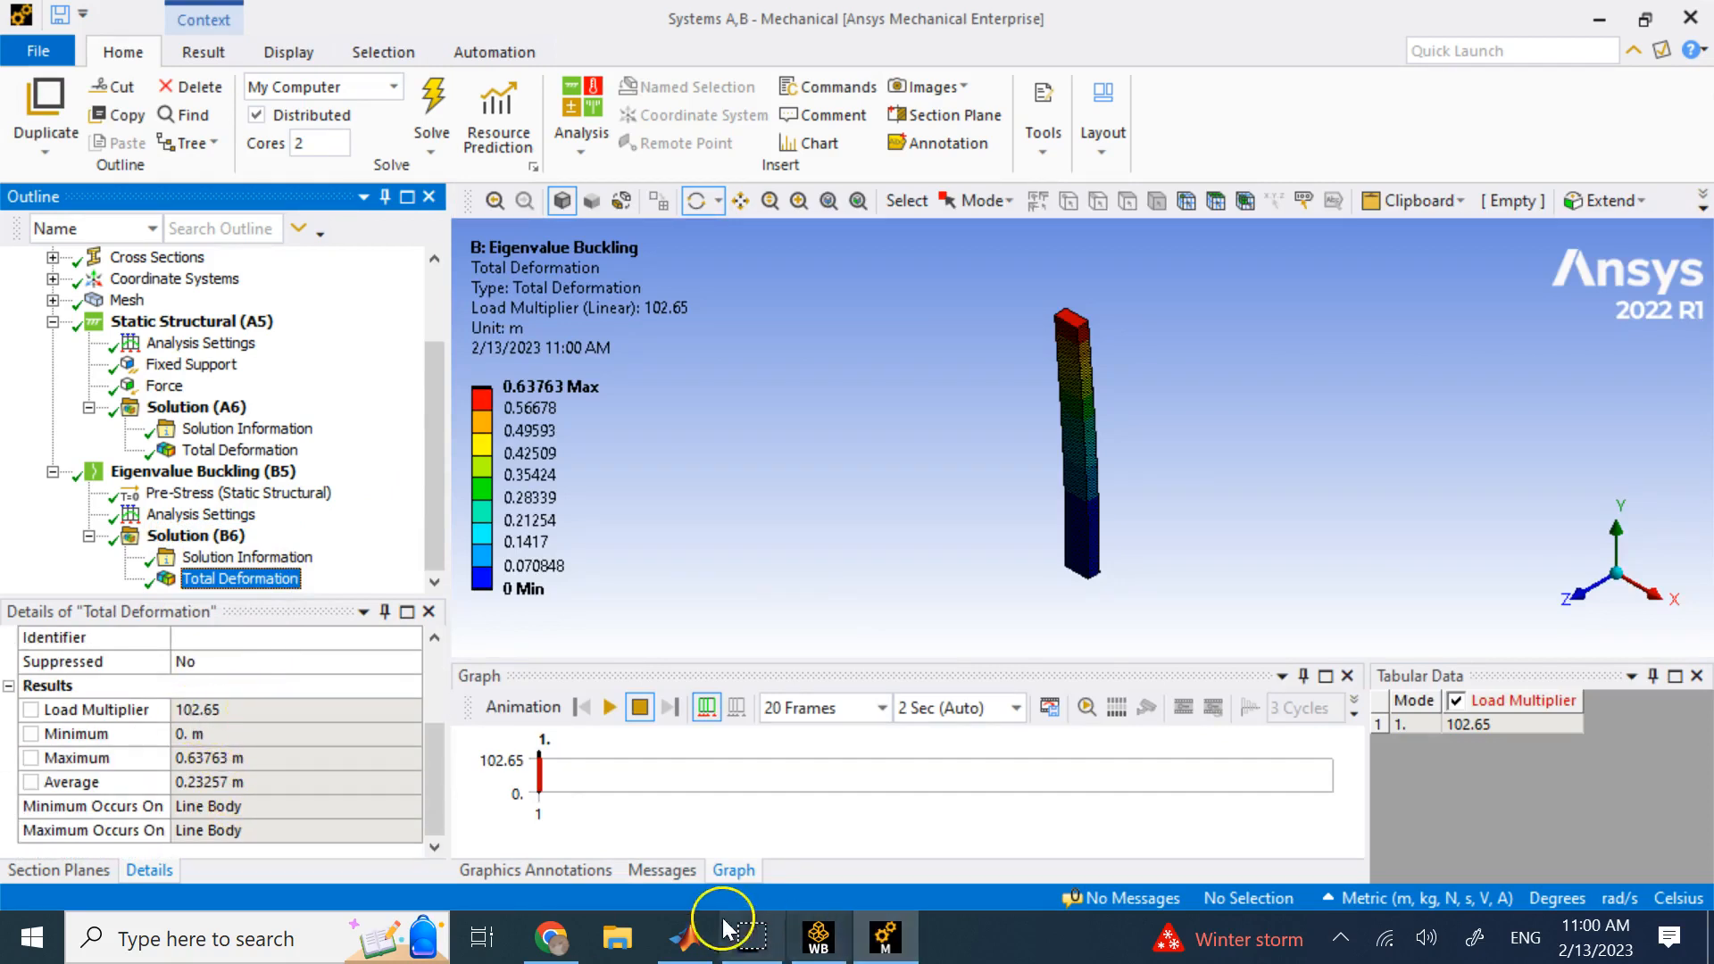
# Evaluate (Pcr-ans)/Pcr in MATLAB's Command Window, giving a 0.0015 relative difference
pyautogui.click(682, 938)
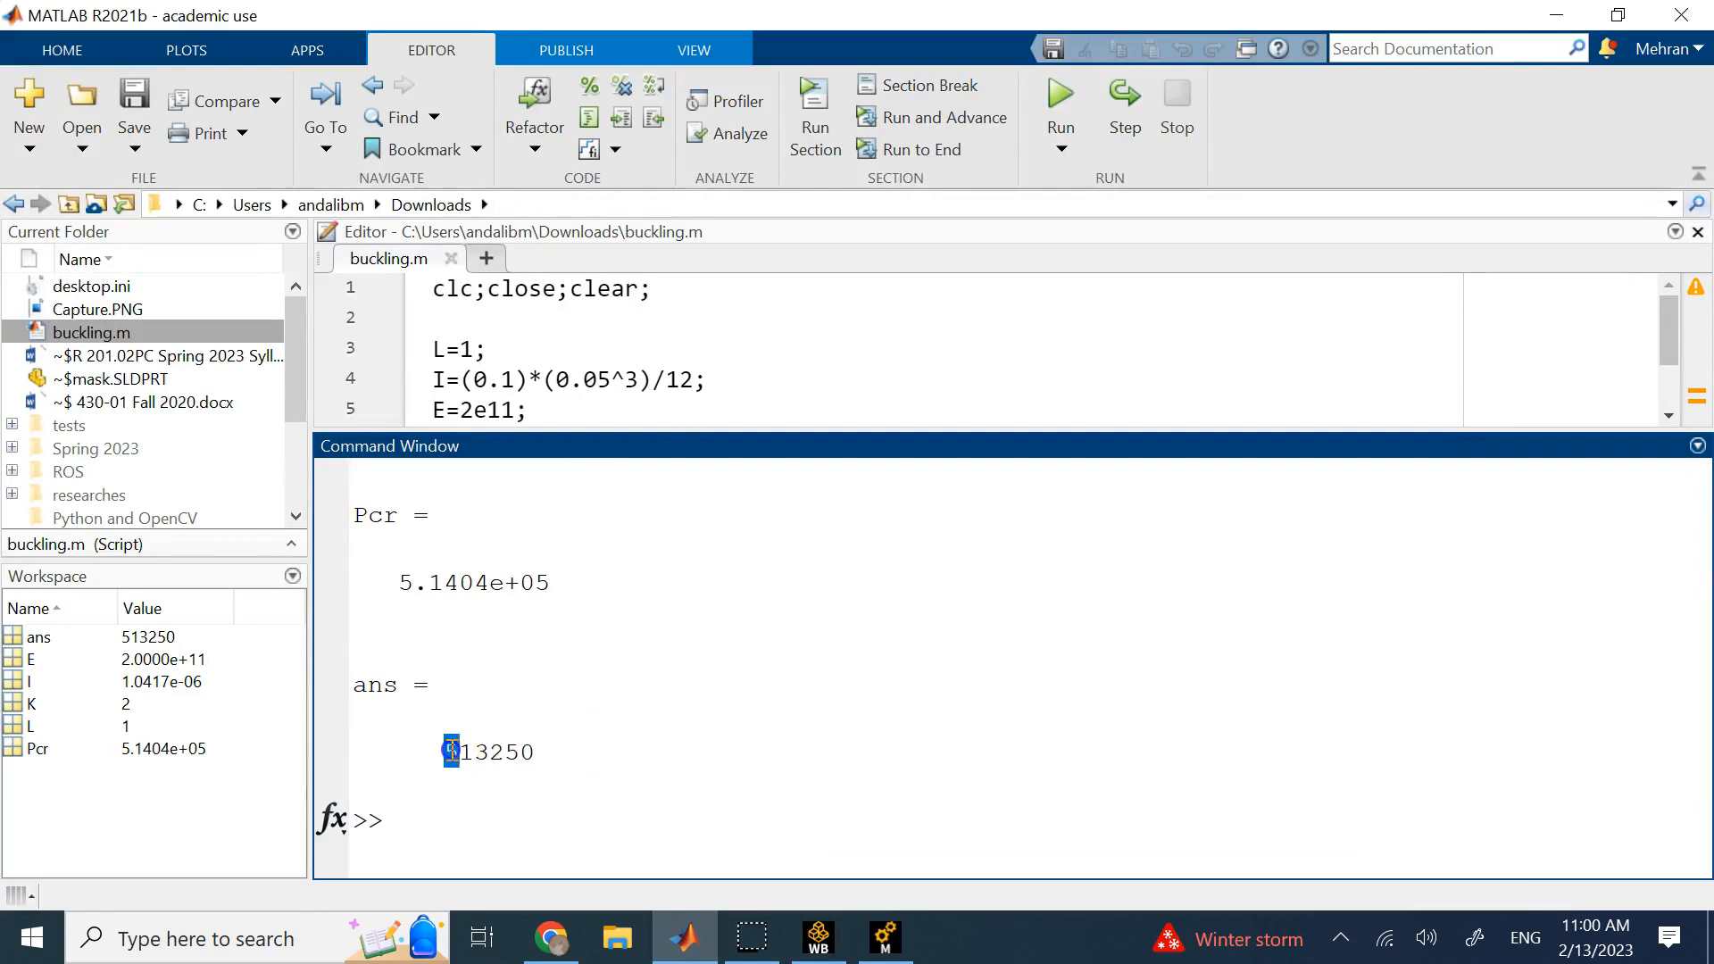
pyautogui.doubleClick(466, 583)
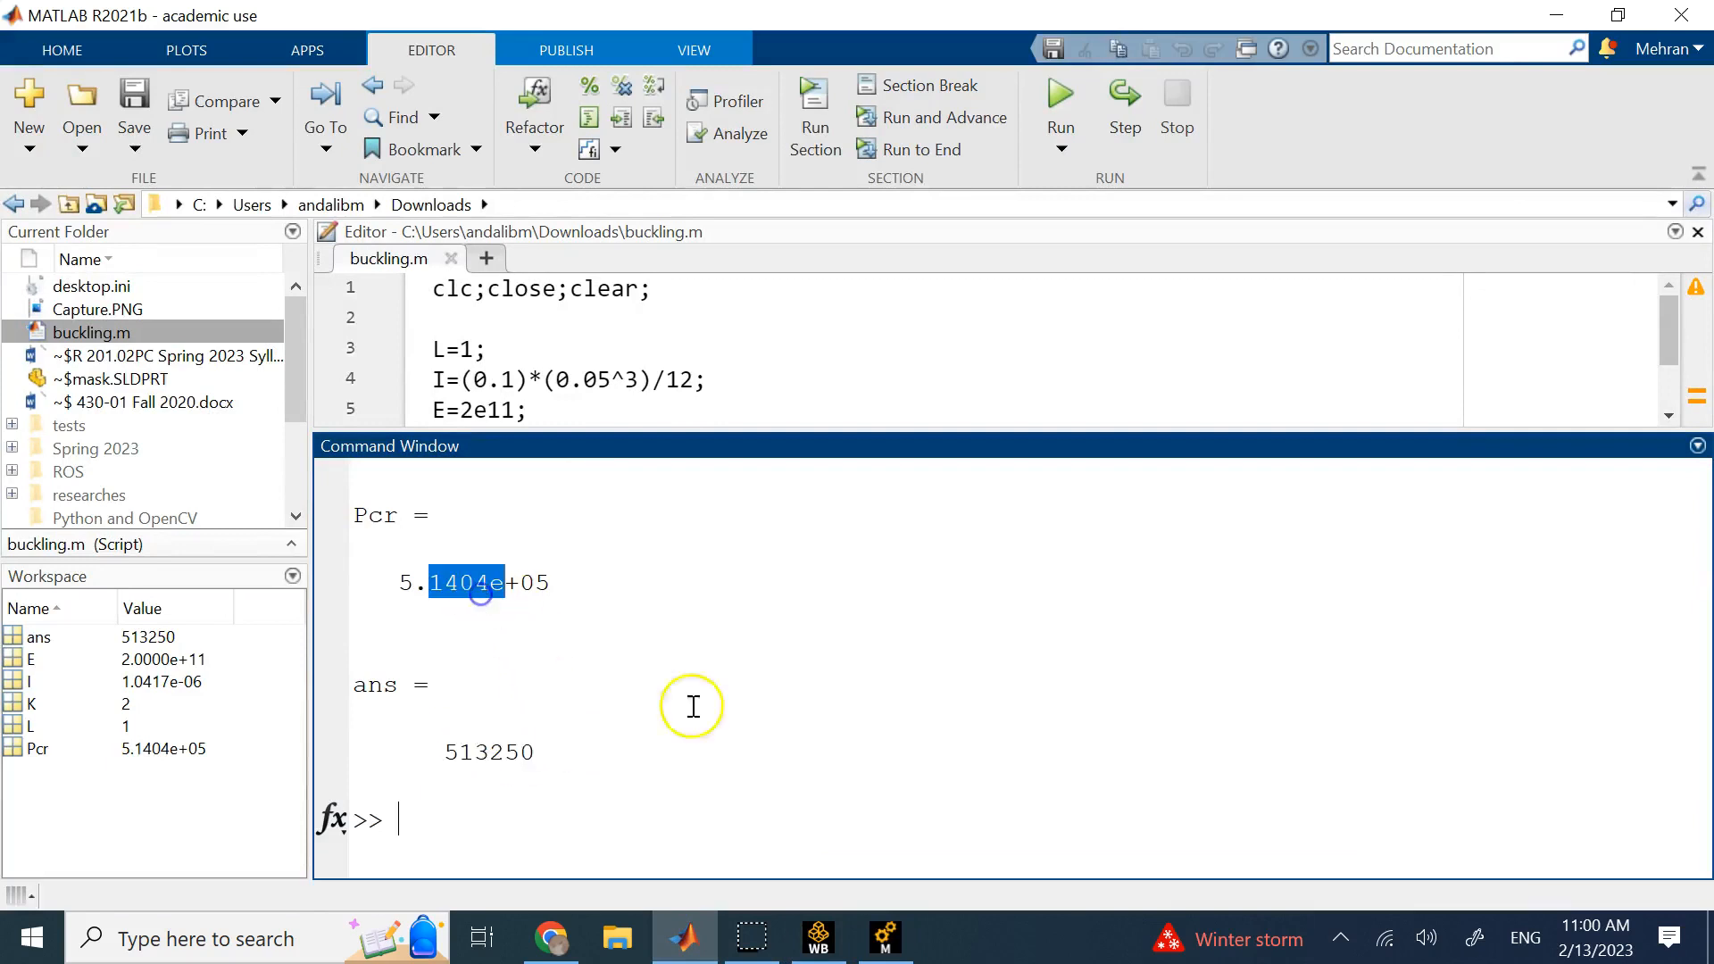
pyautogui.moveTo(716, 756)
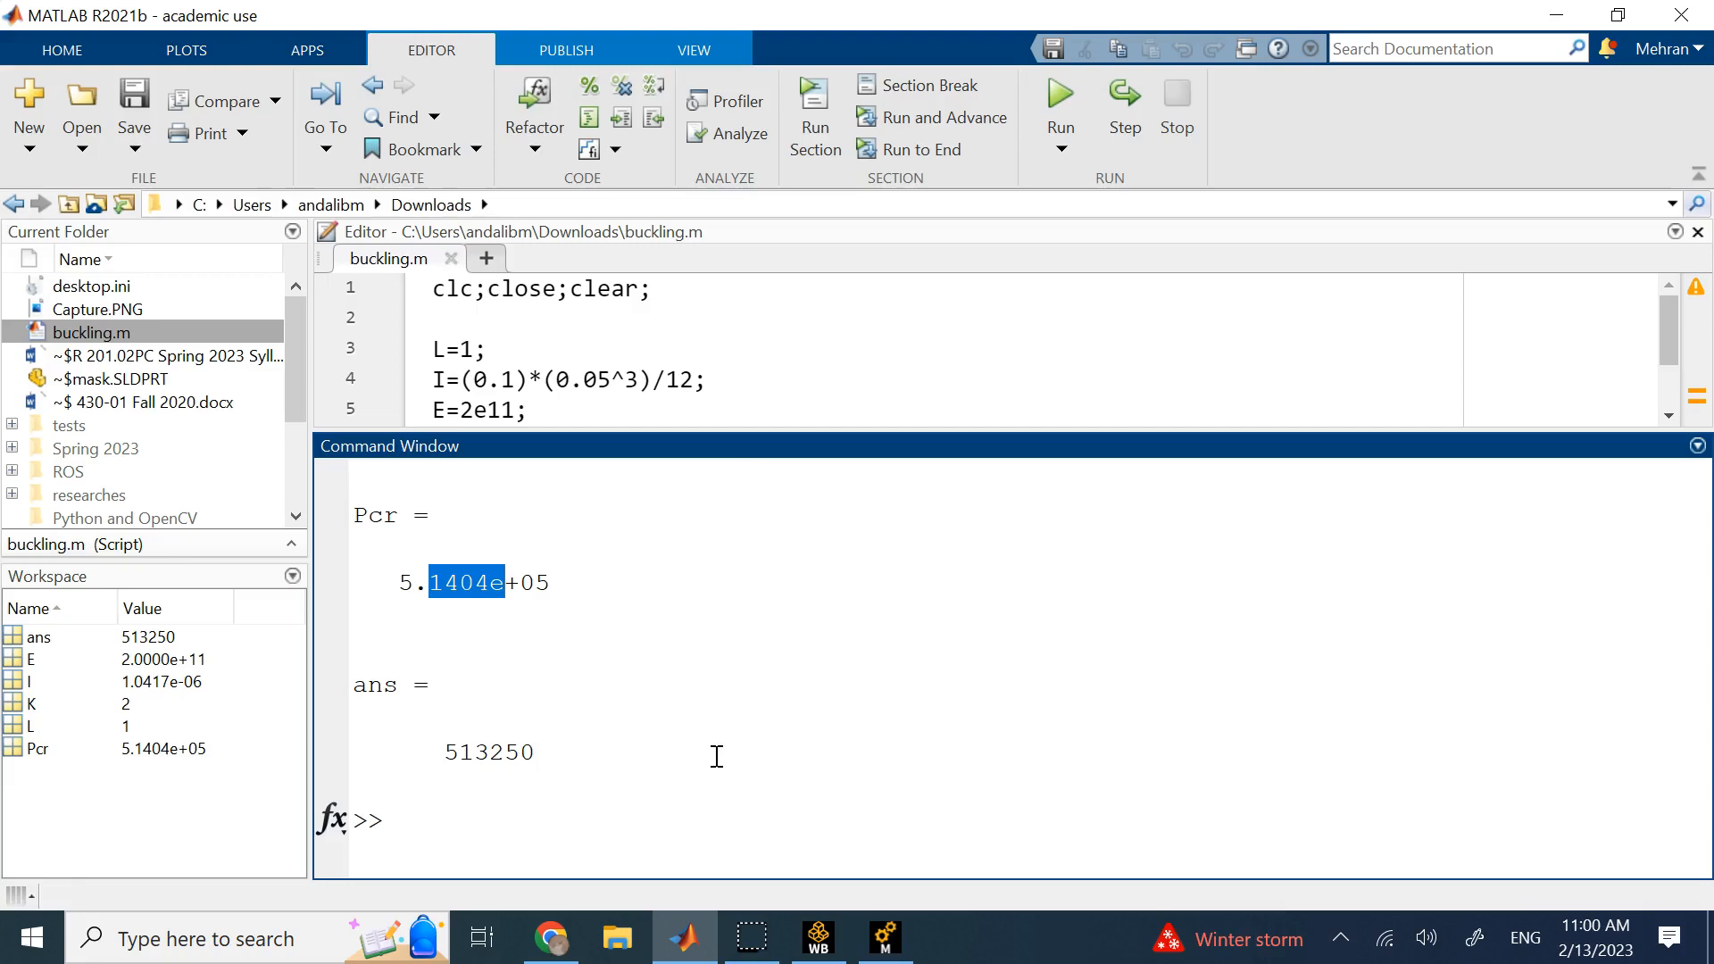
pyautogui.write('Pcr')
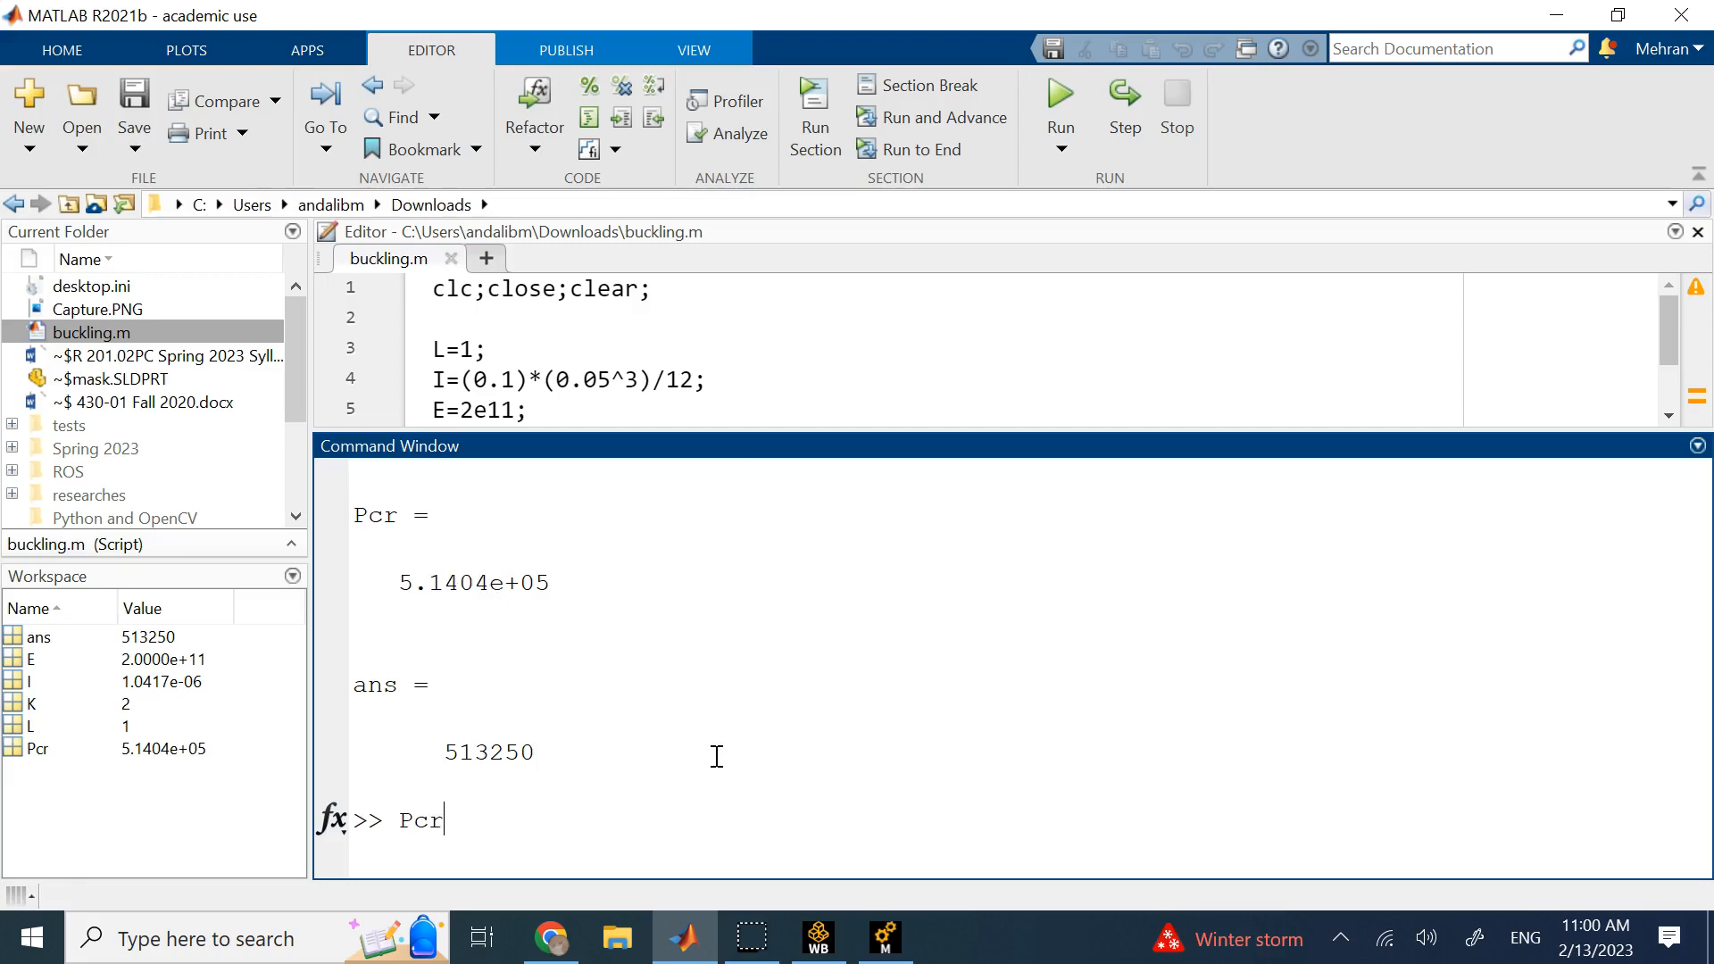
pyautogui.write('-ans)')
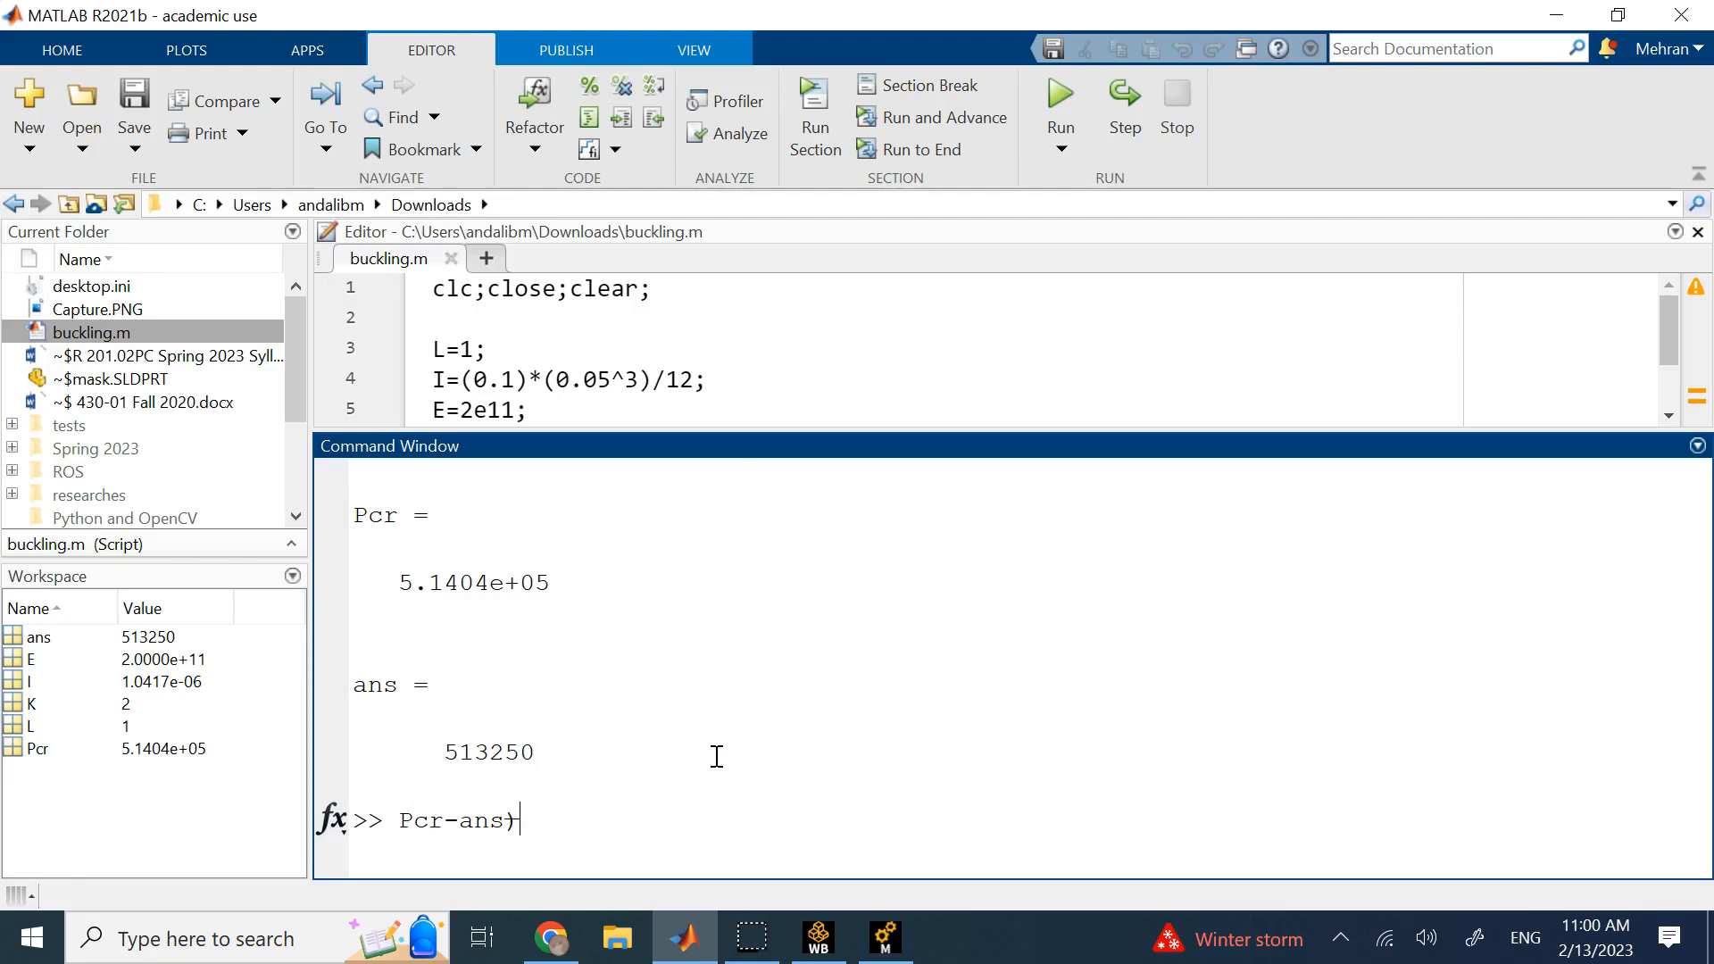
pyautogui.write('/Pcr')
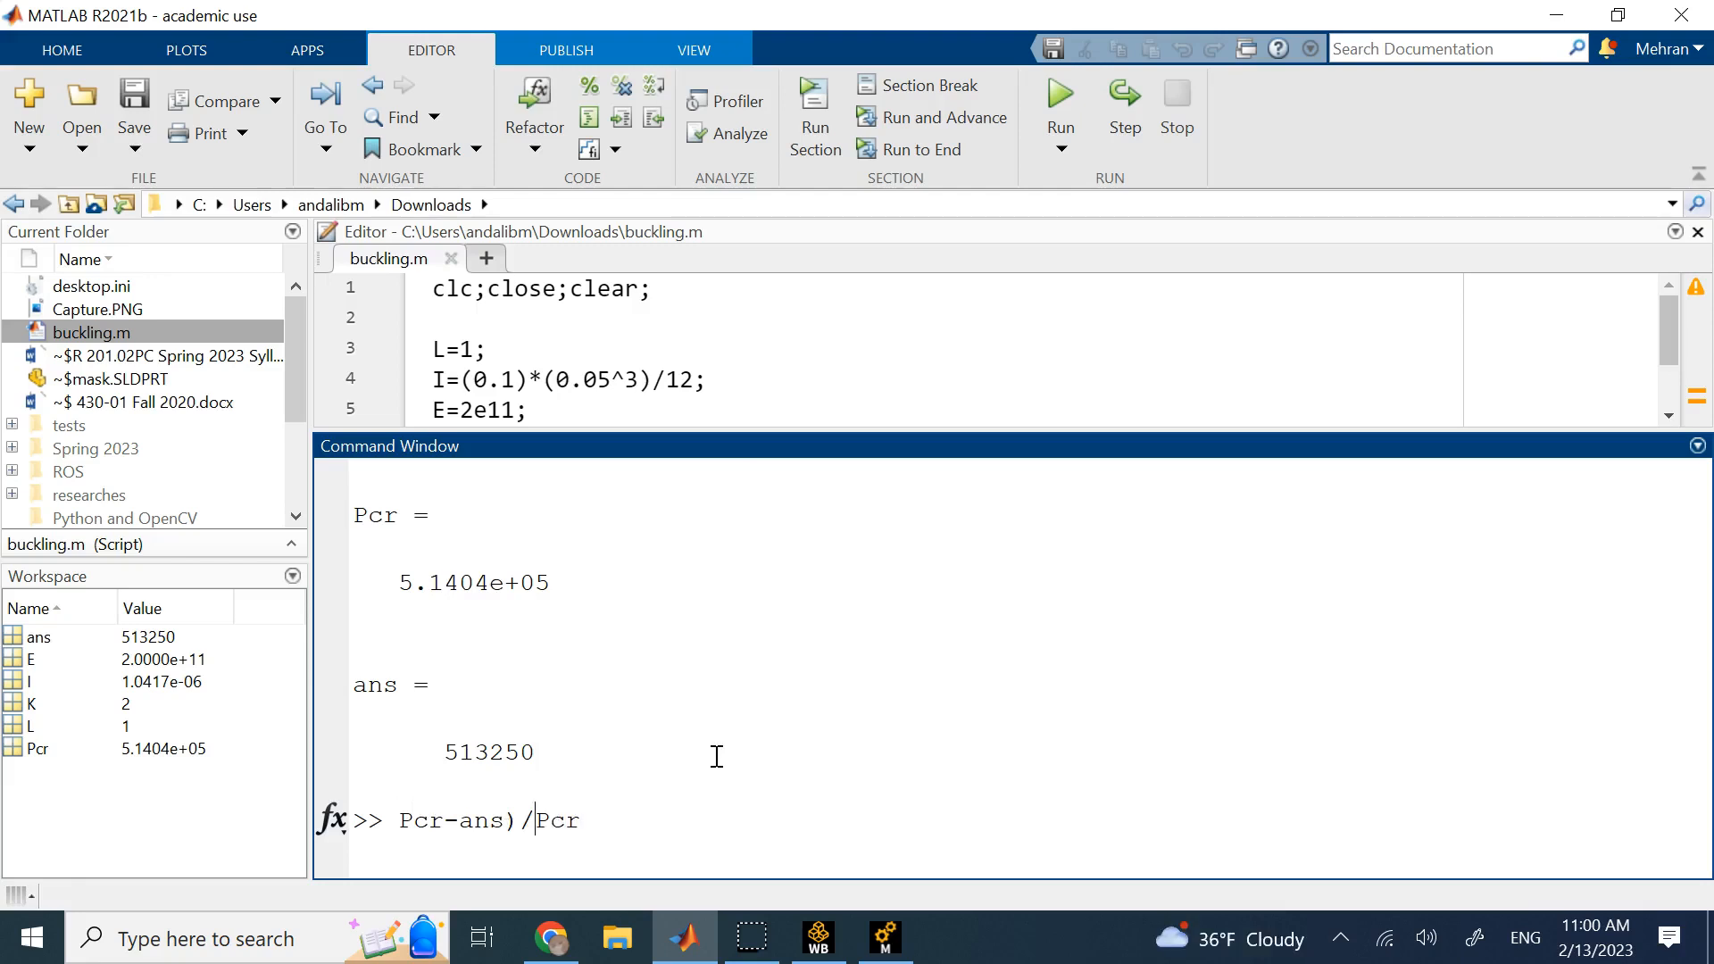
pyautogui.write('(')
pyautogui.press('Return')
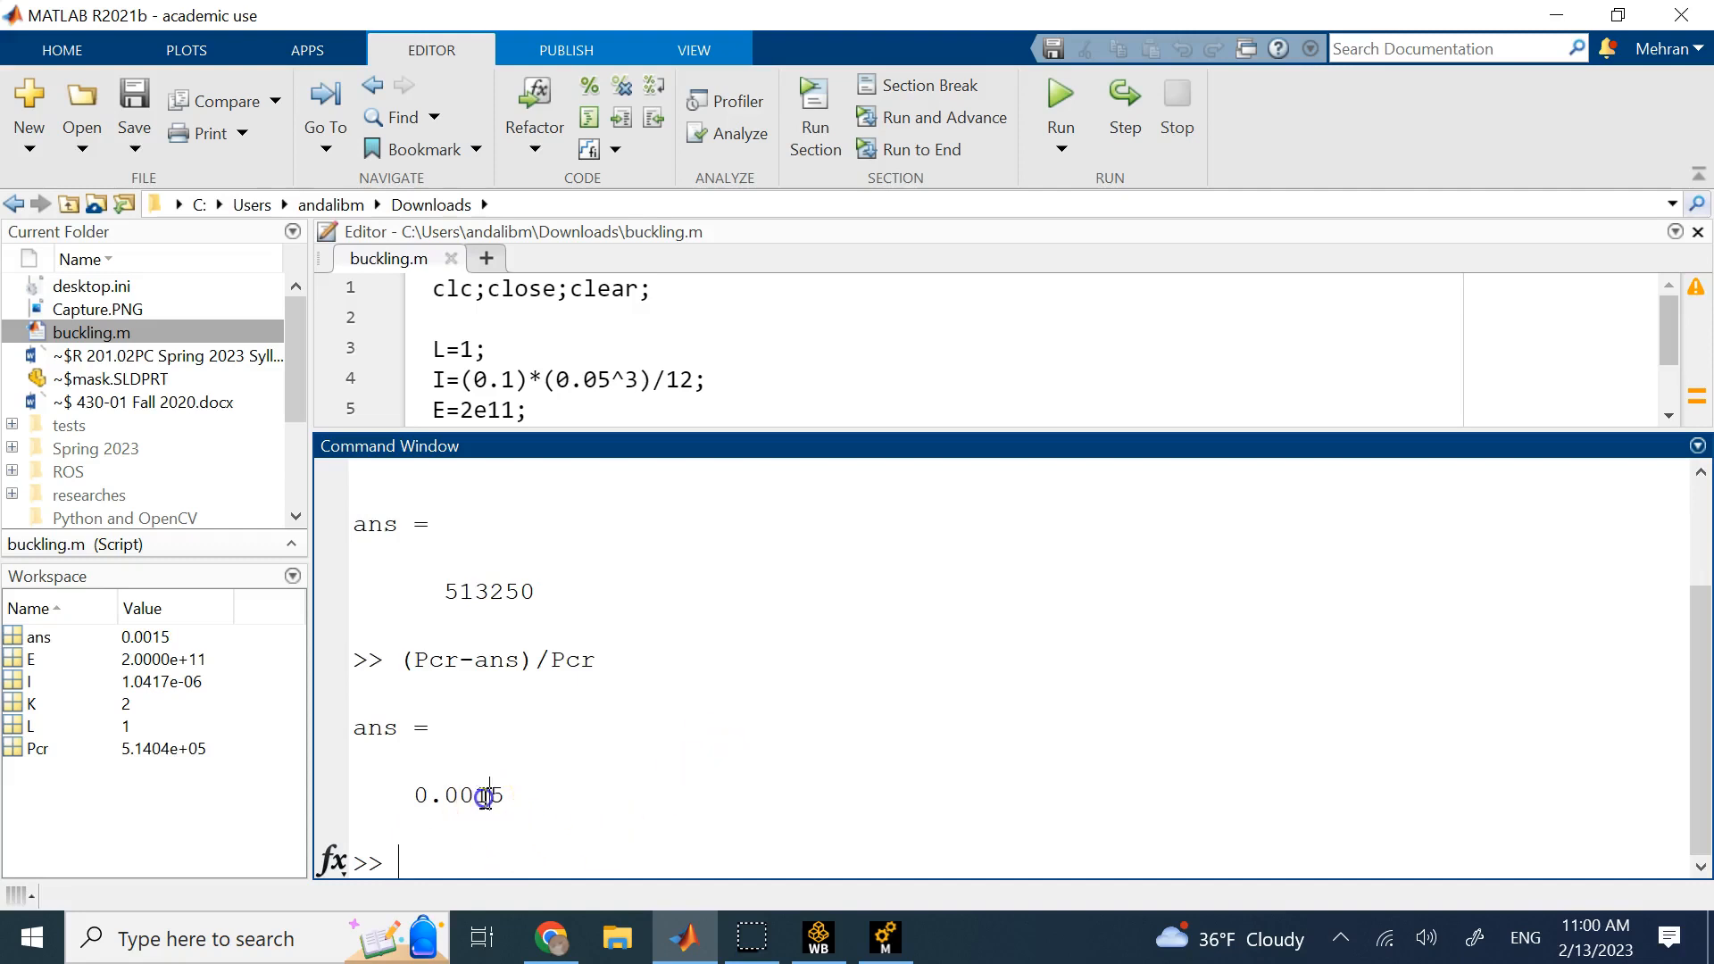
pyautogui.moveTo(550, 799)
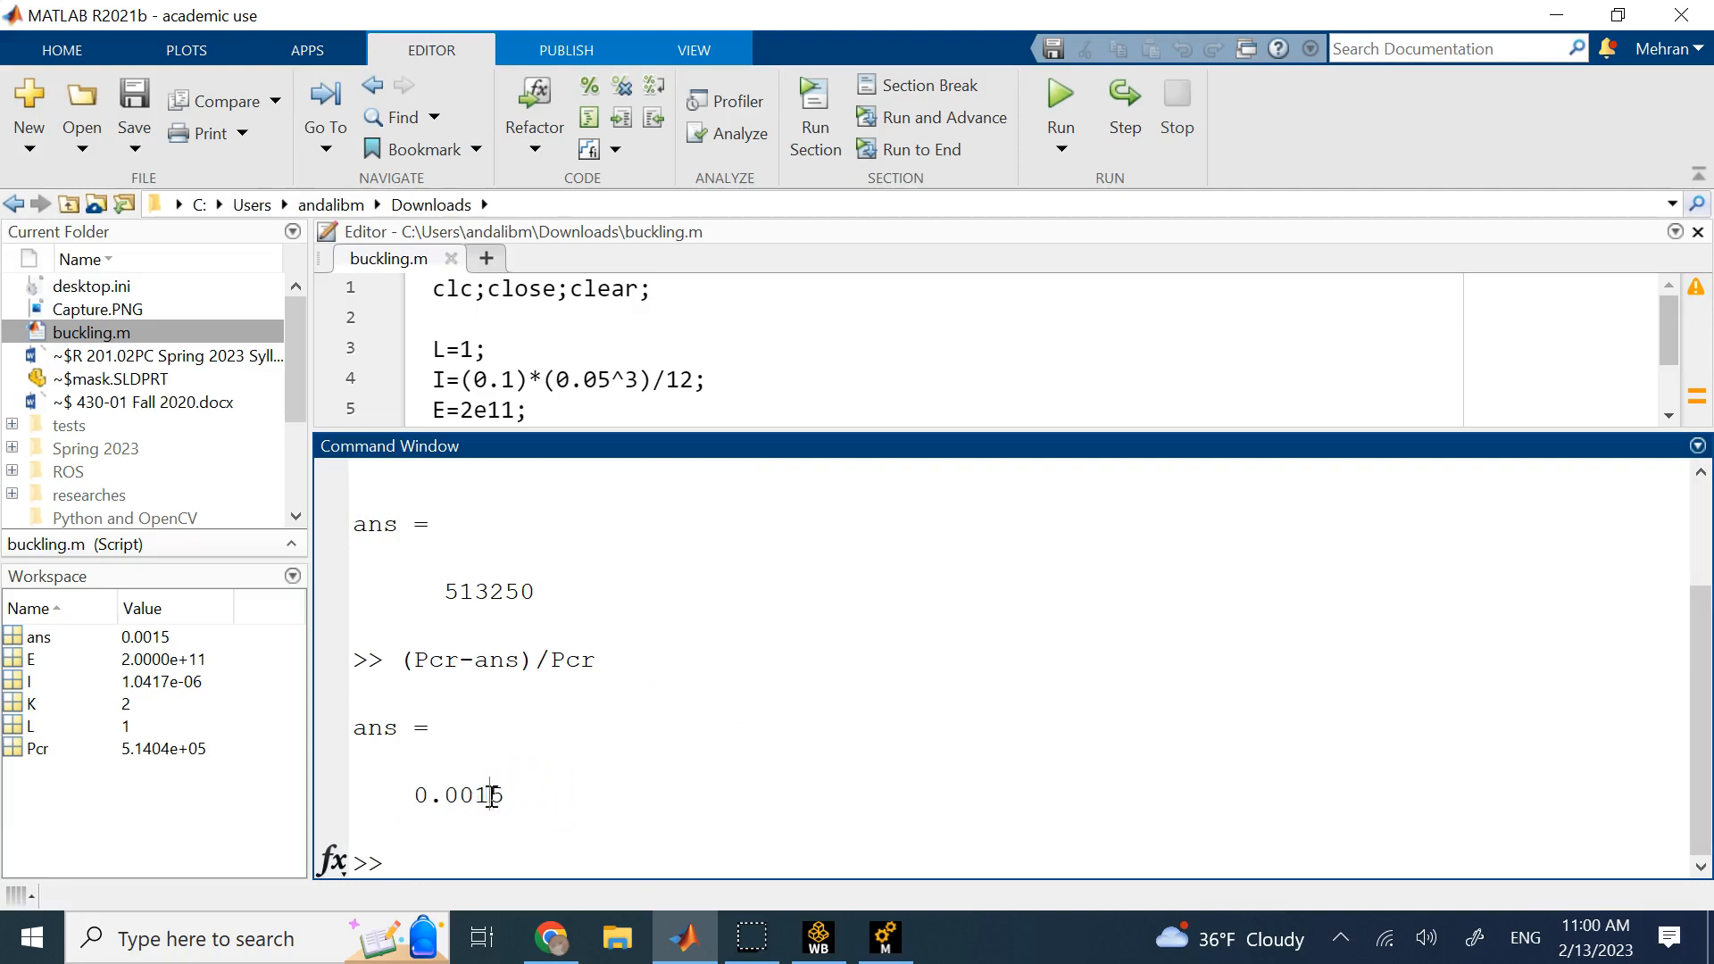
pyautogui.moveTo(705, 416)
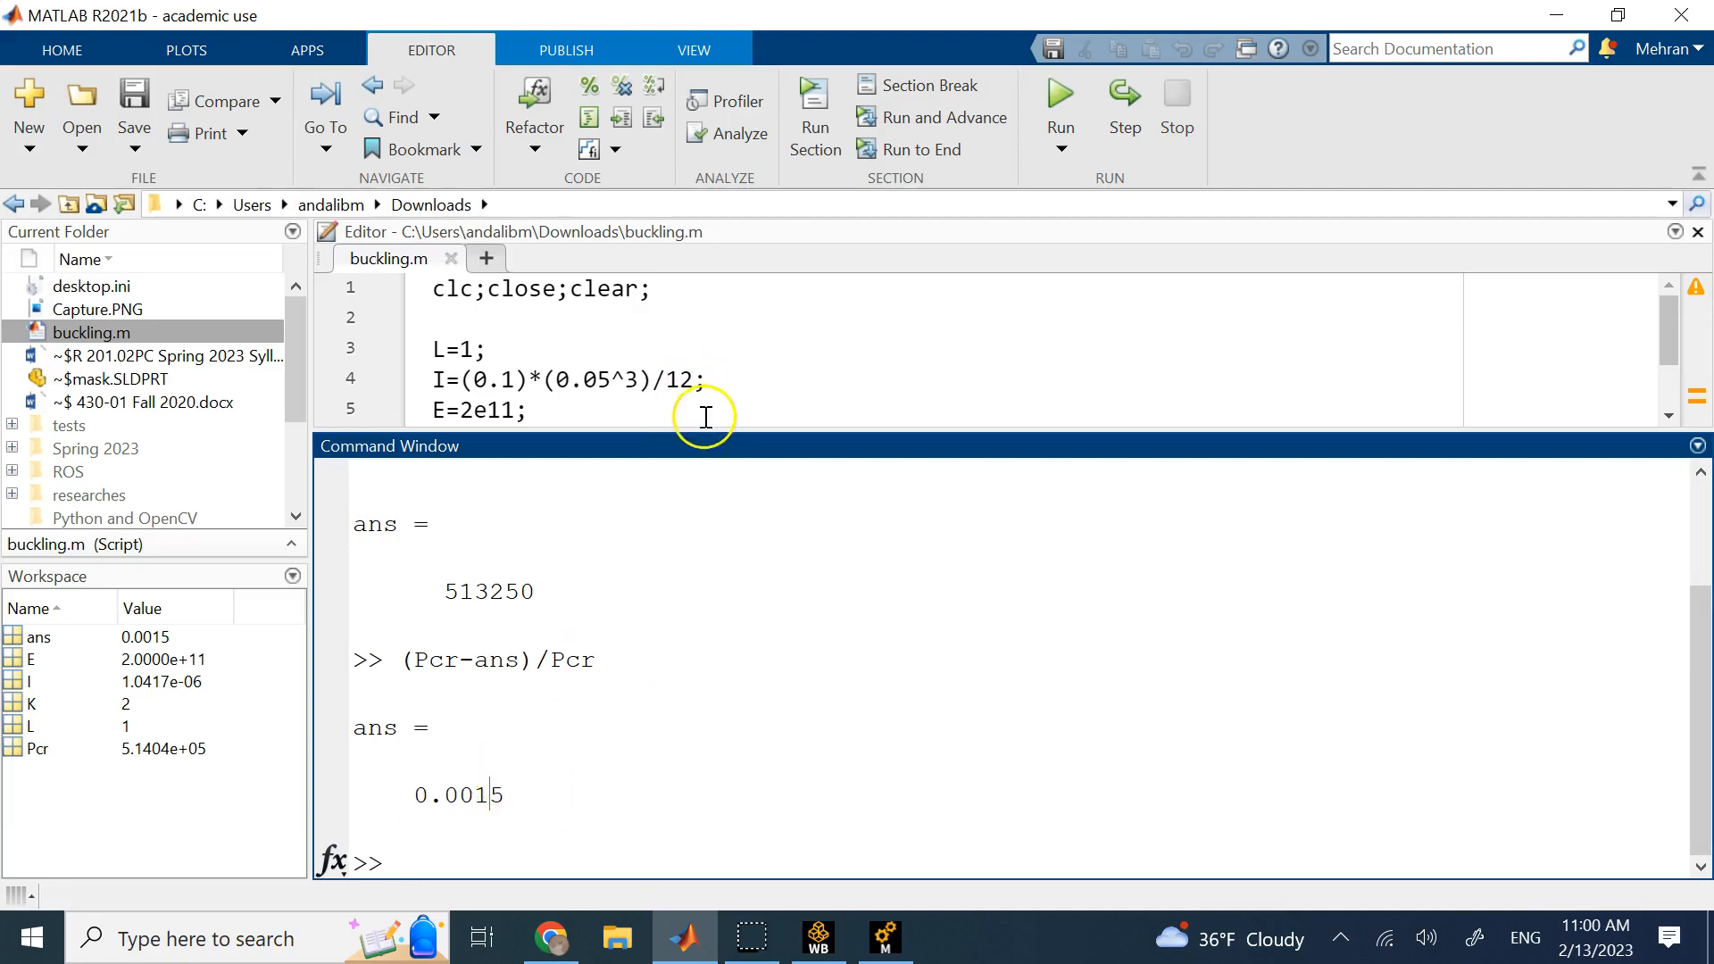
pyautogui.click(883, 936)
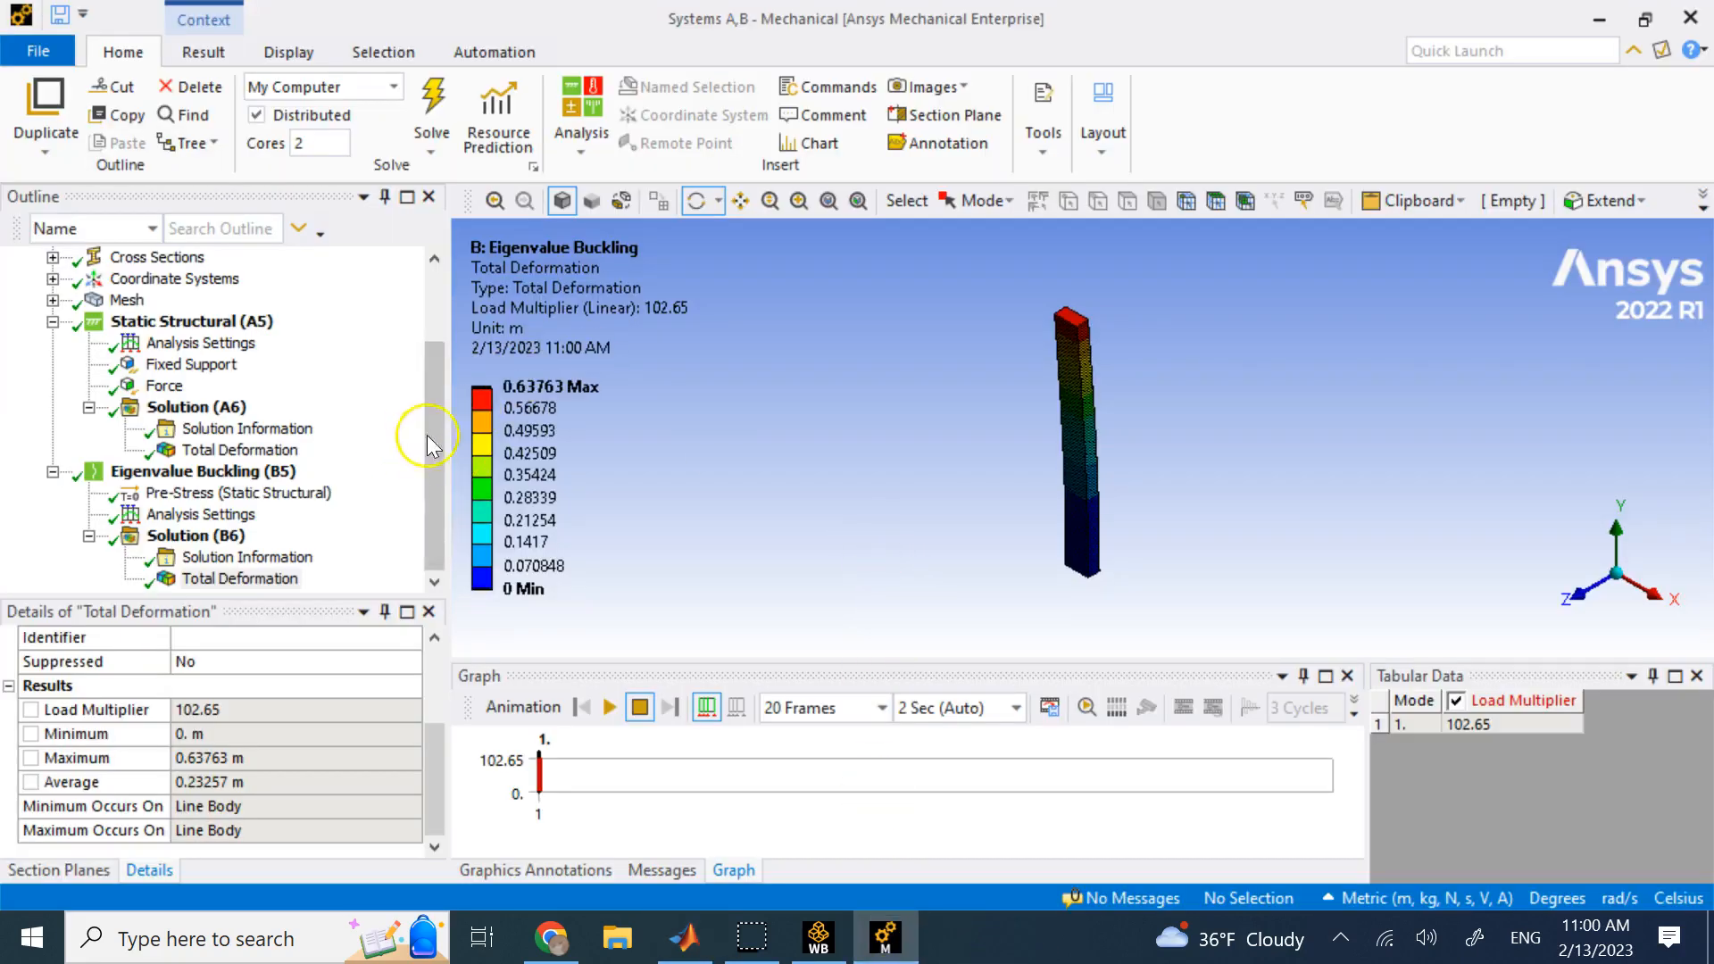
pyautogui.rightClick(123, 300)
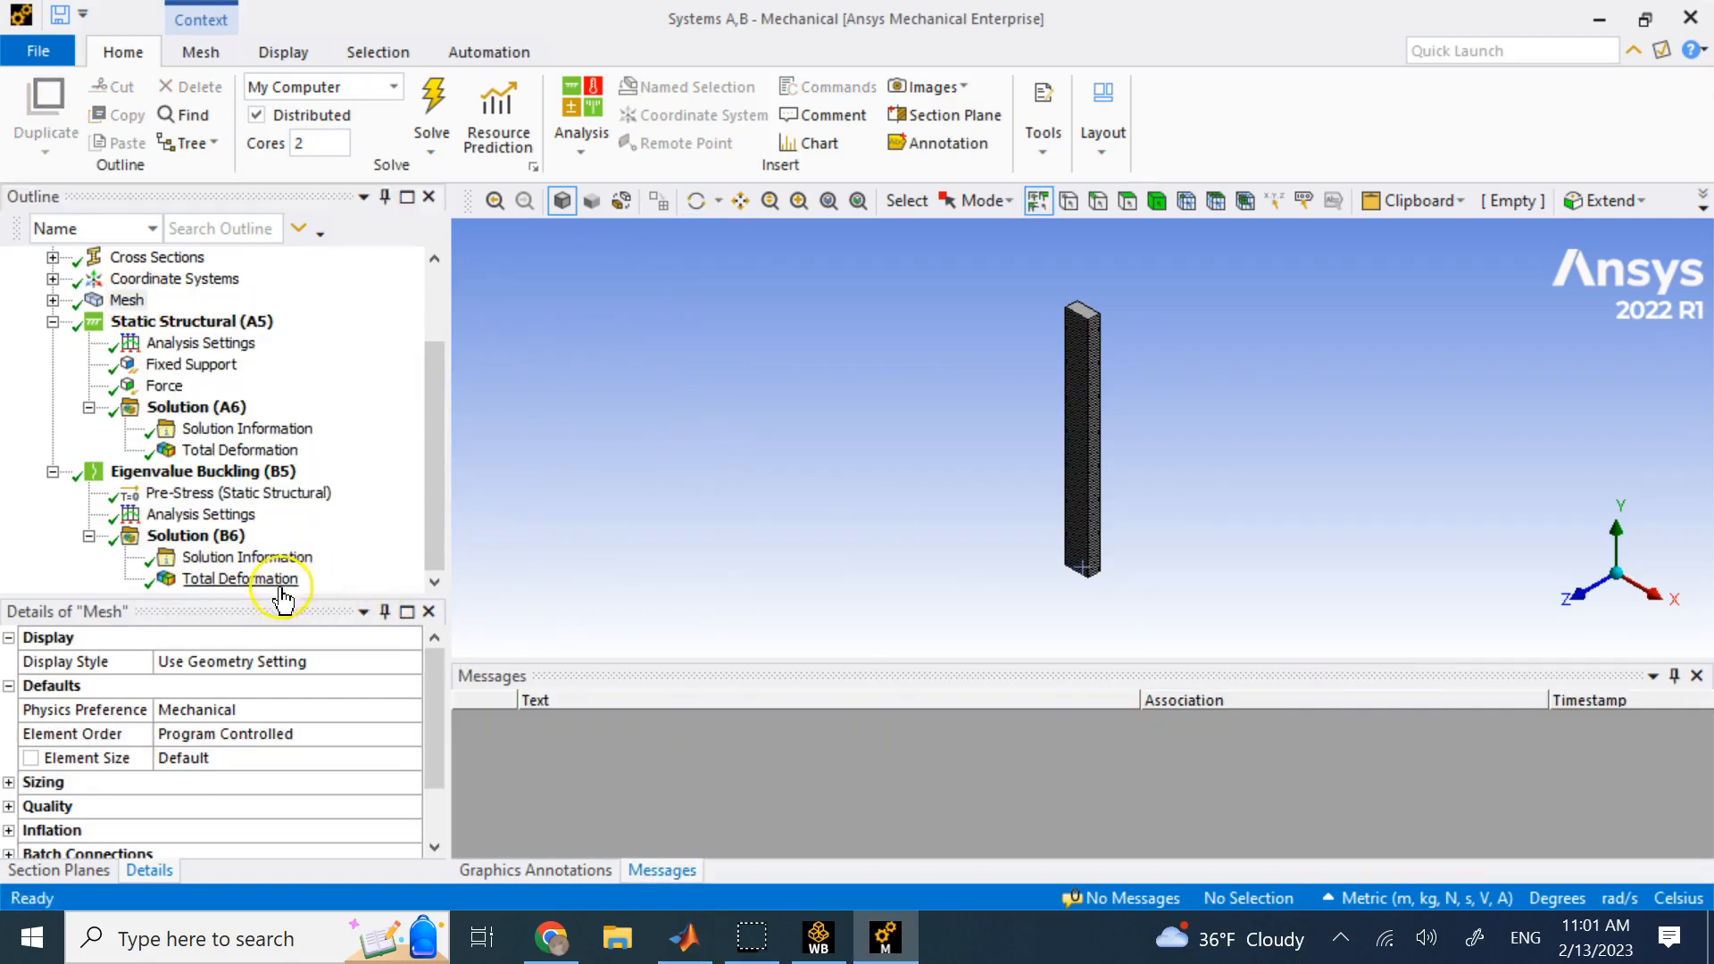
pyautogui.click(239, 578)
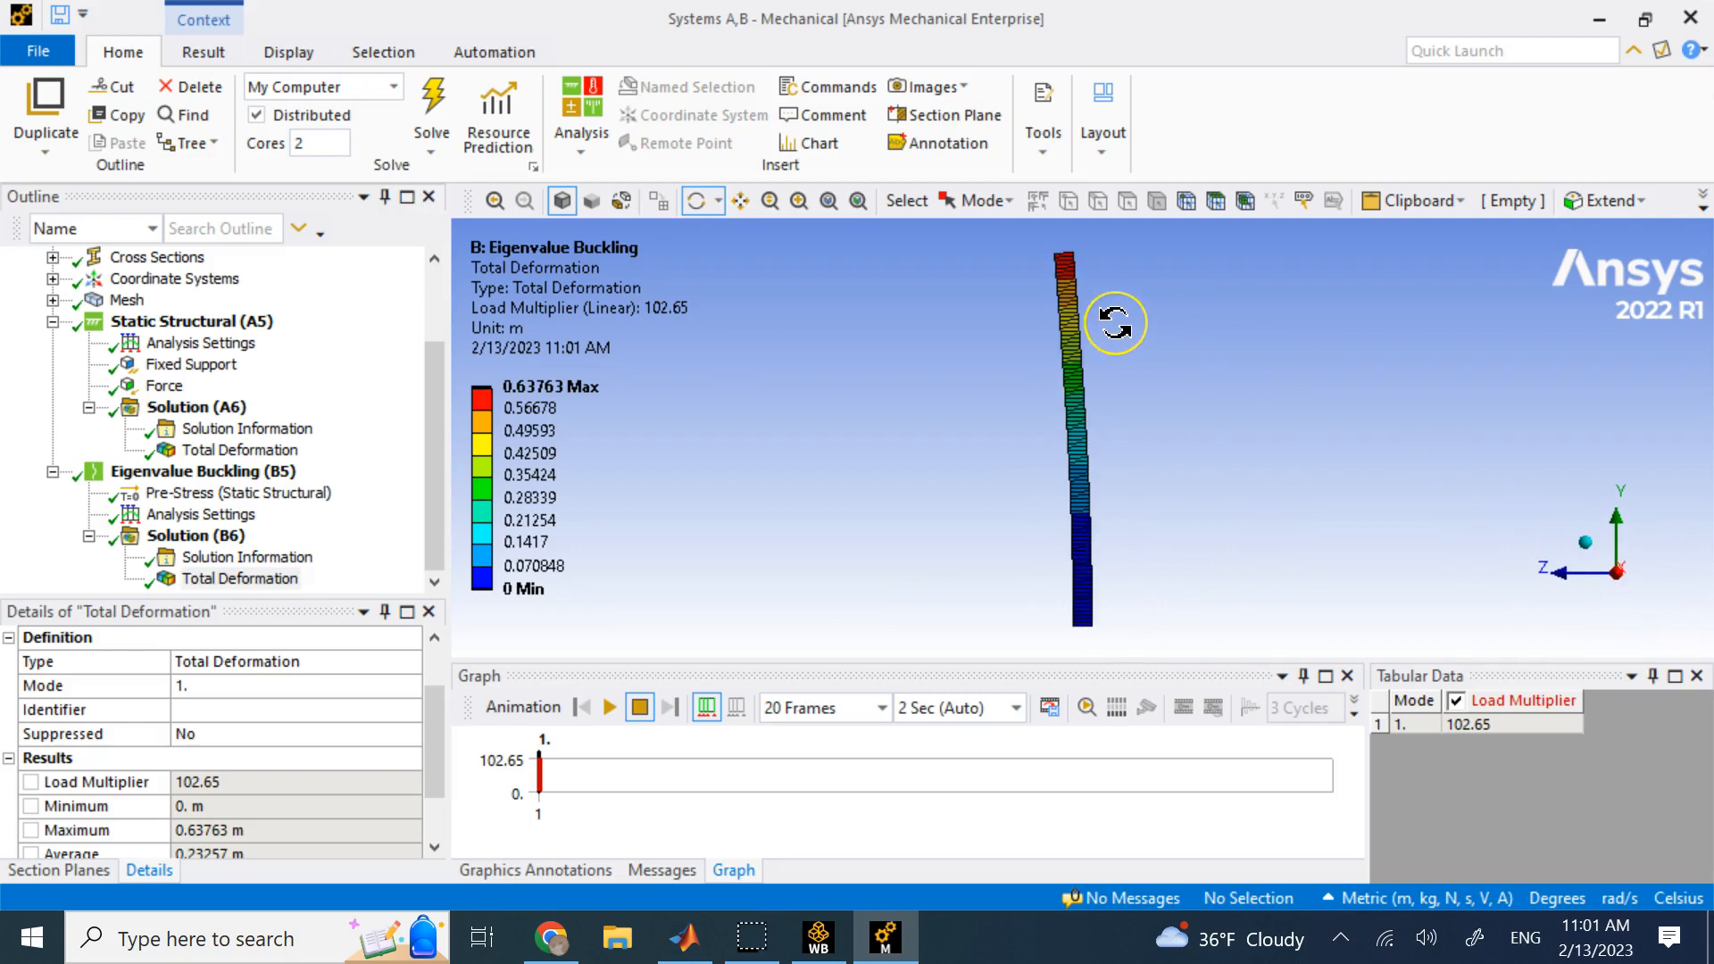
pyautogui.moveTo(1110, 346)
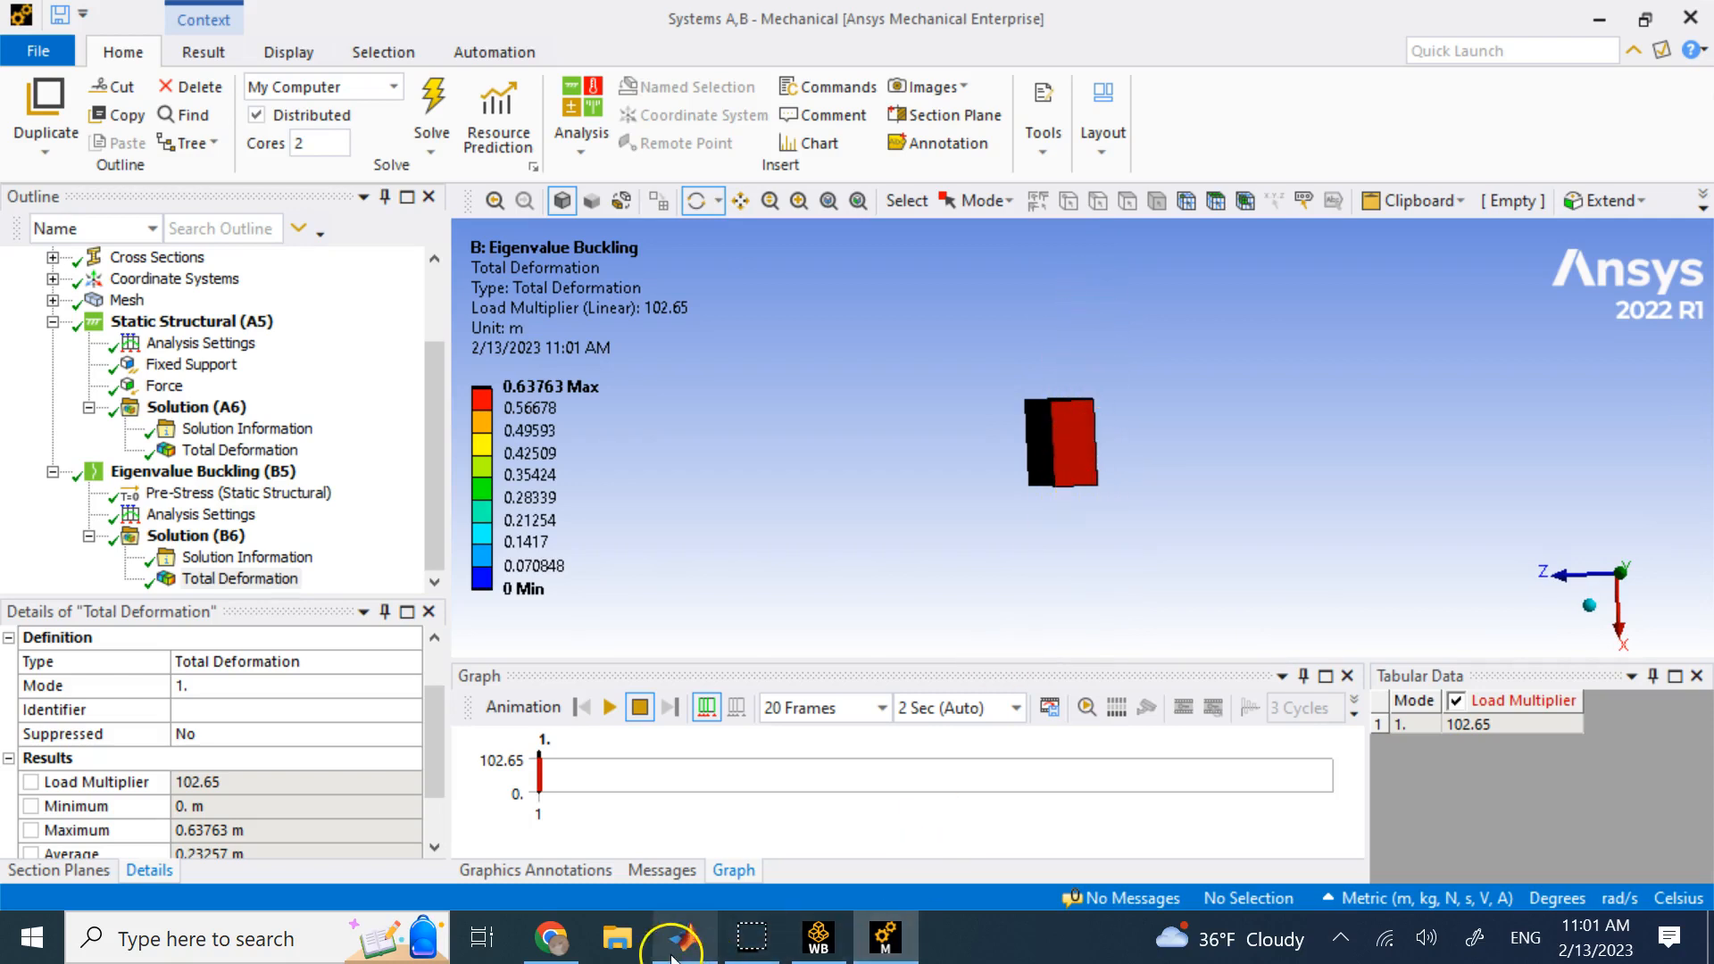
# Switch to MATLAB and highlight line 4, I=(0.1)*(0.05^3)/12
pyautogui.click(683, 938)
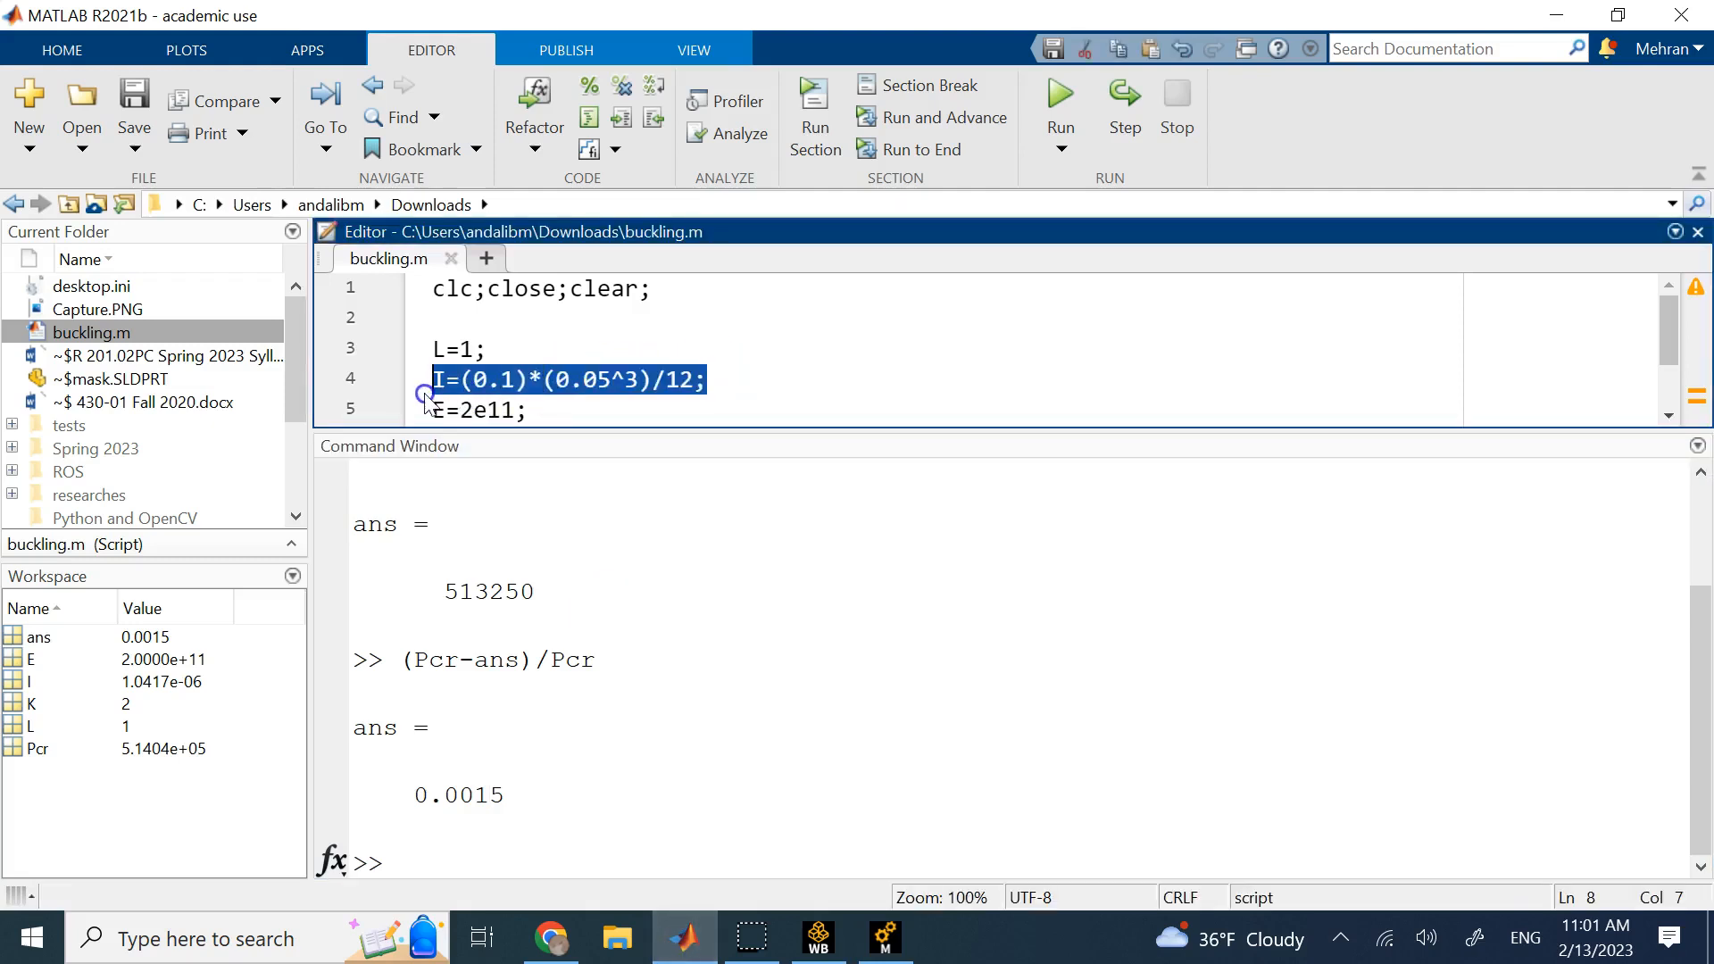
pyautogui.click(883, 938)
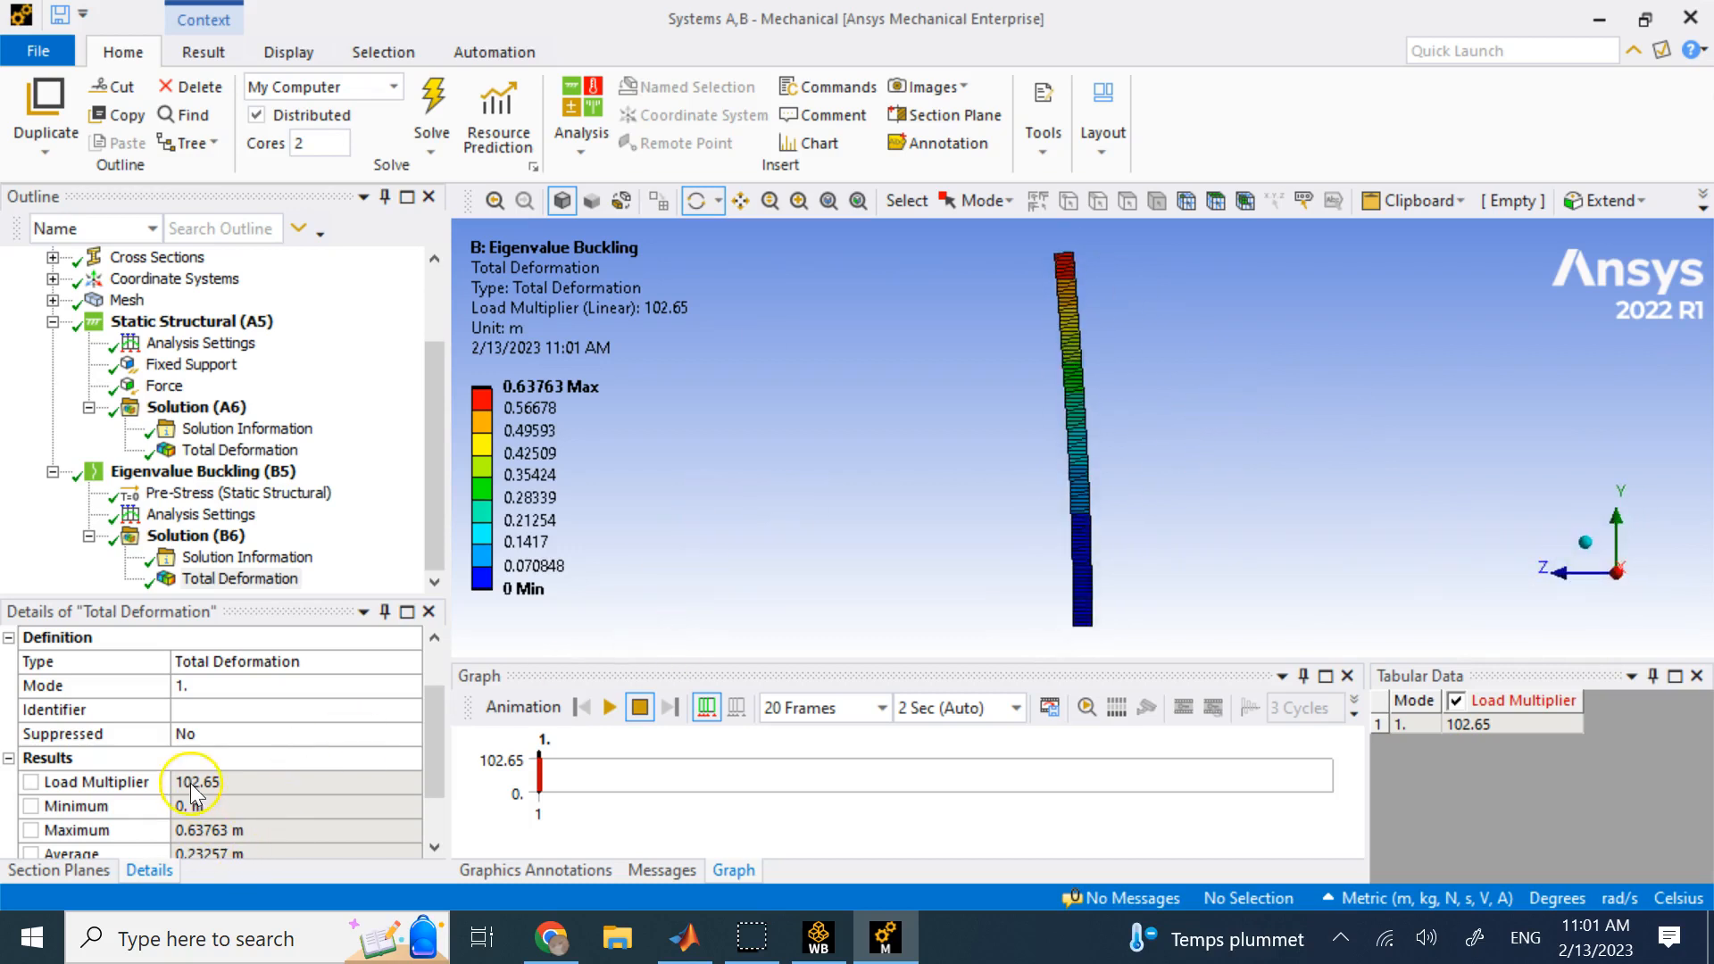
pyautogui.moveTo(360, 798)
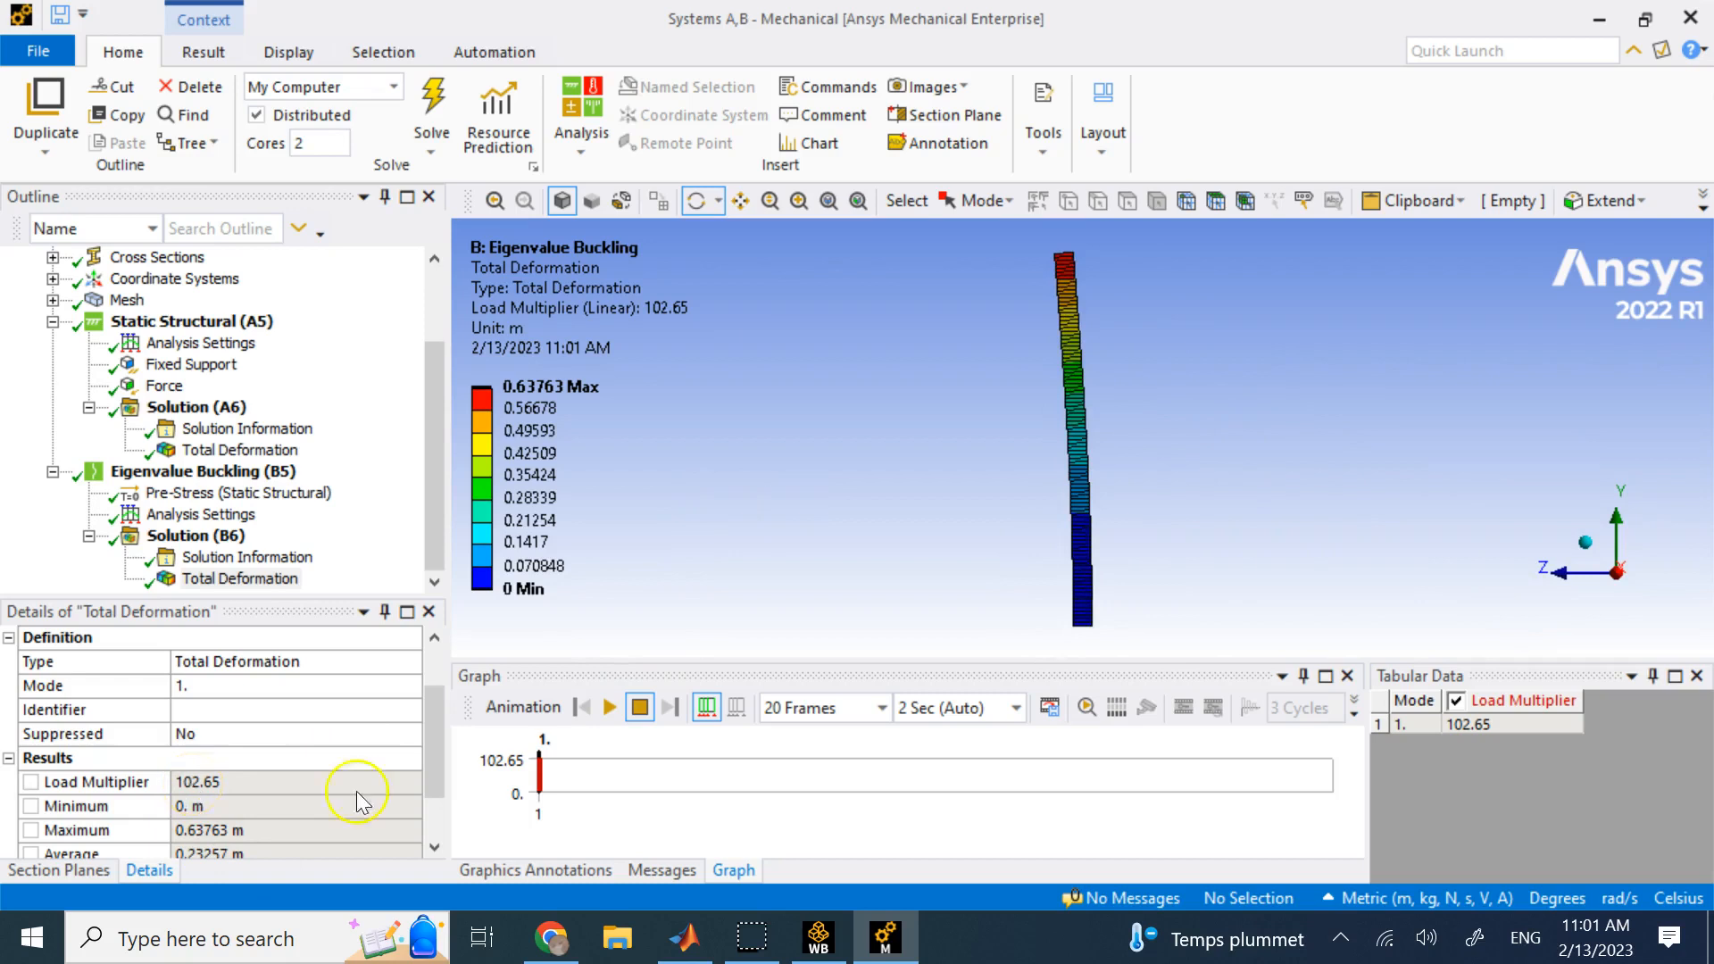
pyautogui.moveTo(719, 831)
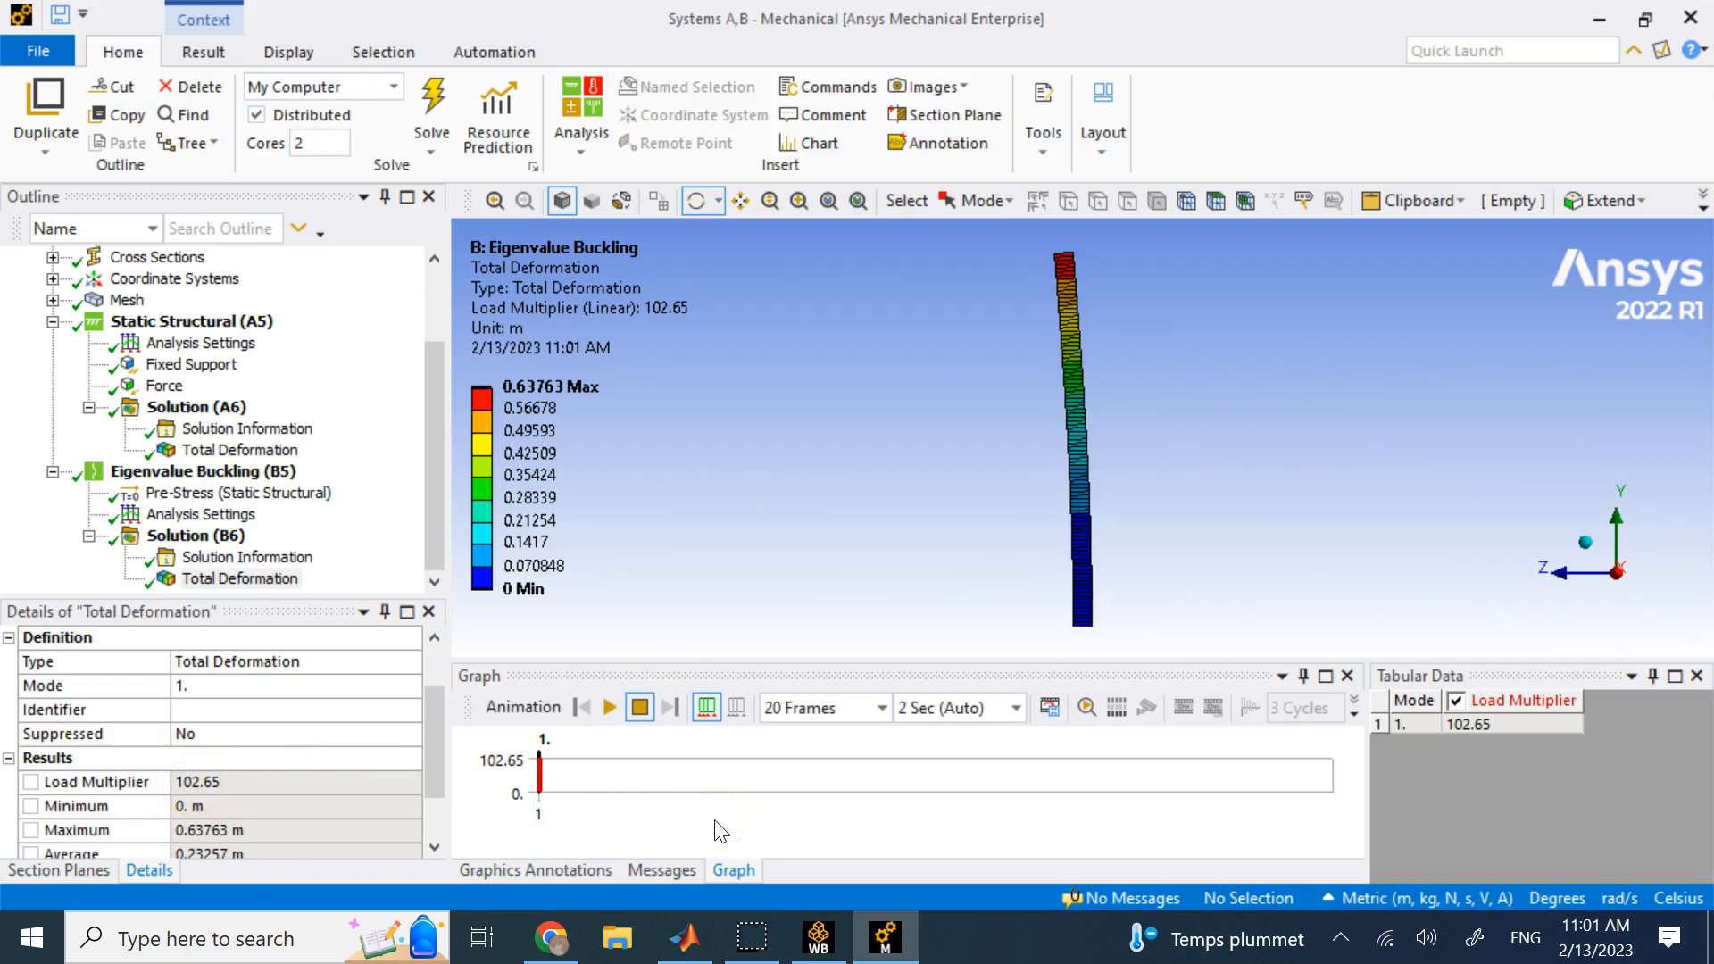
pyautogui.moveTo(782, 912)
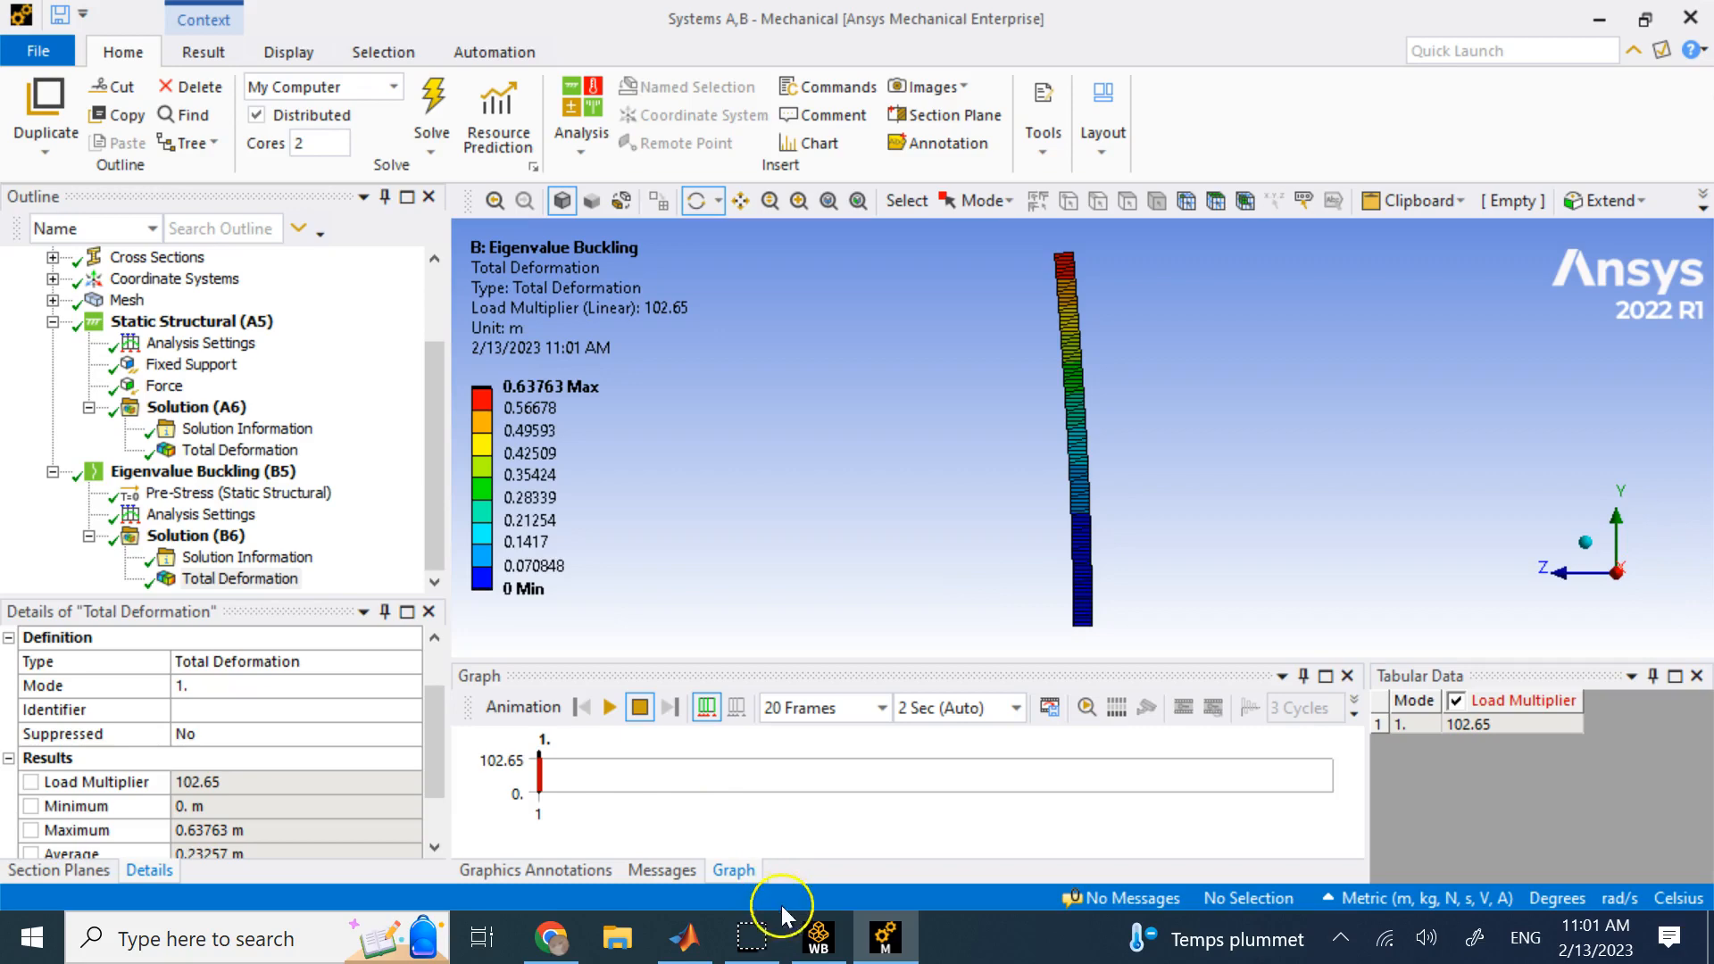